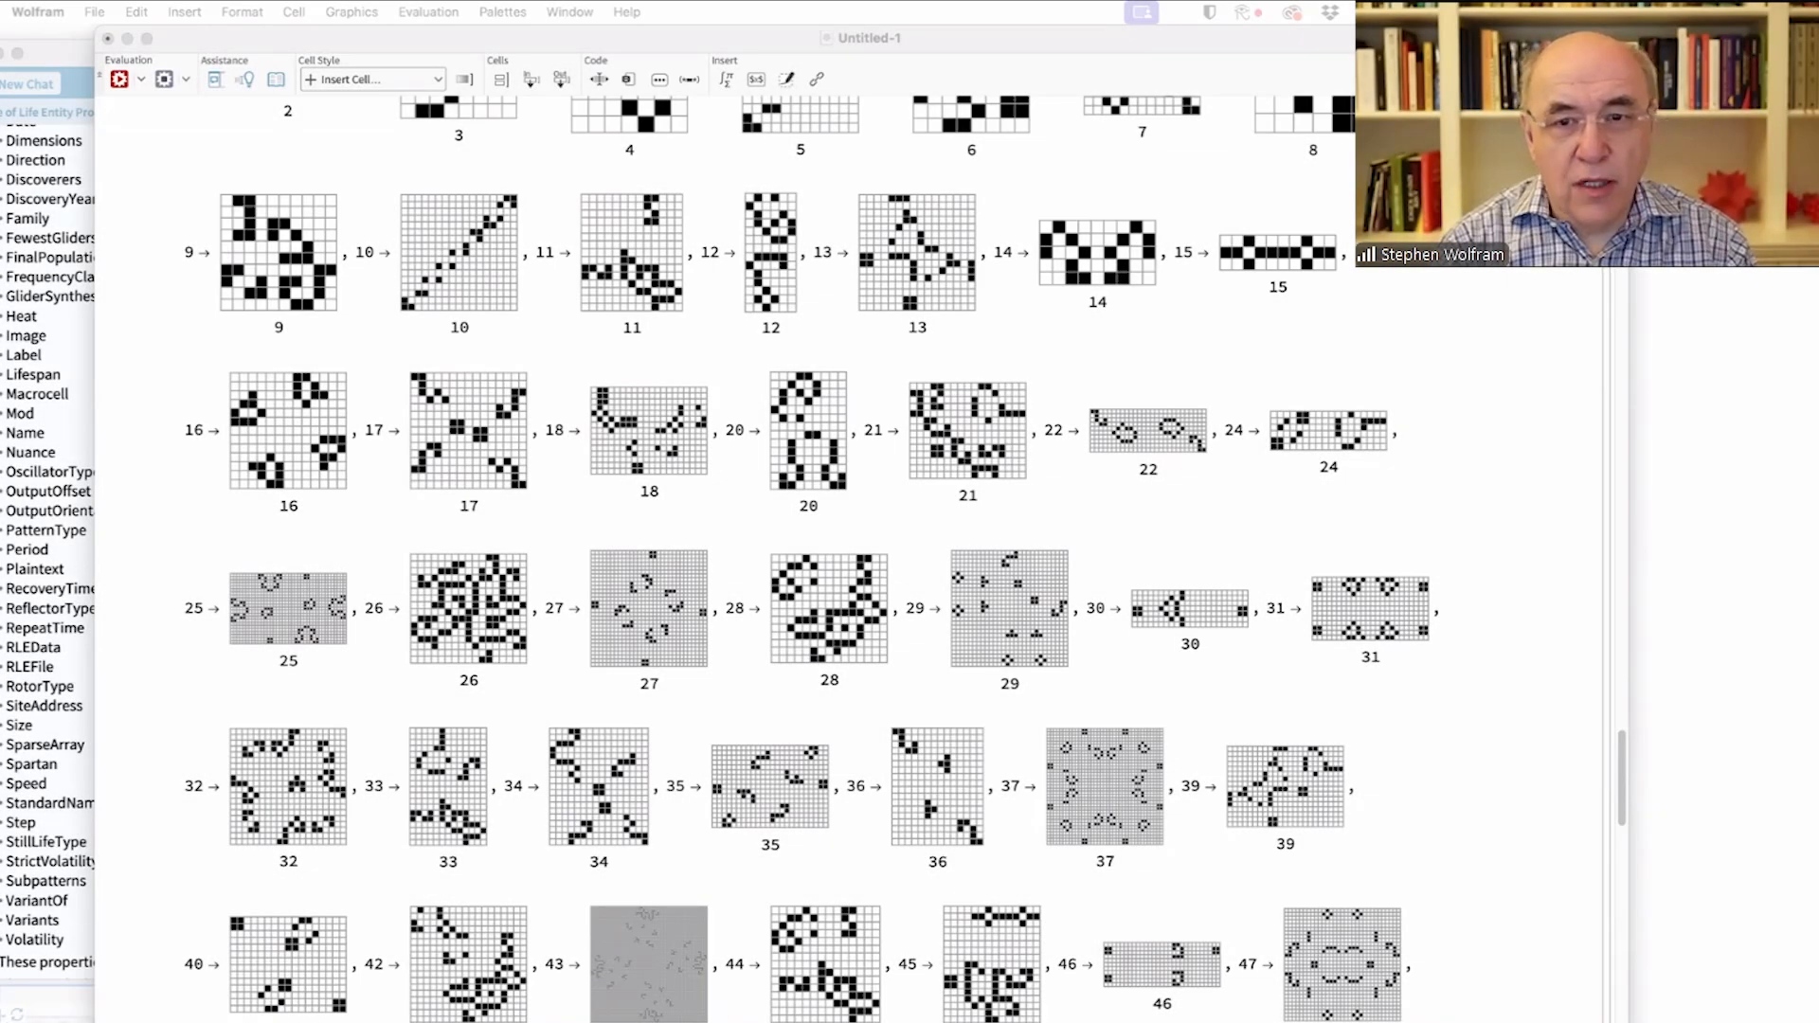
# - Scroll to the empty area below the last ColorNegate outputs
pyautogui.scroll(-3)
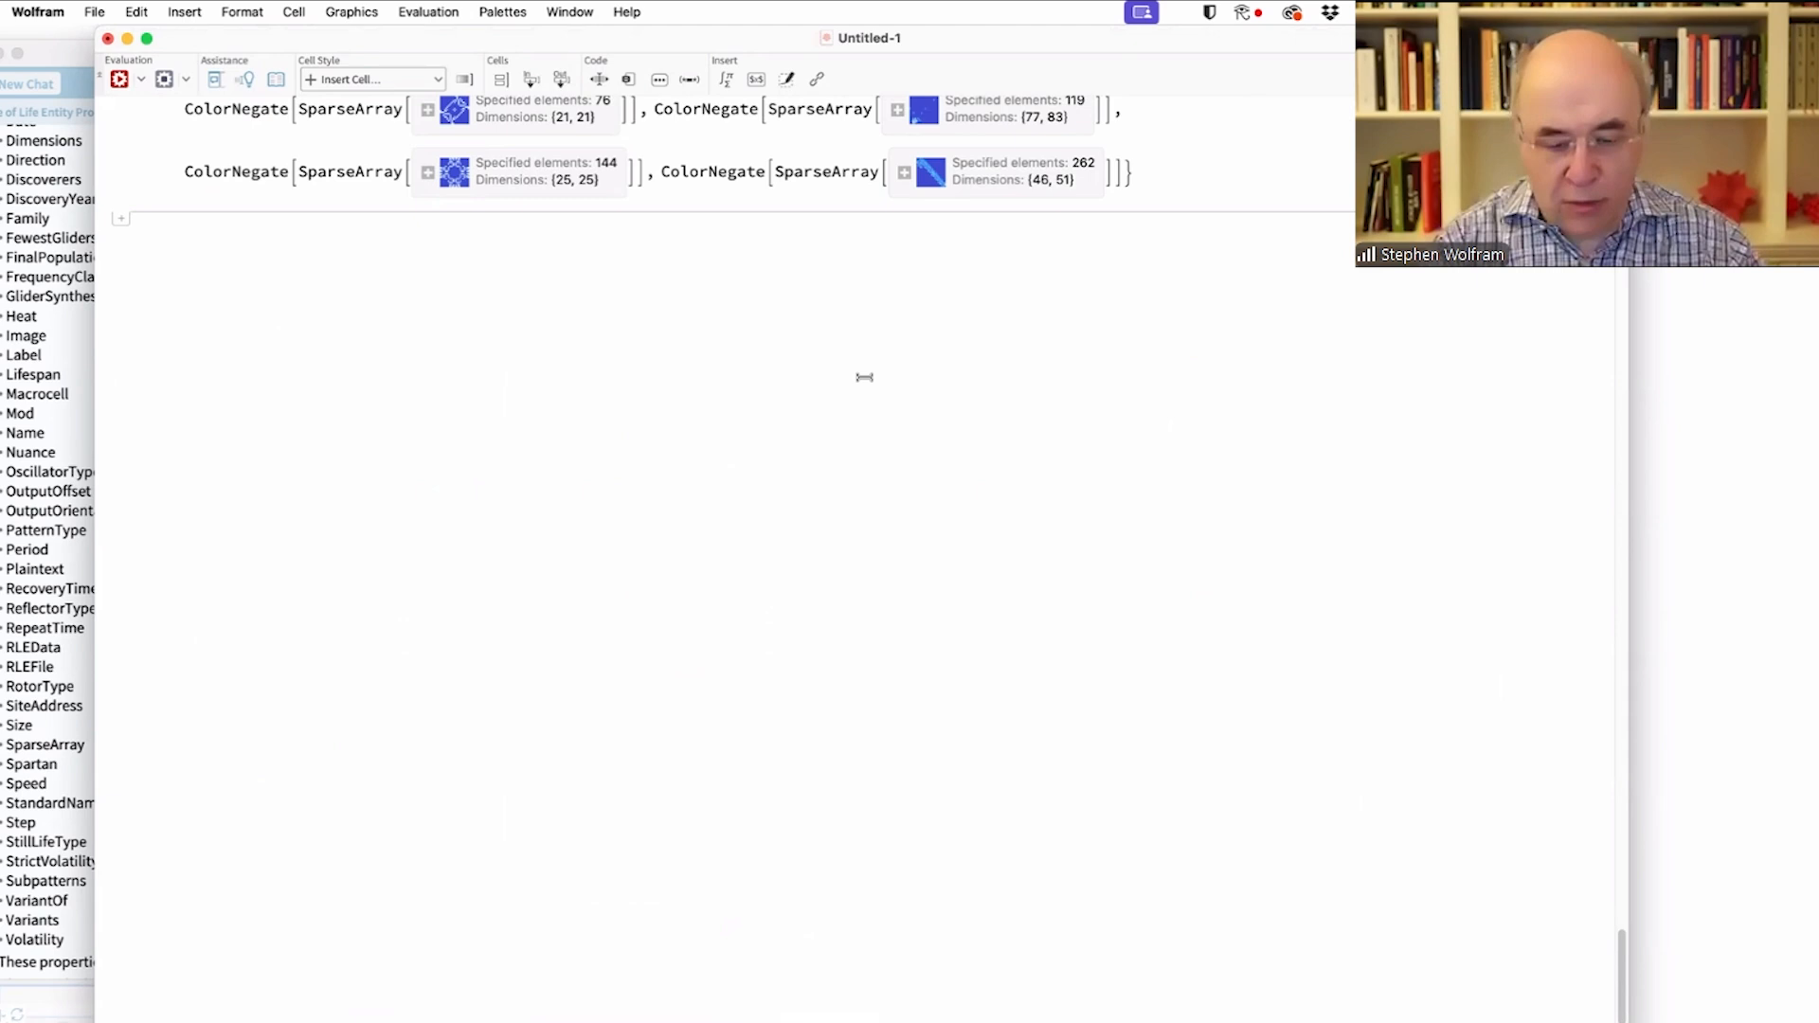
# - Evaluate RulePlot[CellularAutomaton[30]] to show rule 30's eight neighborhood mappings
pyautogui.write('Rule[]')
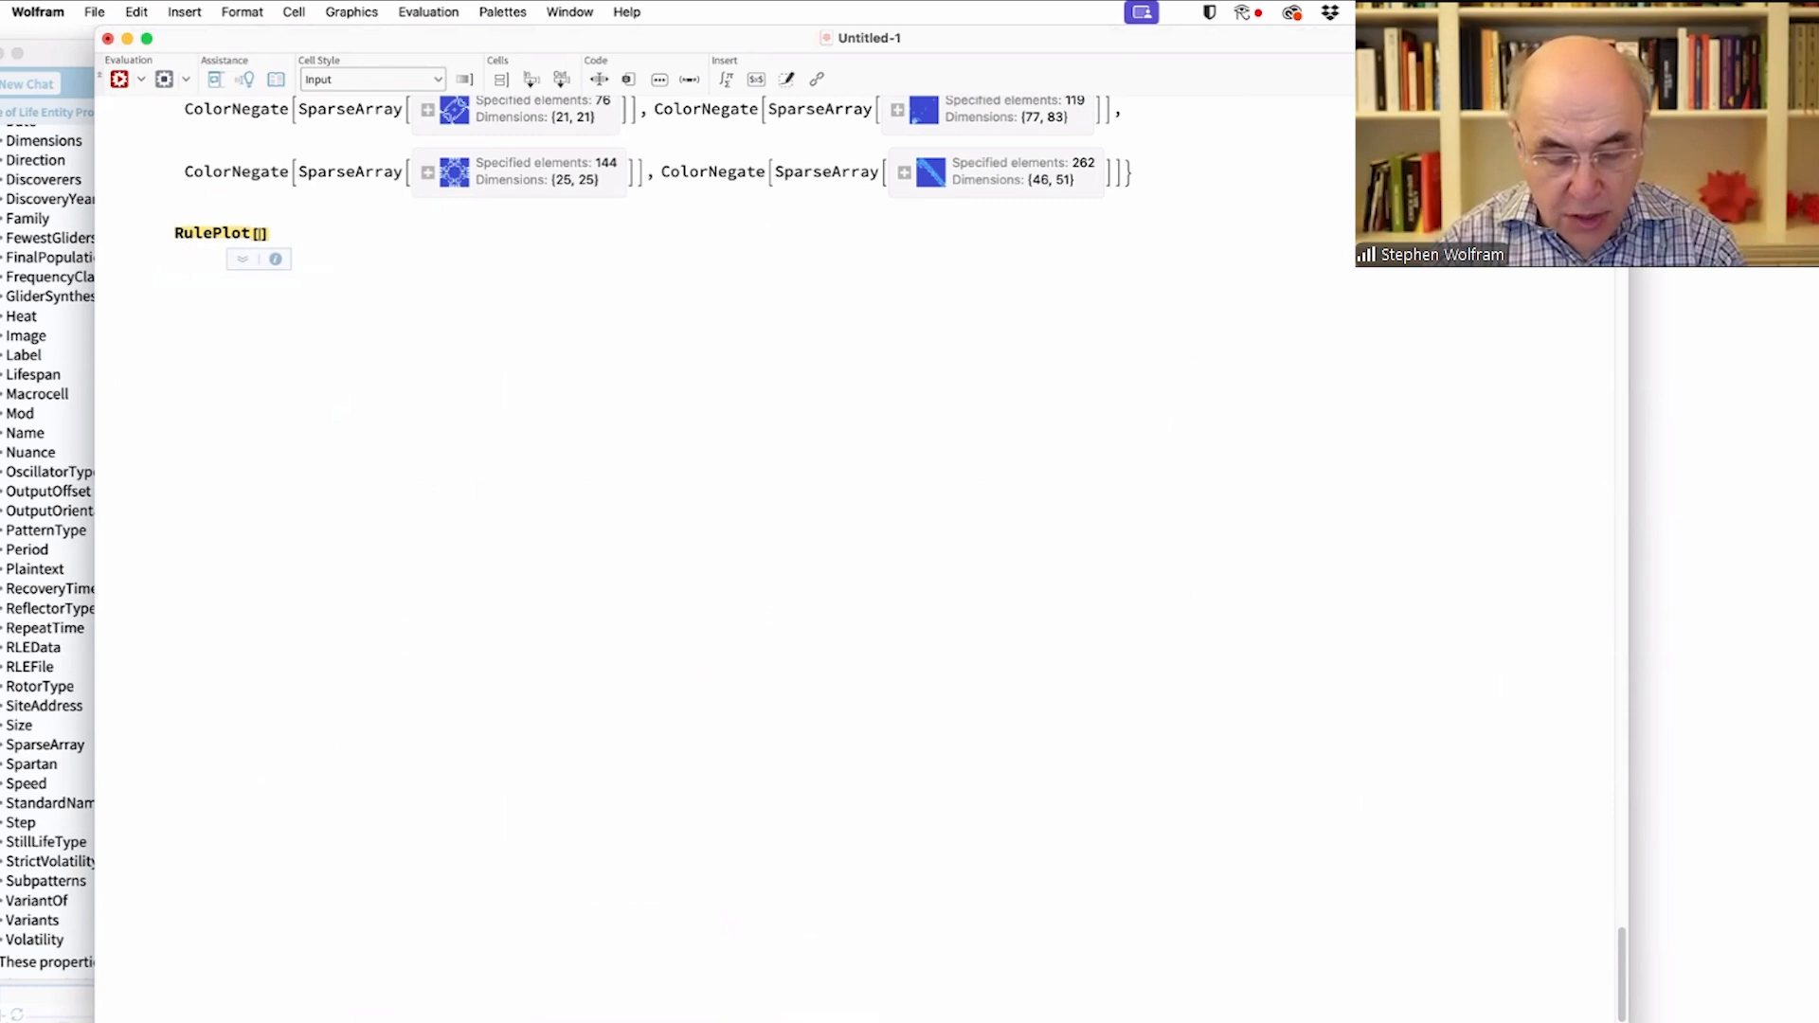
pyautogui.write('30,')
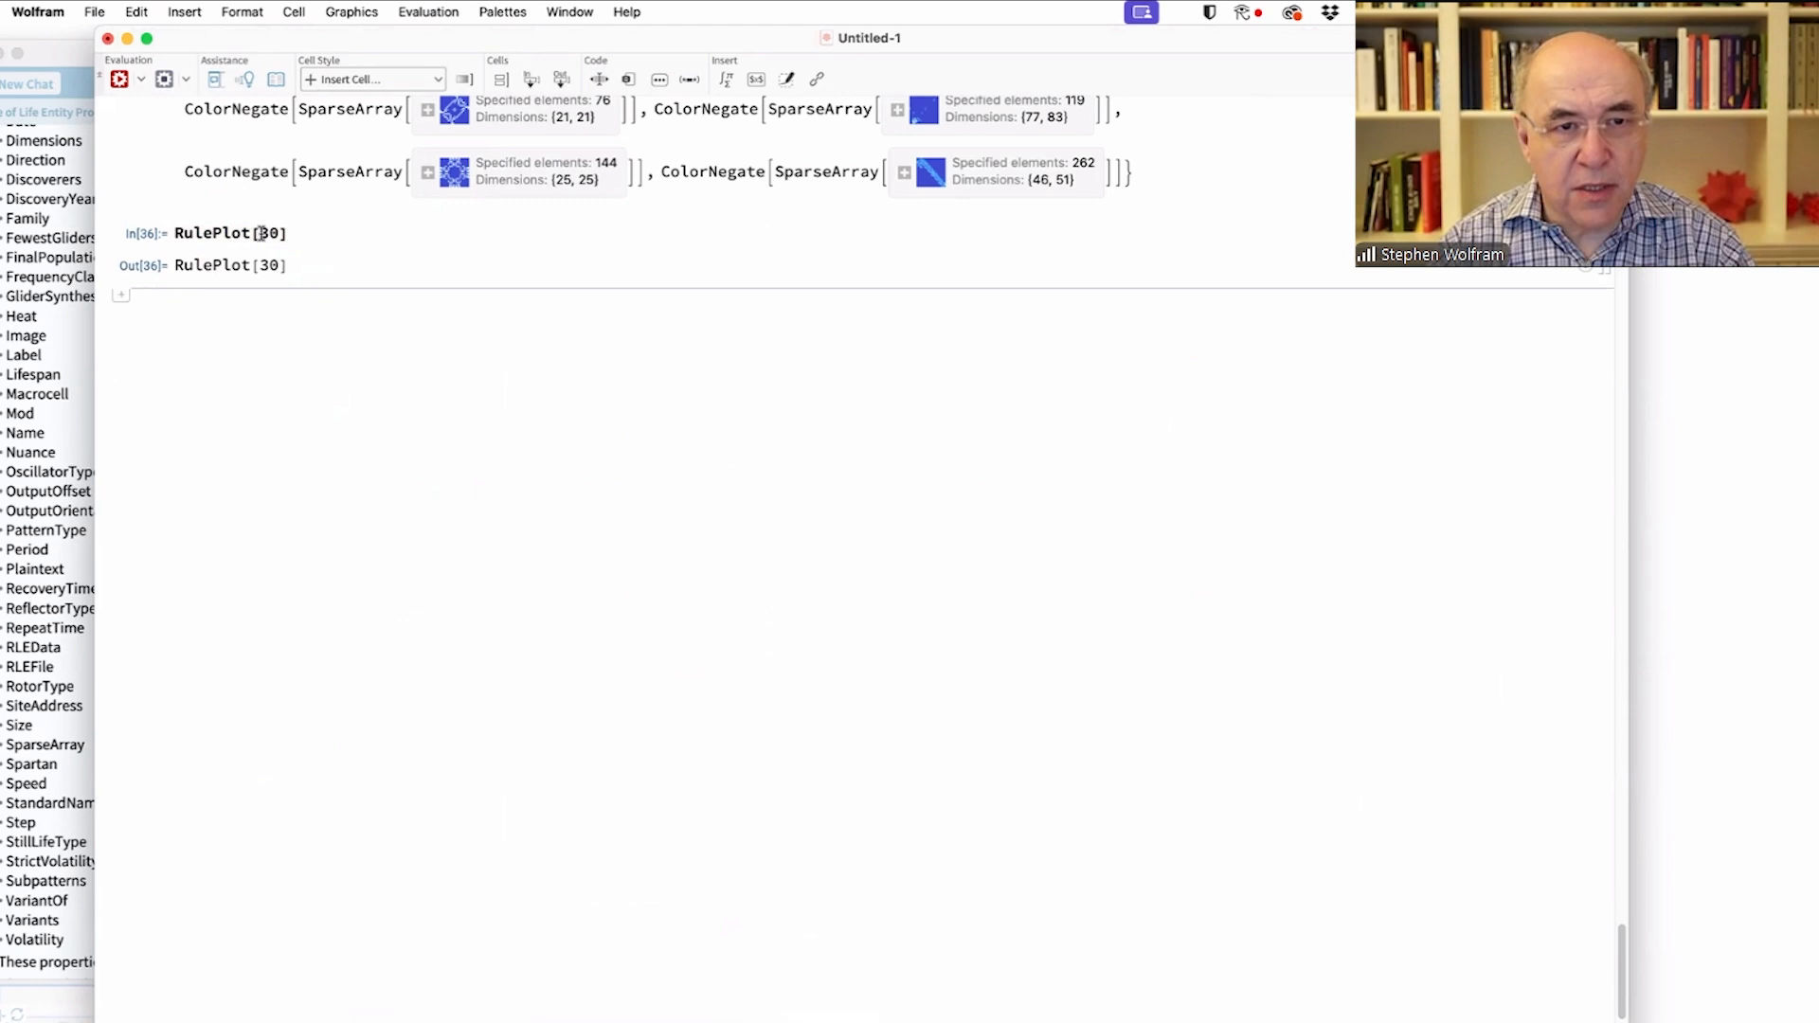
pyautogui.write('CellularAutomaton[')
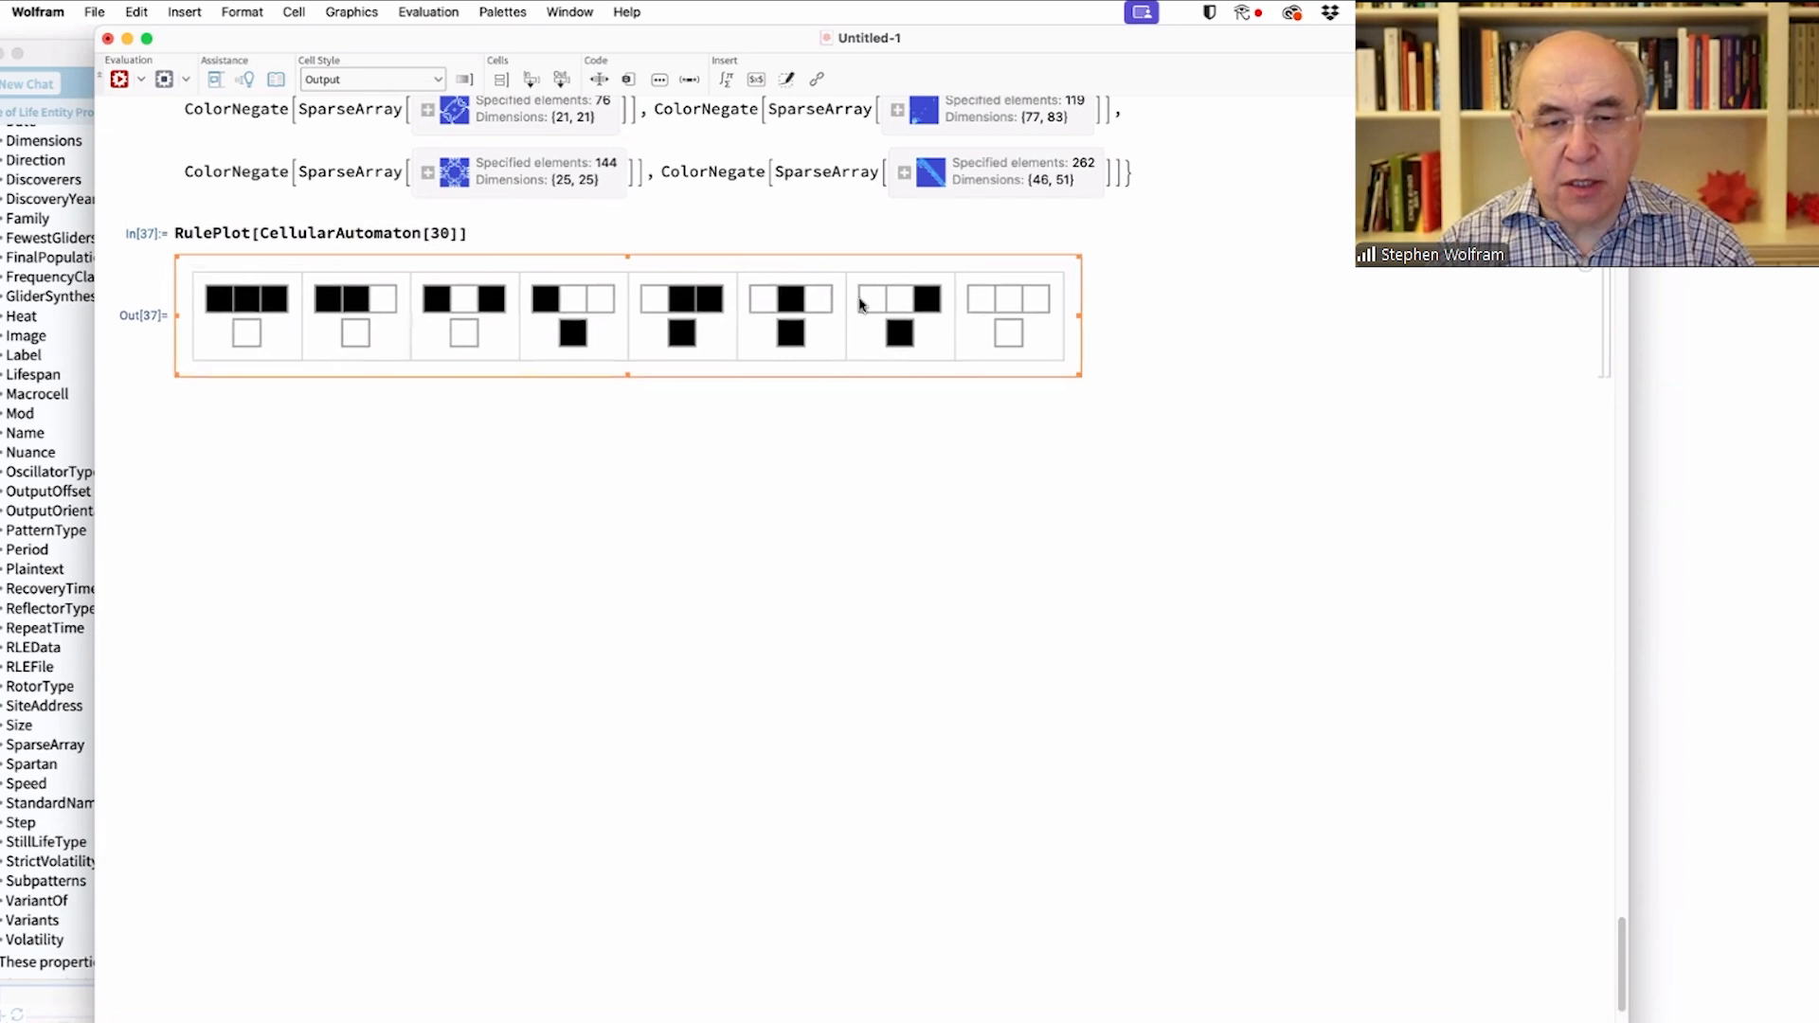
pyautogui.moveTo(908, 351)
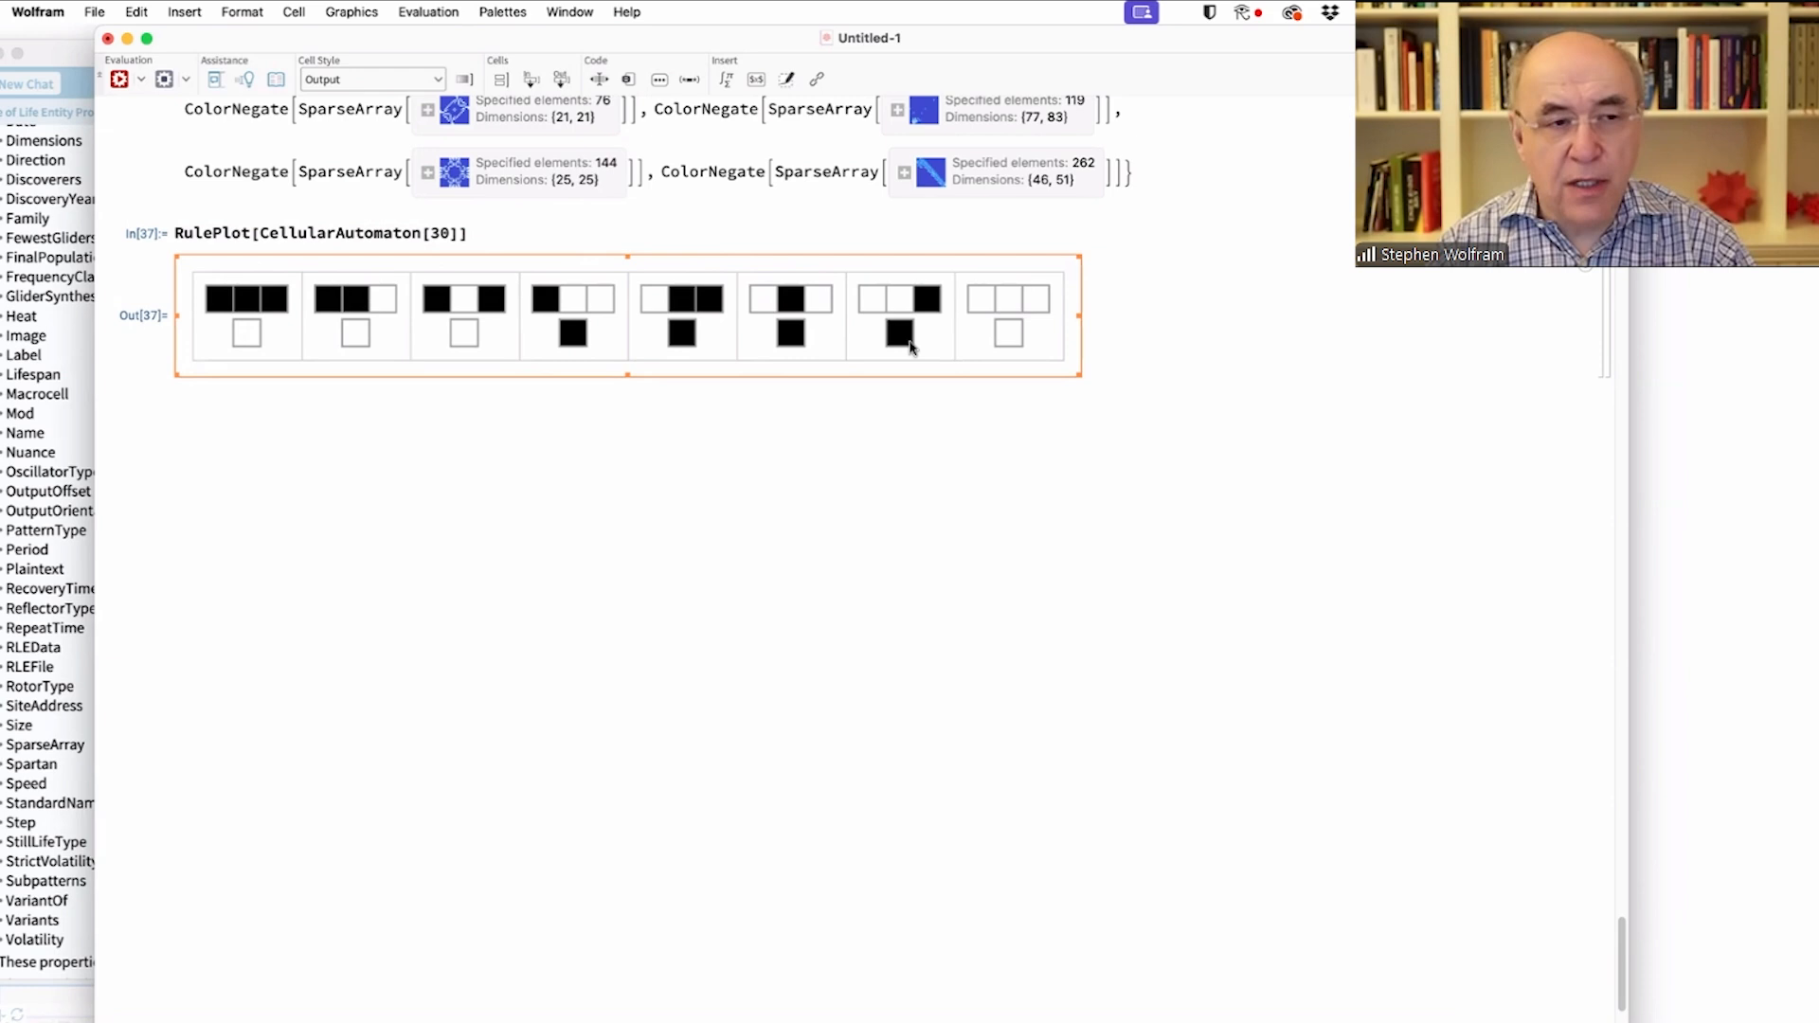
pyautogui.moveTo(934, 434)
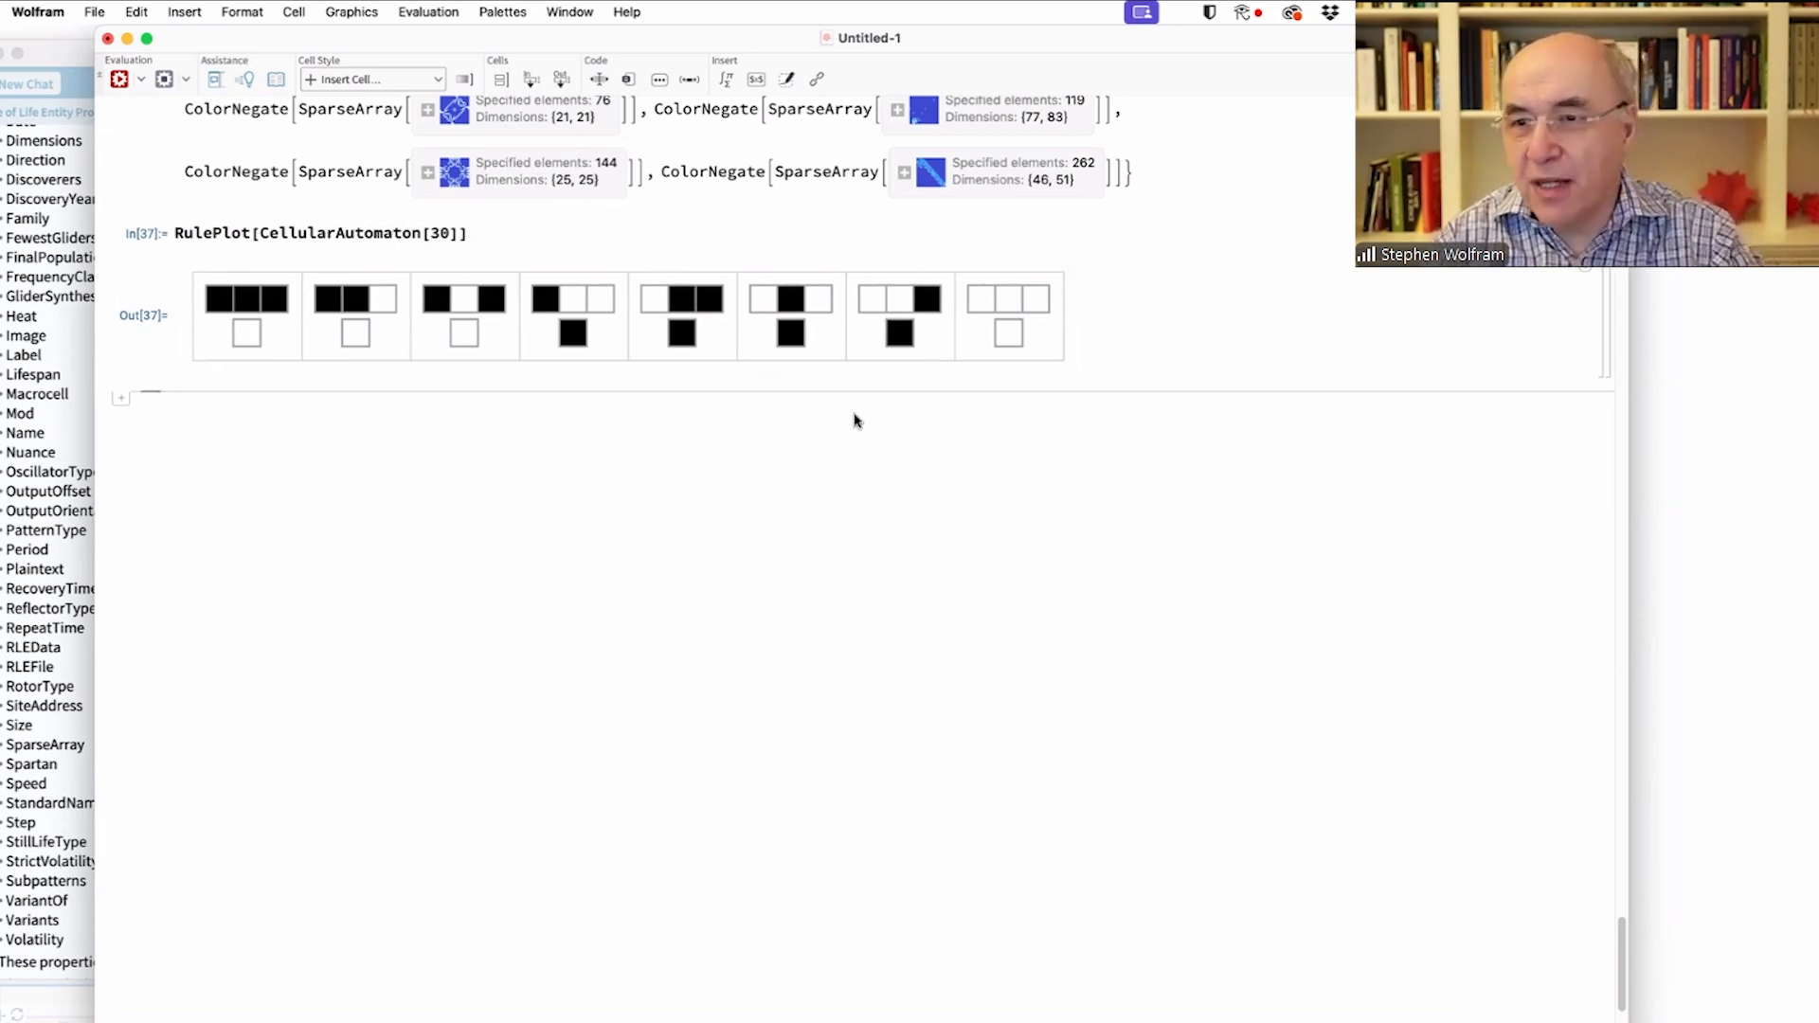
pyautogui.moveTo(855, 417)
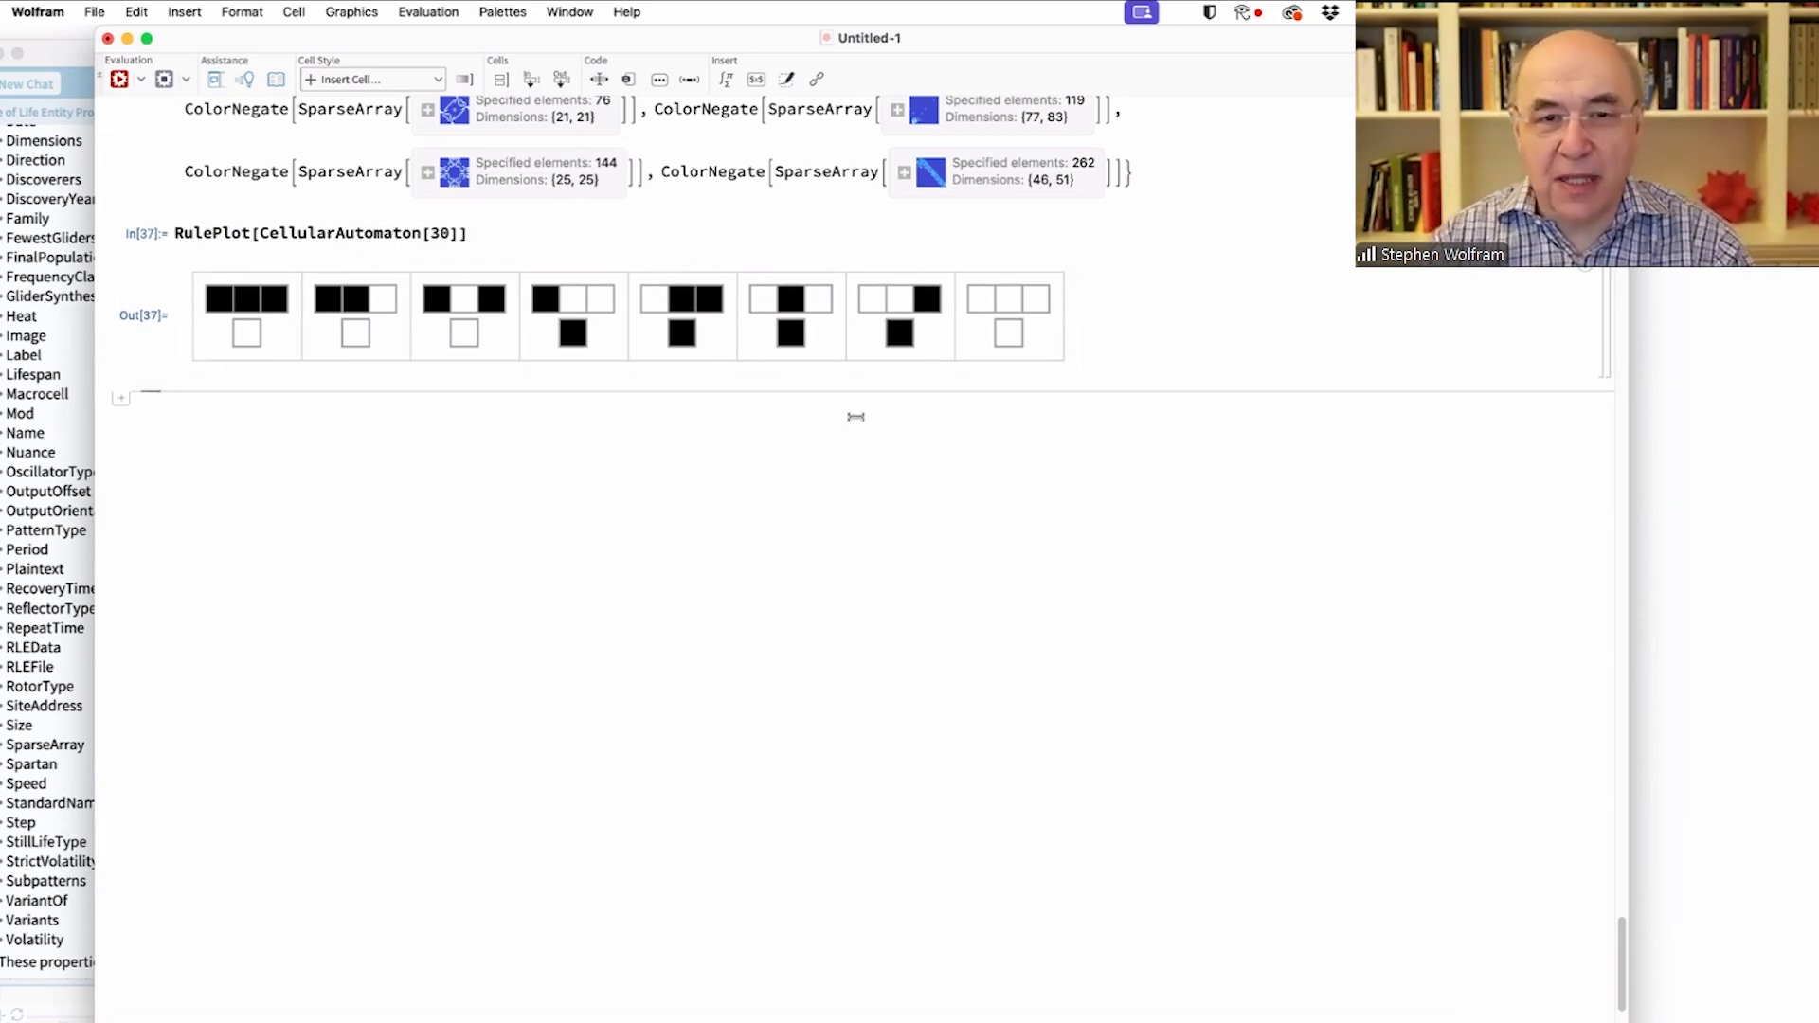
pyautogui.moveTo(1459, 324)
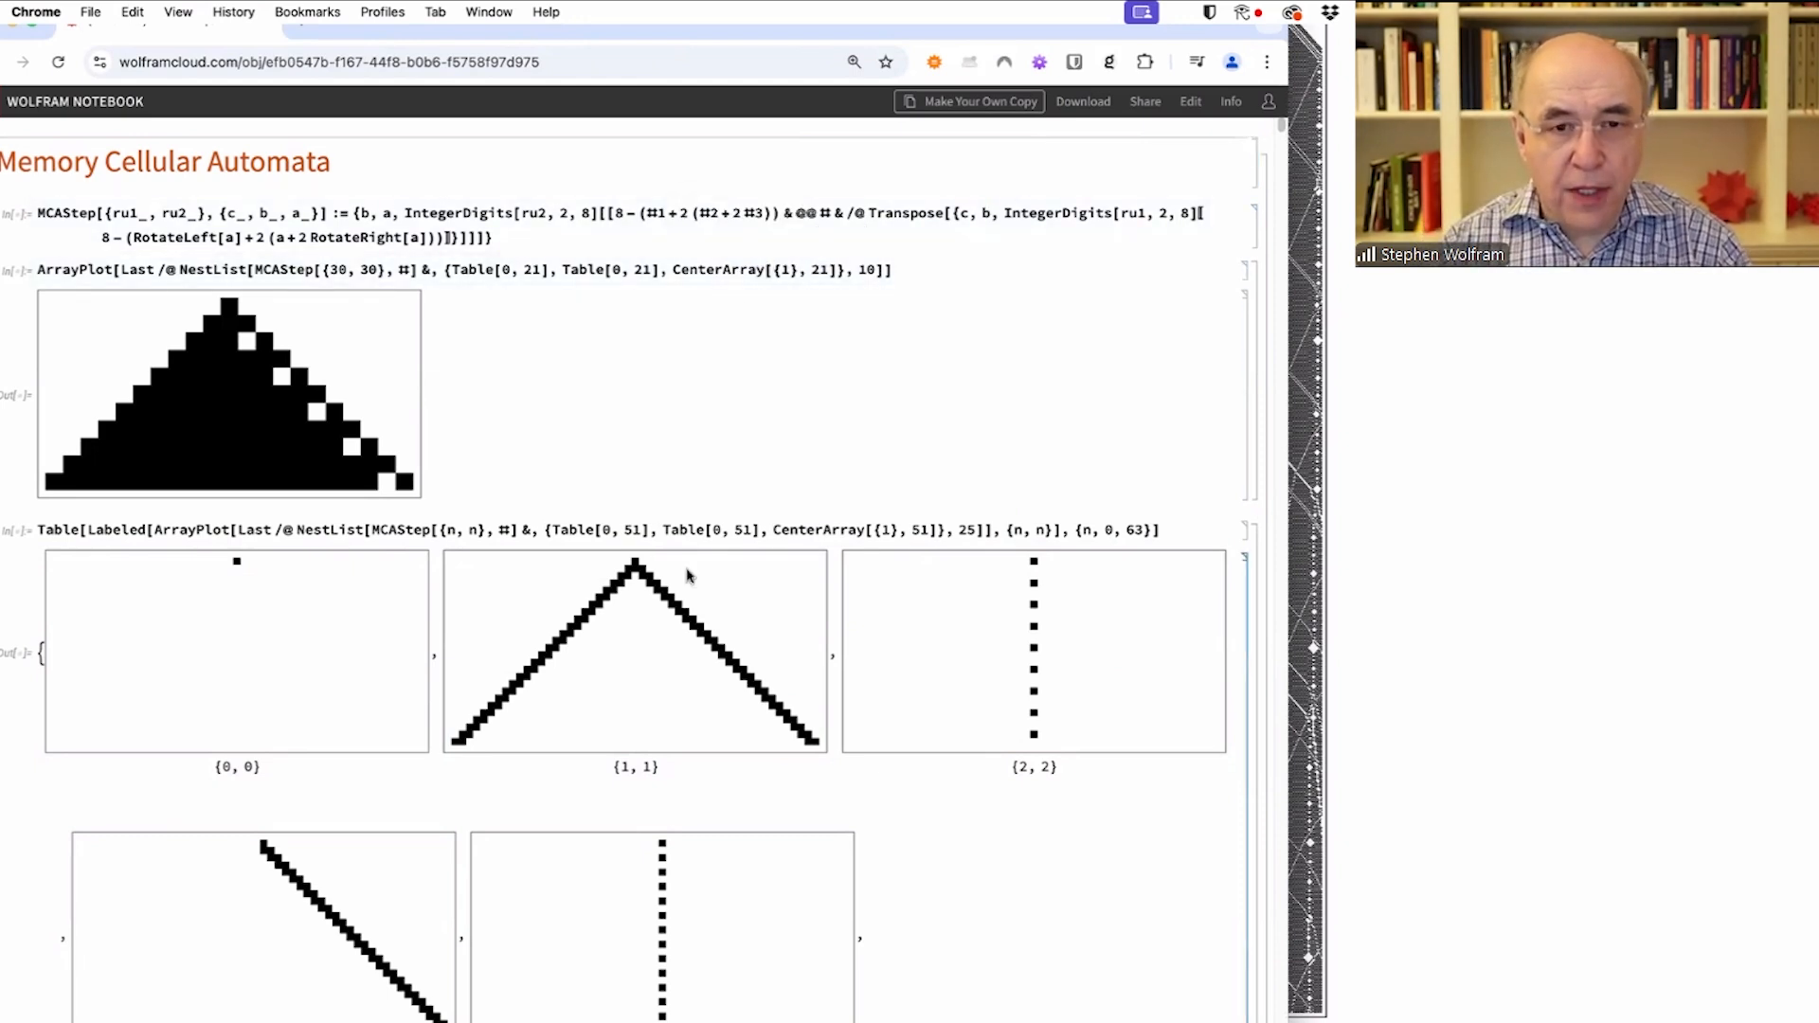
pyautogui.moveTo(633, 569)
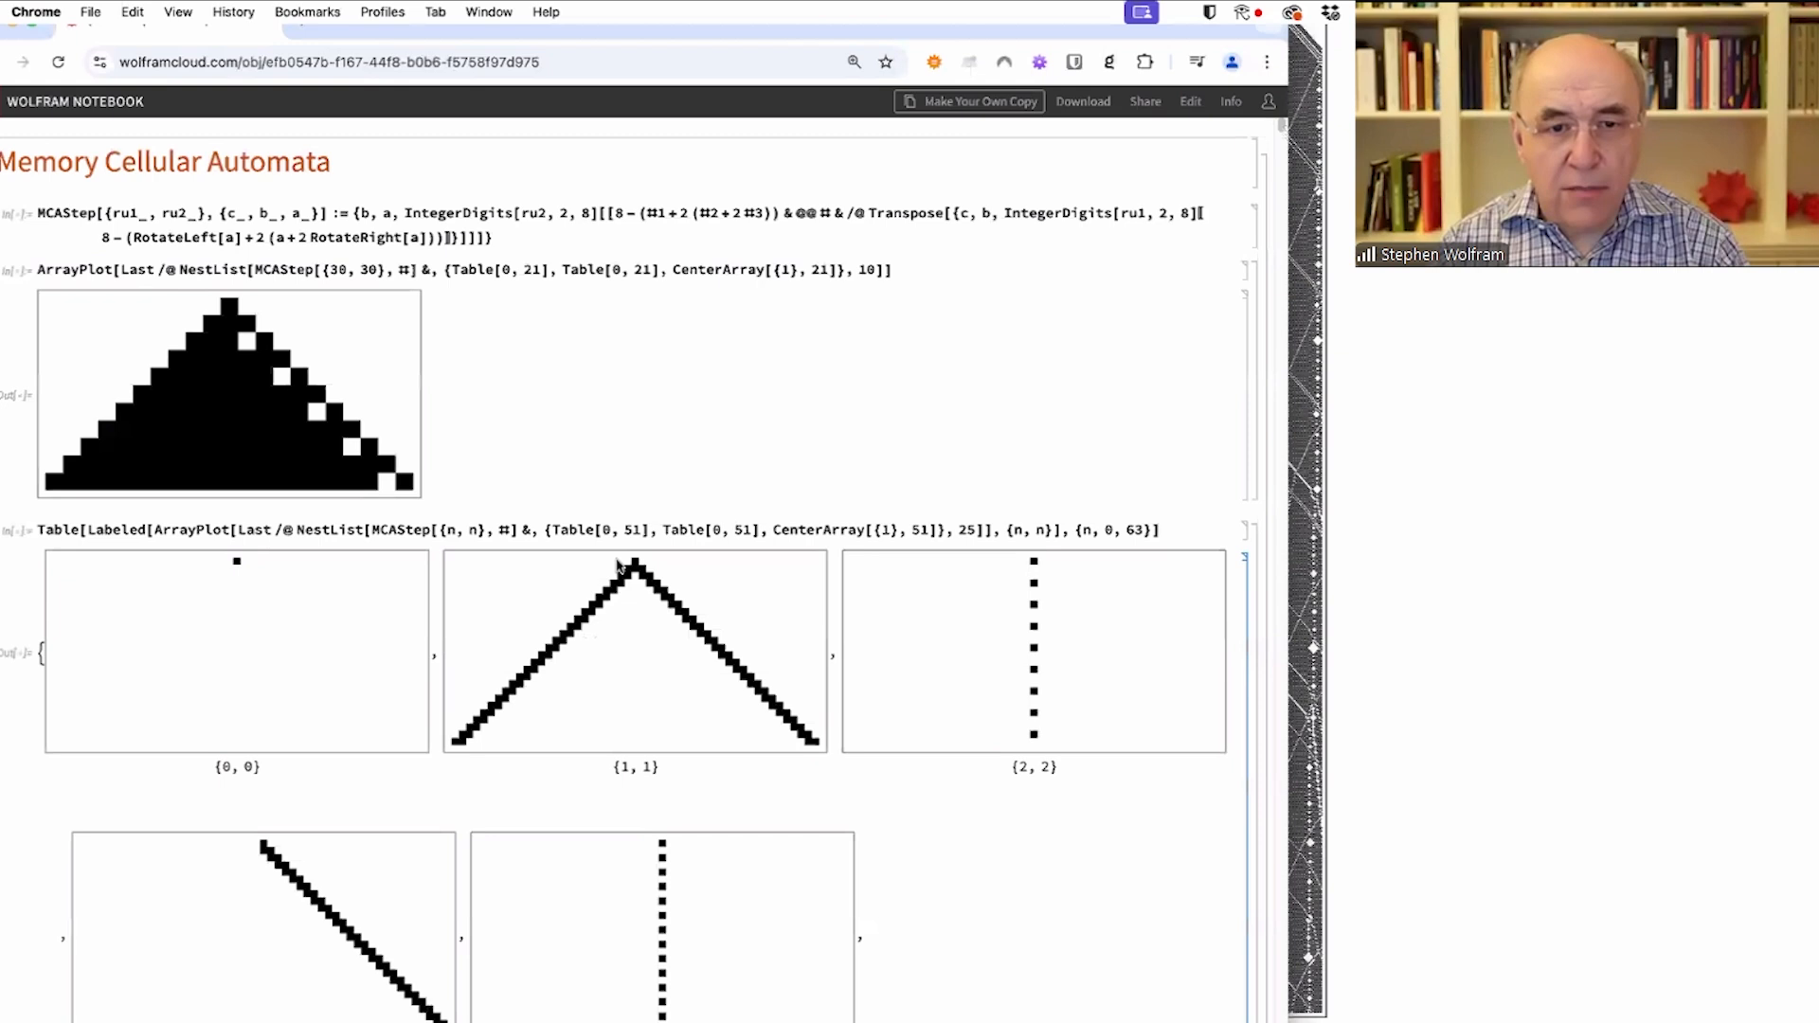
pyautogui.moveTo(612, 561)
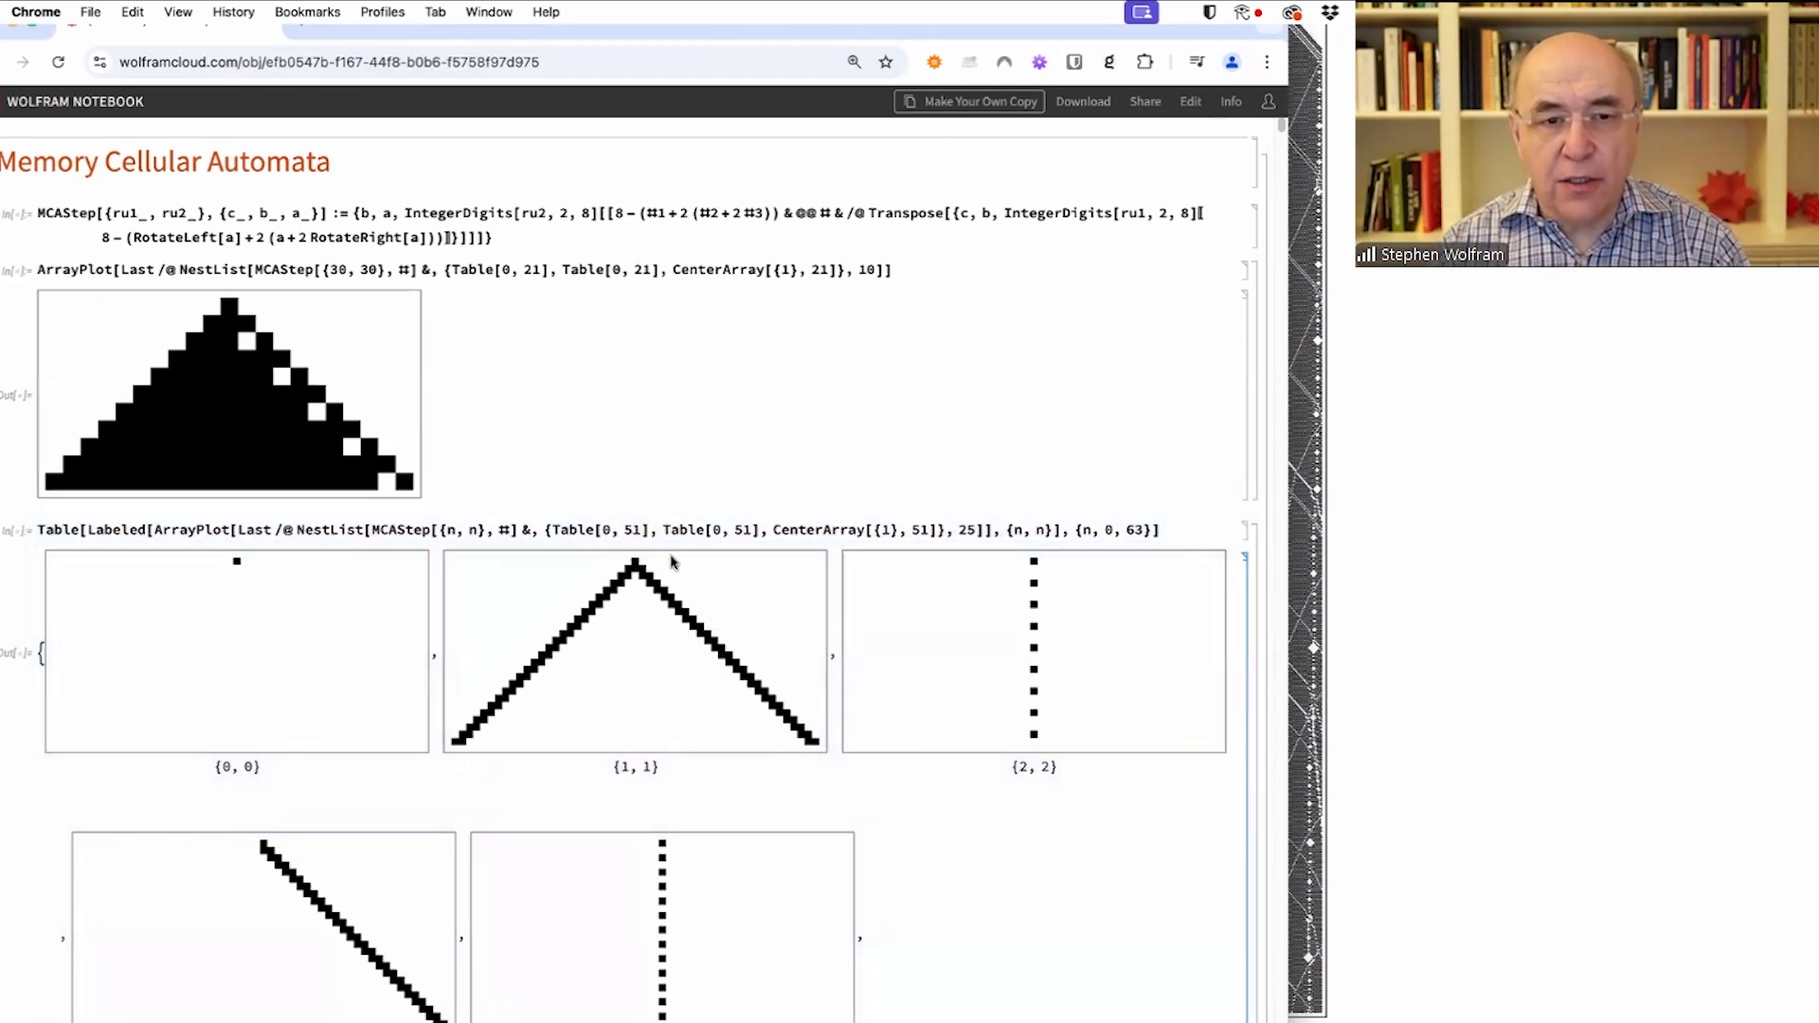
pyautogui.click(423, 237)
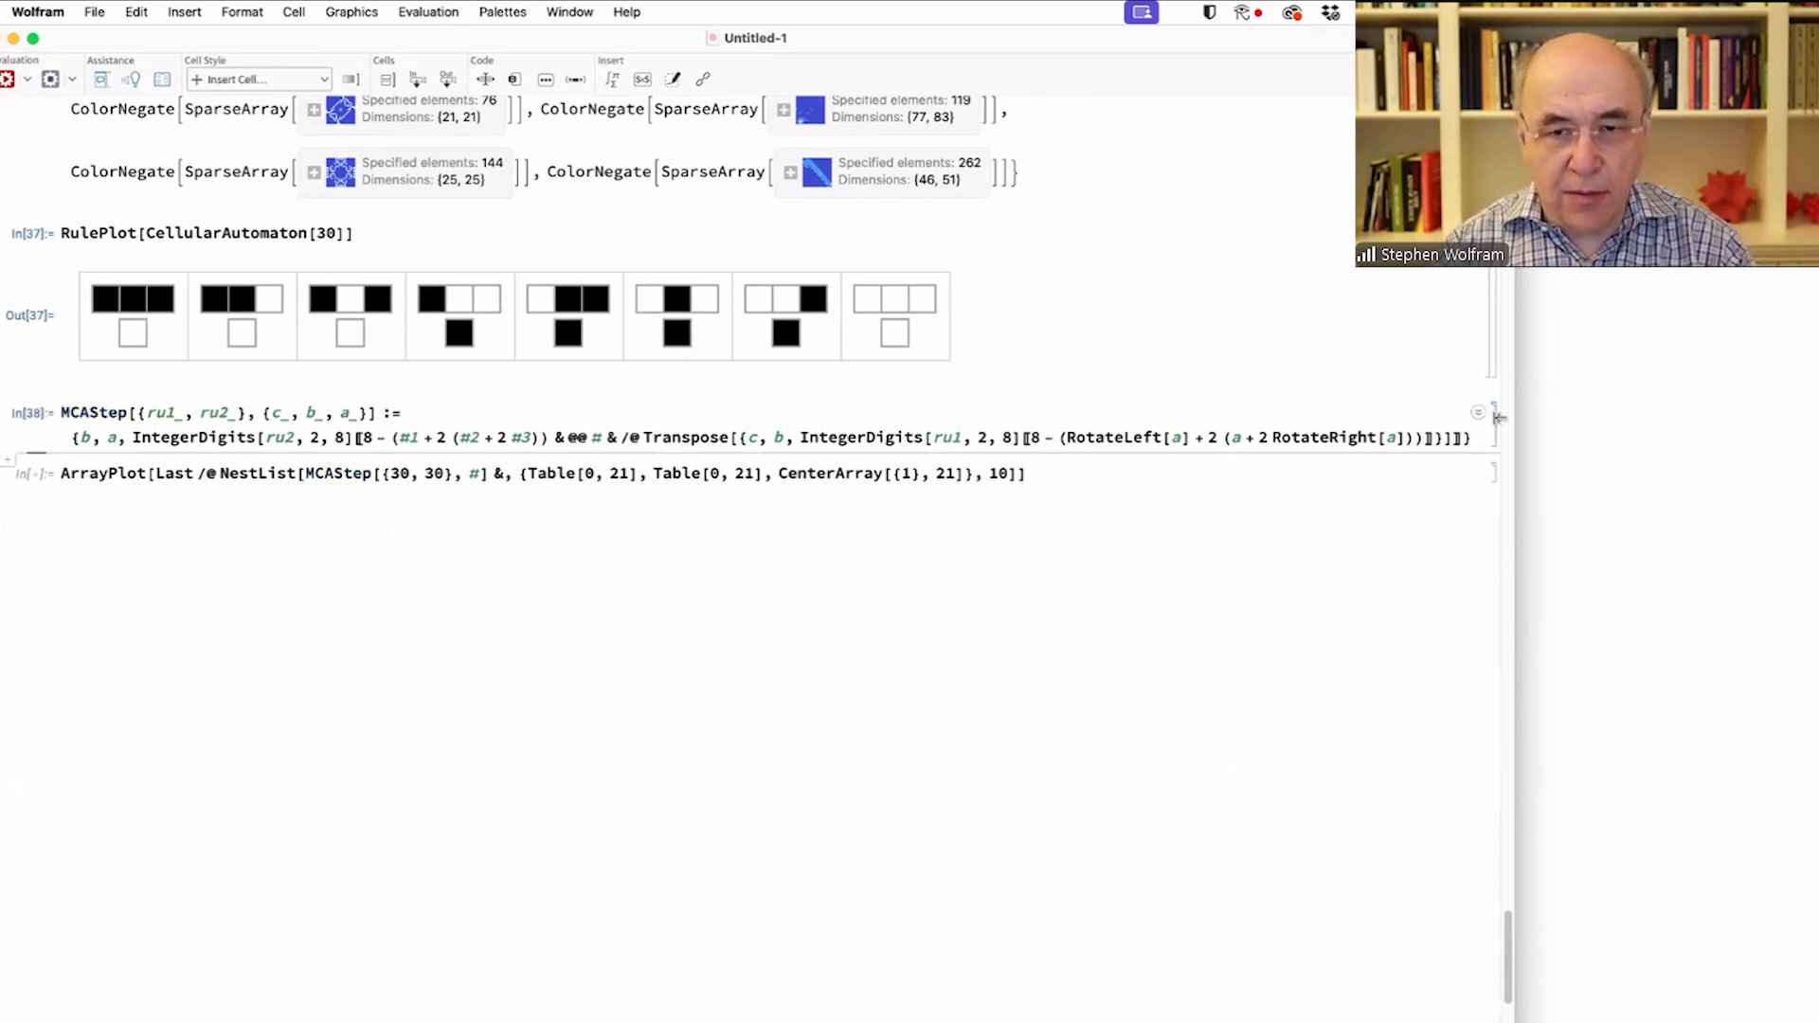
pyautogui.moveTo(999, 597)
pyautogui.write('With[{t = 500, n = 33}, ArrayPlot[Last /@ NestList[MCAStep[{n, n}, #] &, {Table[0, 2 t + 1], Table[0, 2 t + 1], CenterArray[{1}, 2 t + 1]}, t')
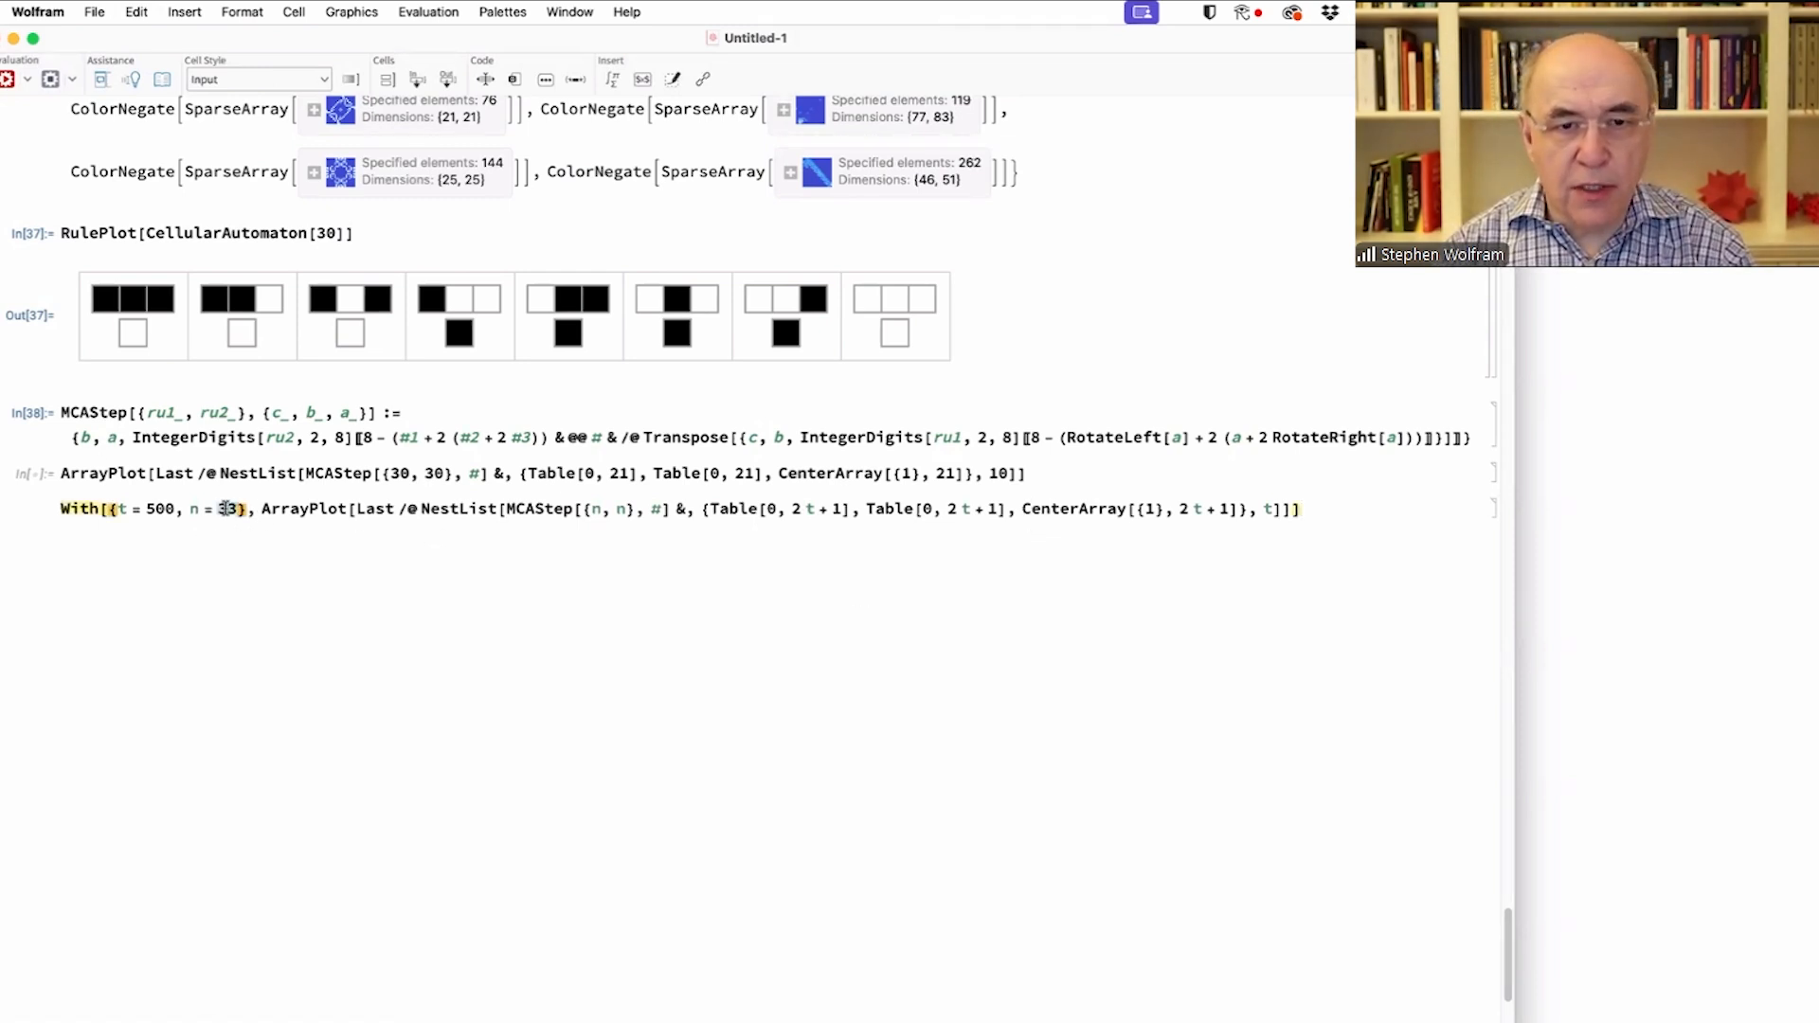
# - Enter the With[{t = 500, n = 30}, ArrayPlot[...]] memory-automaton cell from a single black cell
pyautogui.write('30')
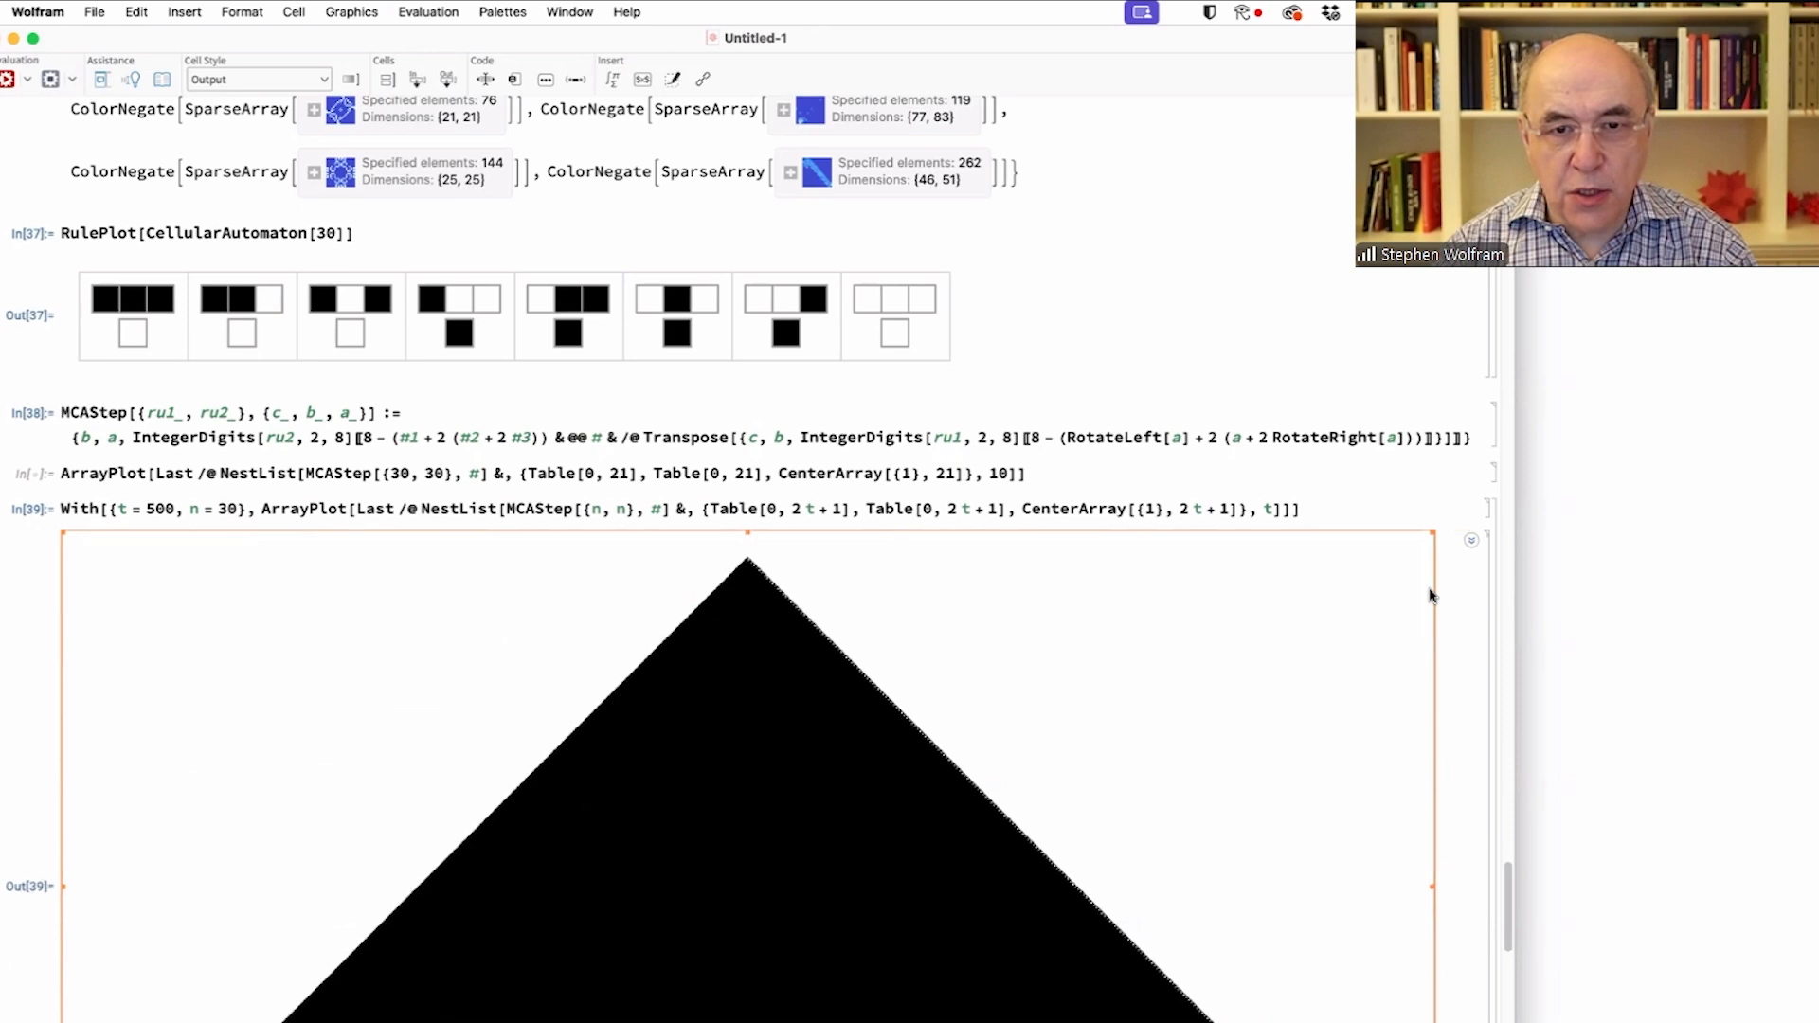
pyautogui.moveTo(561, 555)
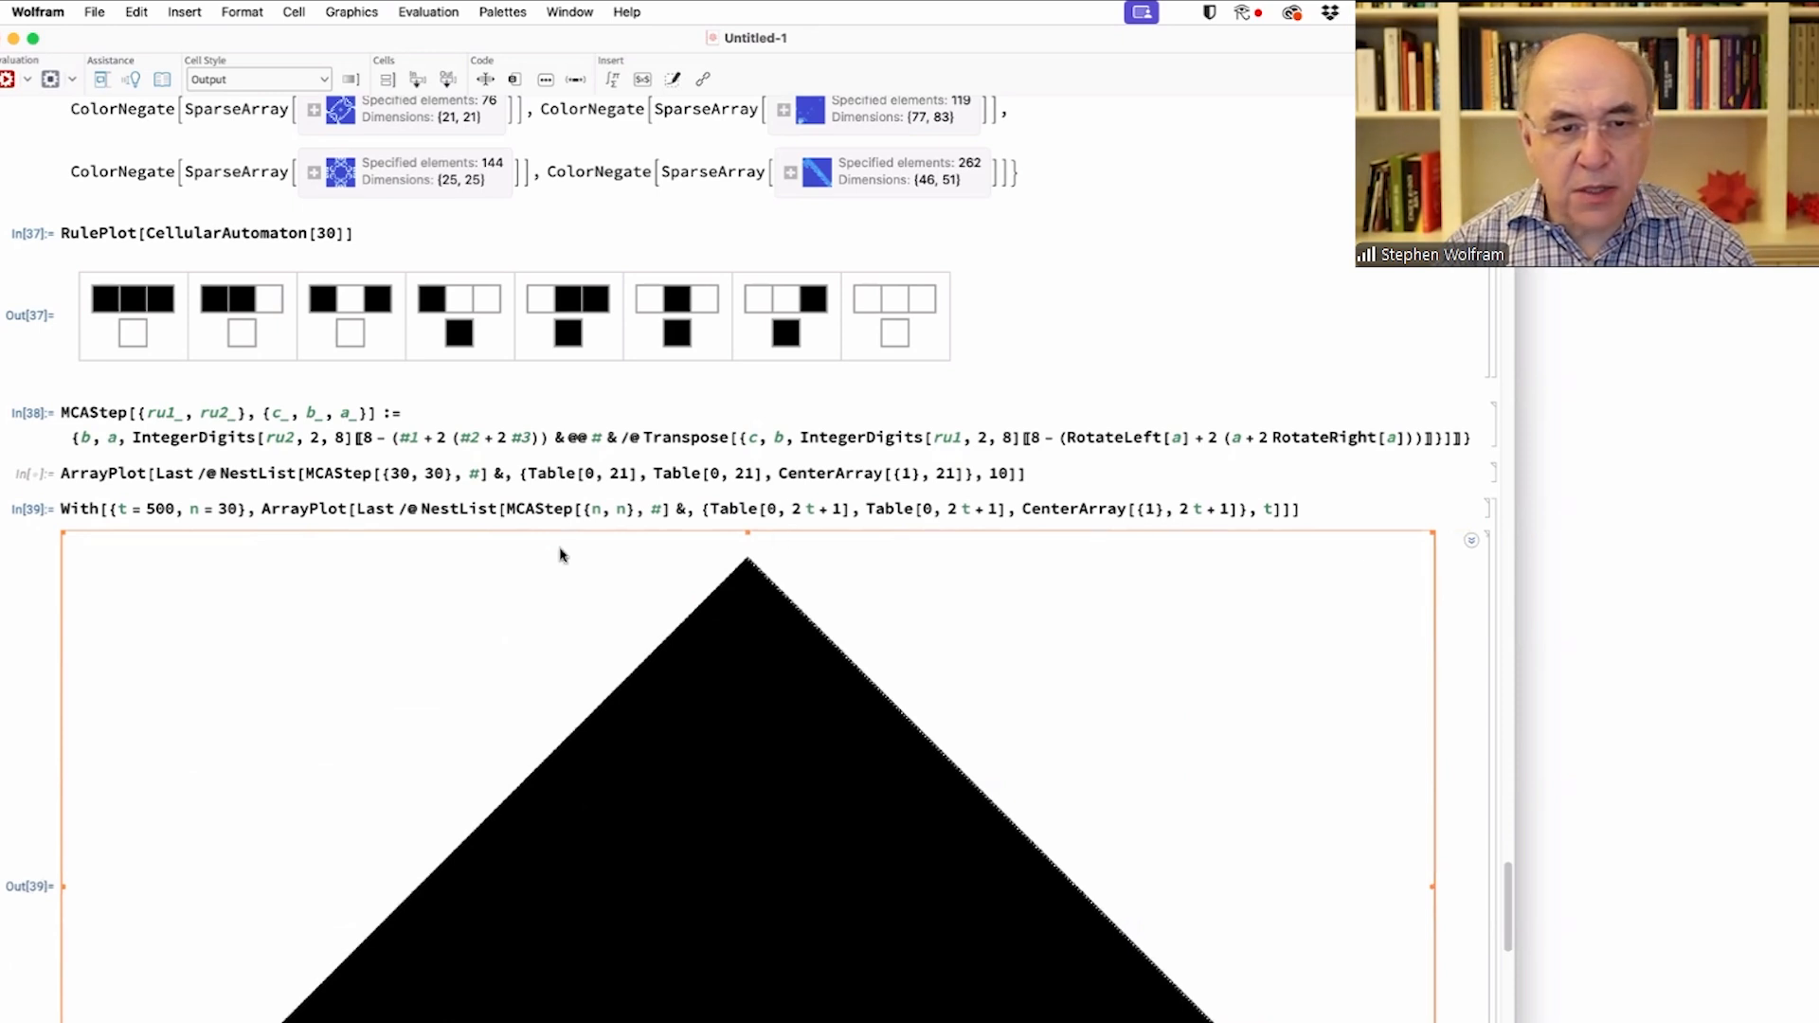
# - View the evaluated n = 30 plot, a solid black 500-step triangle
pyautogui.scroll(-3)
pyautogui.write('9')
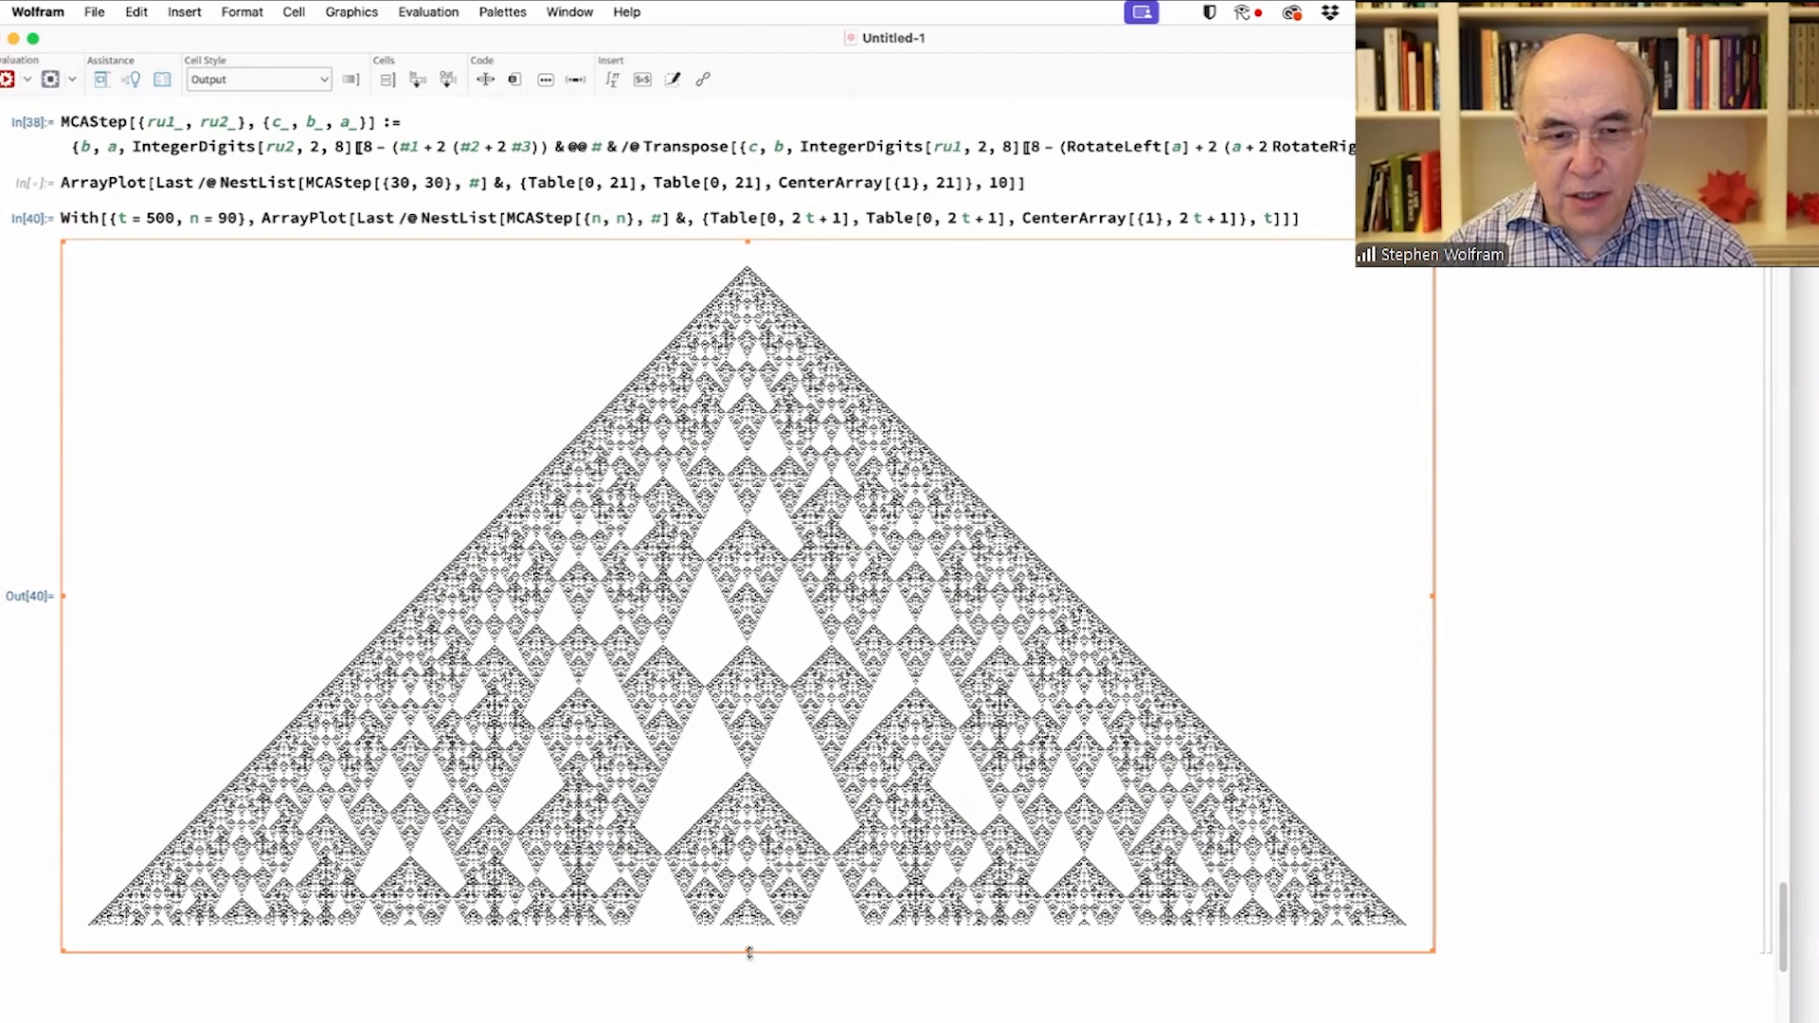
# - View Out[40], the nested Sierpinski-like triangle from n = 90
pyautogui.scroll(-3)
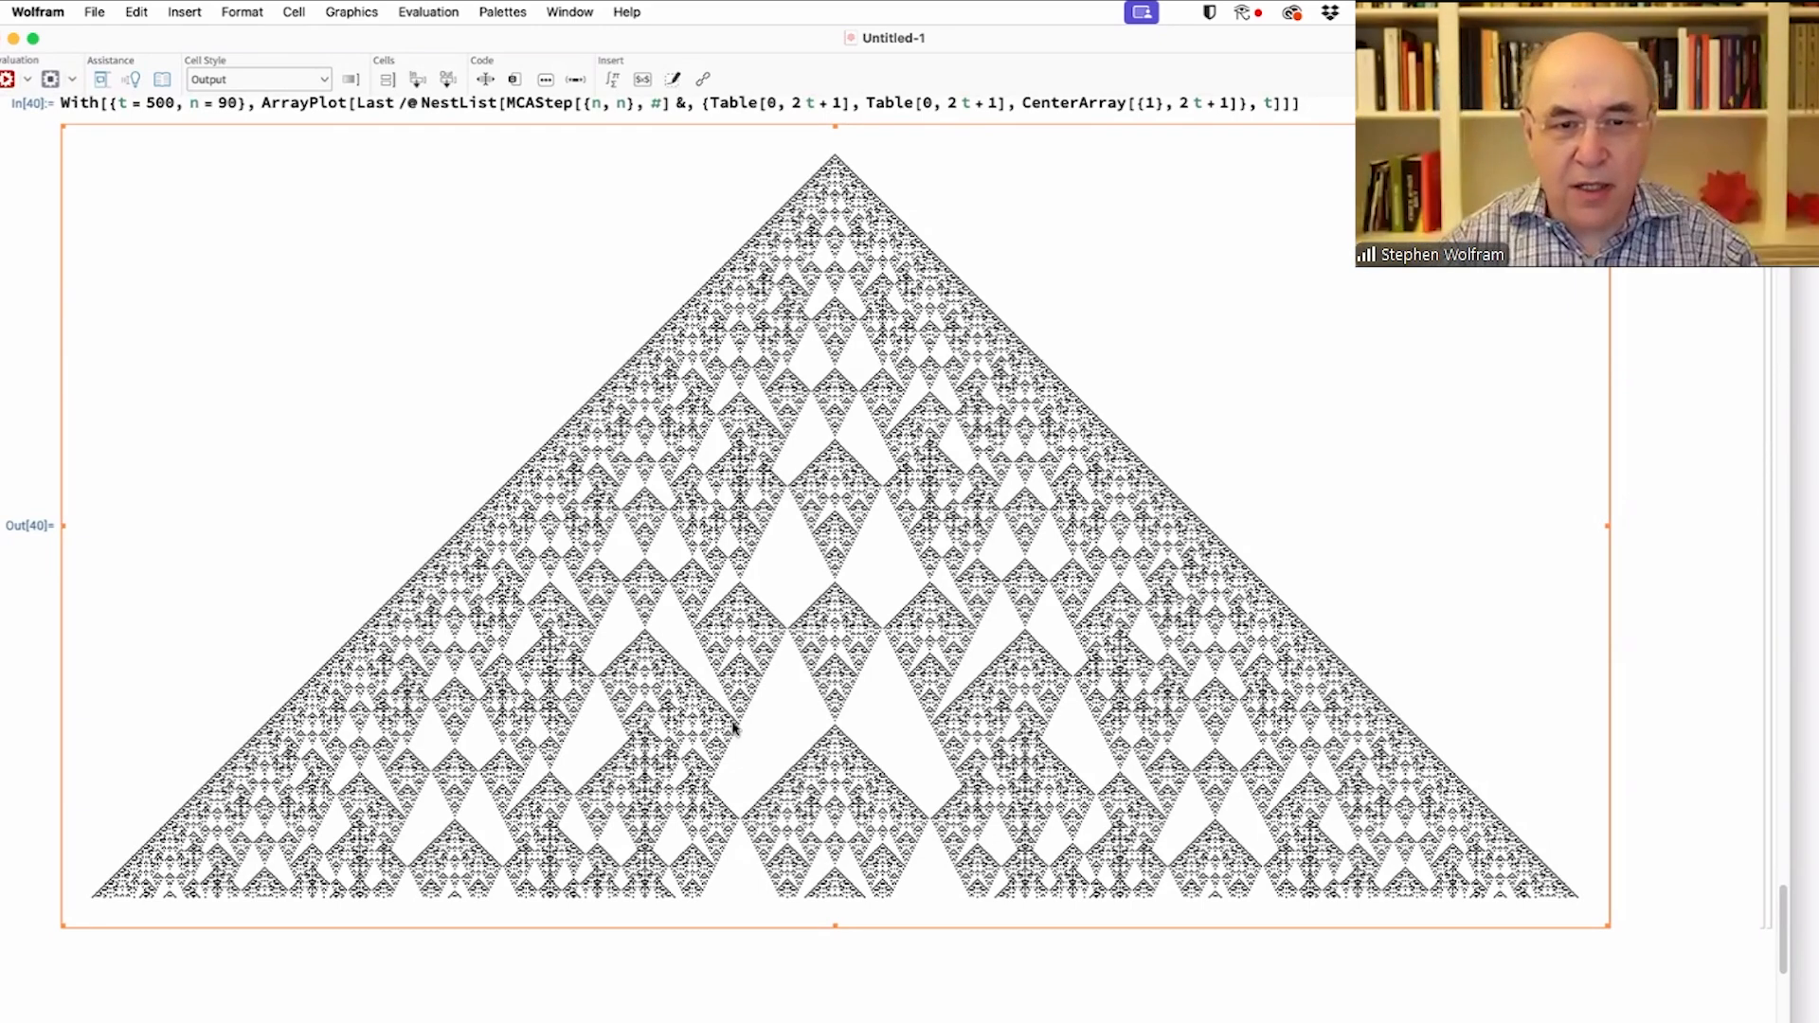
pyautogui.moveTo(926, 750)
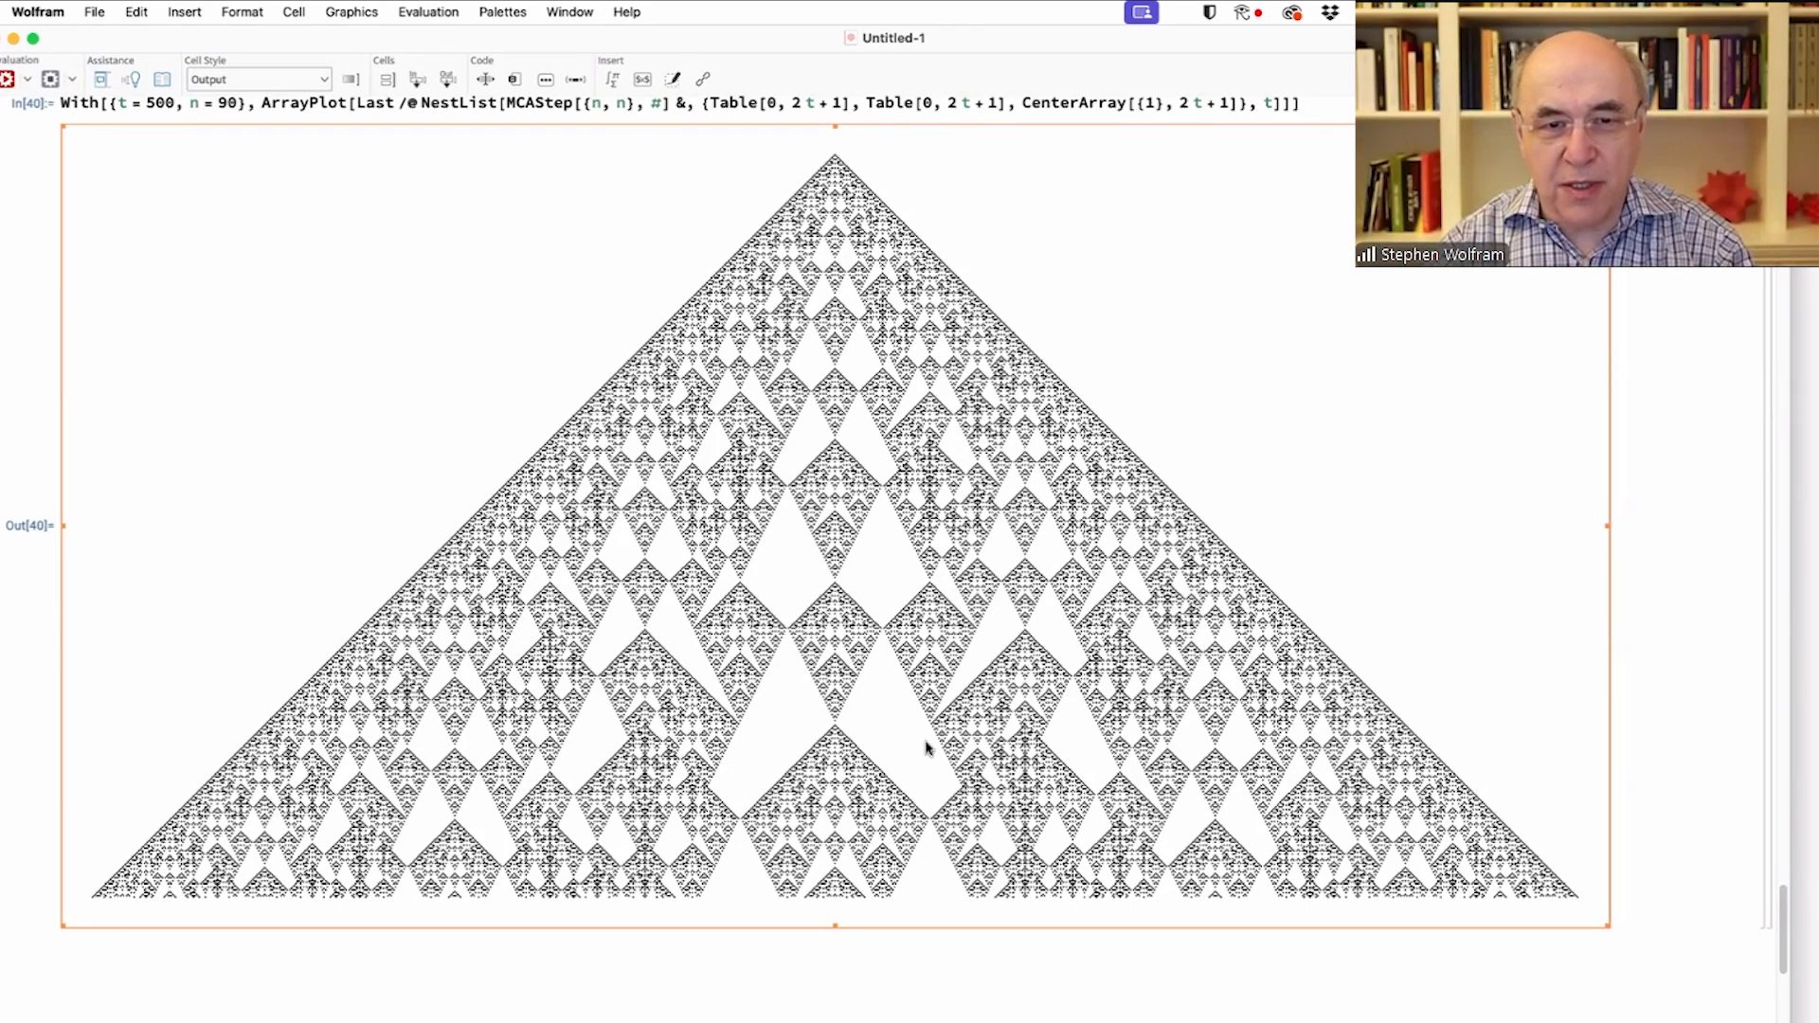
pyautogui.moveTo(825, 650)
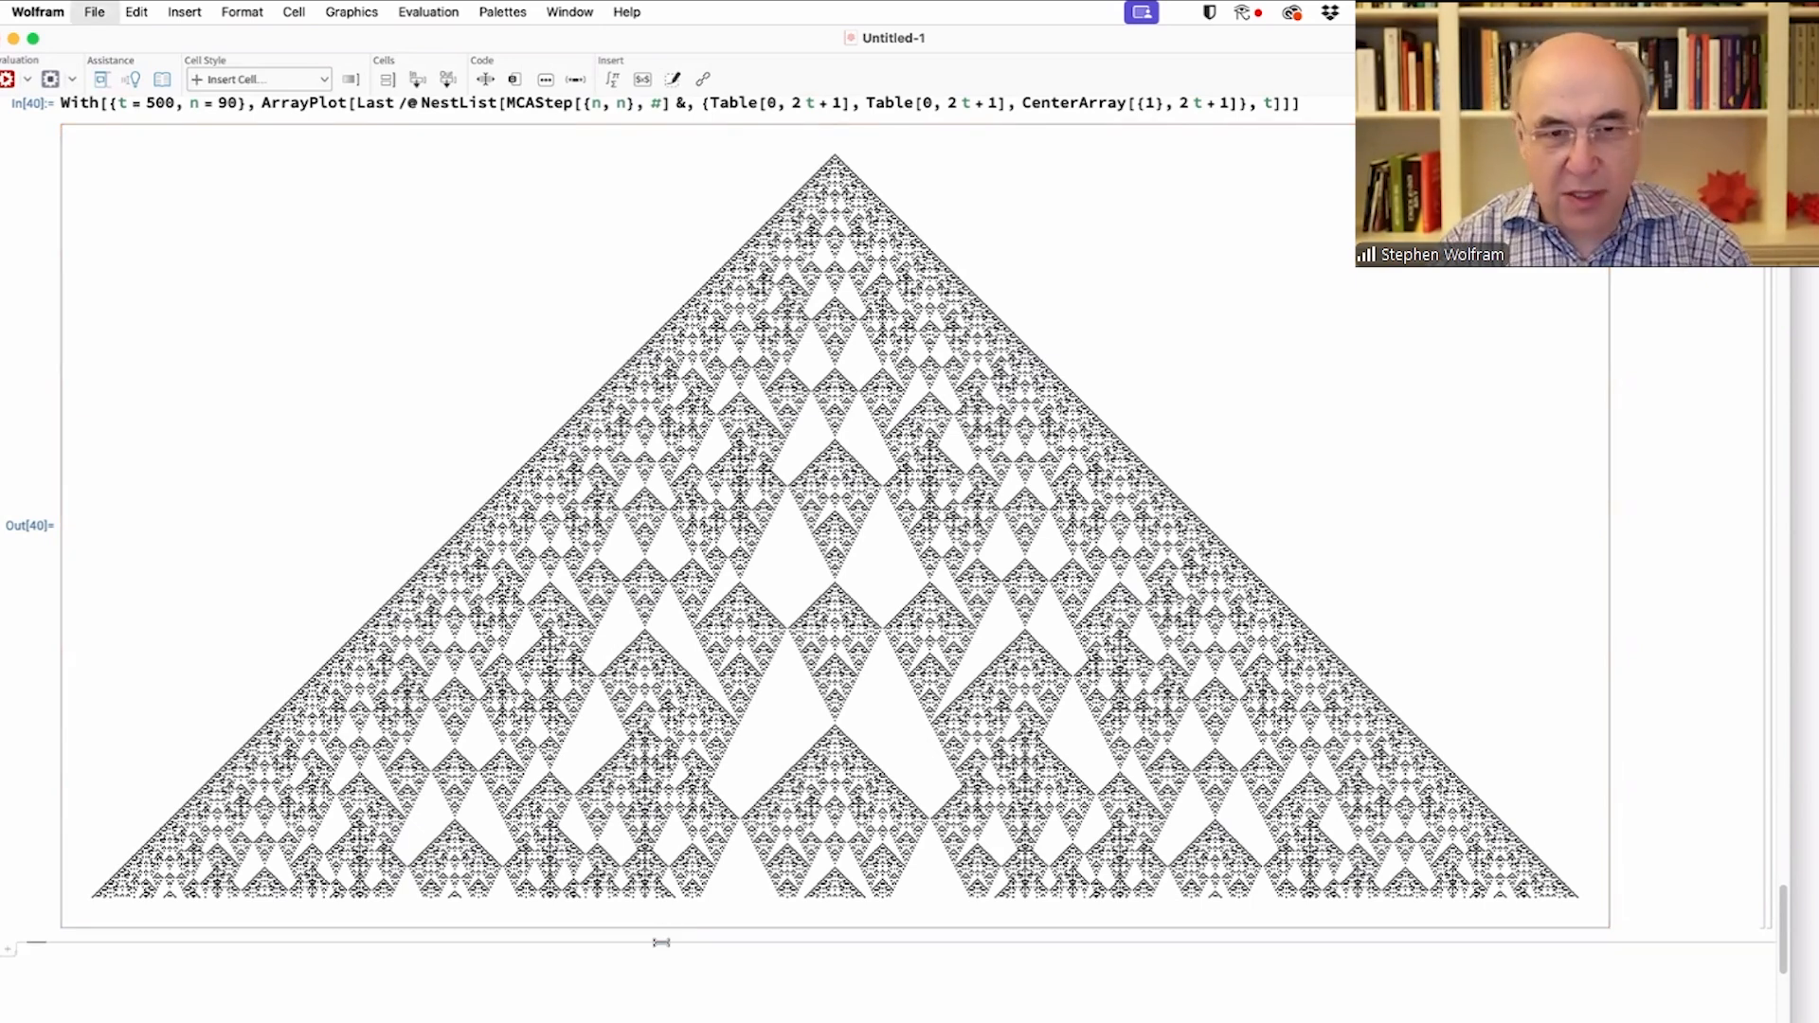
# - Save the untitled notebook as Livestream in the 2024 folder
pyautogui.click(95, 11)
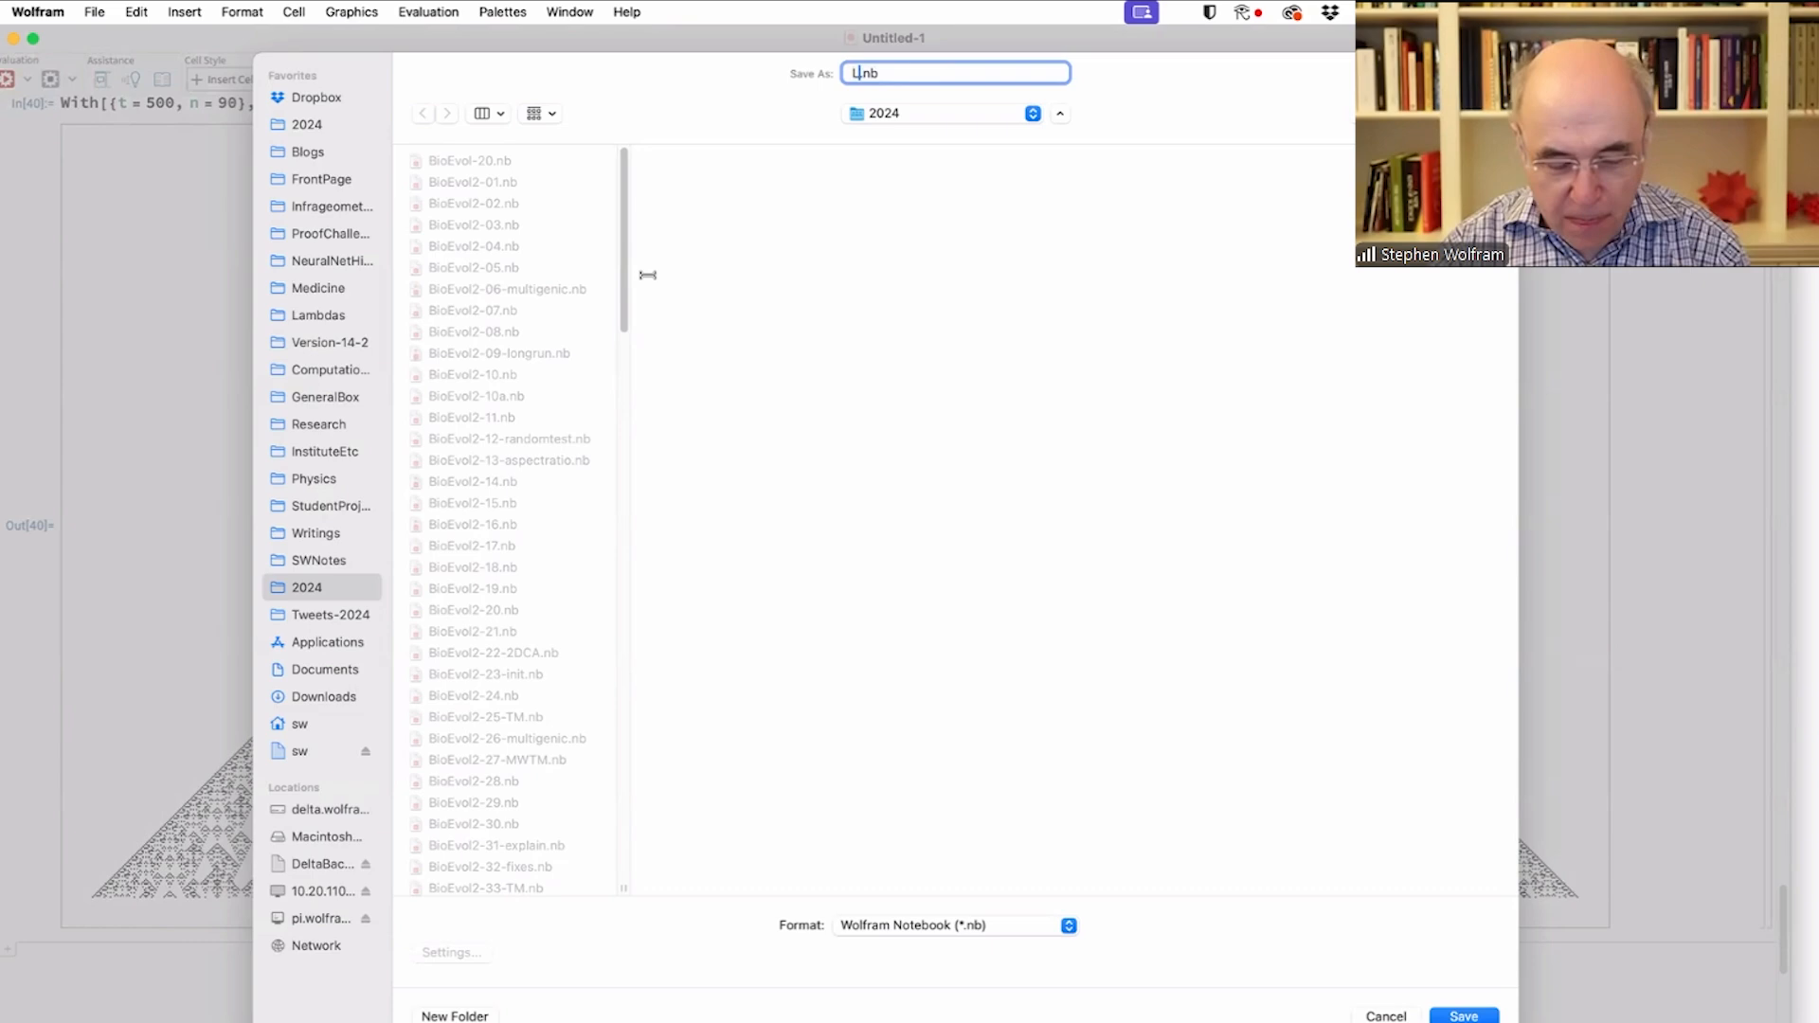
pyautogui.write('Livestream')
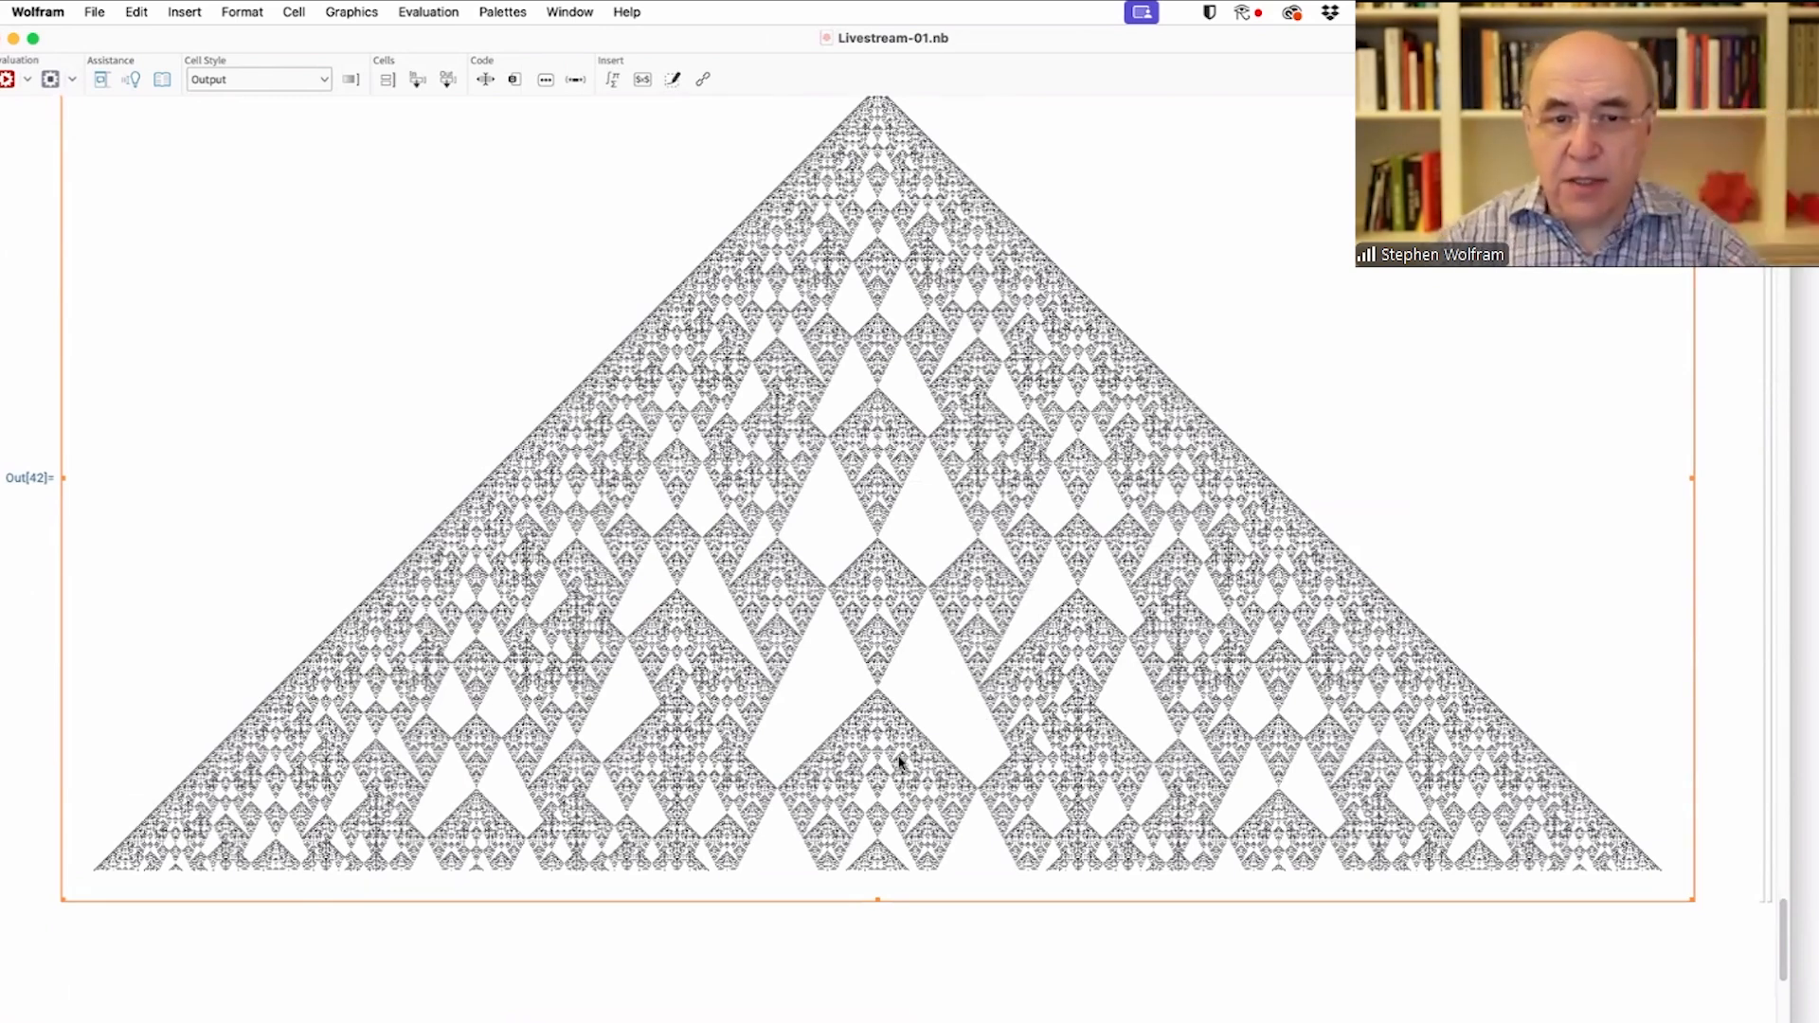
pyautogui.moveTo(845, 487)
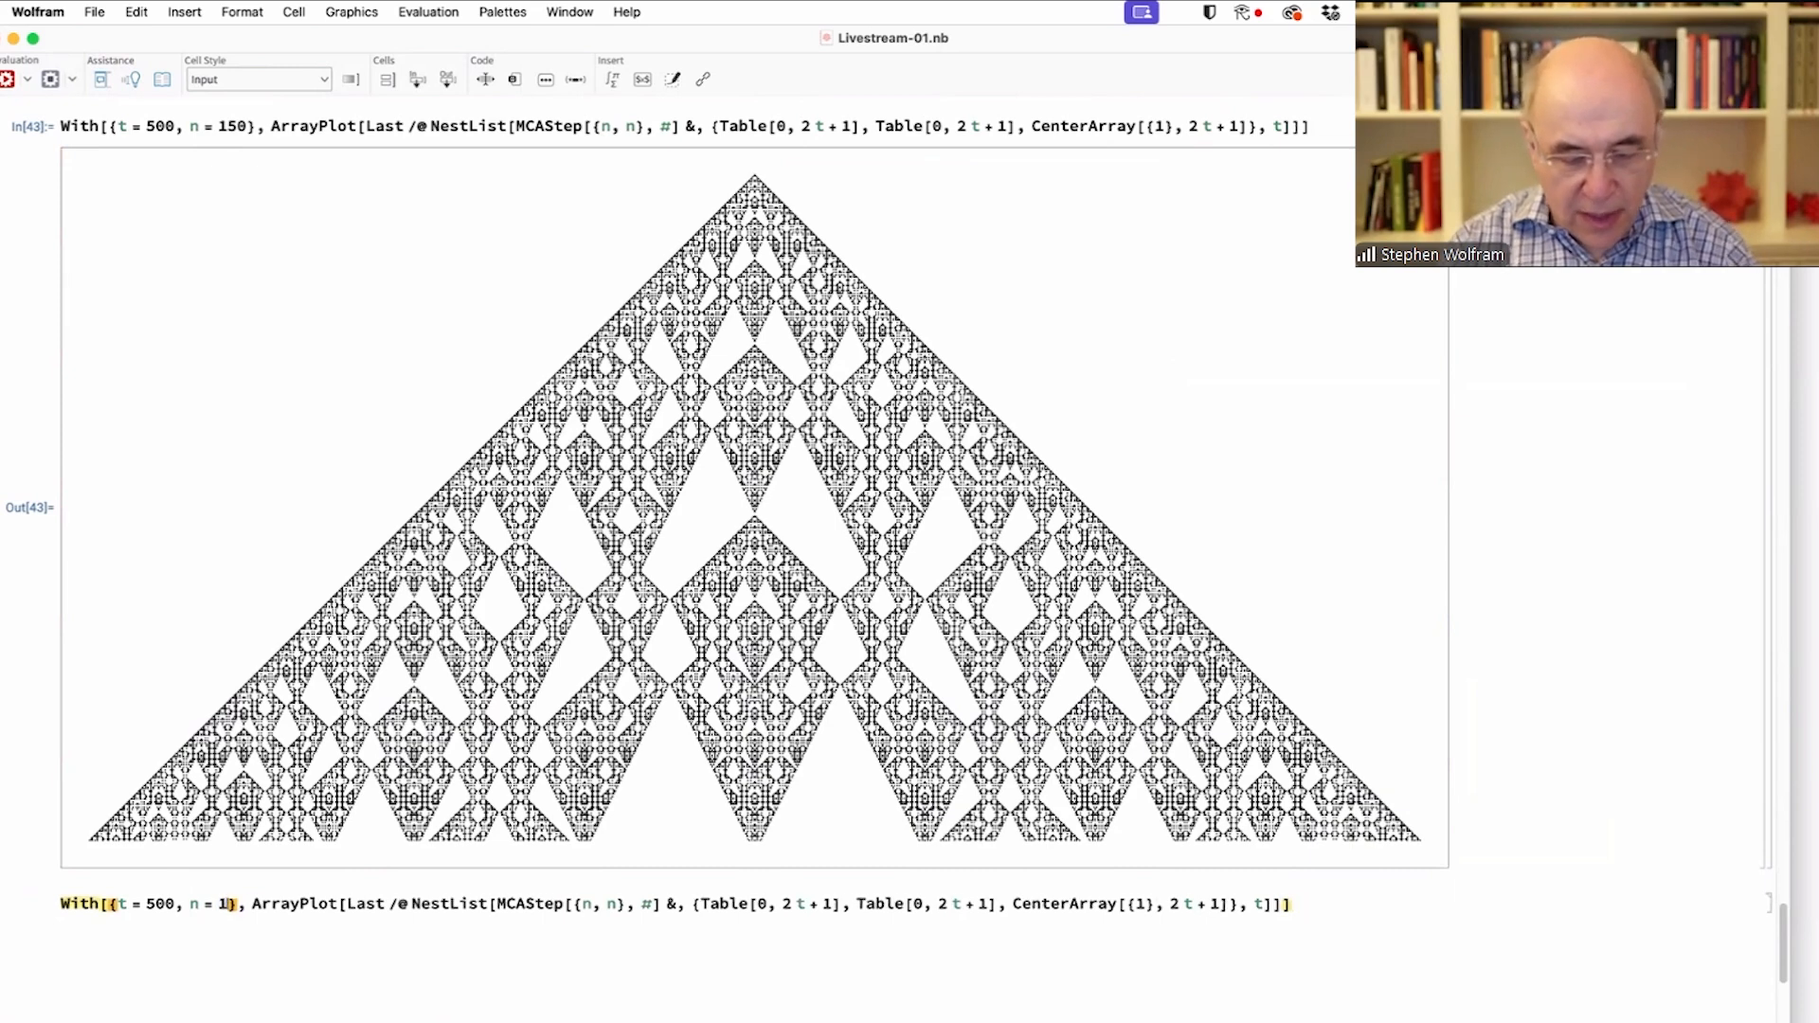
# - Evaluate the With cell with n = 18, then again with t = 100
pyautogui.write('8')
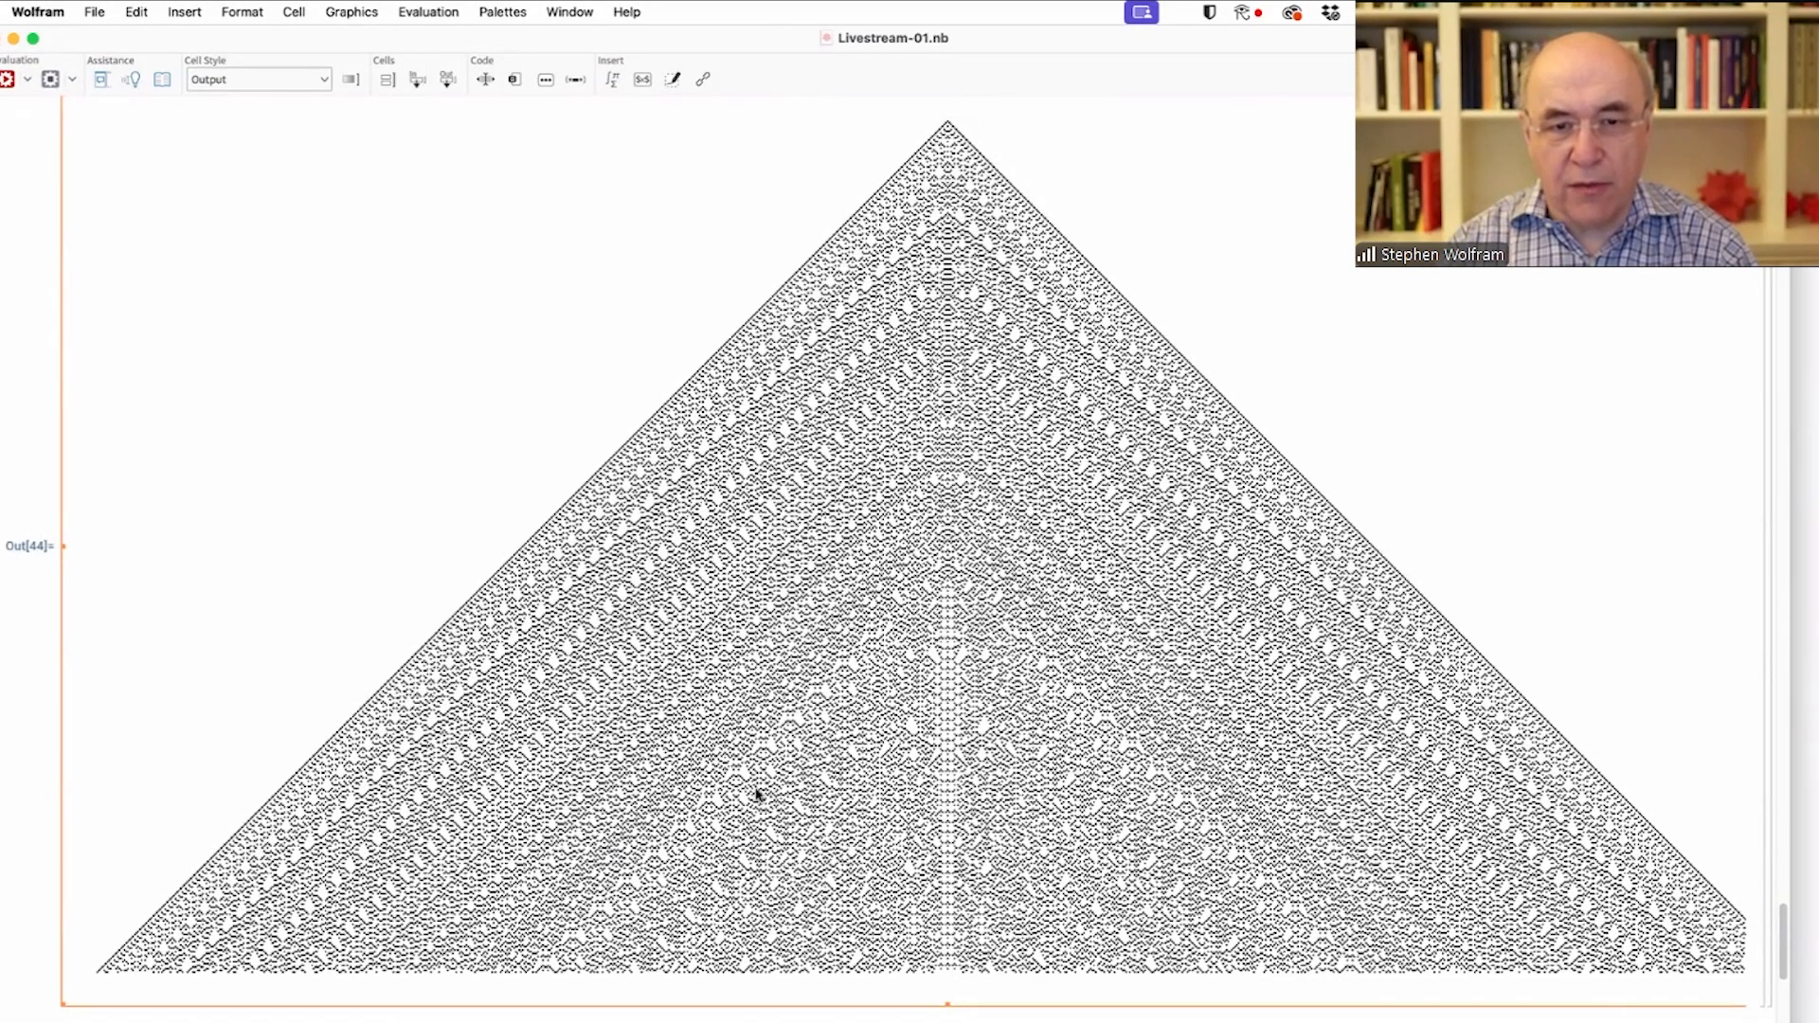
pyautogui.moveTo(759, 868)
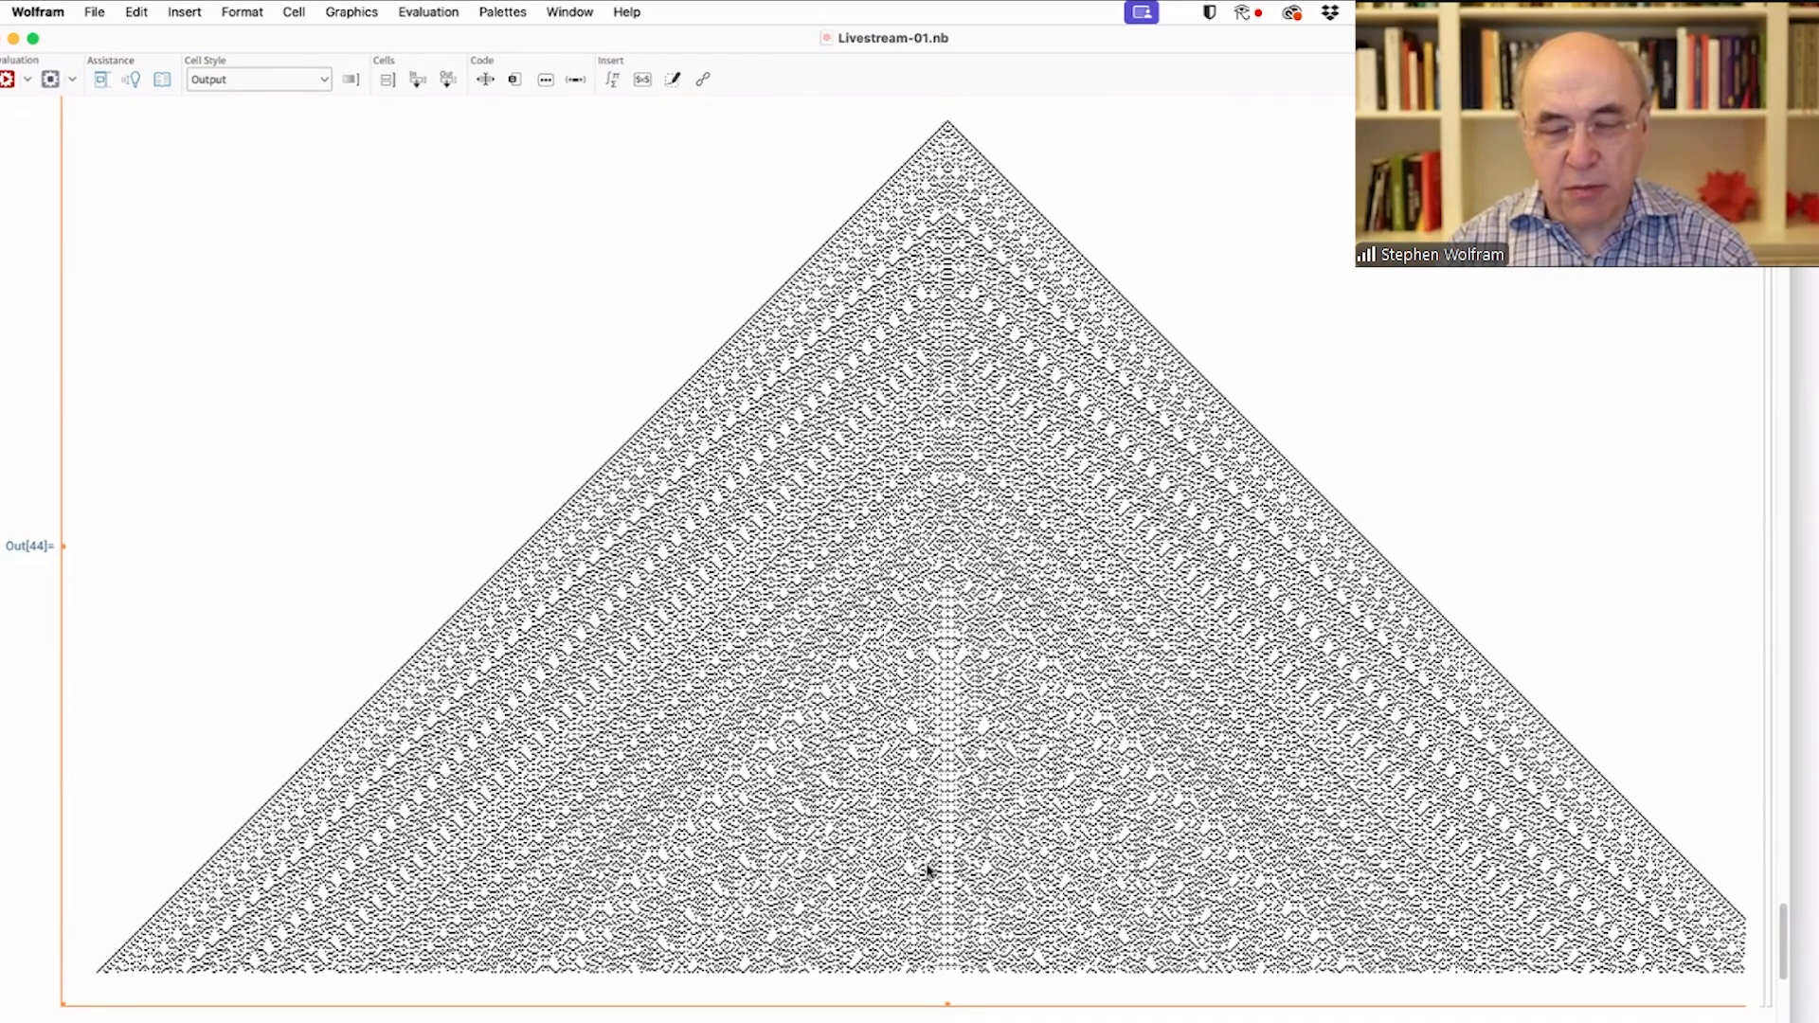
pyautogui.moveTo(929, 444)
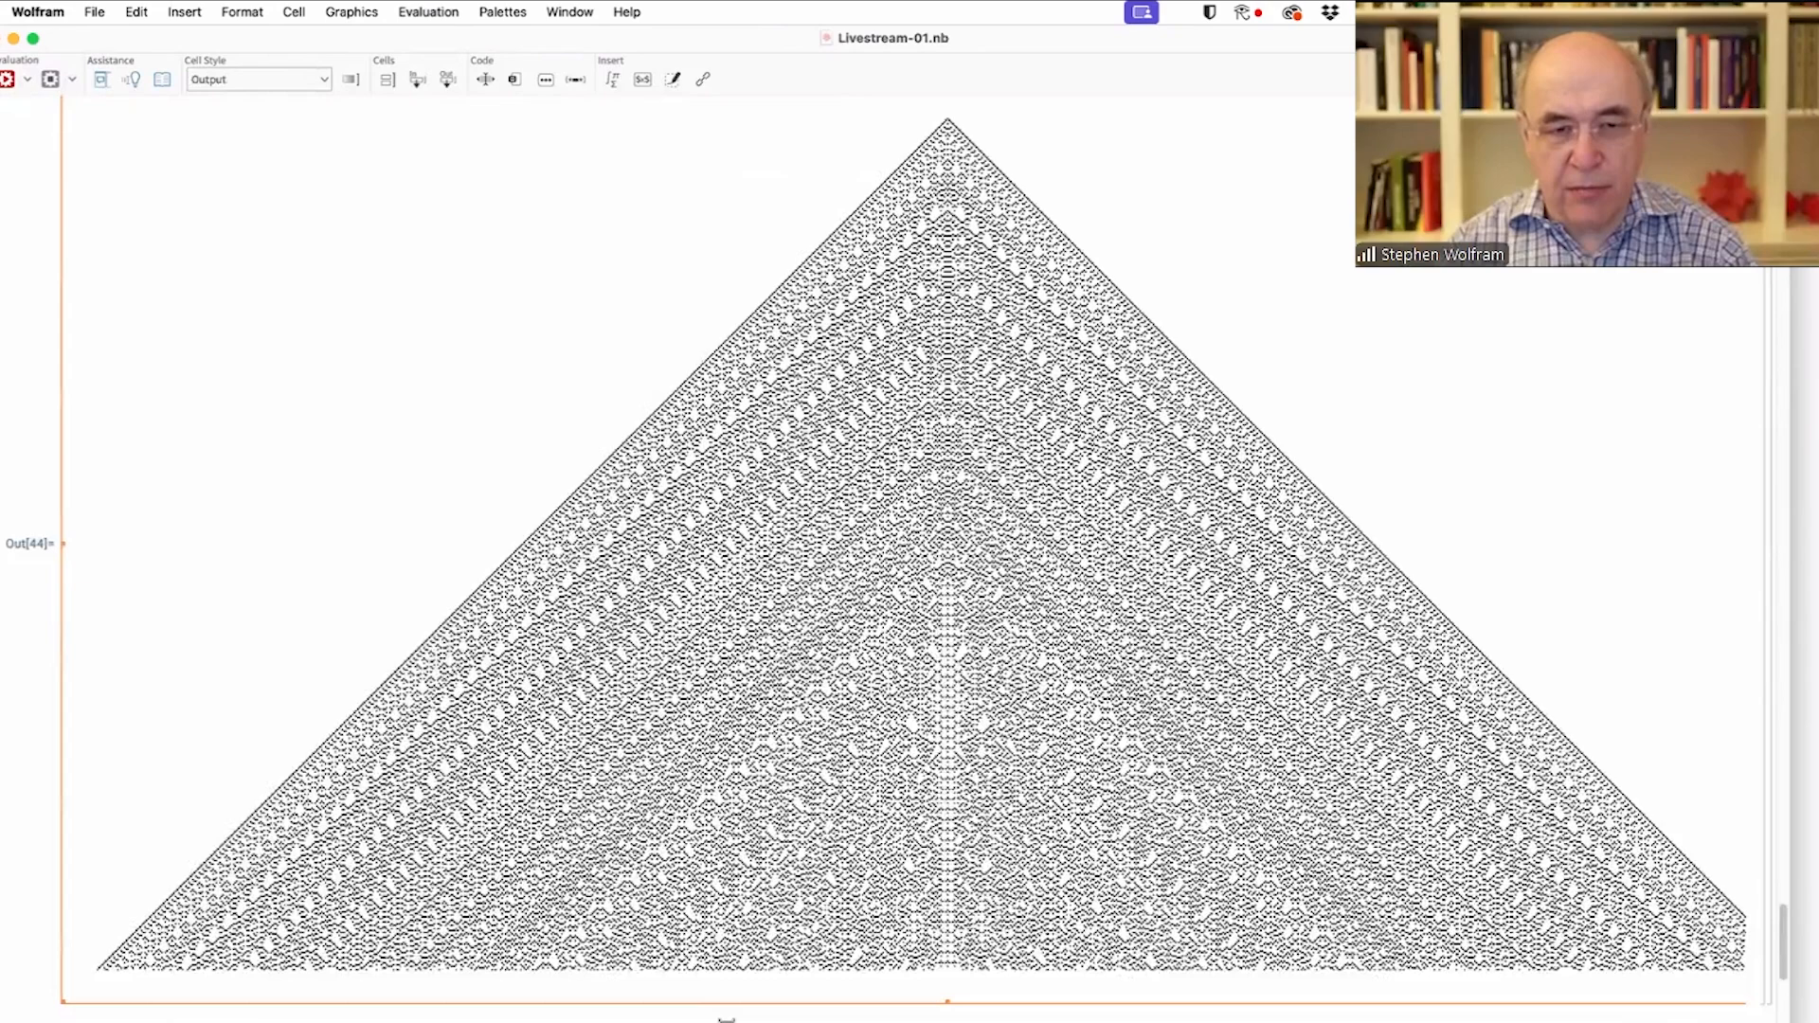
pyautogui.scroll(-3)
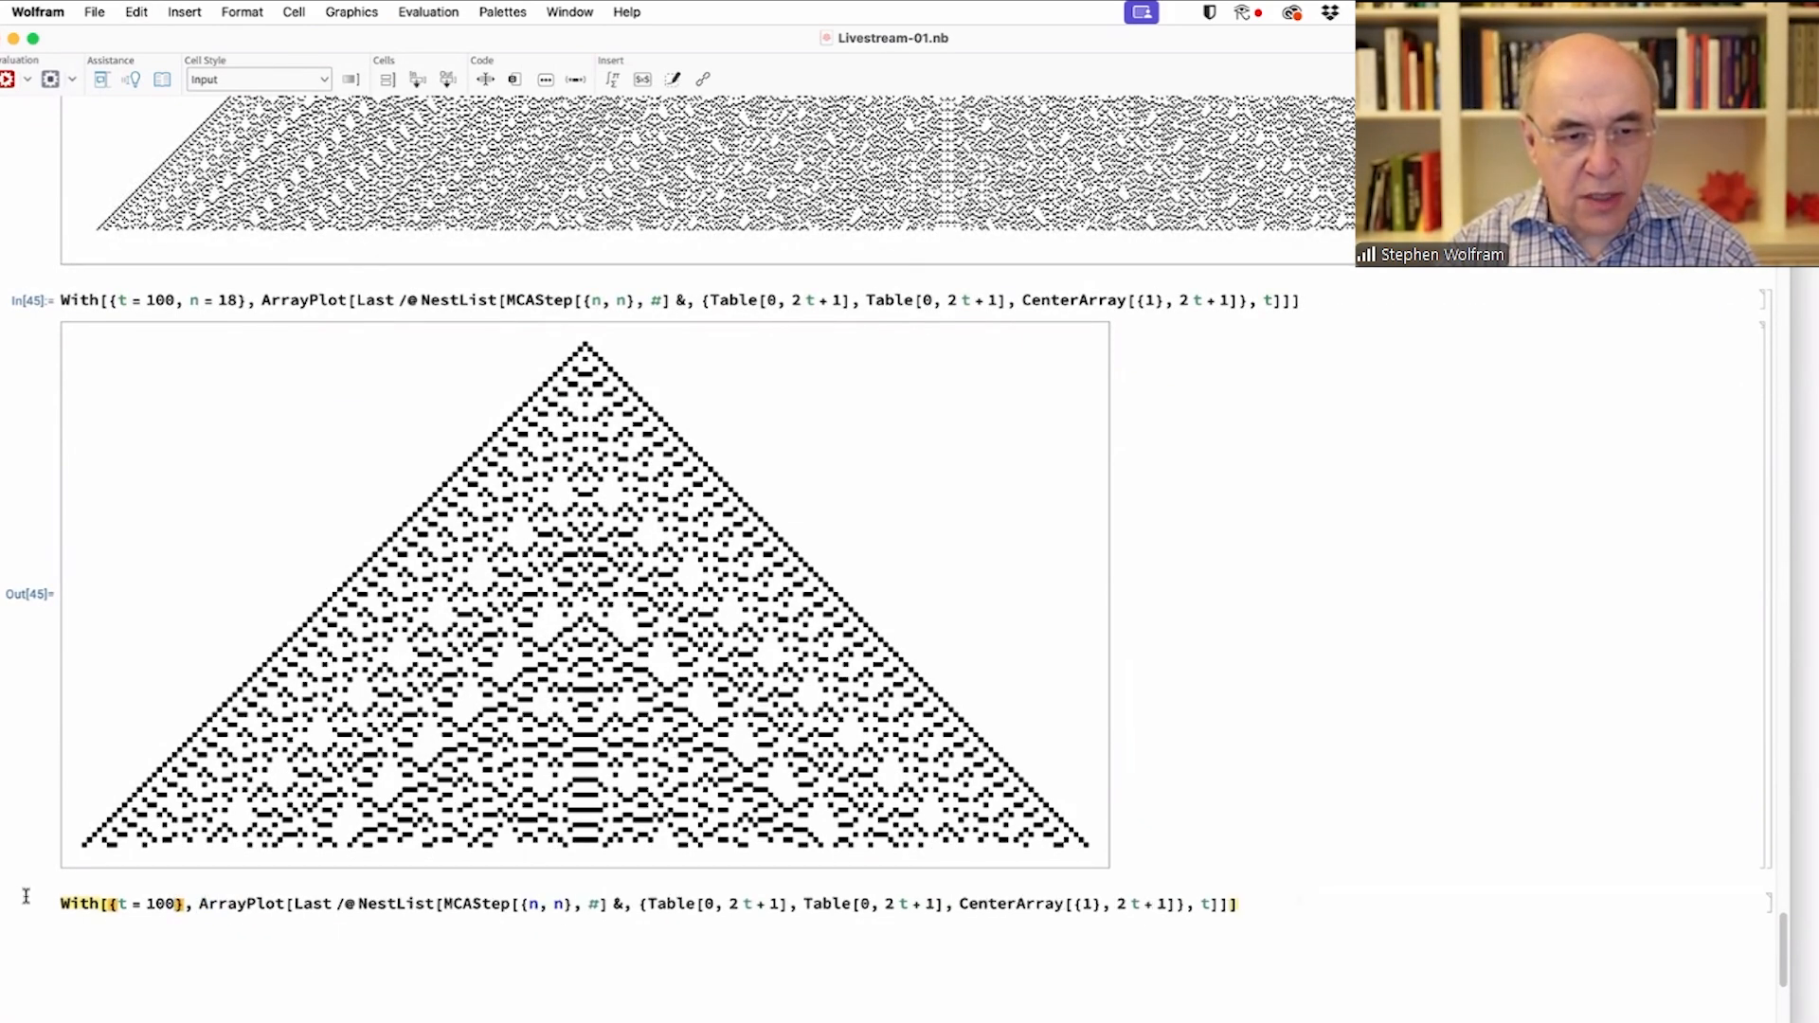
# - Wrap the With expression in Table[..., {n, 30}] and evaluate to get Out[47], plots for rules 1–30
pyautogui.write('Table[')
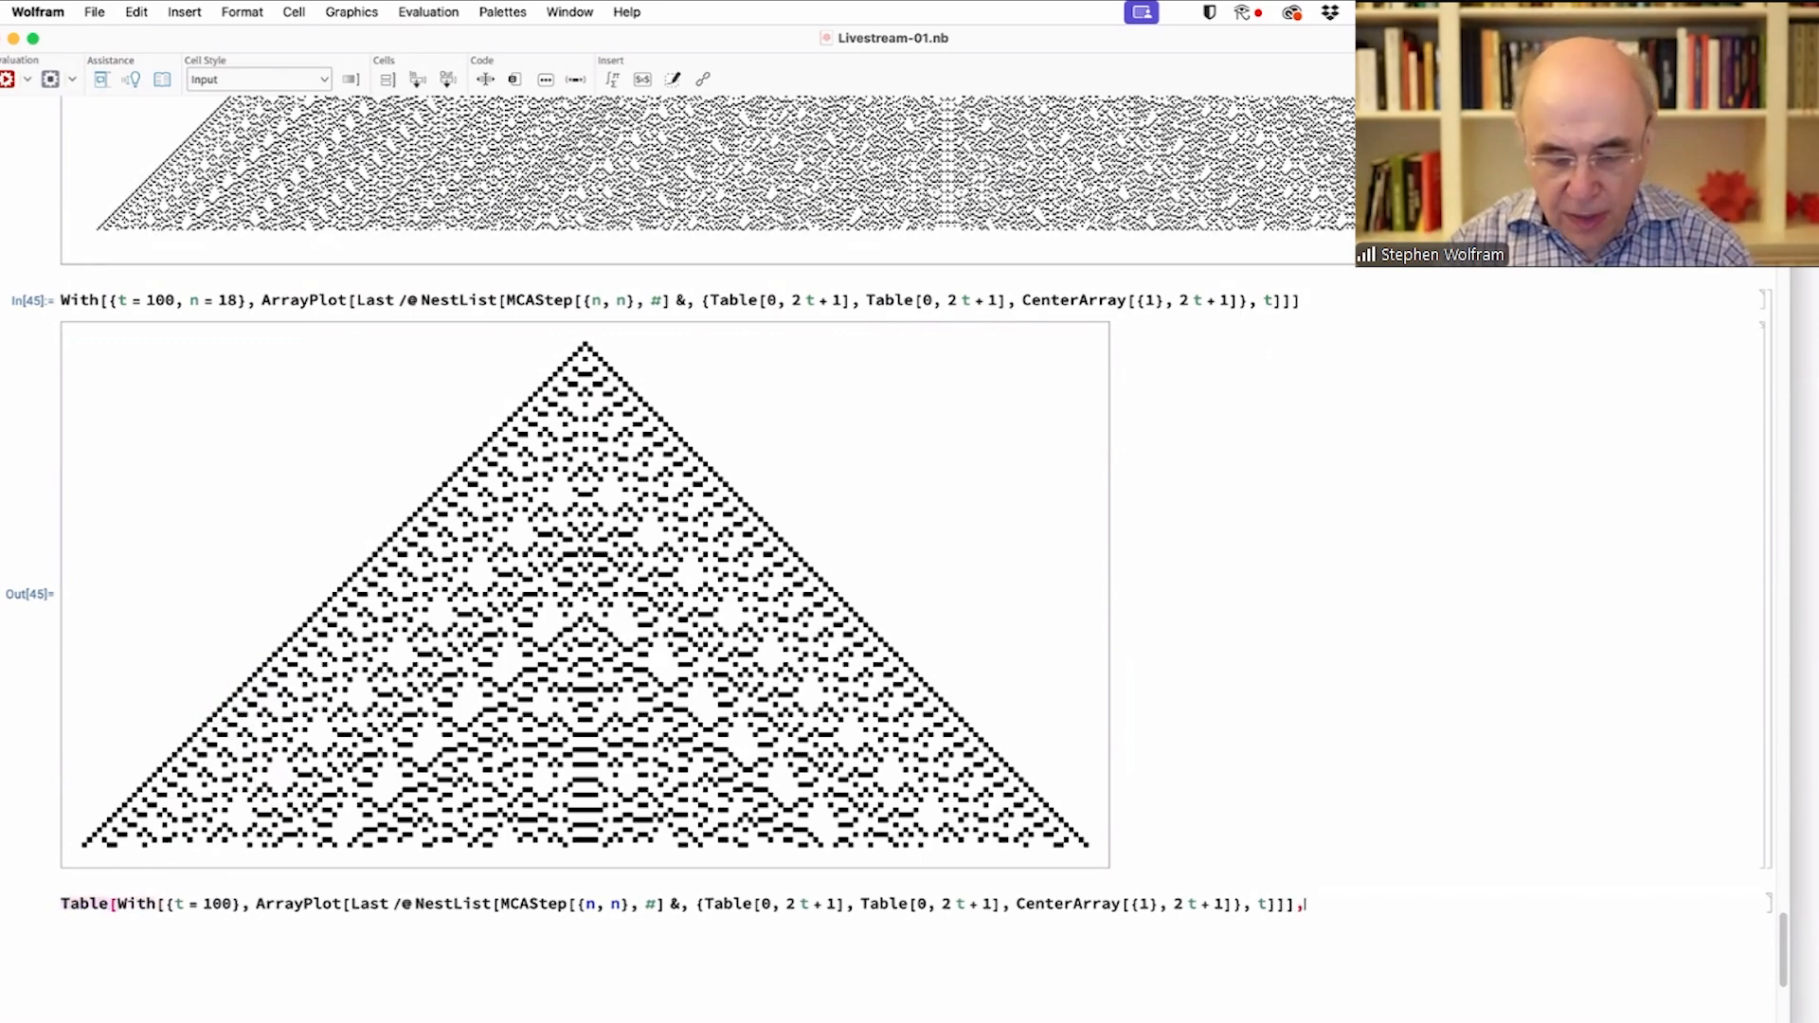
pyautogui.write('{n,')
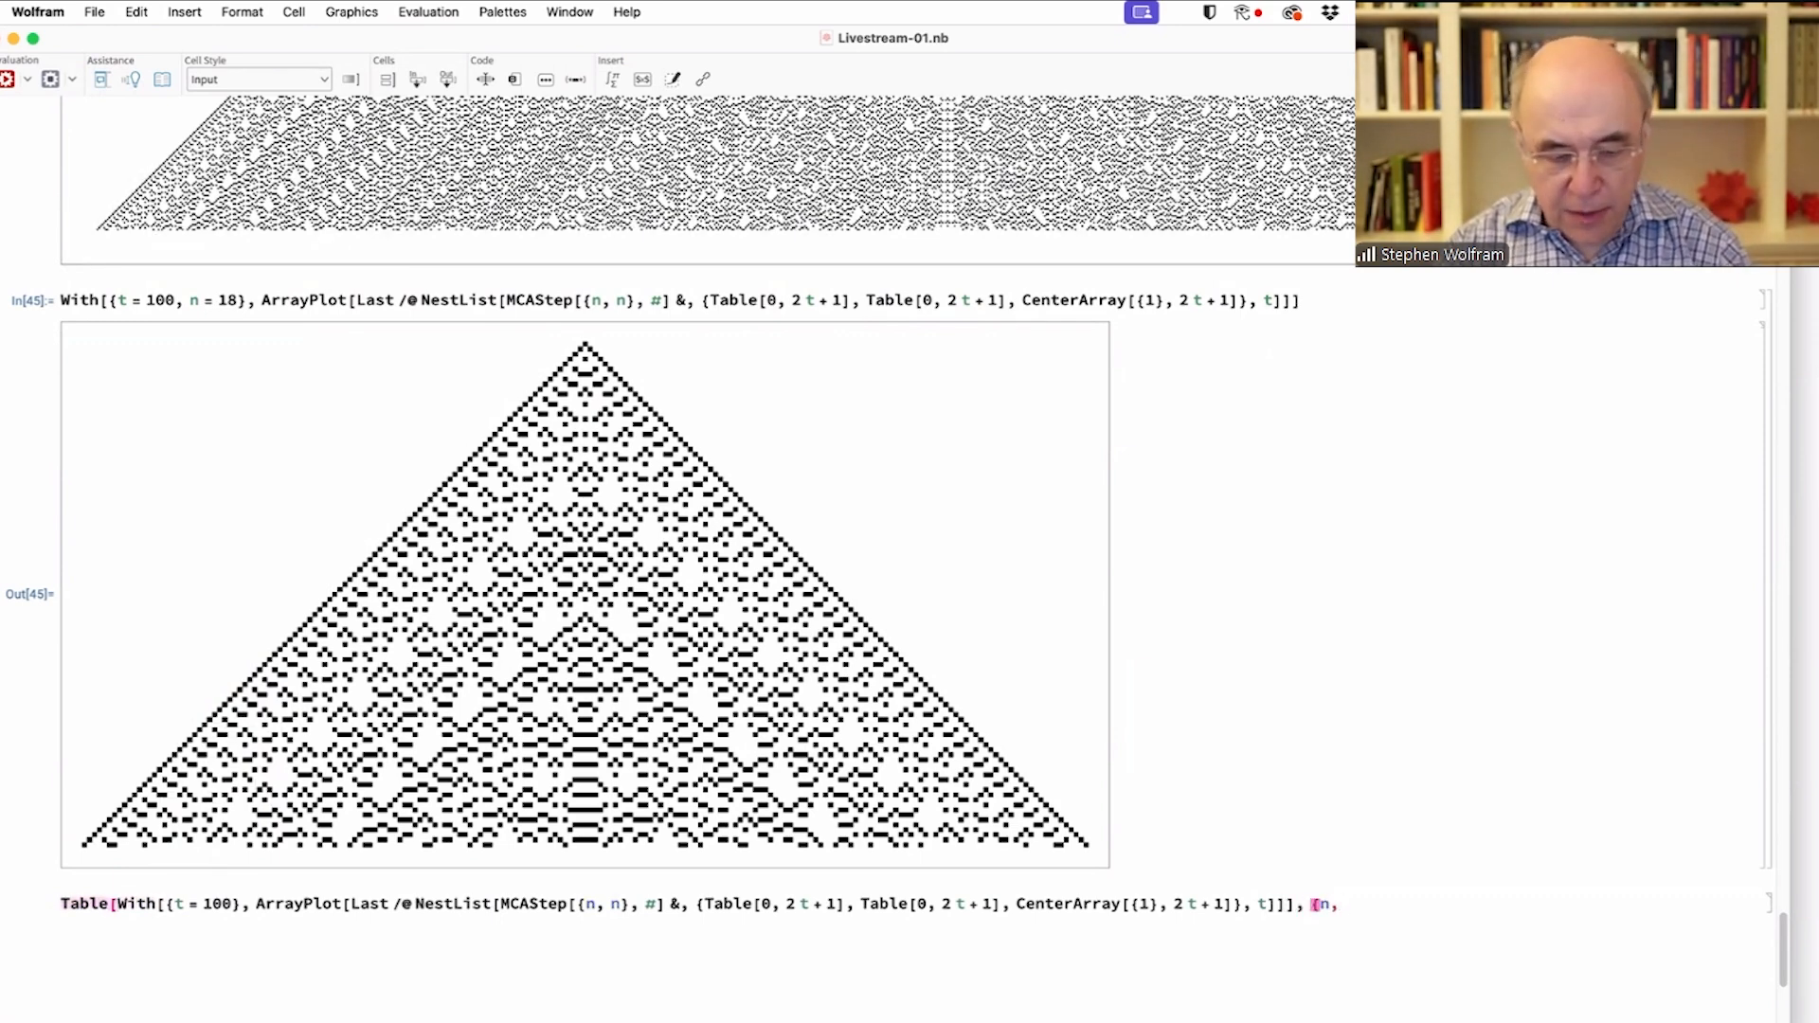
pyautogui.write('30}]')
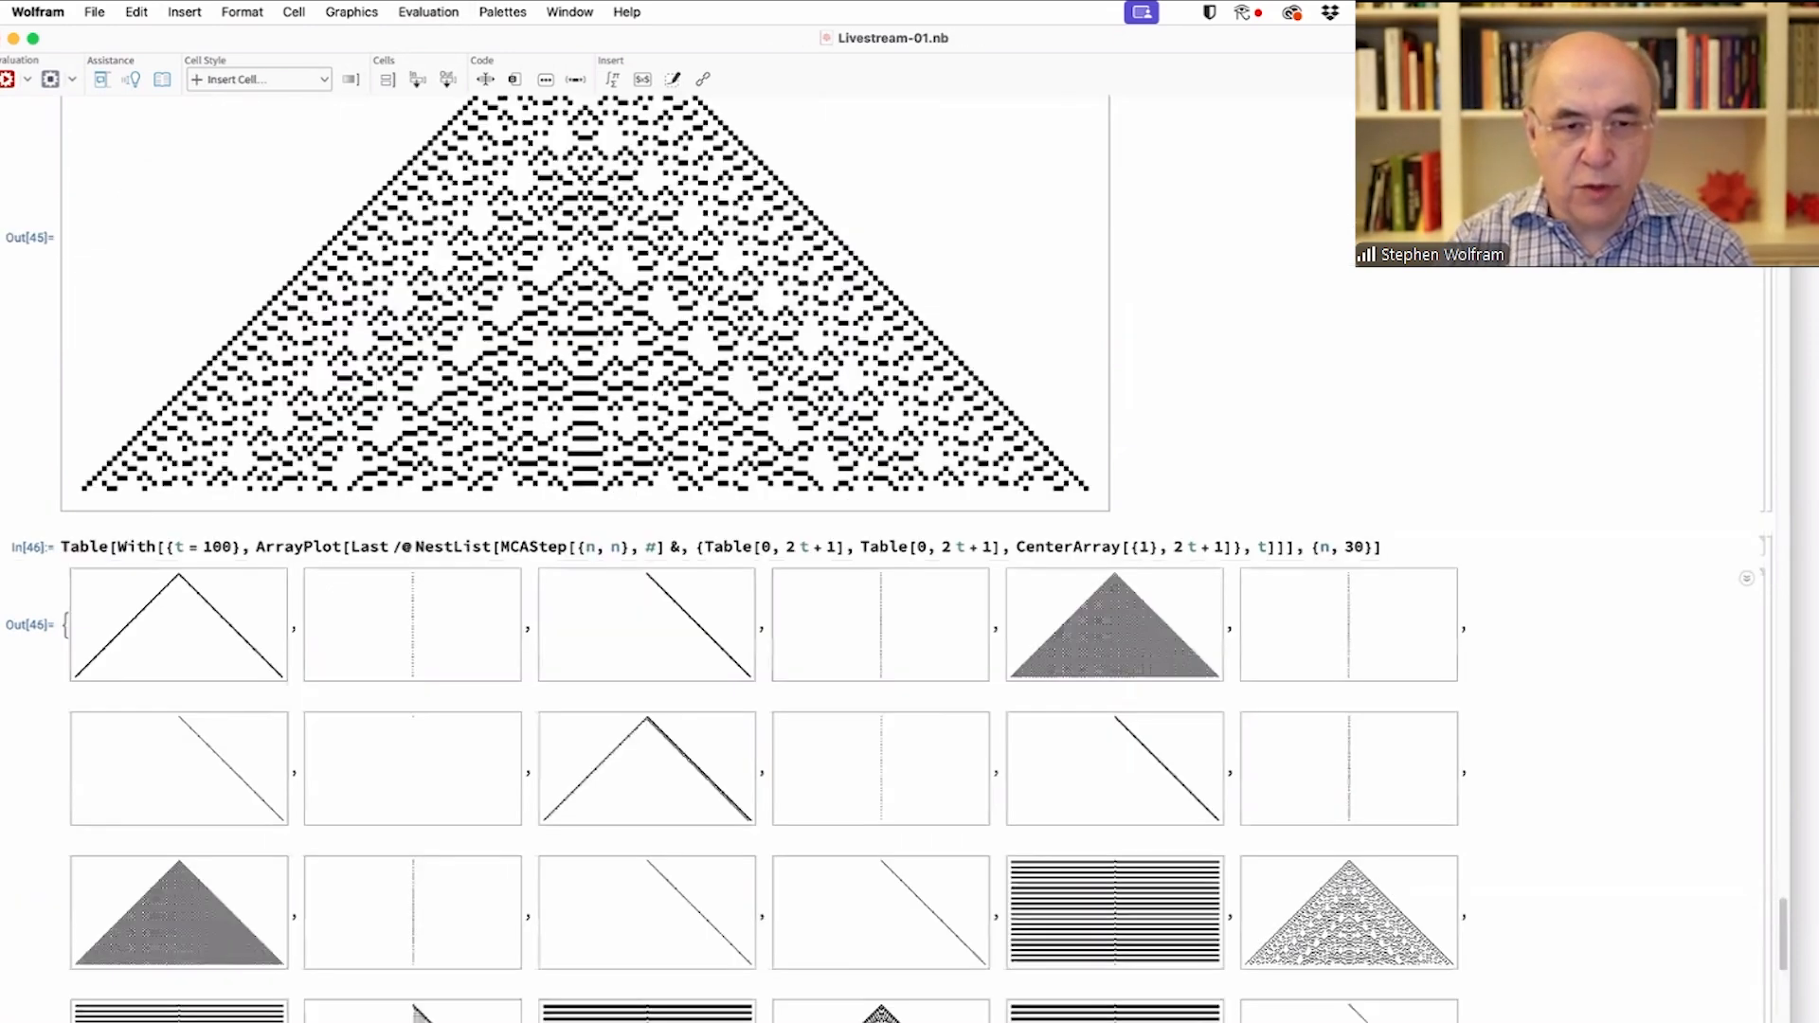
pyautogui.scroll(-3)
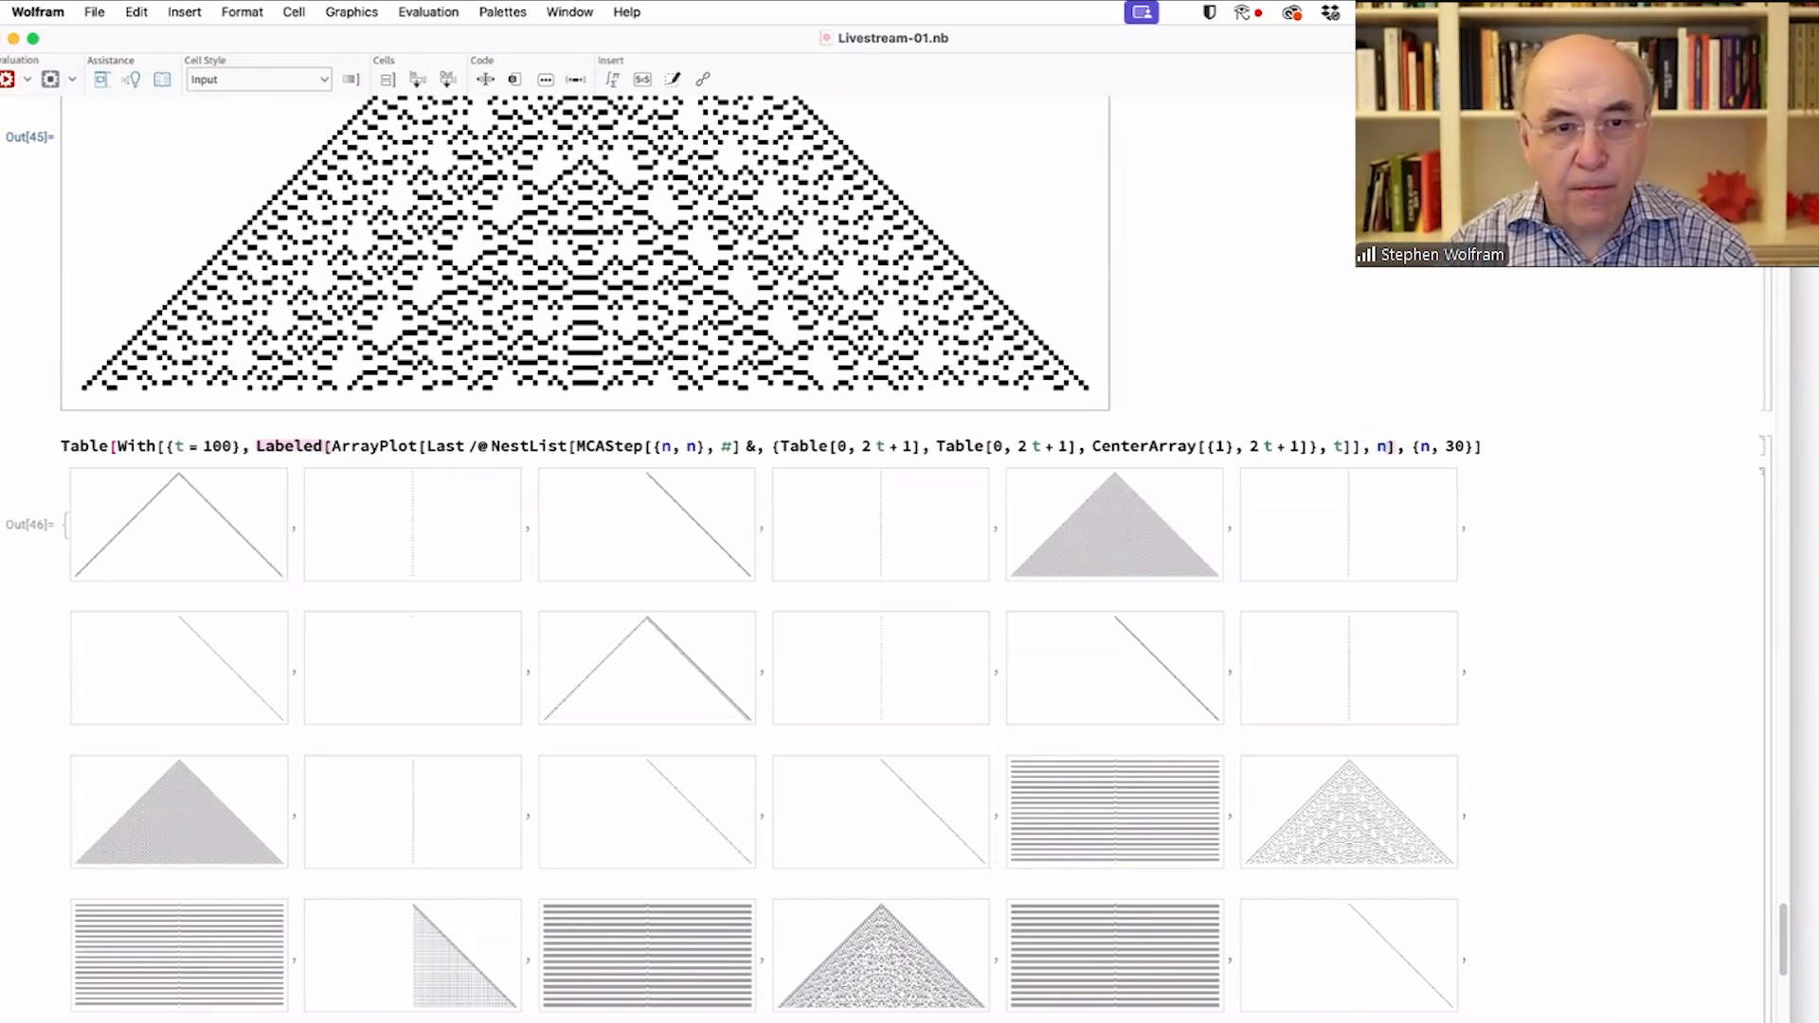
pyautogui.click(1357, 445)
pyautogui.write(']')
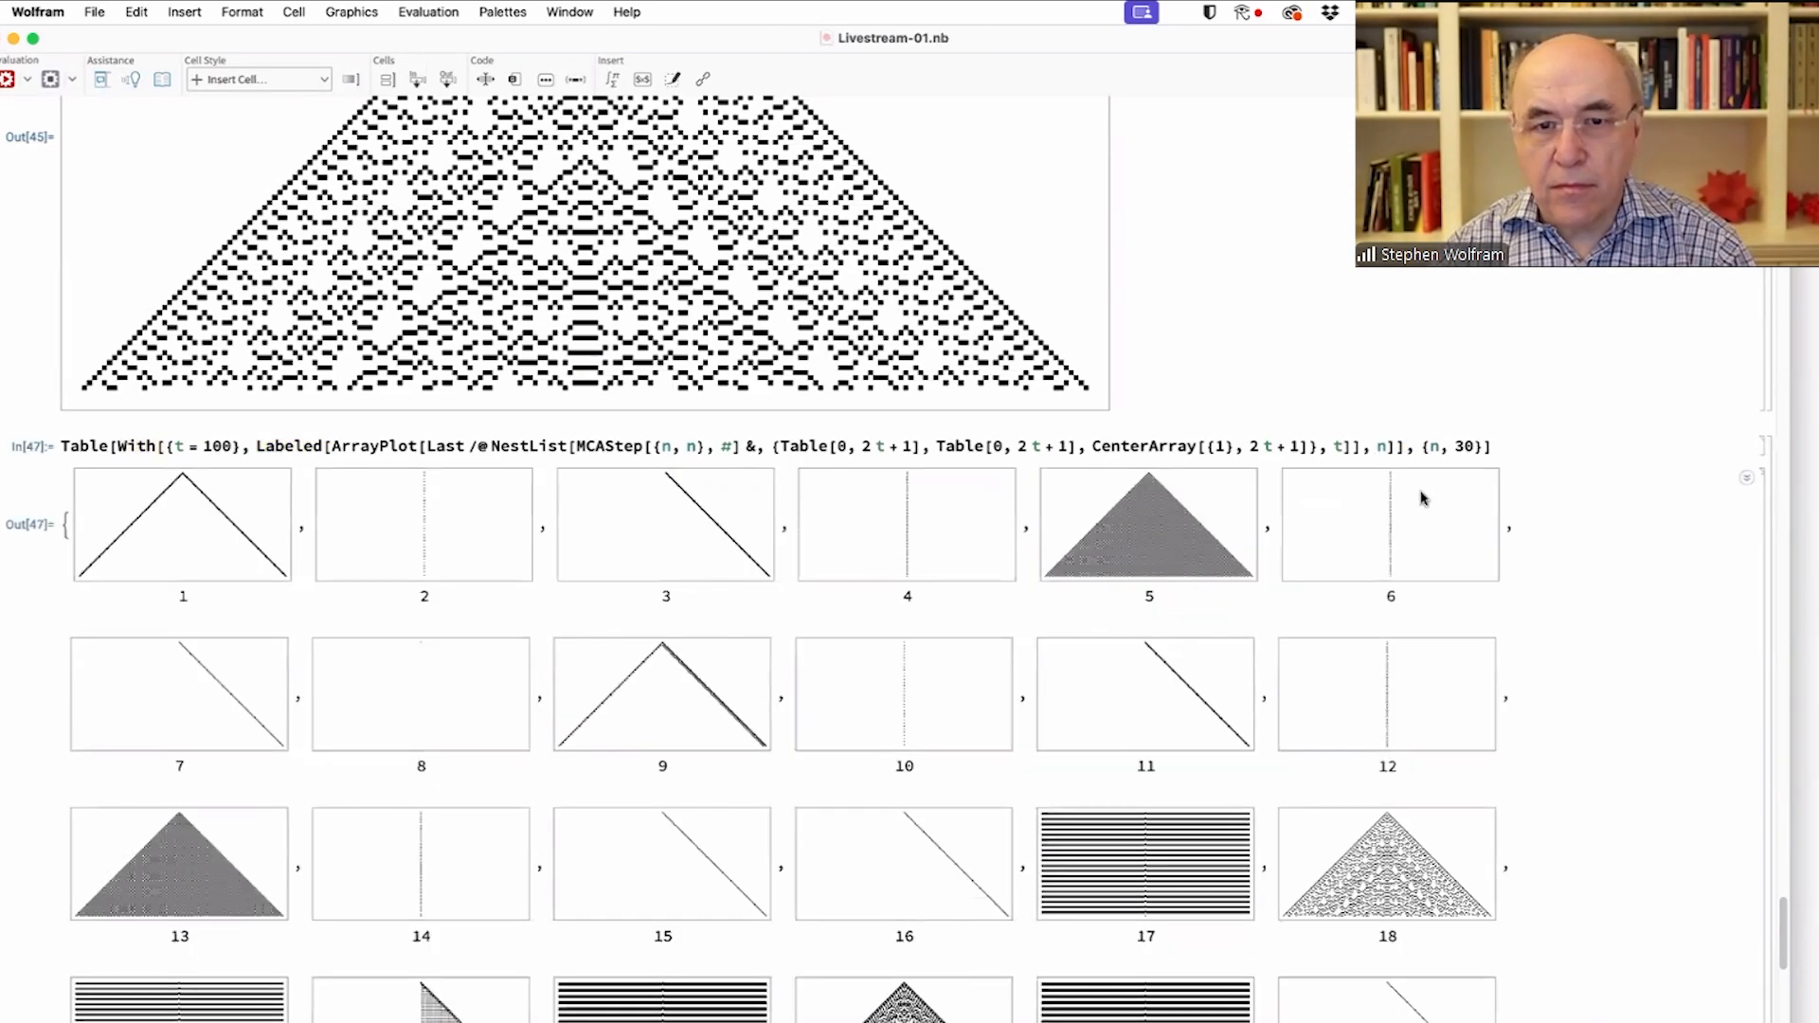
# - Scroll the Out[47] grid and enlarge the rule 5 and rule 22 plots for inspection
pyautogui.scroll(-3)
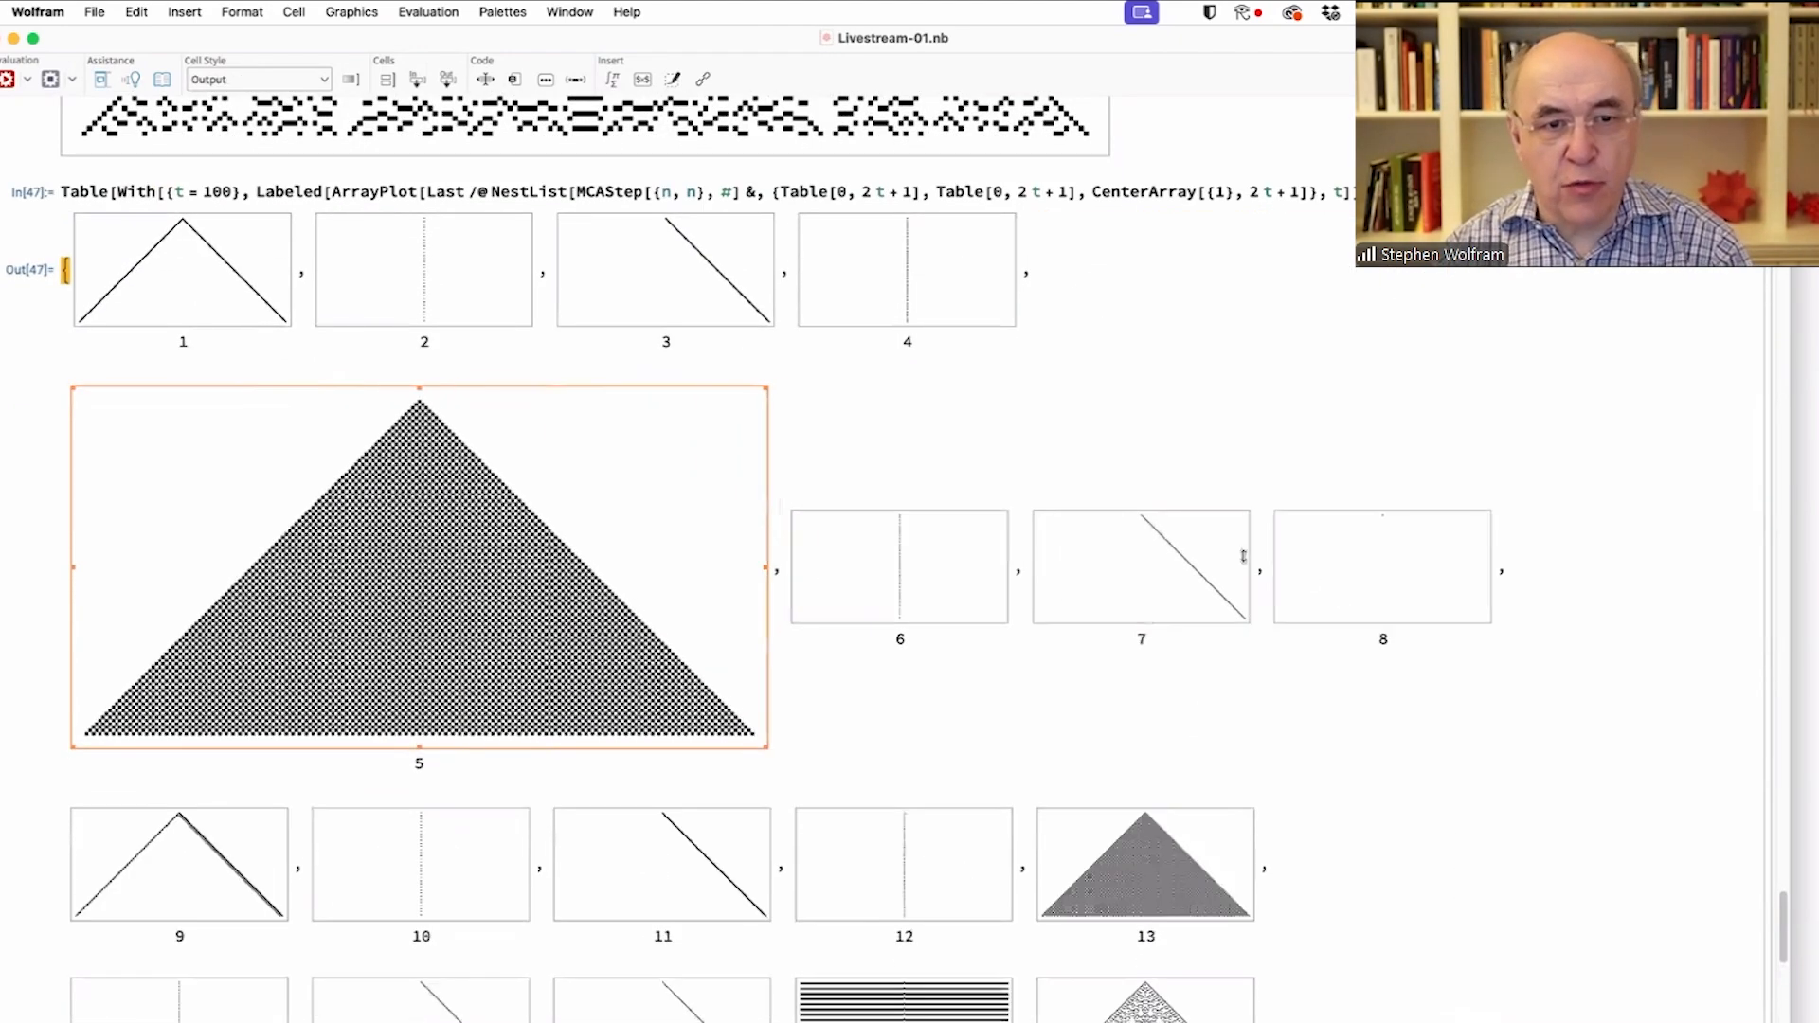
pyautogui.scroll(-3)
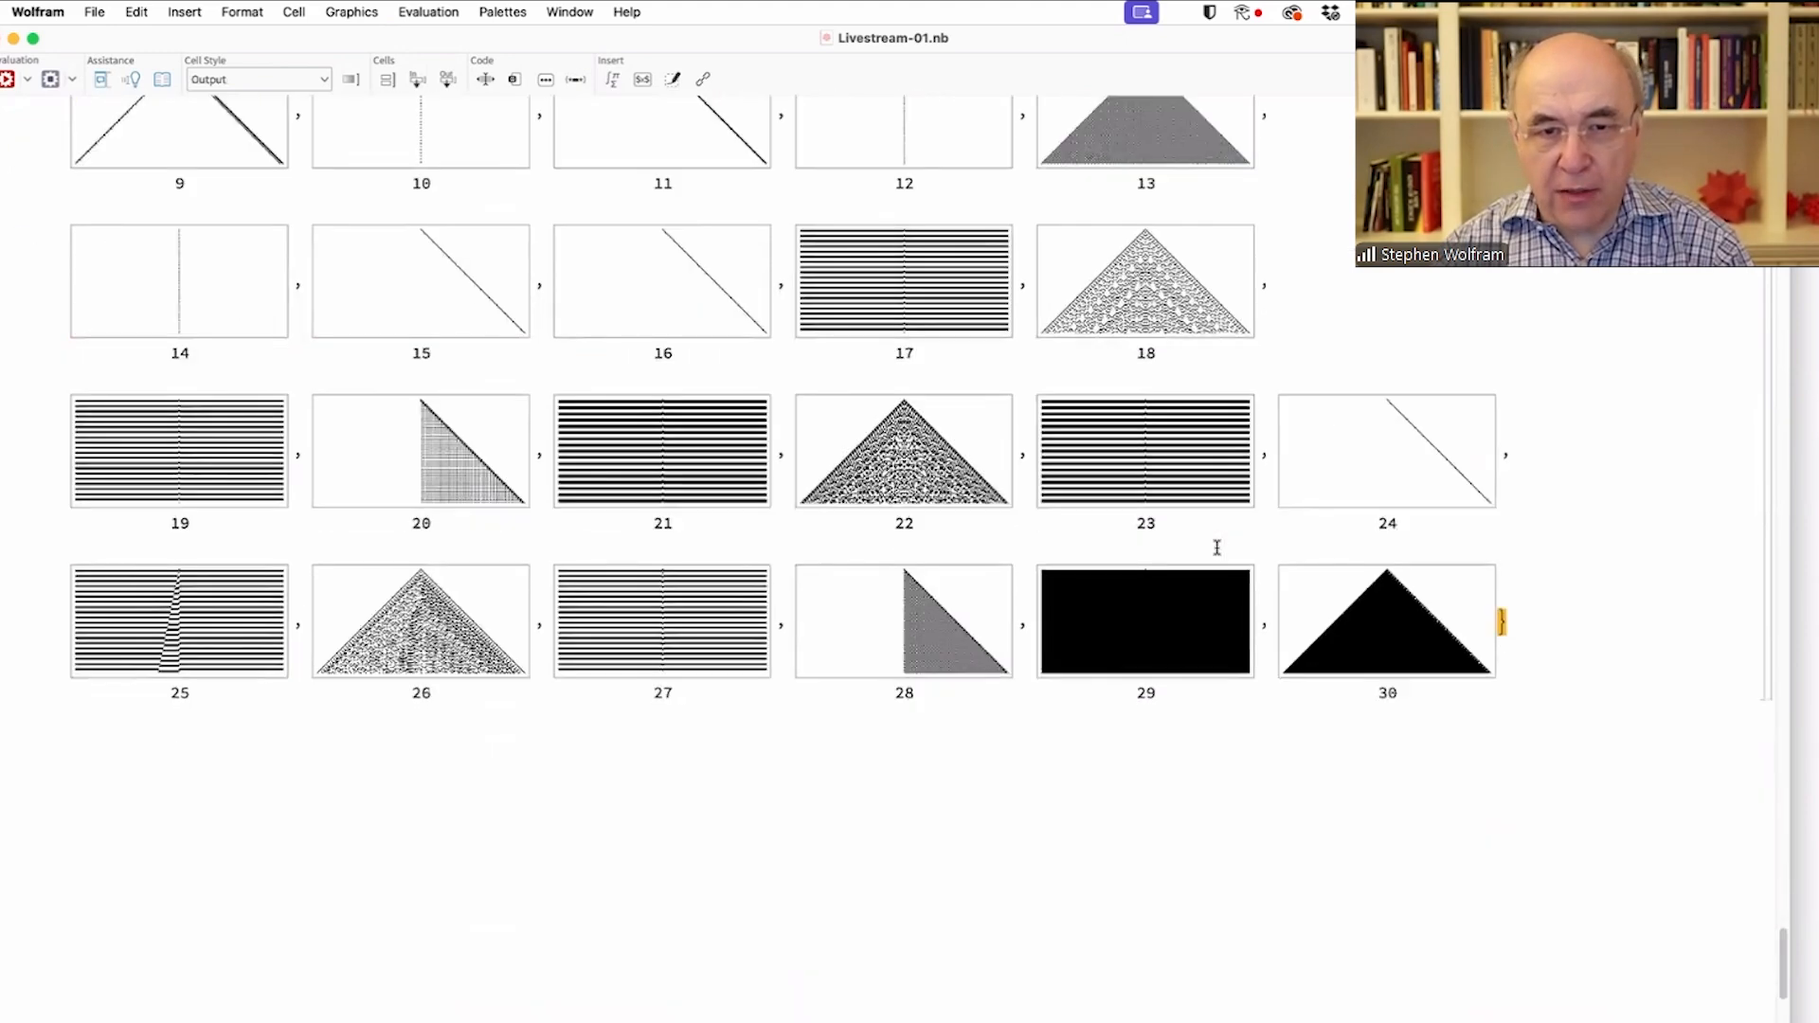
pyautogui.scroll(-3)
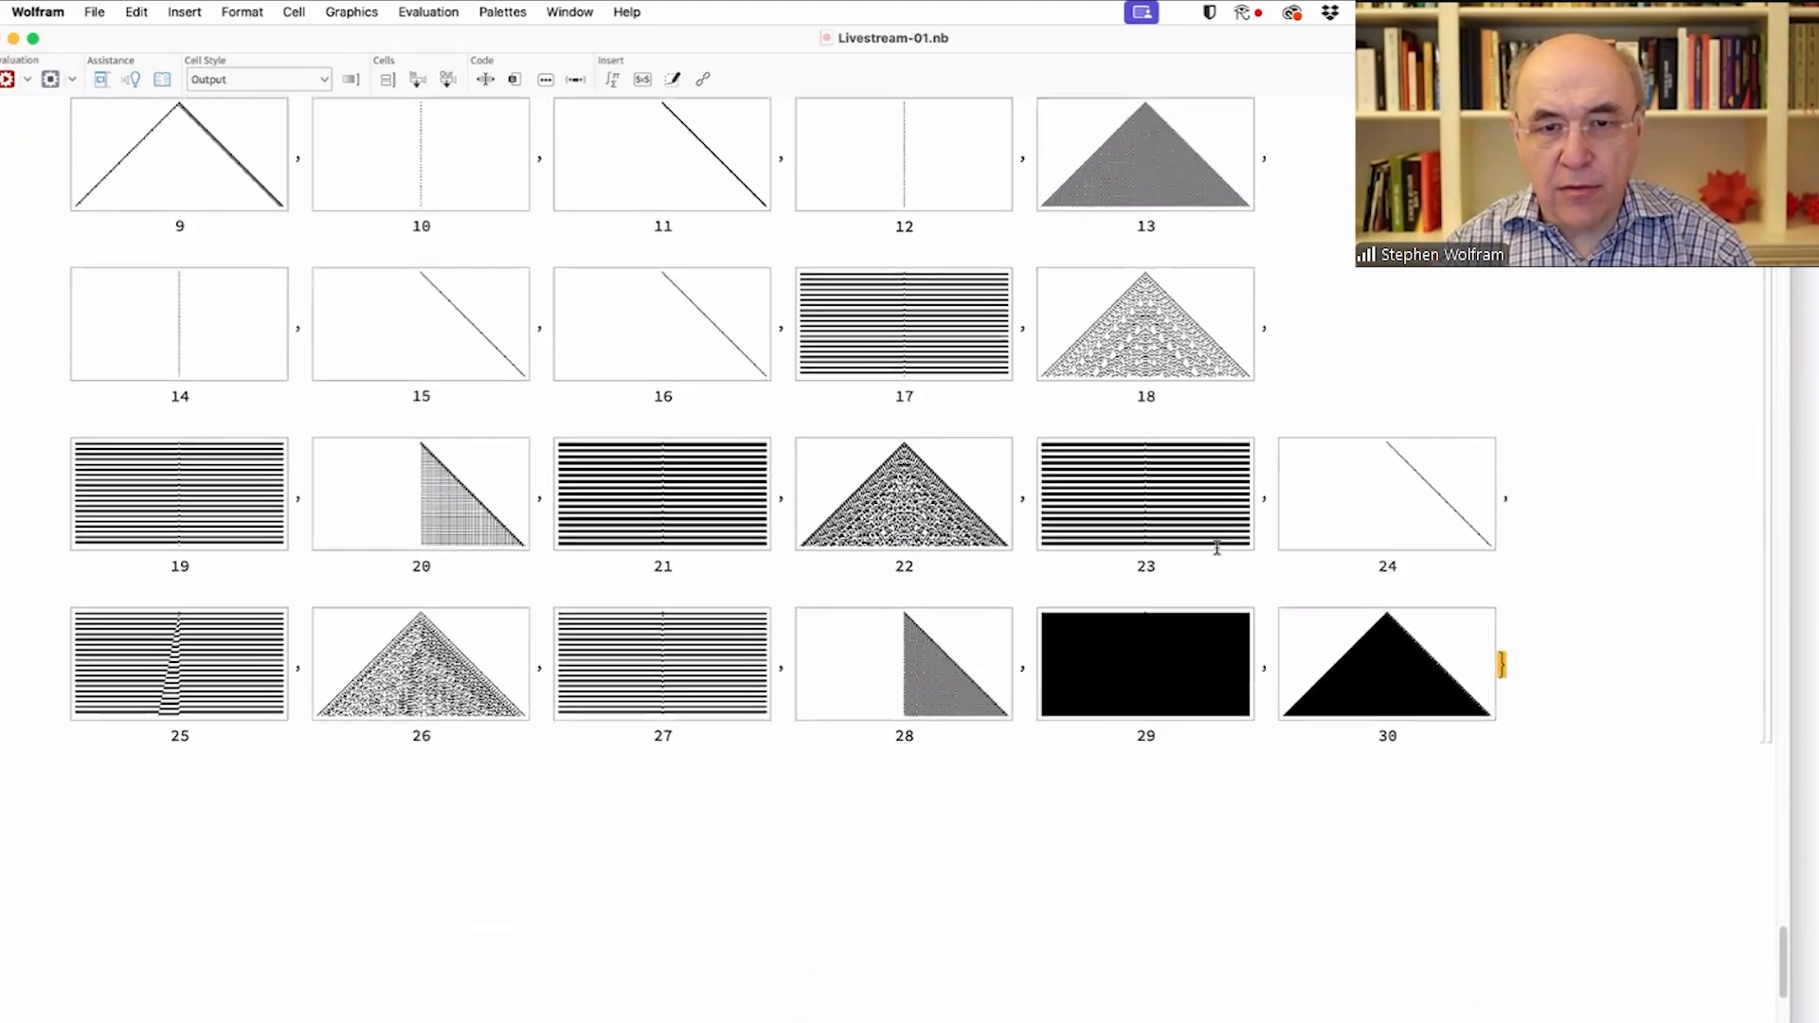
pyautogui.click(904, 493)
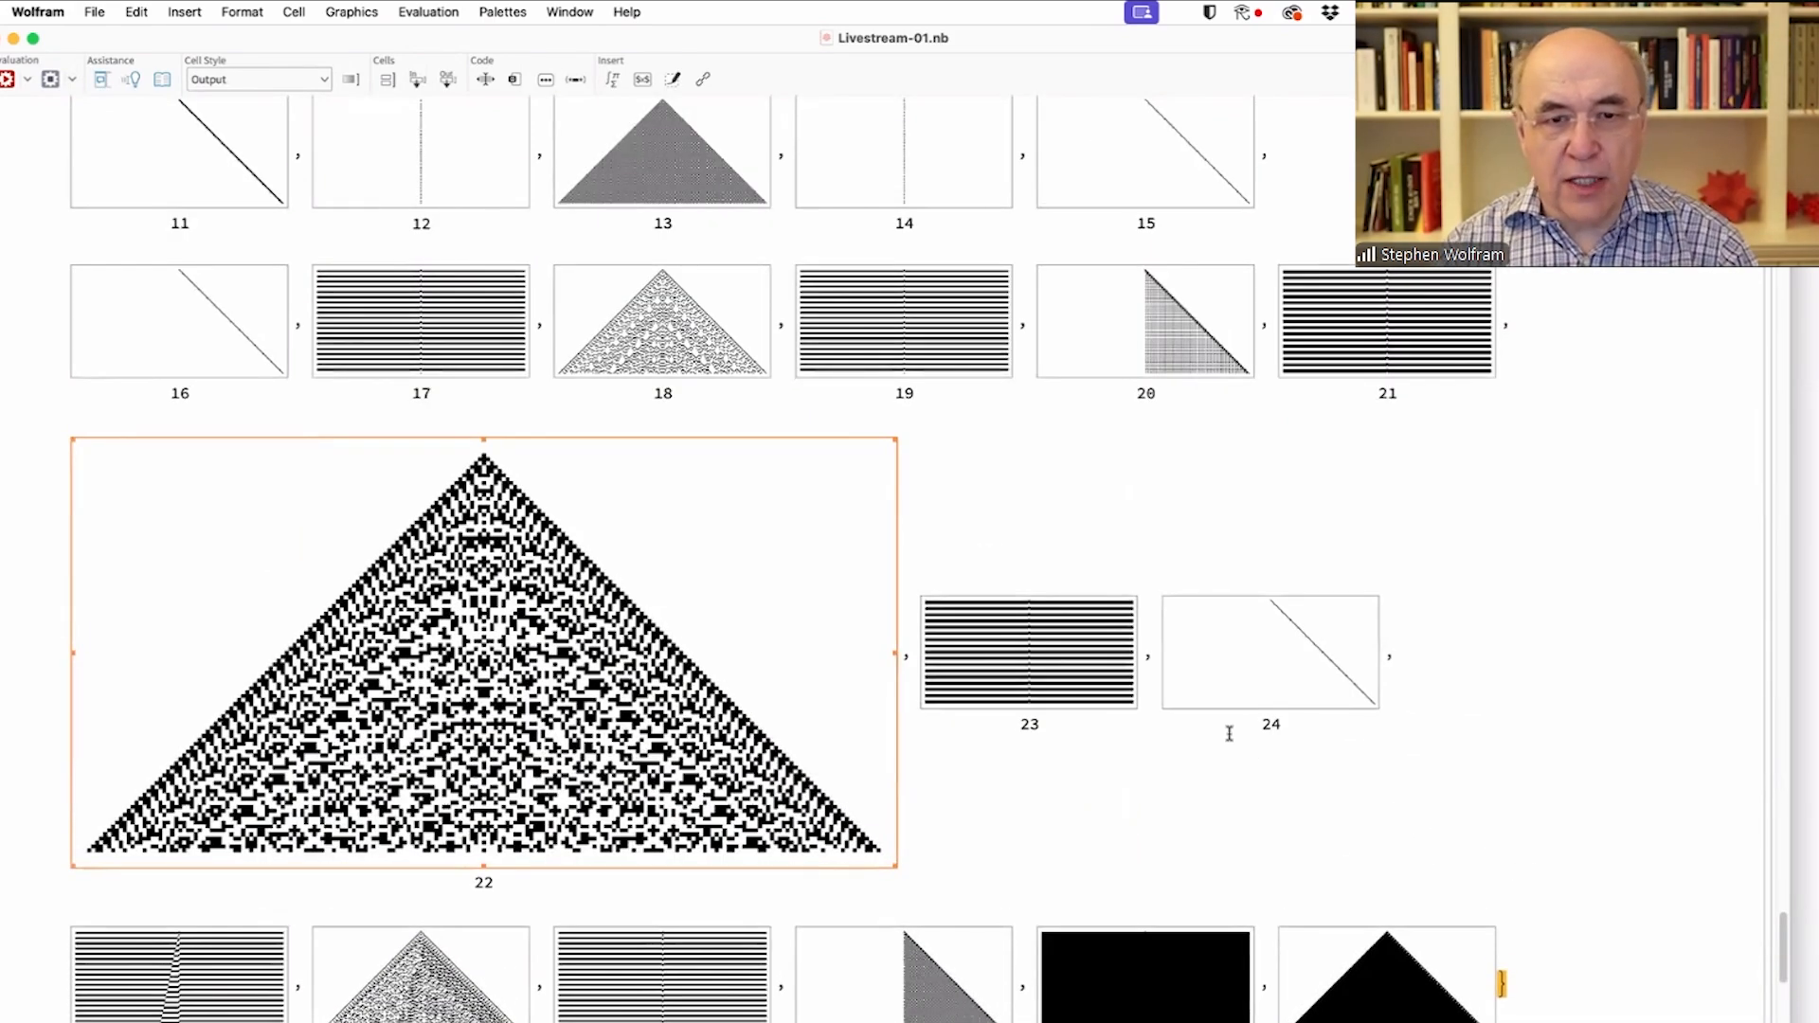
pyautogui.scroll(-3)
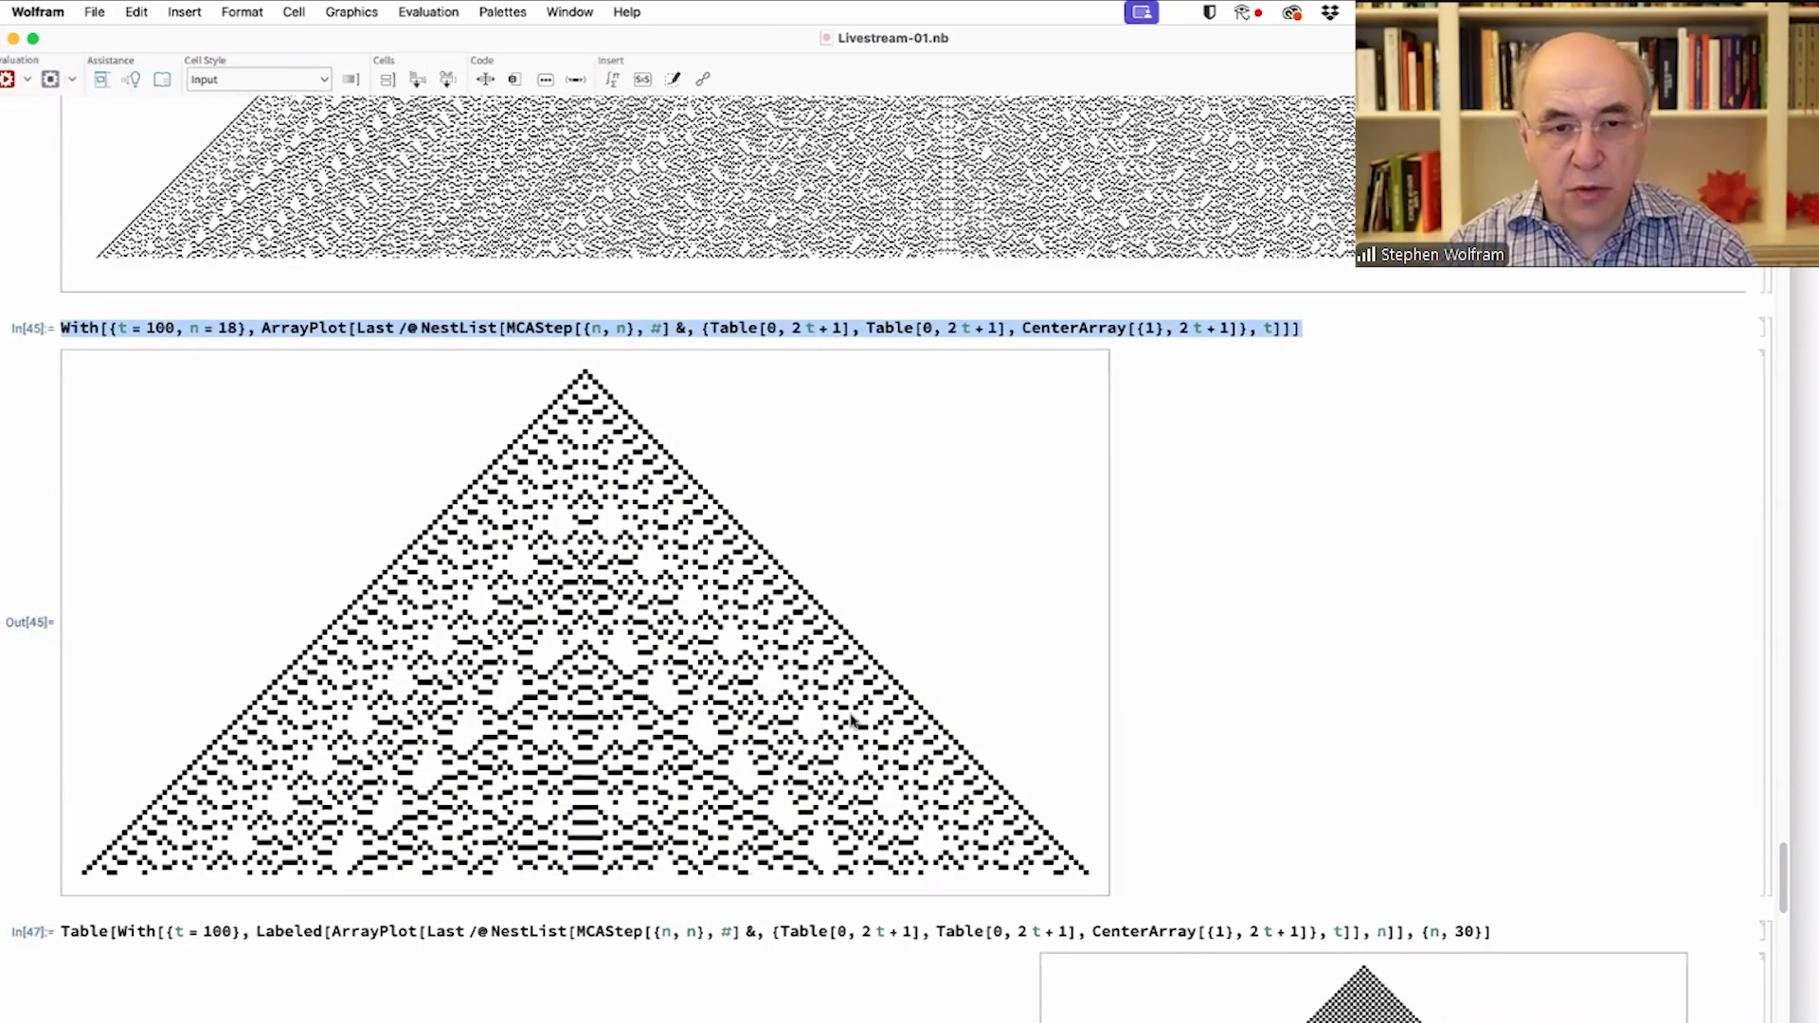
# - Evaluate the pasted With cell with n = 54 at t = 100, then at t = 500
pyautogui.scroll(-3)
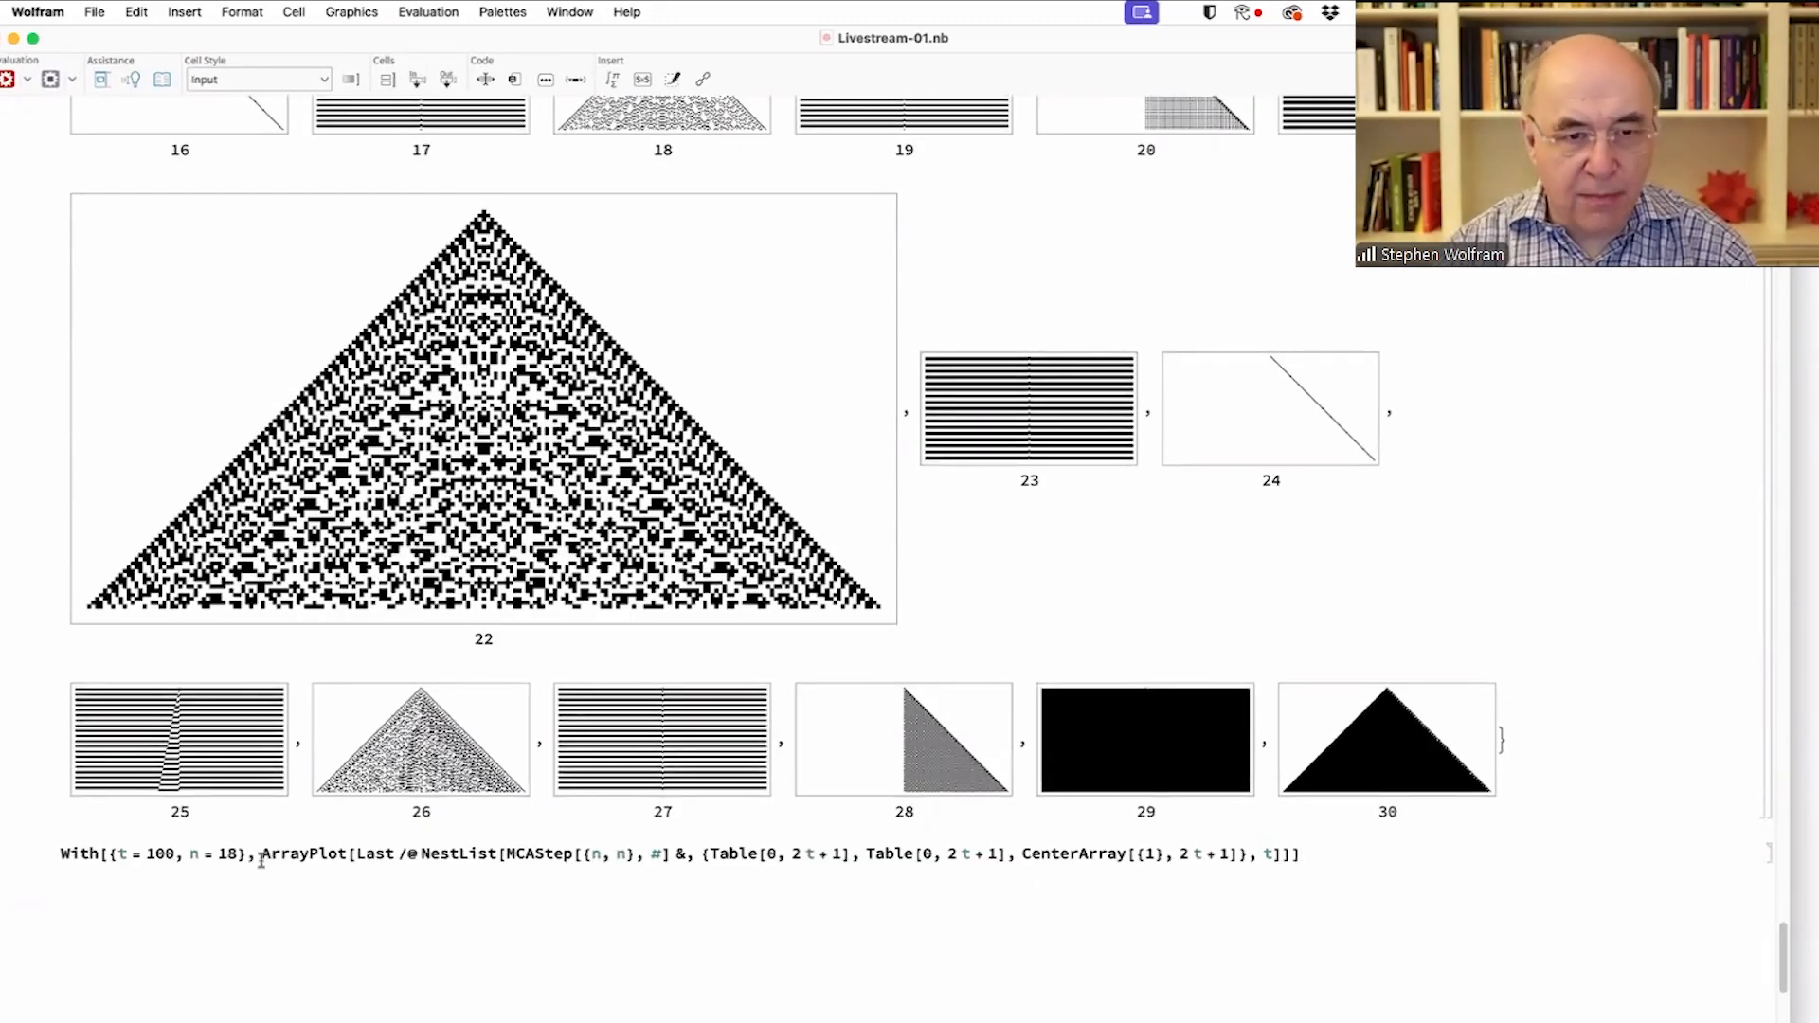
pyautogui.write('54')
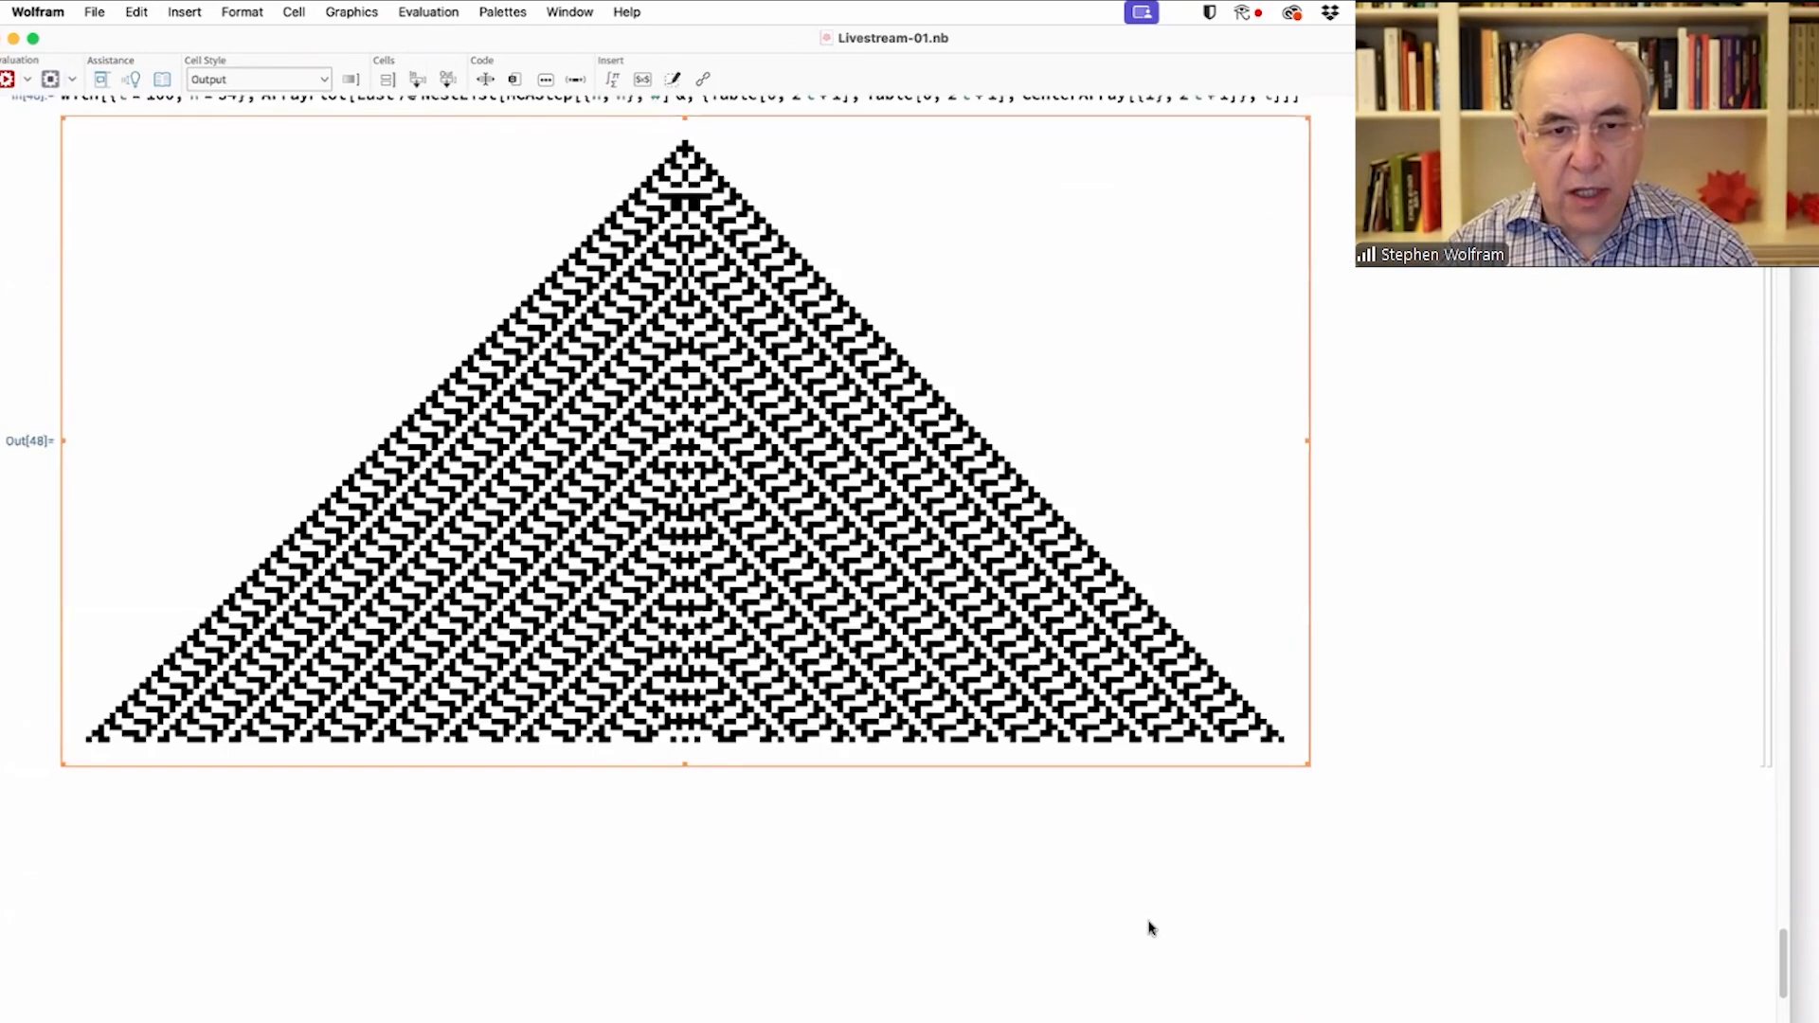
pyautogui.scroll(-3)
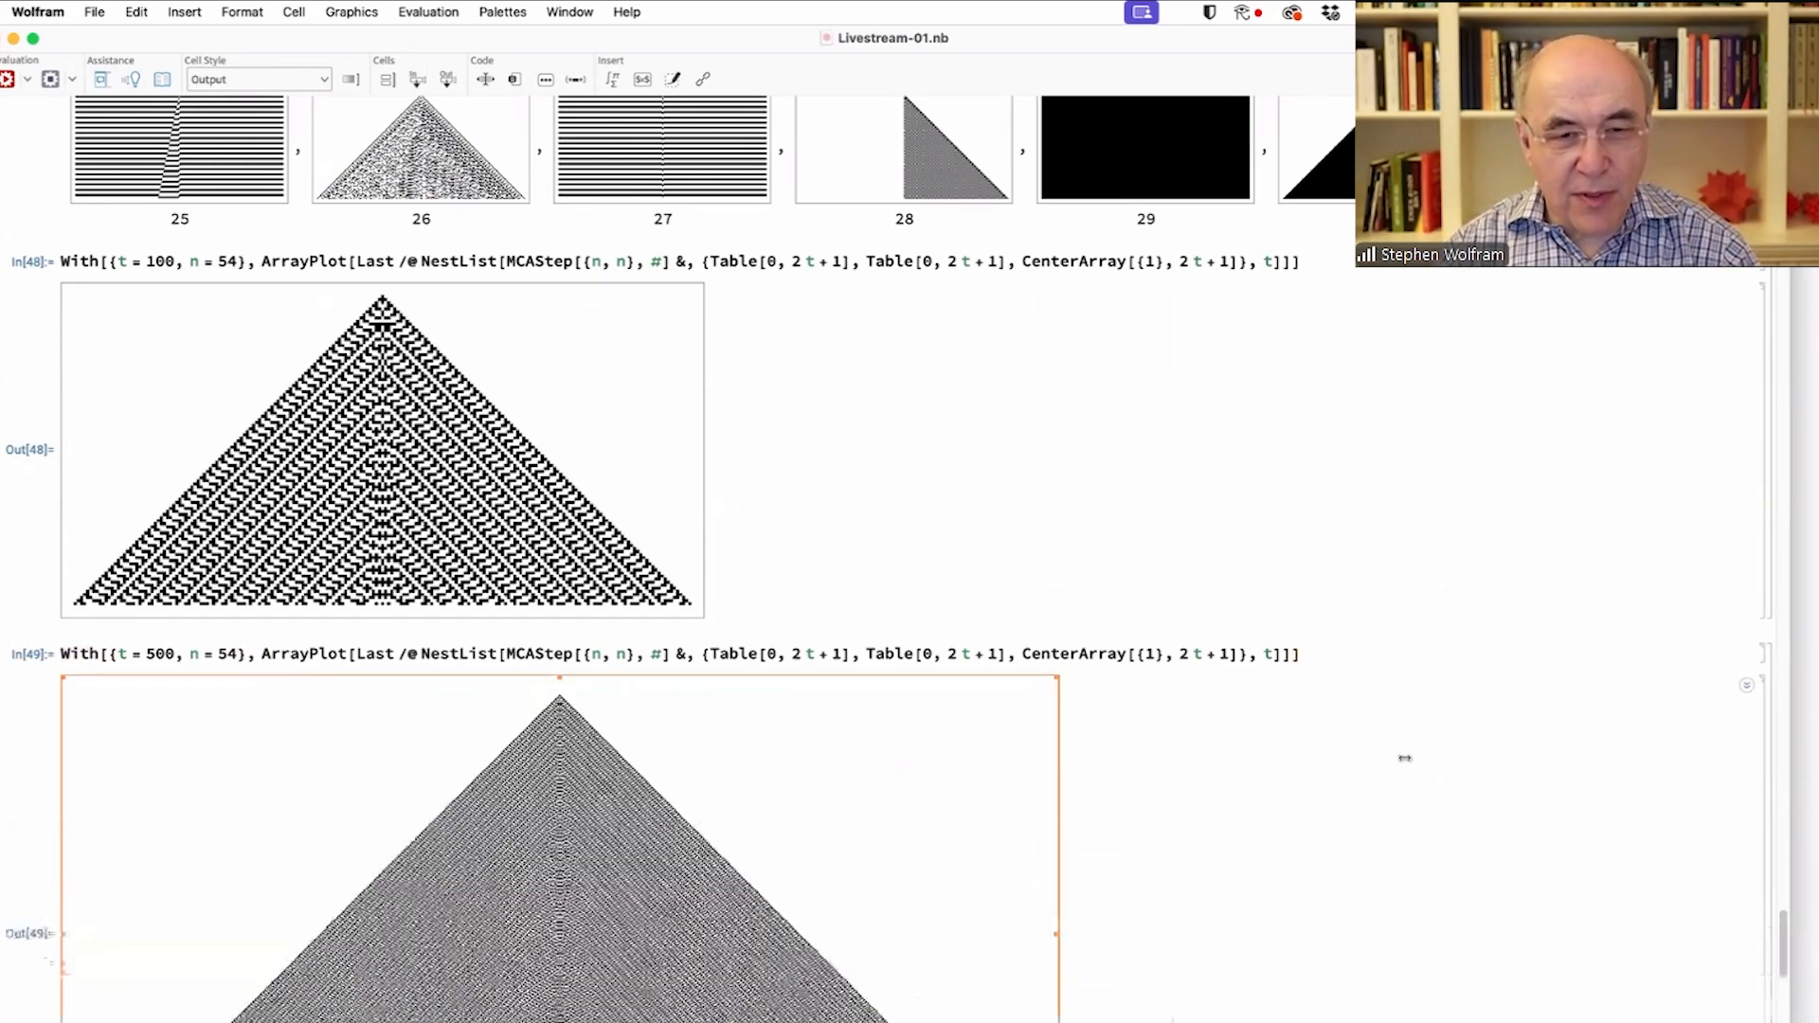
pyautogui.scroll(-3)
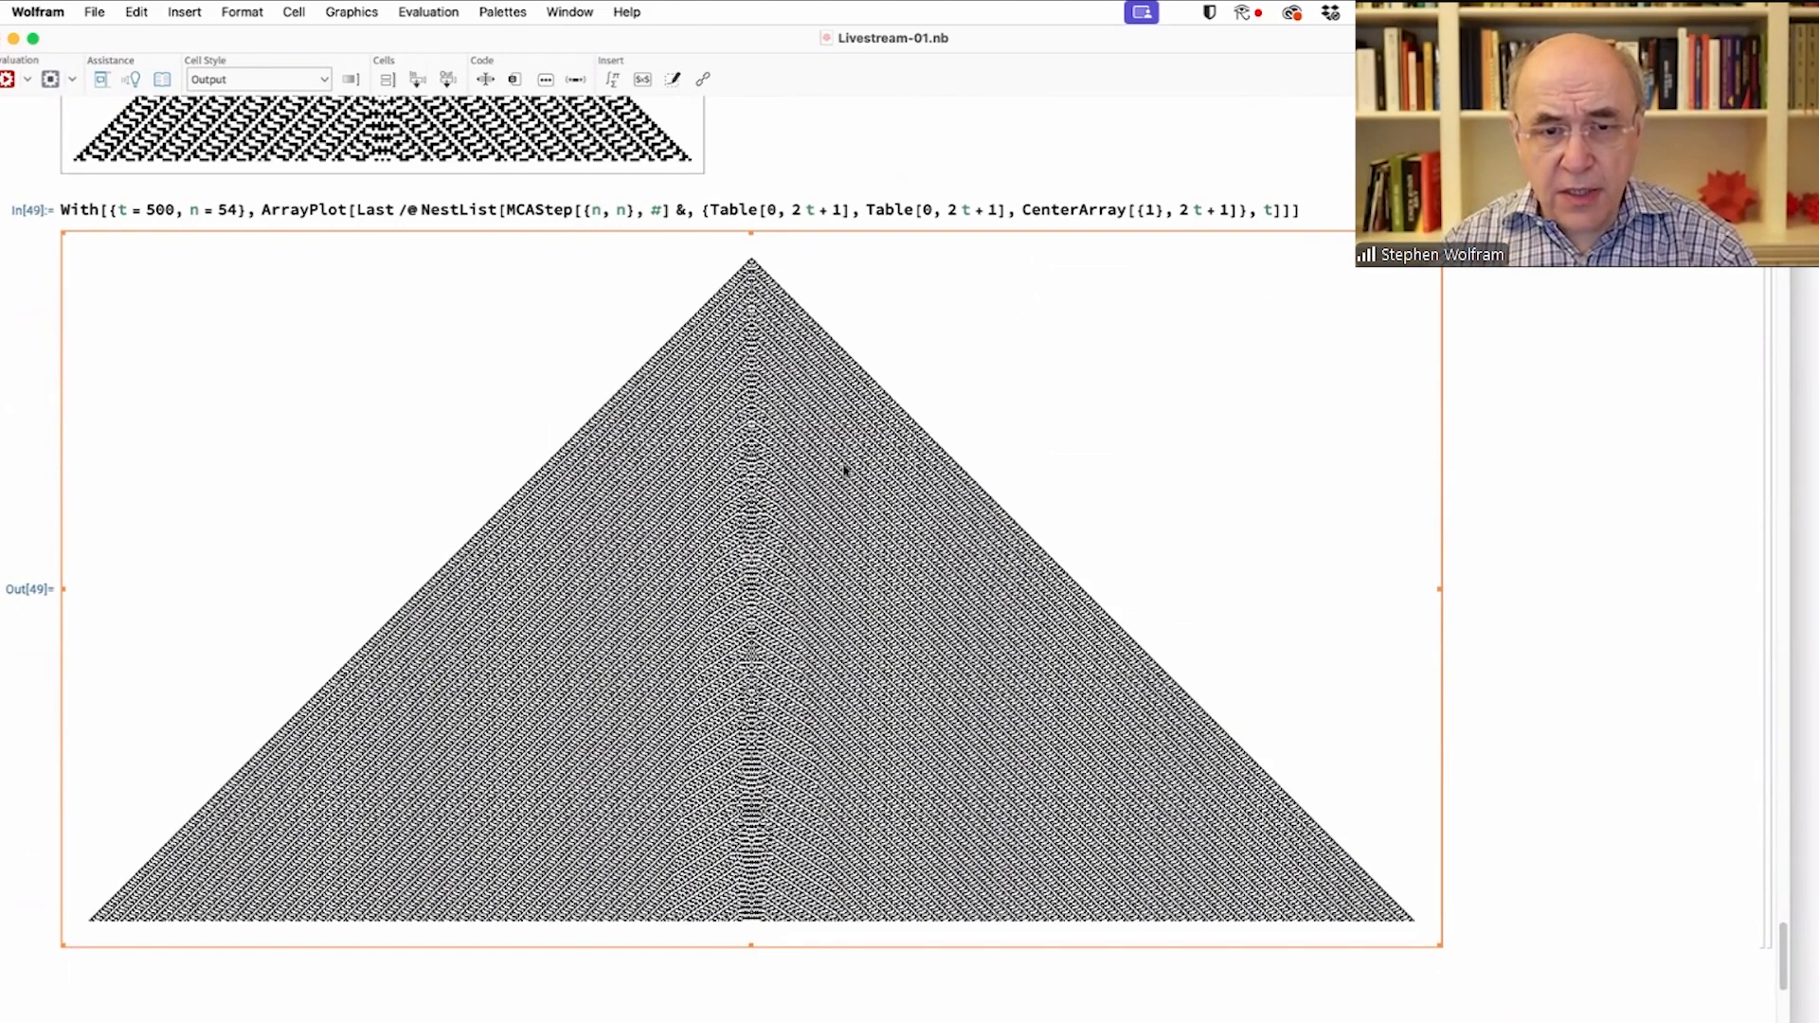
pyautogui.moveTo(673, 928)
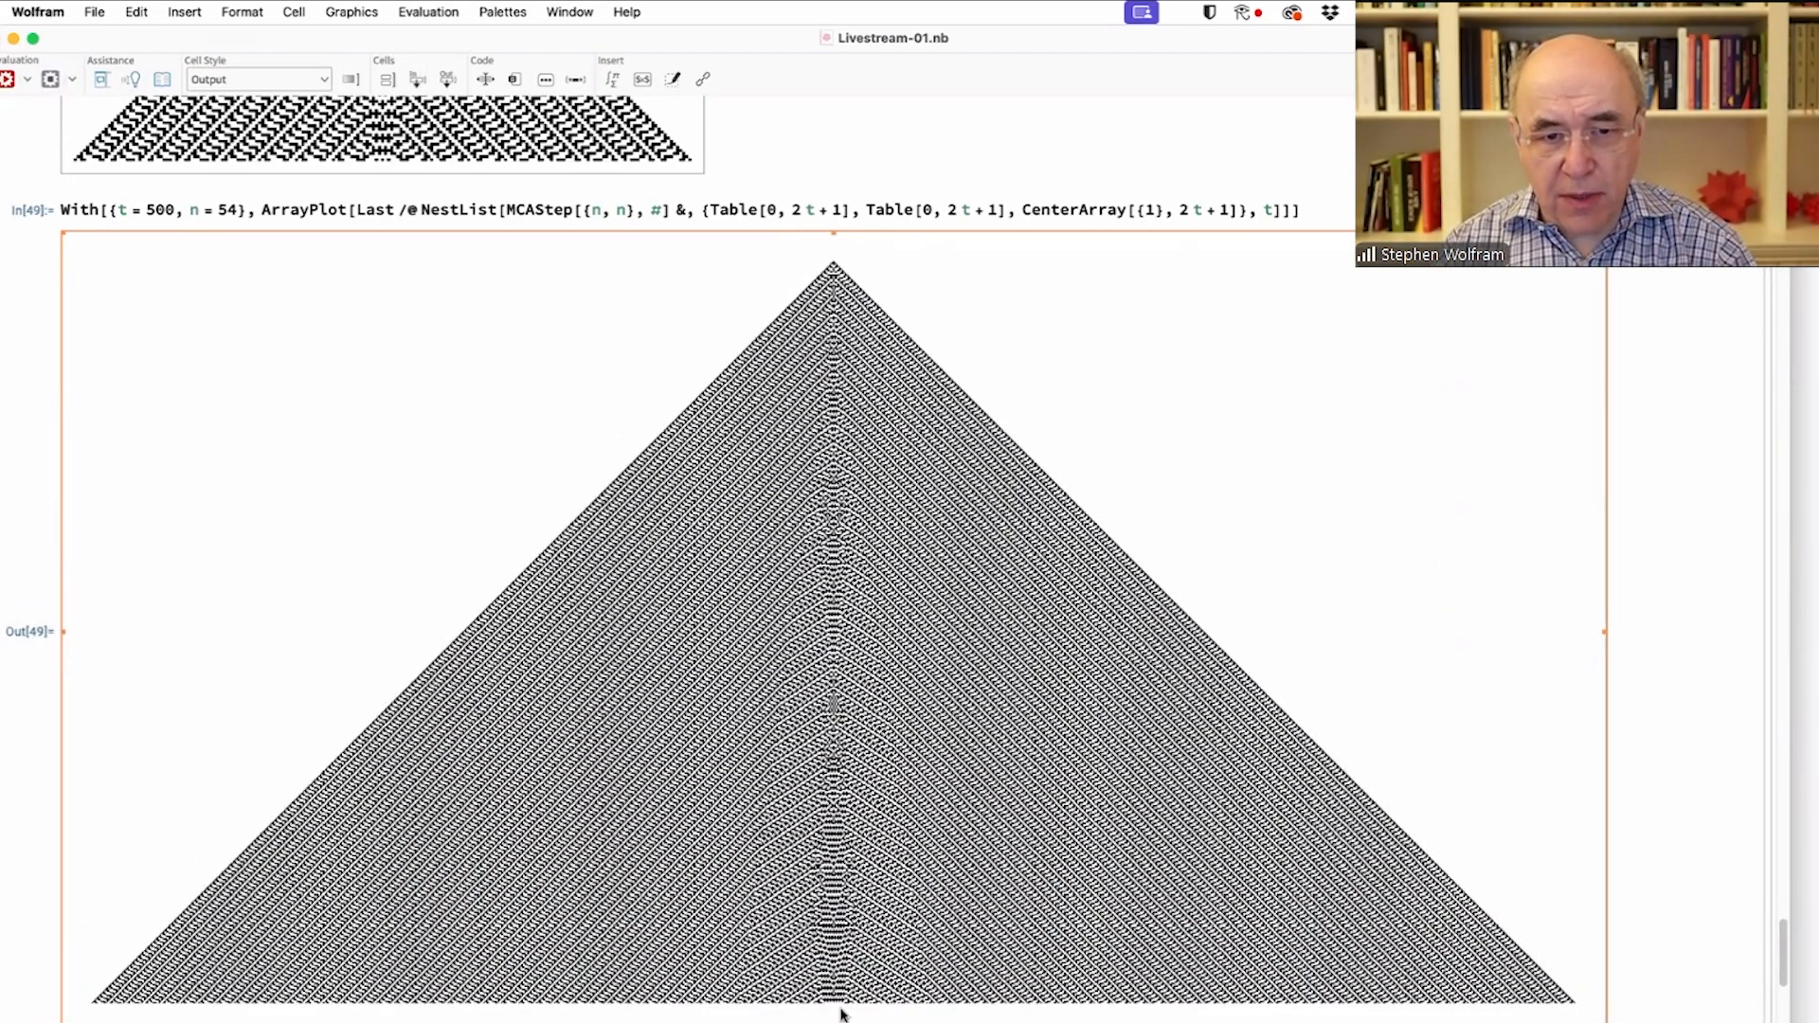
pyautogui.moveTo(868, 624)
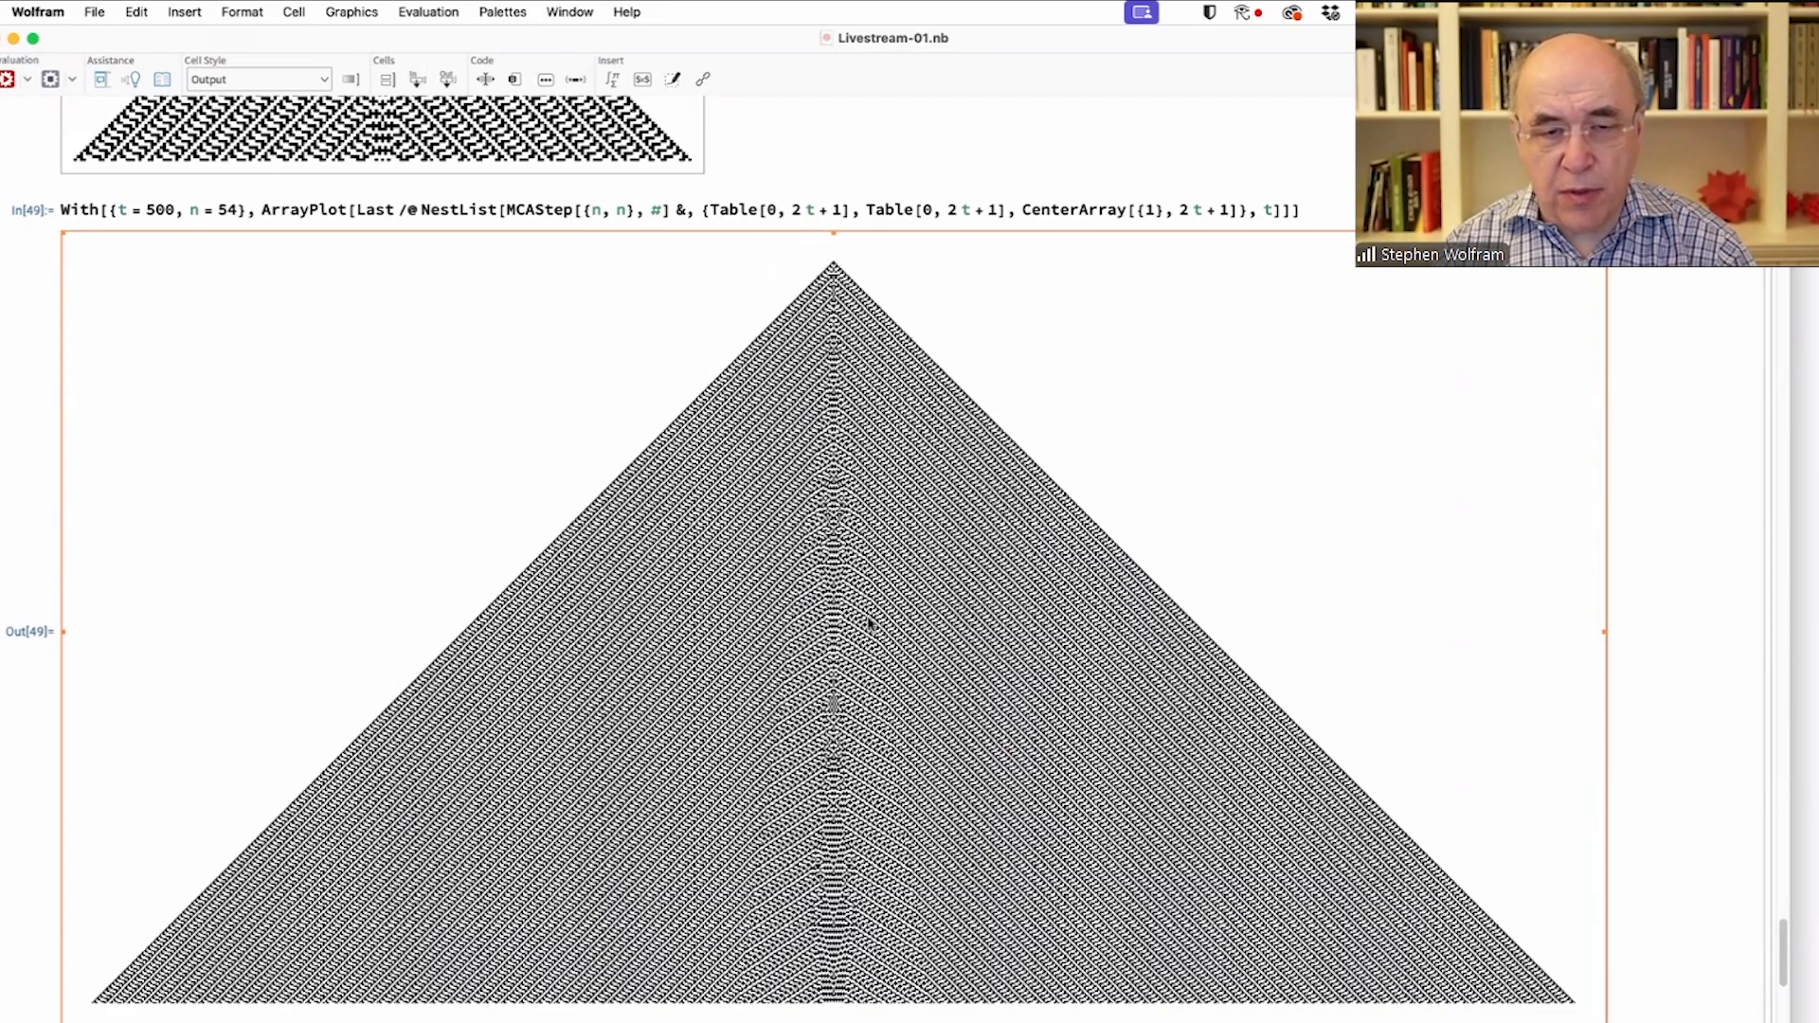
pyautogui.moveTo(131, 330)
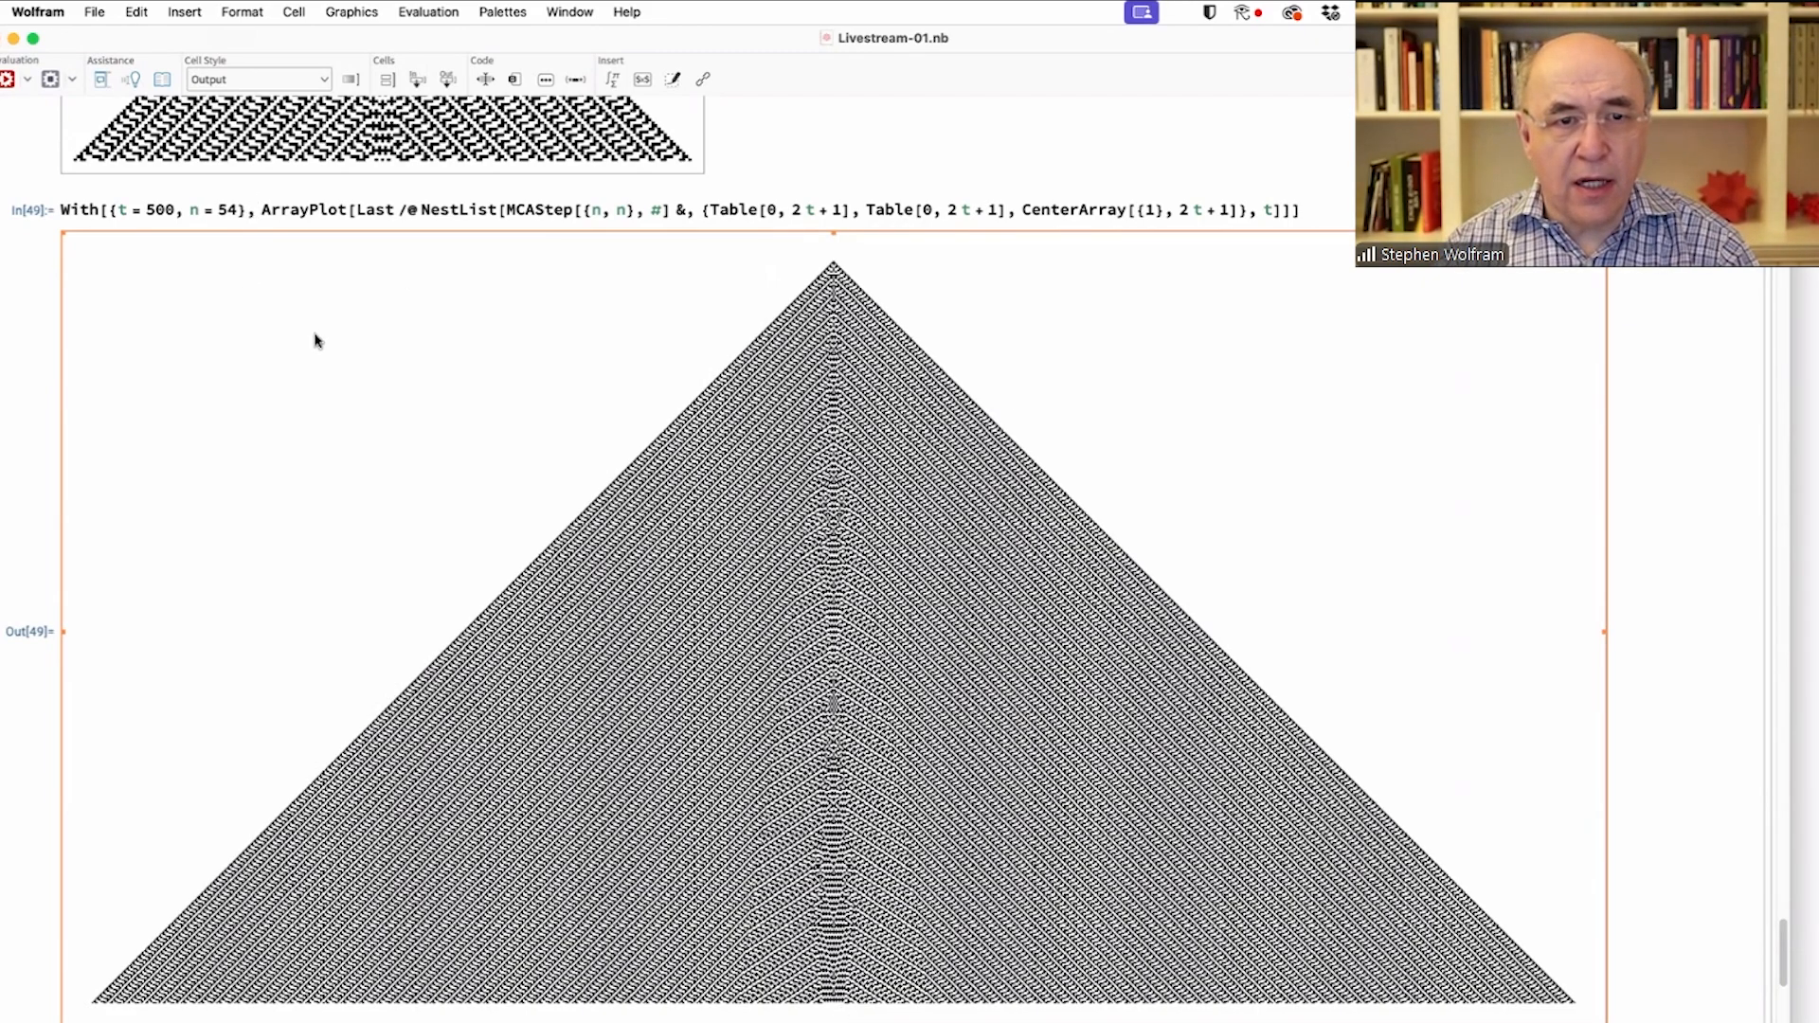
# - Duplicate the t = 500, n = 54 plotting input into a new cell below the enlarged plot
pyautogui.scroll(-3)
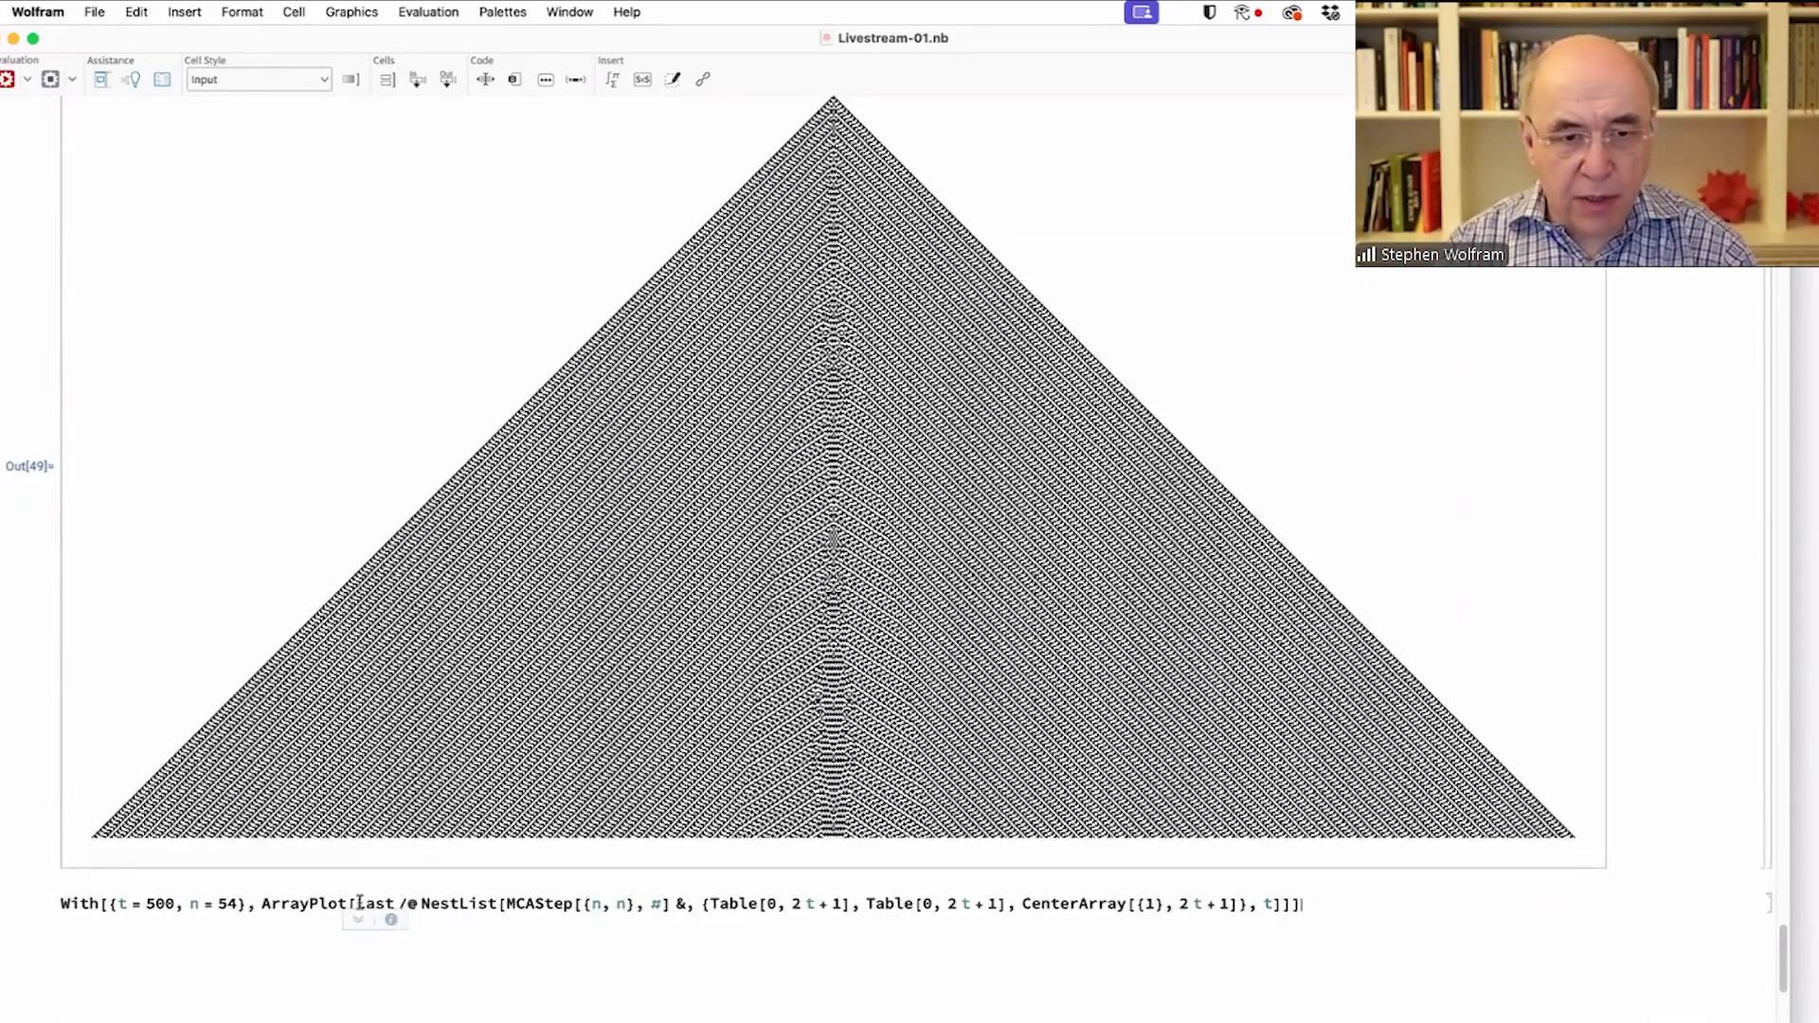
# - Crop the rule 54 plot with Take to columns 350–650, then narrow it to 400–600
pyautogui.doubleClick(302, 904)
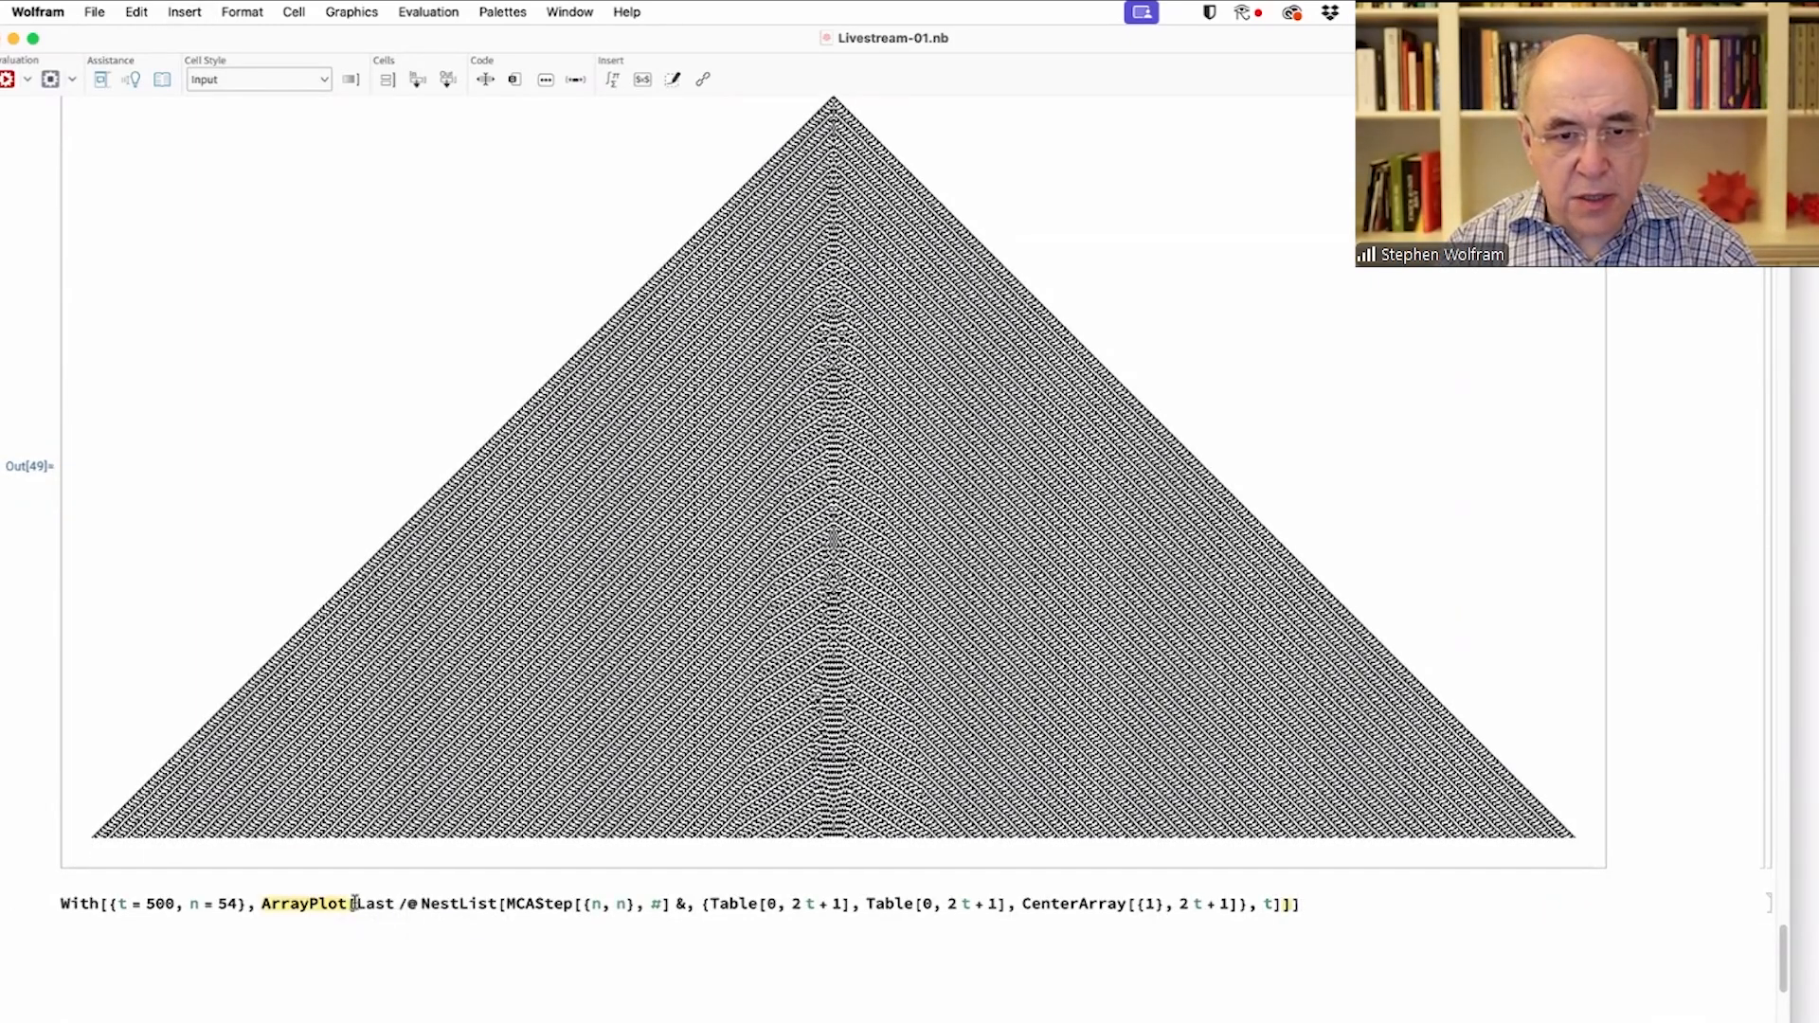
pyautogui.write('Take')
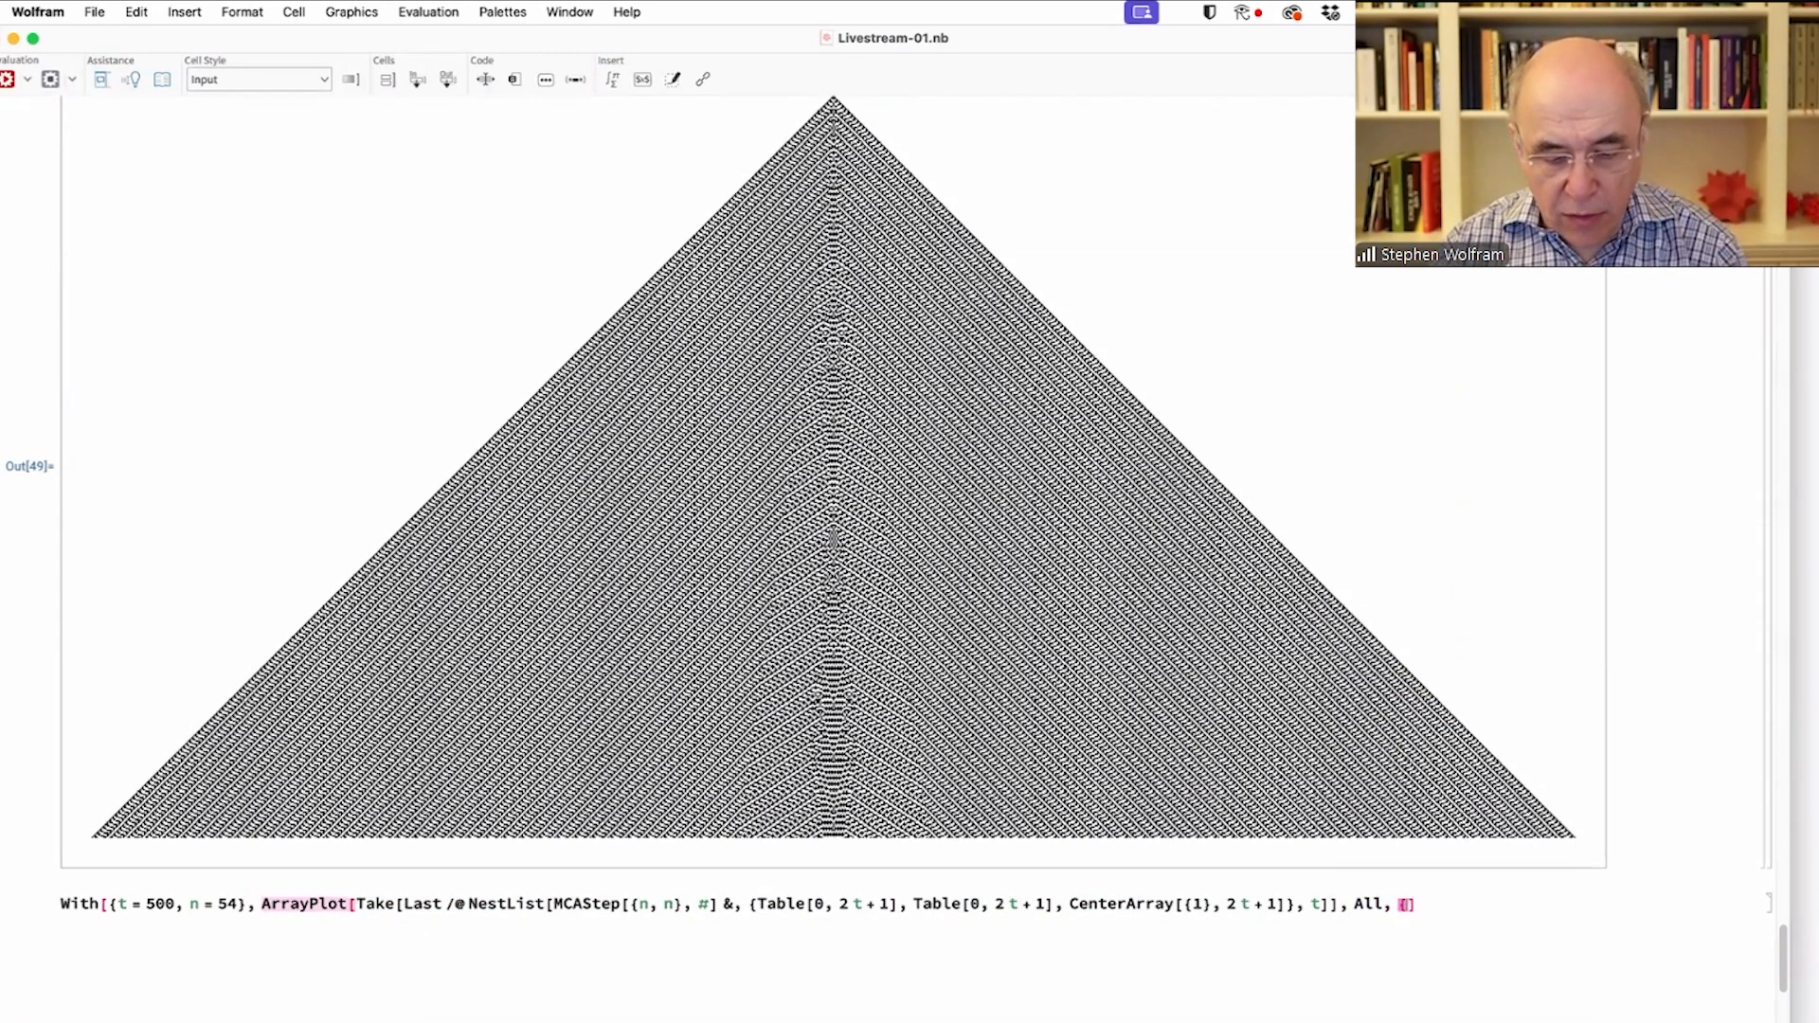
pyautogui.write('350')
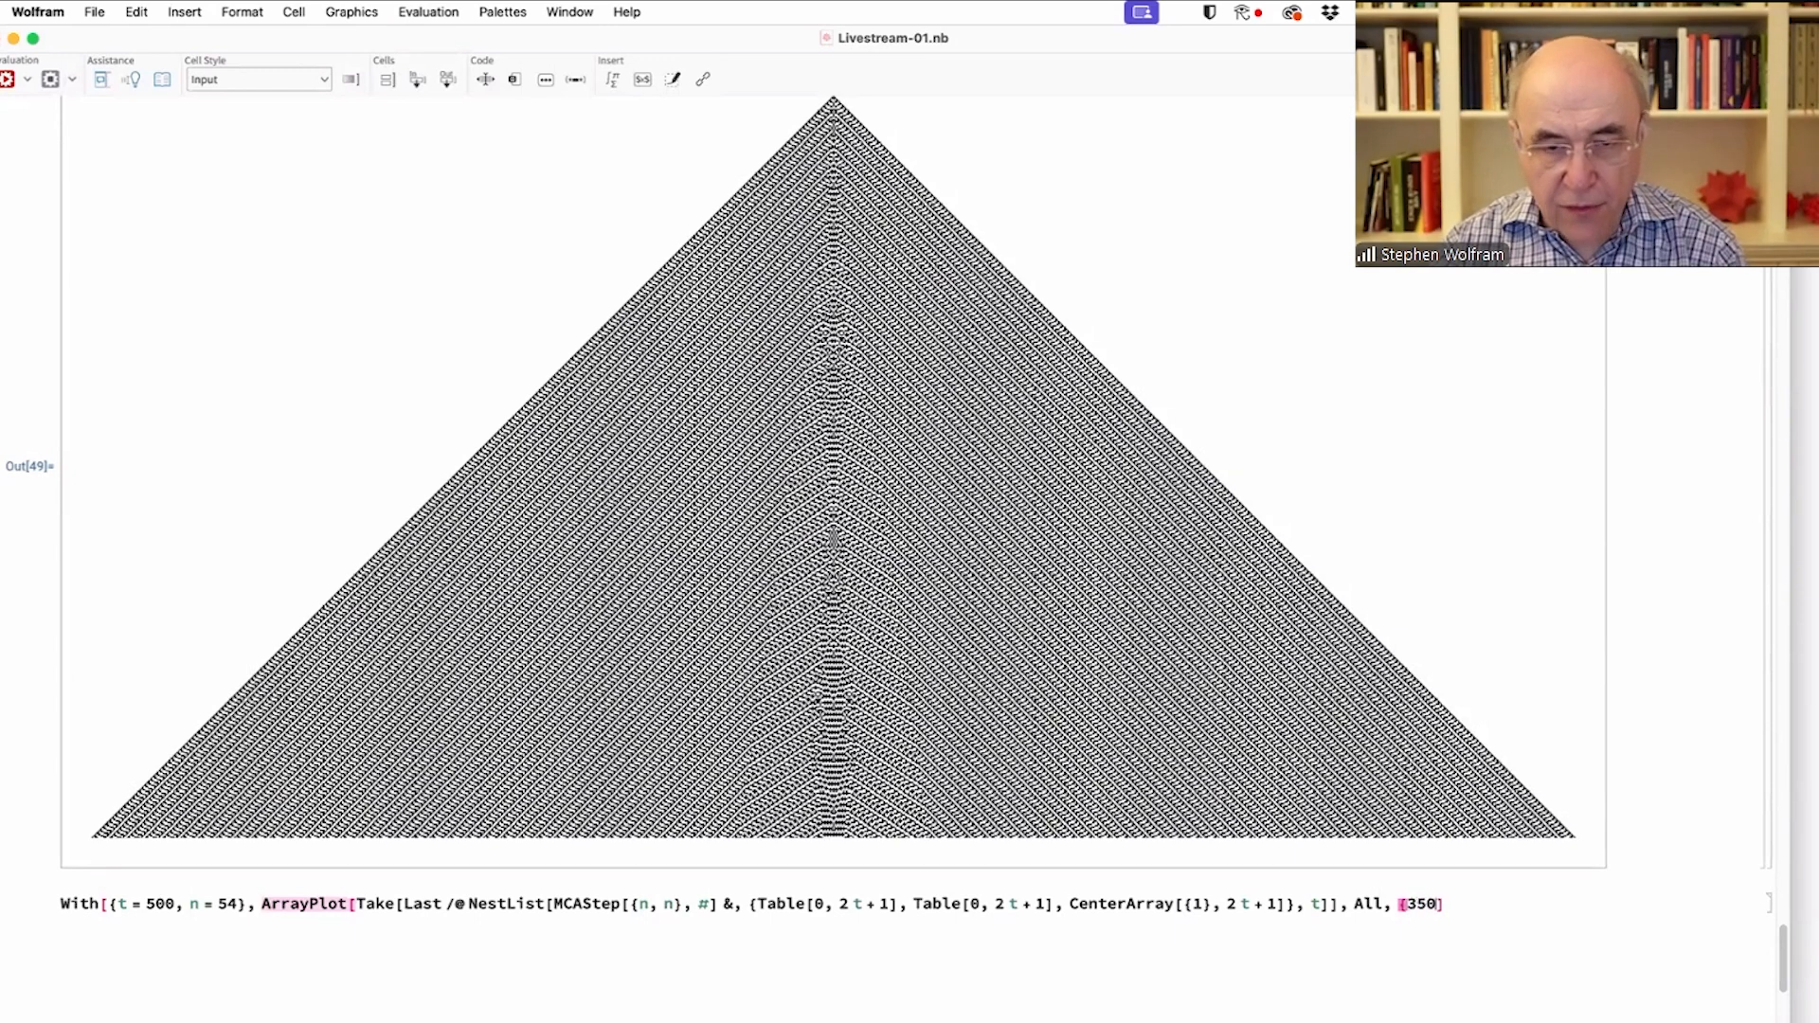
pyautogui.write(', 650}')
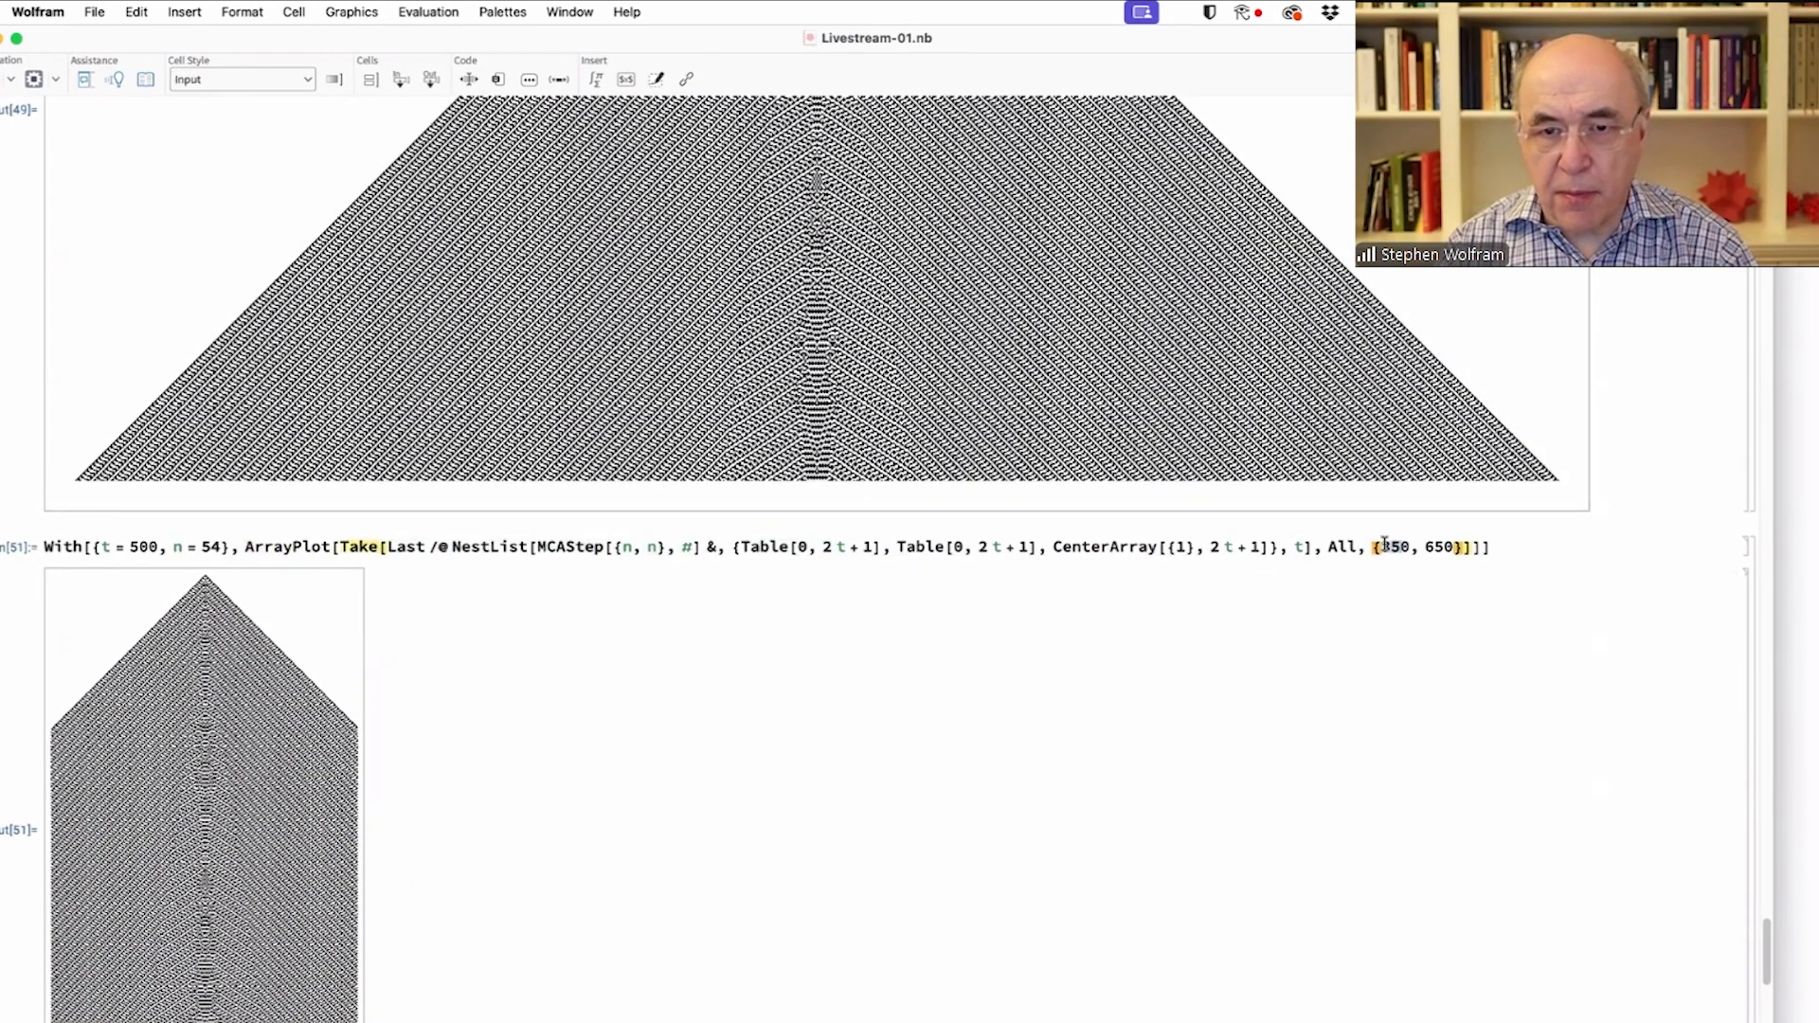
pyautogui.write('400')
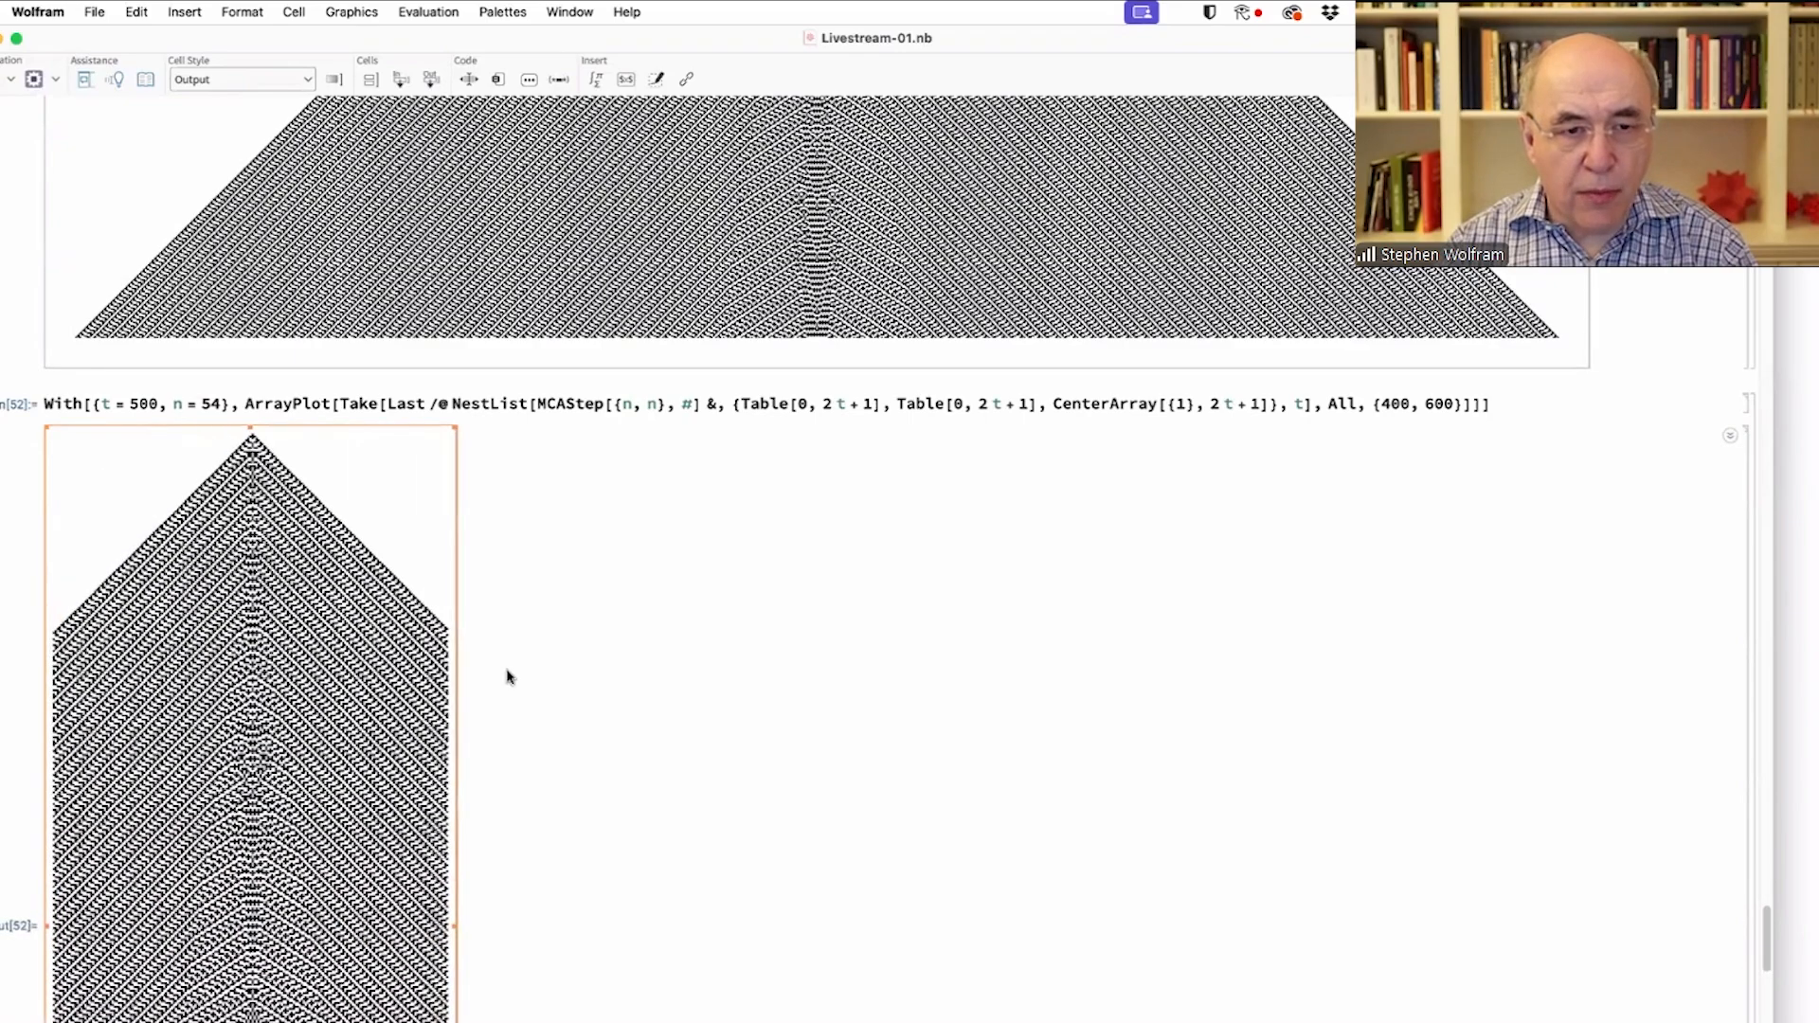
# - Sample every second step and column with Take spec 1;;-1;;2, {400, 600, 2}
pyautogui.scroll(-3)
pyautogui.write('1 ;; -1 ;; 2')
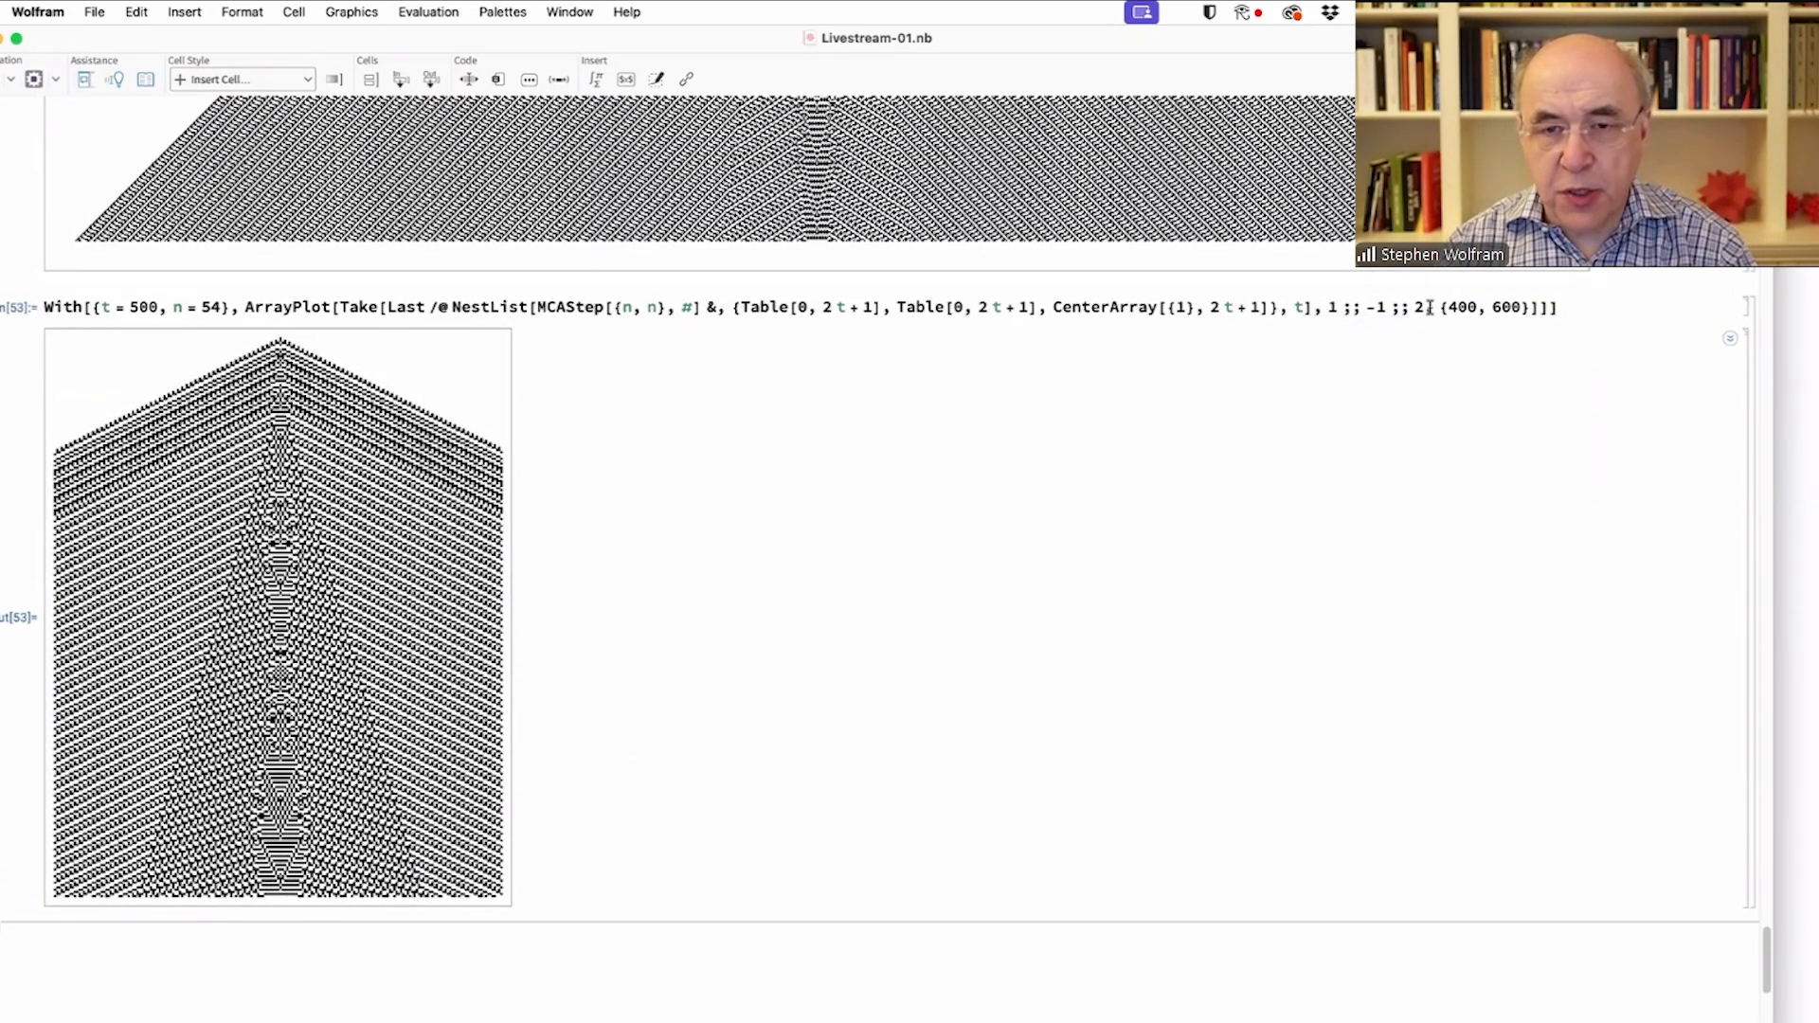
pyautogui.doubleClick(360, 307)
pyautogui.write(', 2')
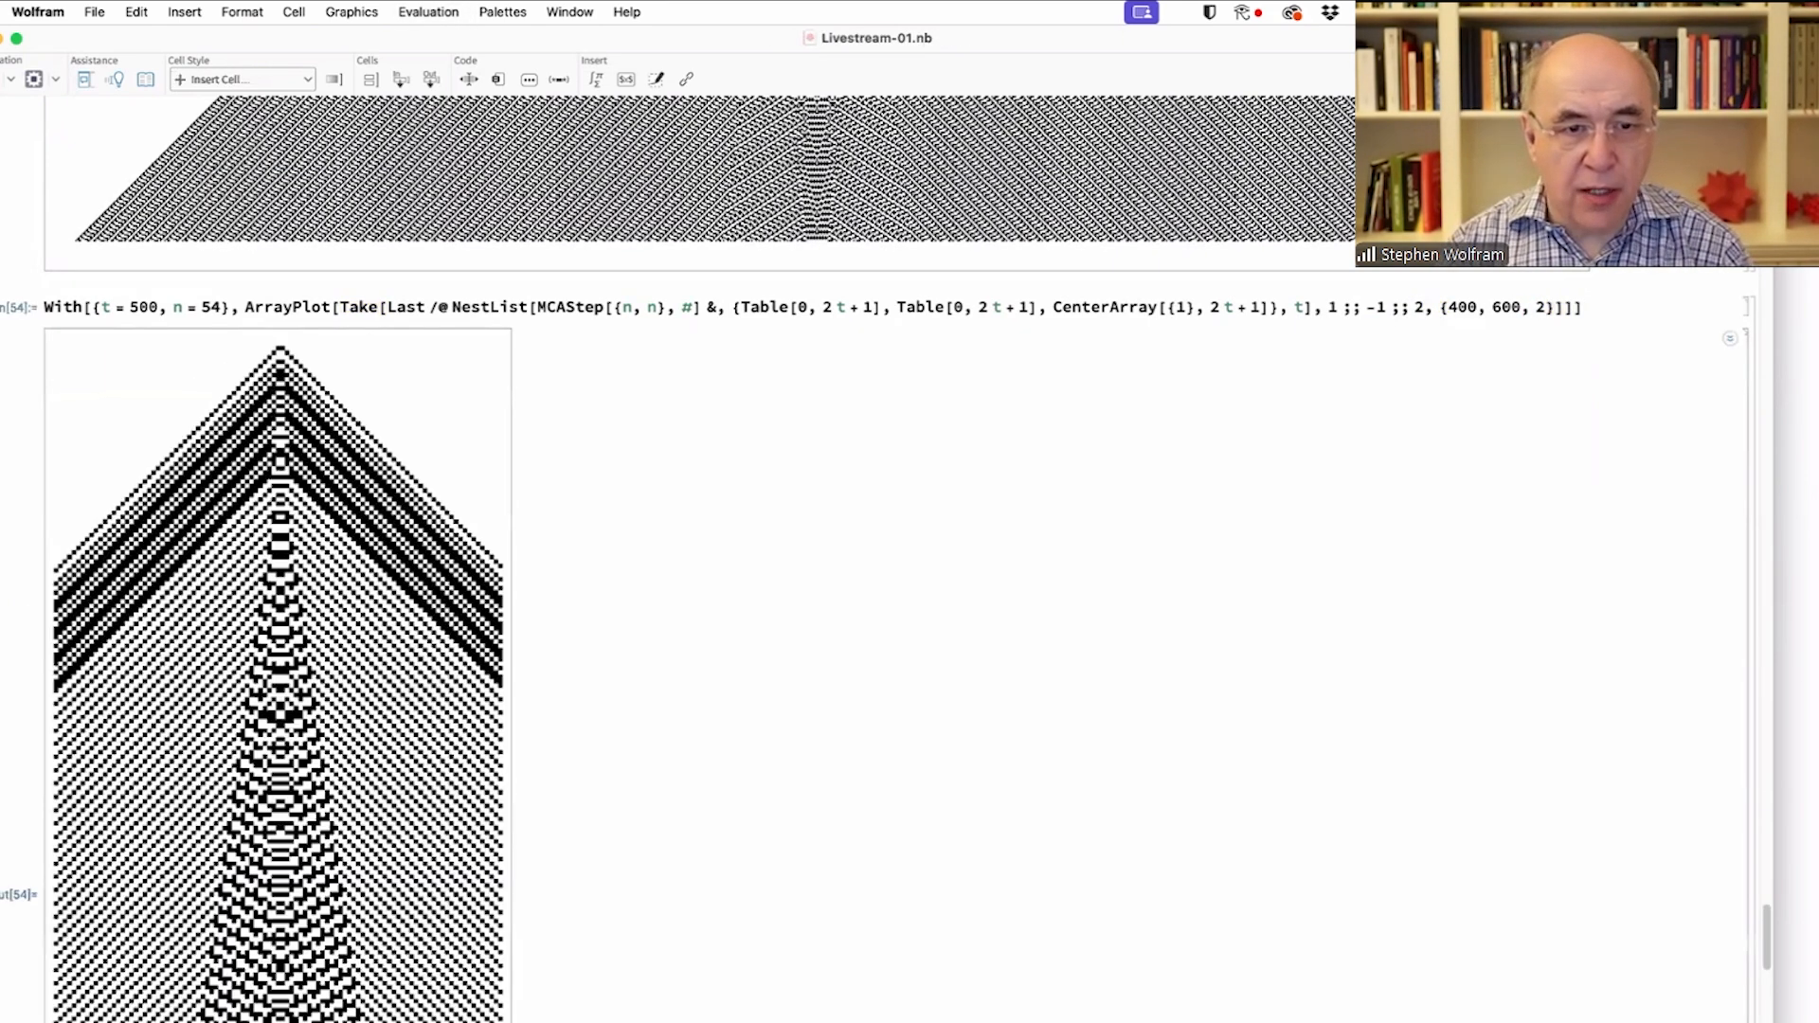
pyautogui.scroll(-3)
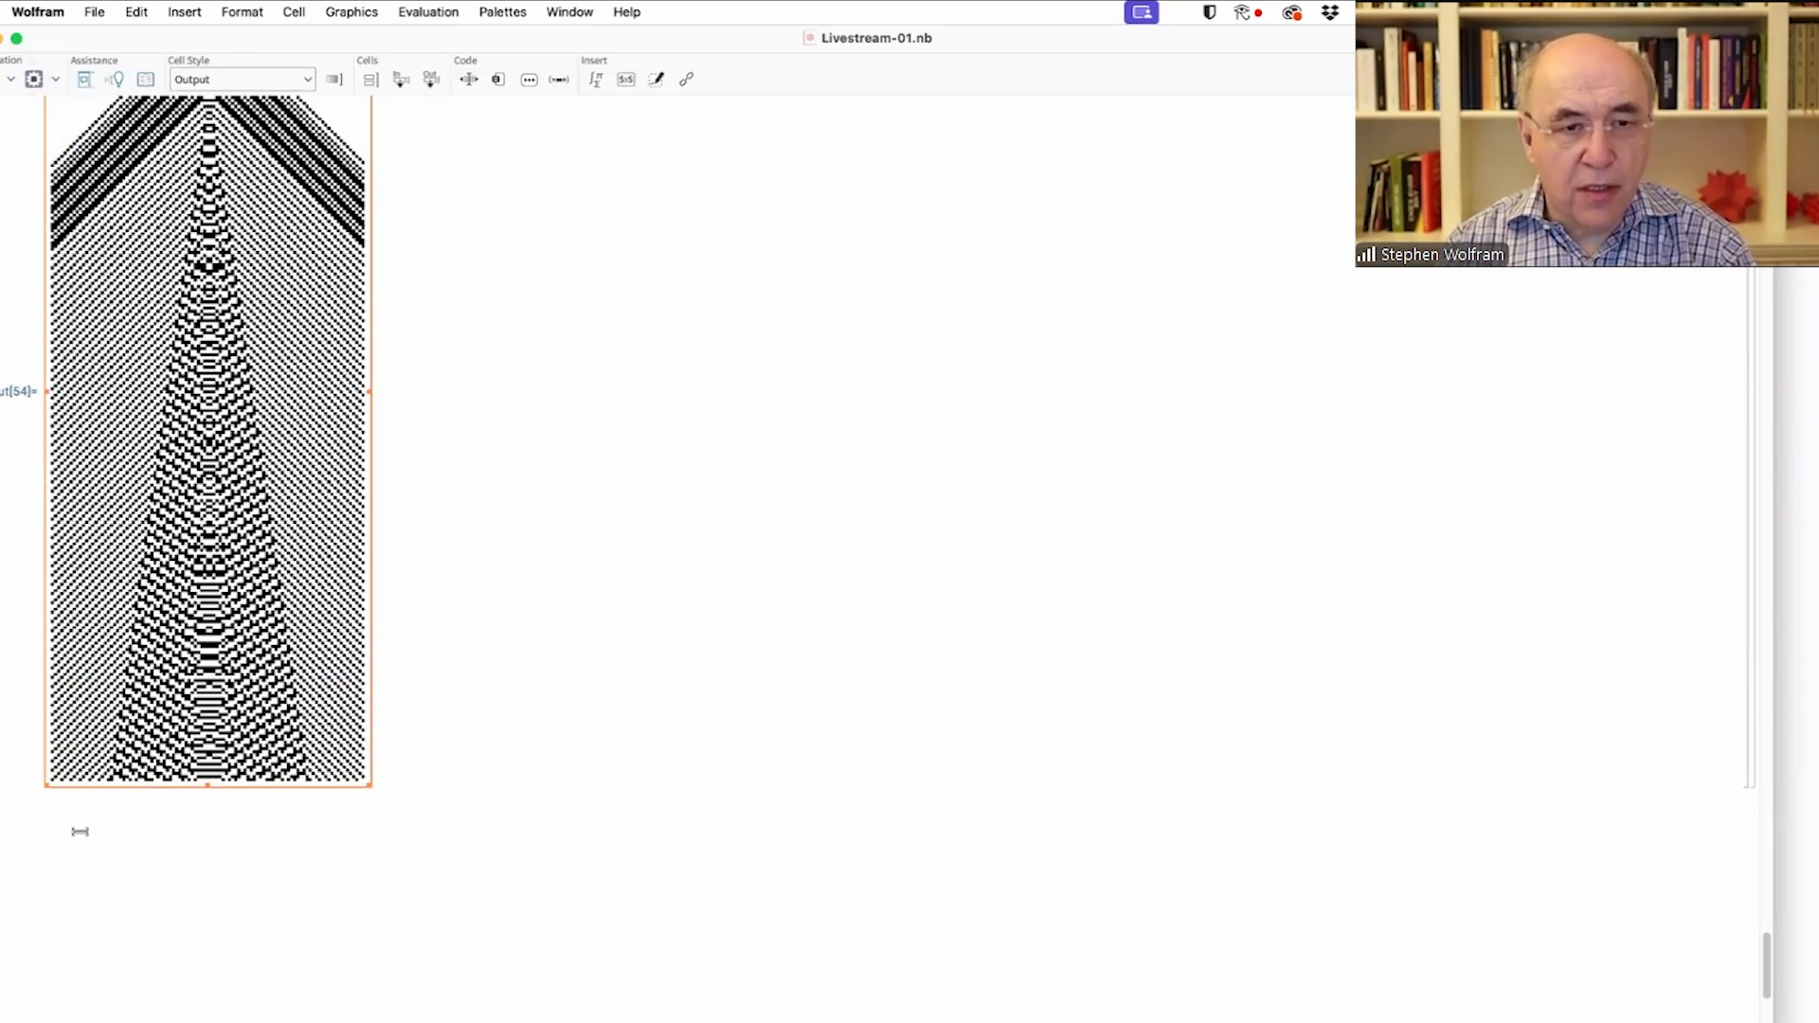
# - Run rule 54 for 2000 steps, cropping to columns 1900–2100 at every second step and column
pyautogui.scroll(-3)
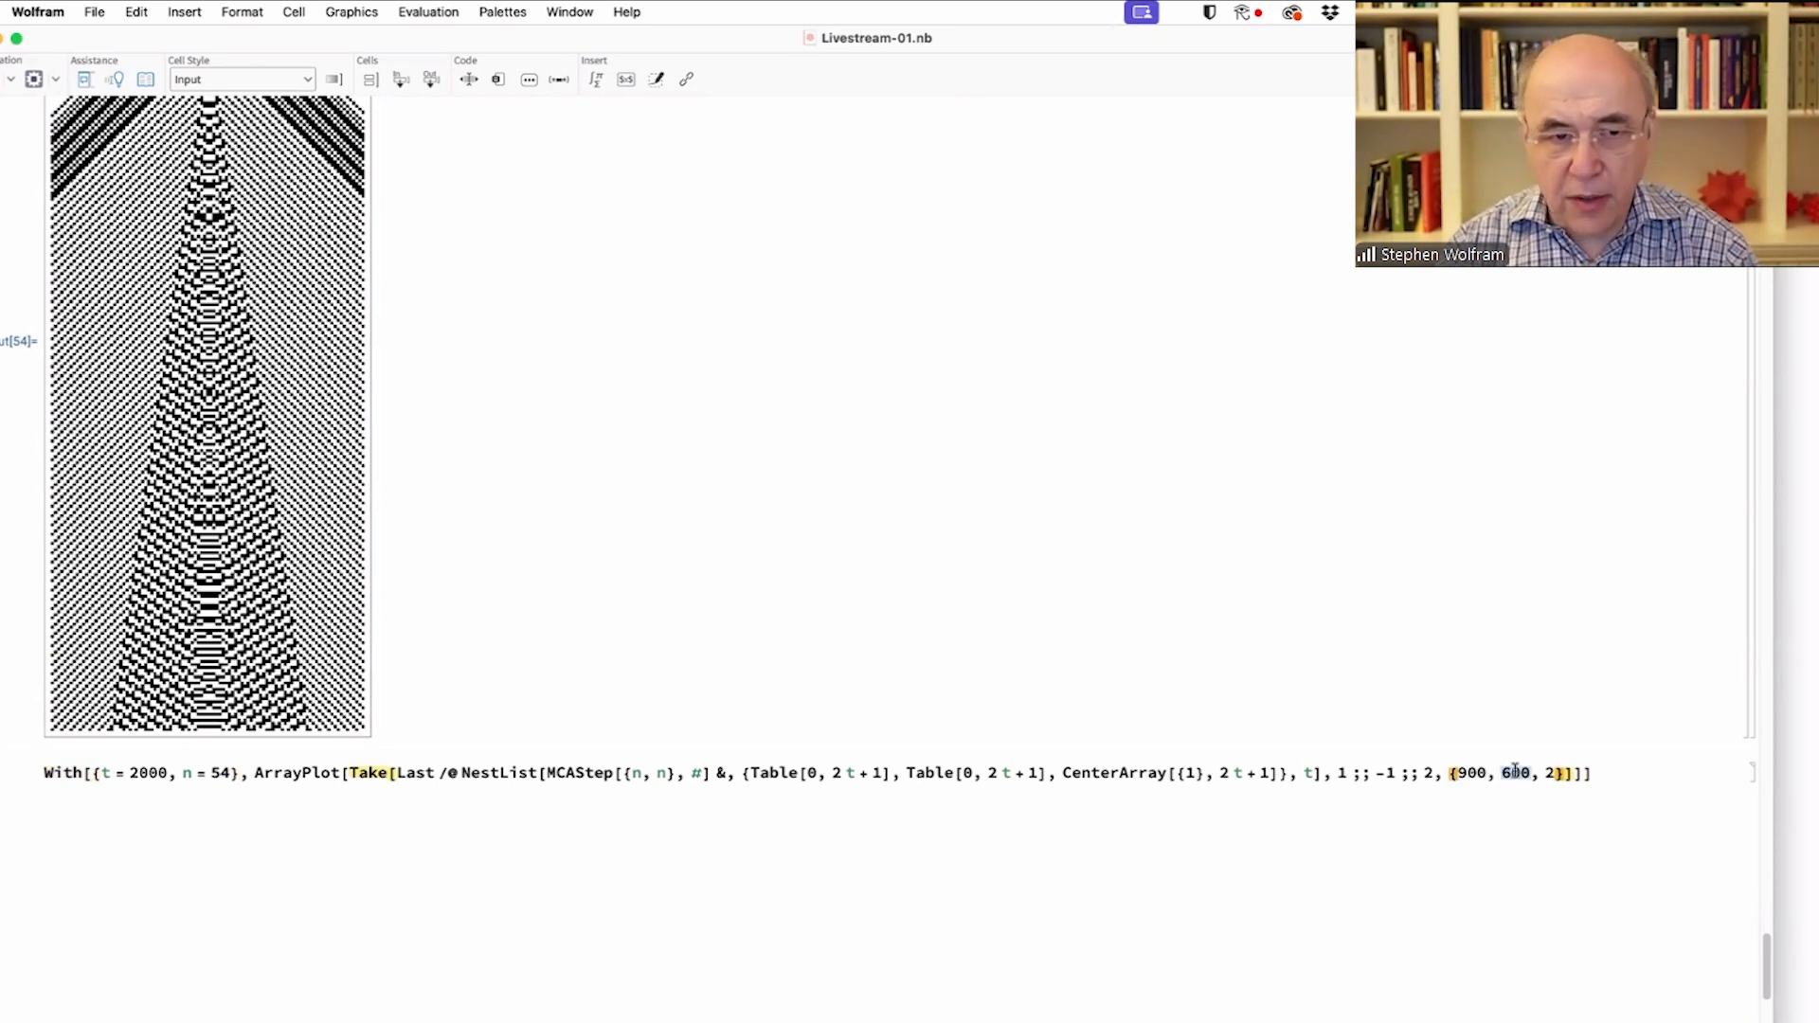
pyautogui.write('1100')
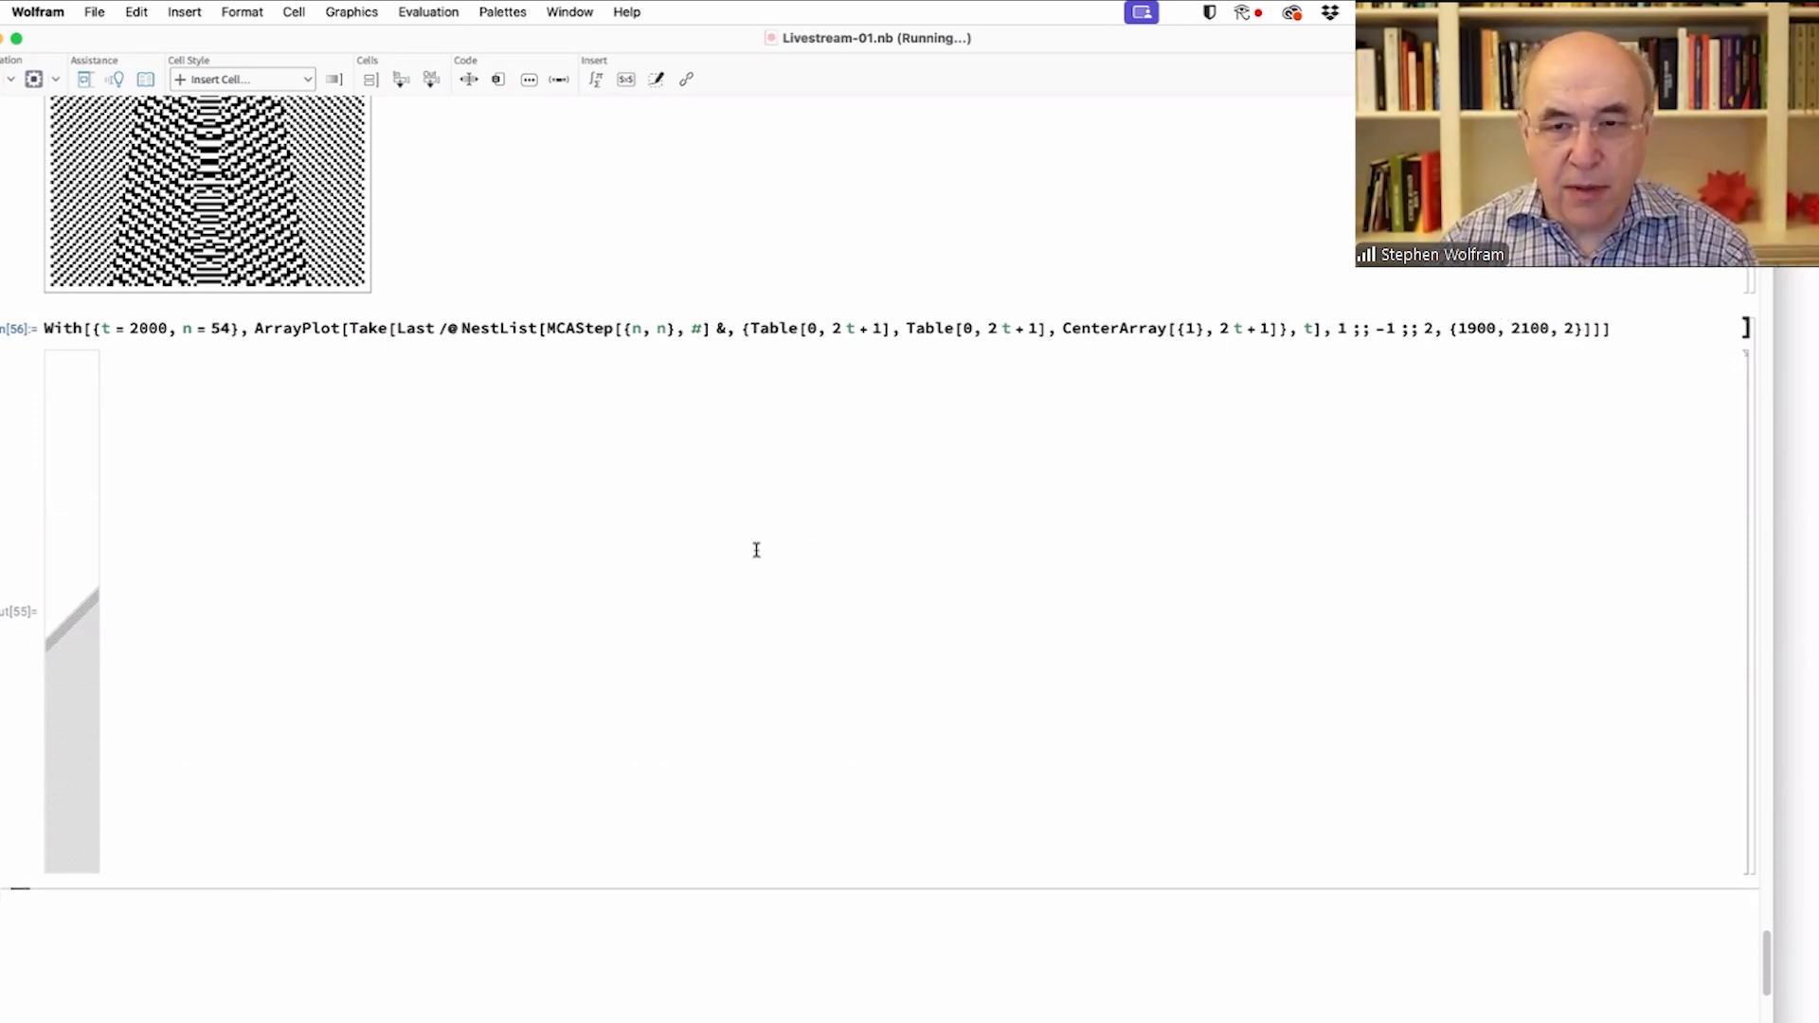
pyautogui.moveTo(684, 609)
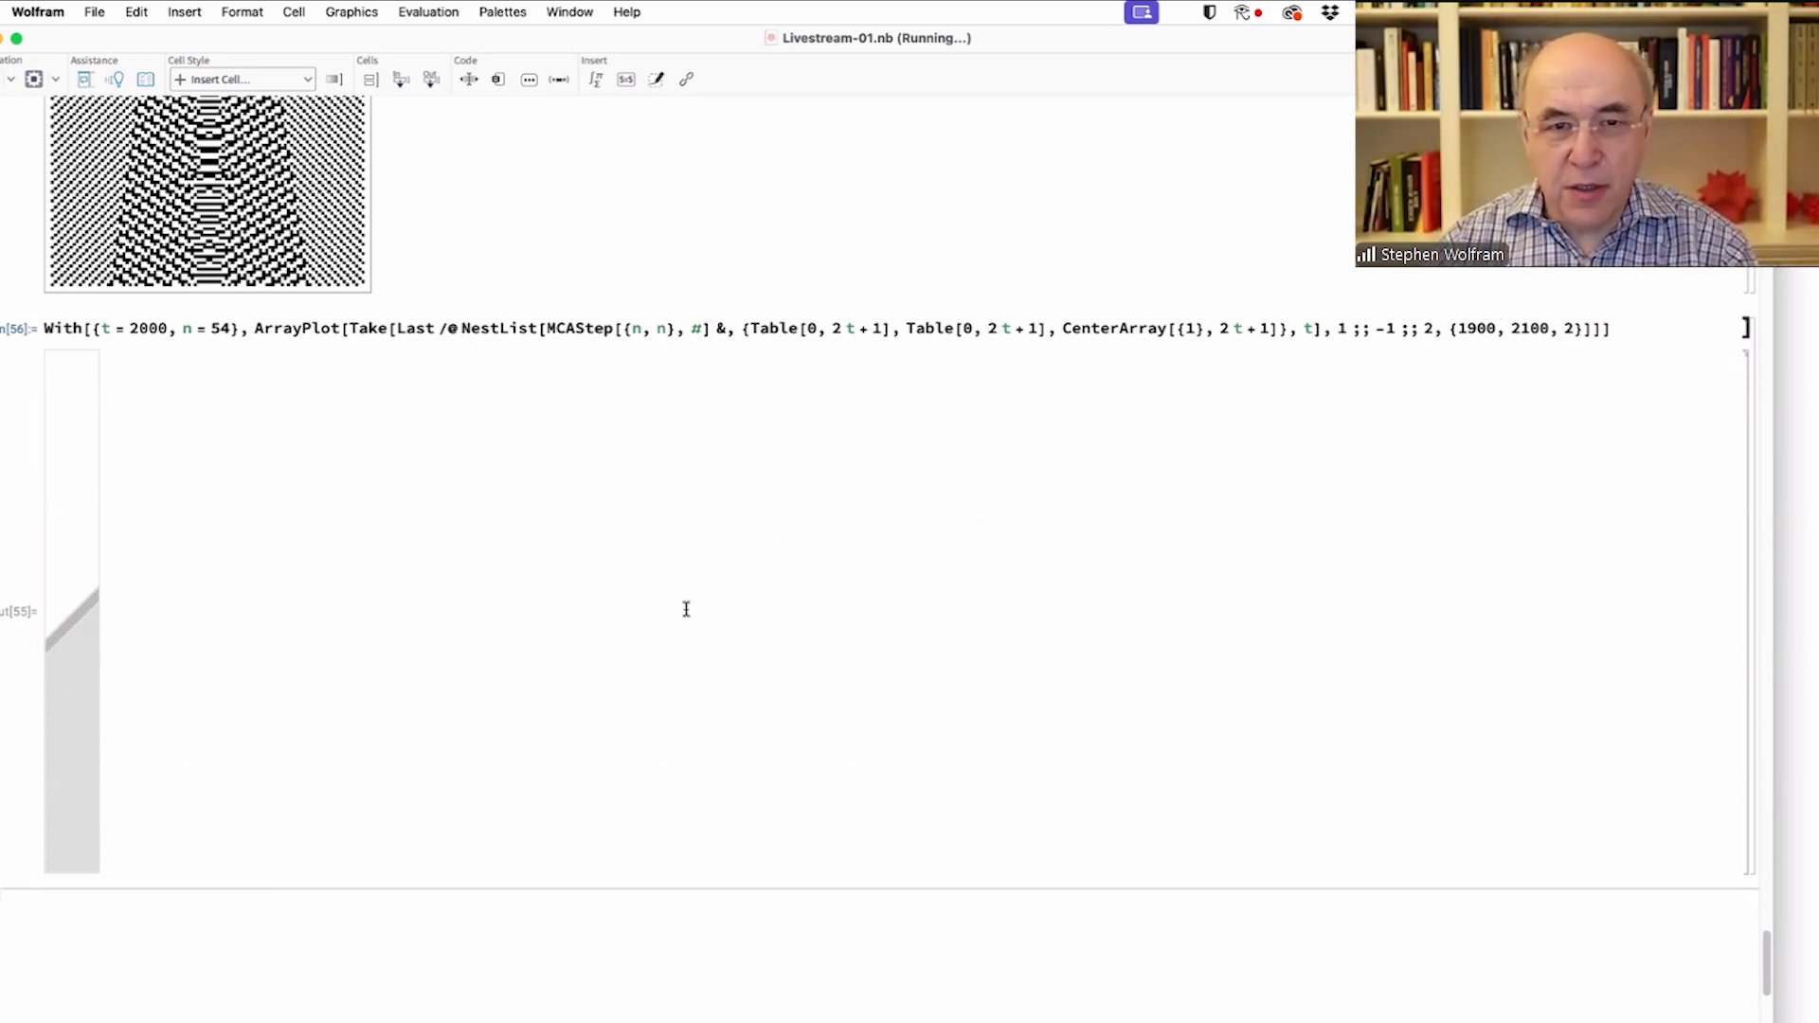
pyautogui.moveTo(115, 601)
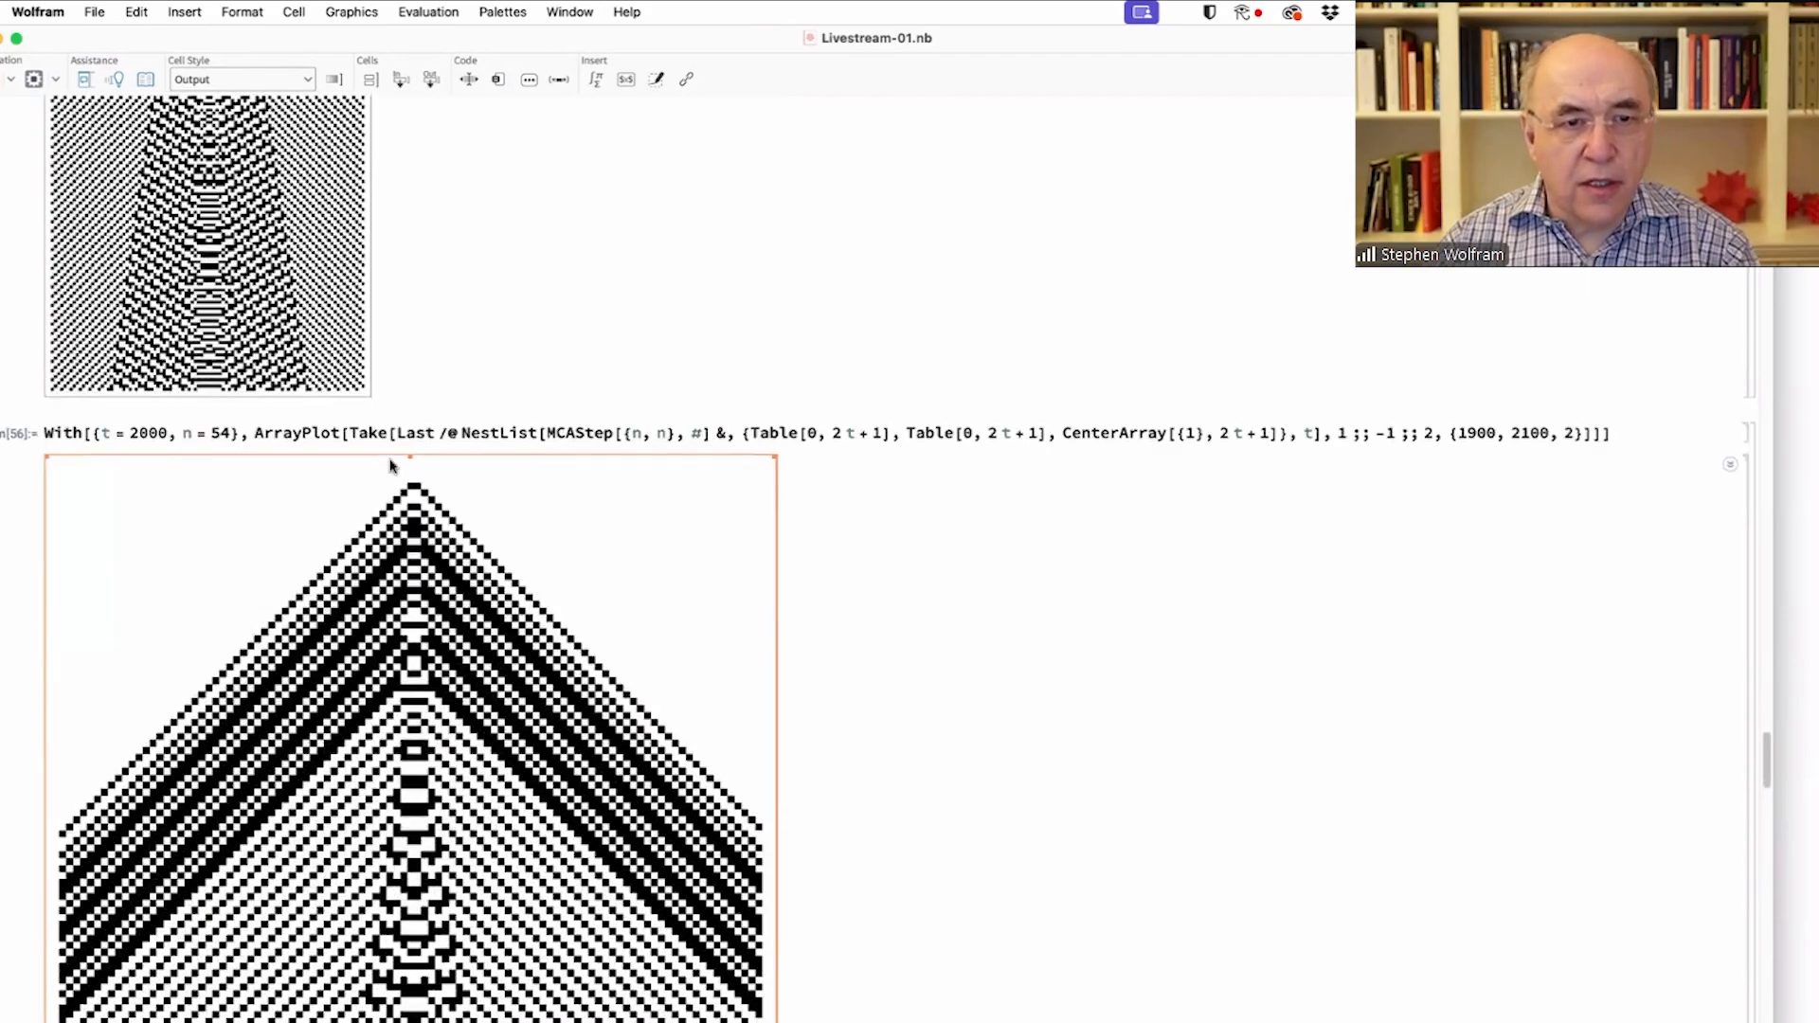
pyautogui.click(371, 432)
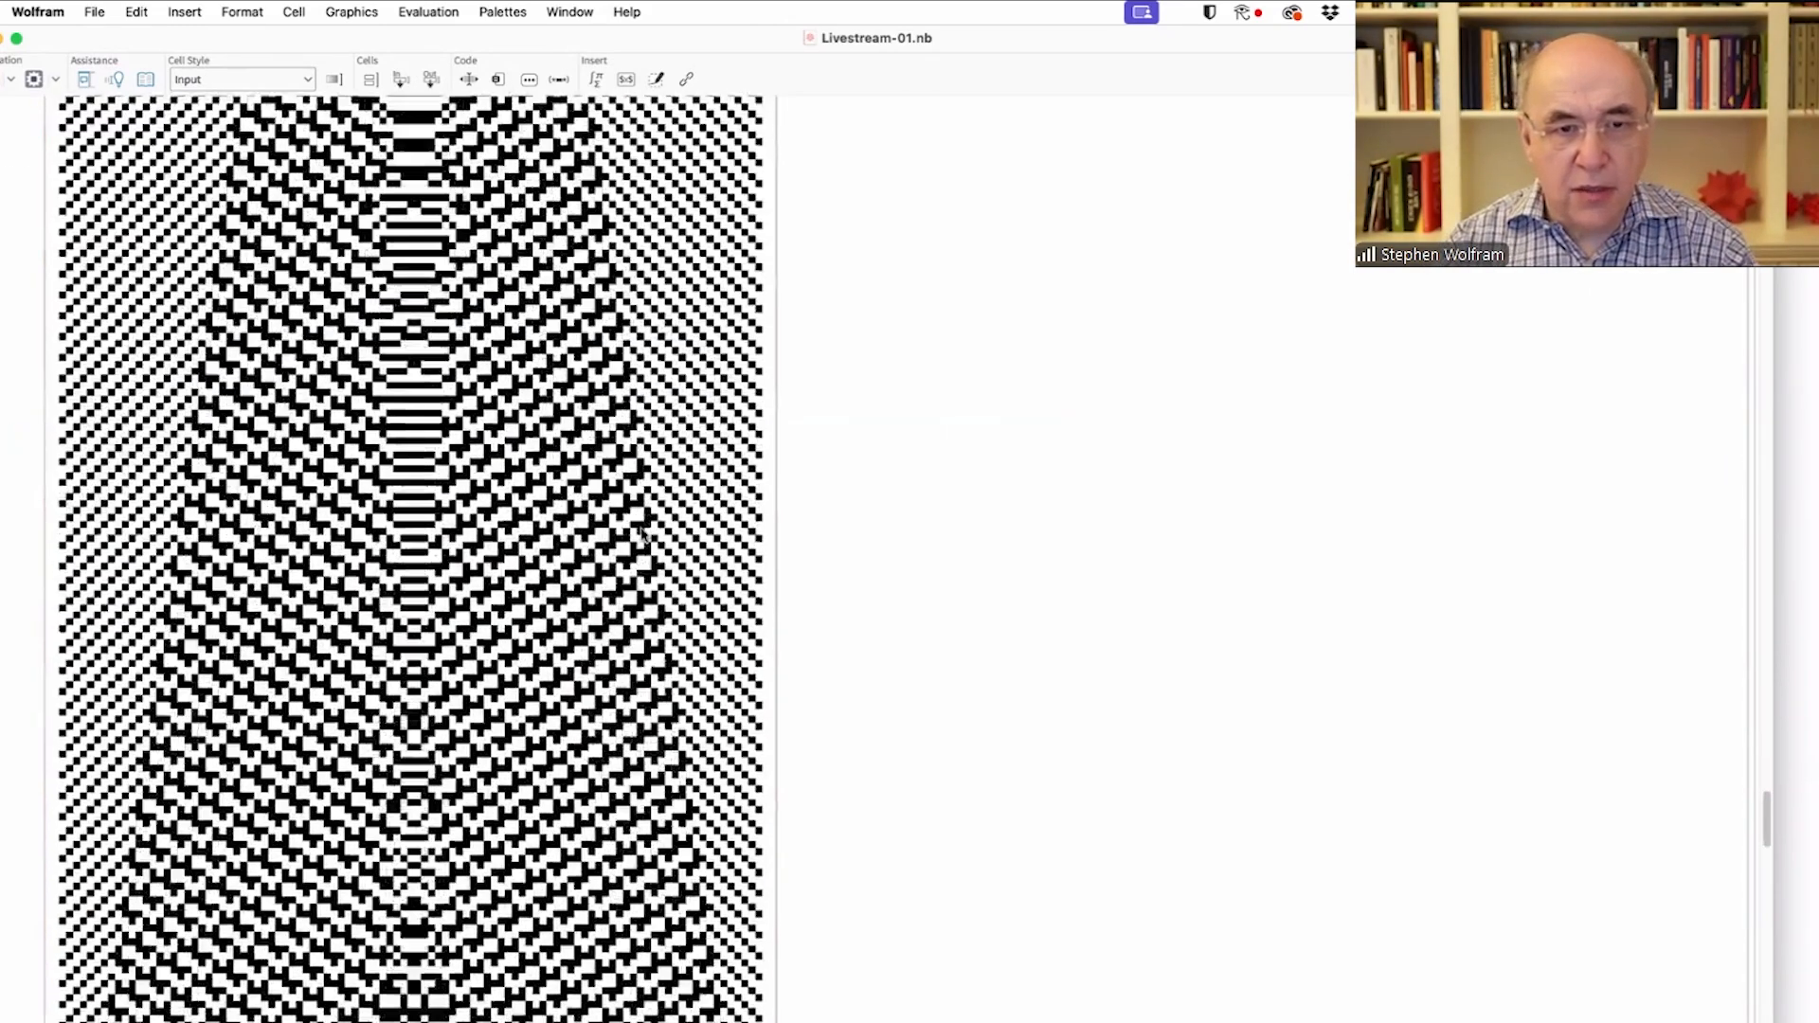
pyautogui.scroll(-3)
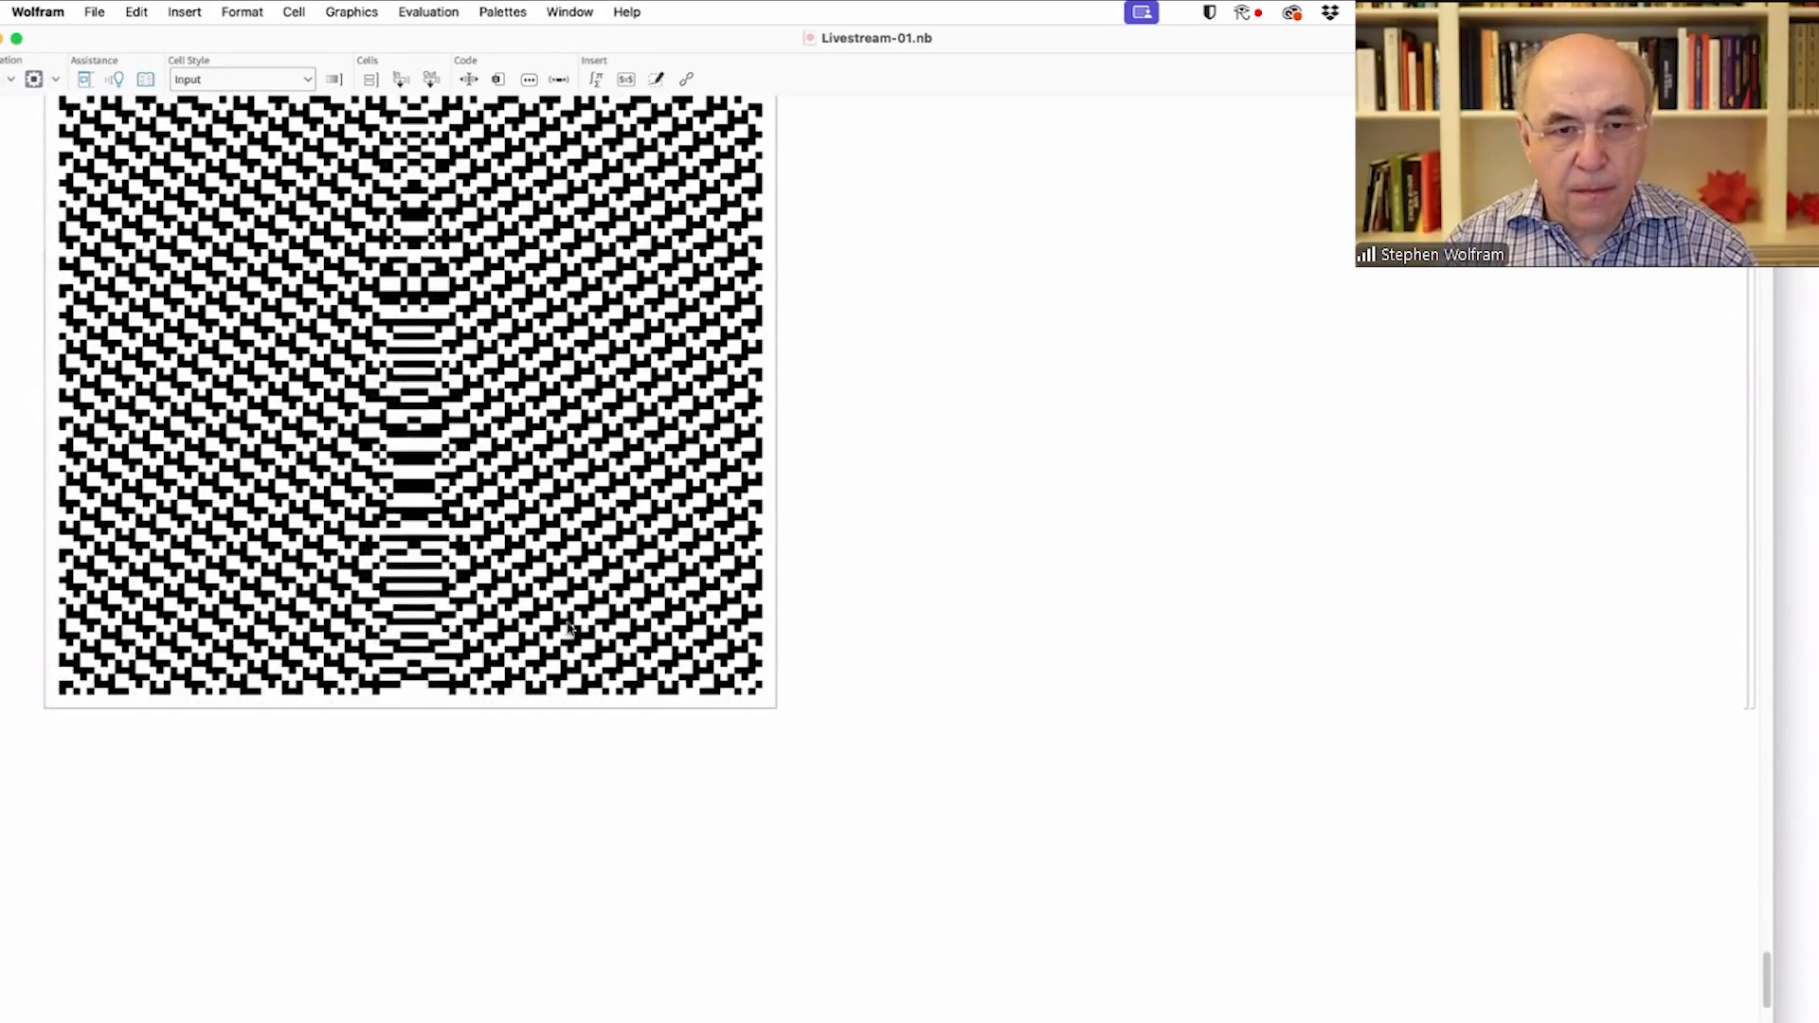
# - Run FindTransientRepeat on the cropped 2000-step evolution with n = 54, giving {373, 152}
pyautogui.write('Find')
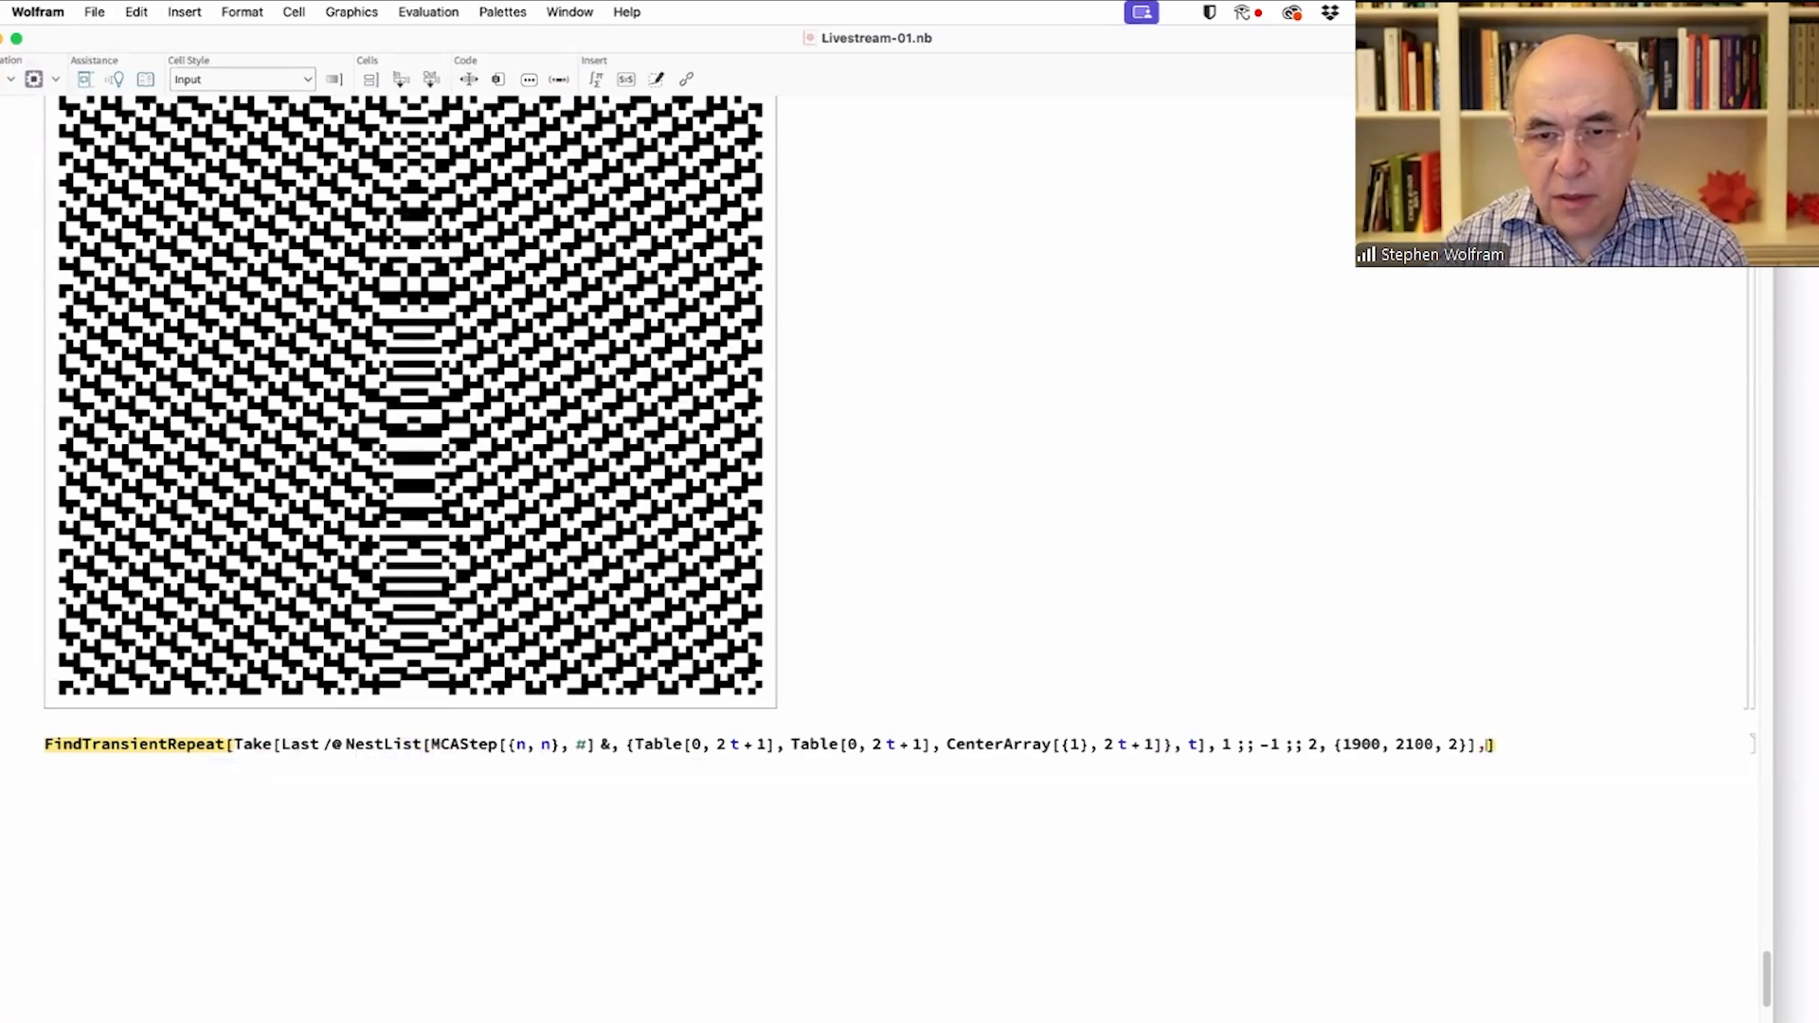
pyautogui.write('3')
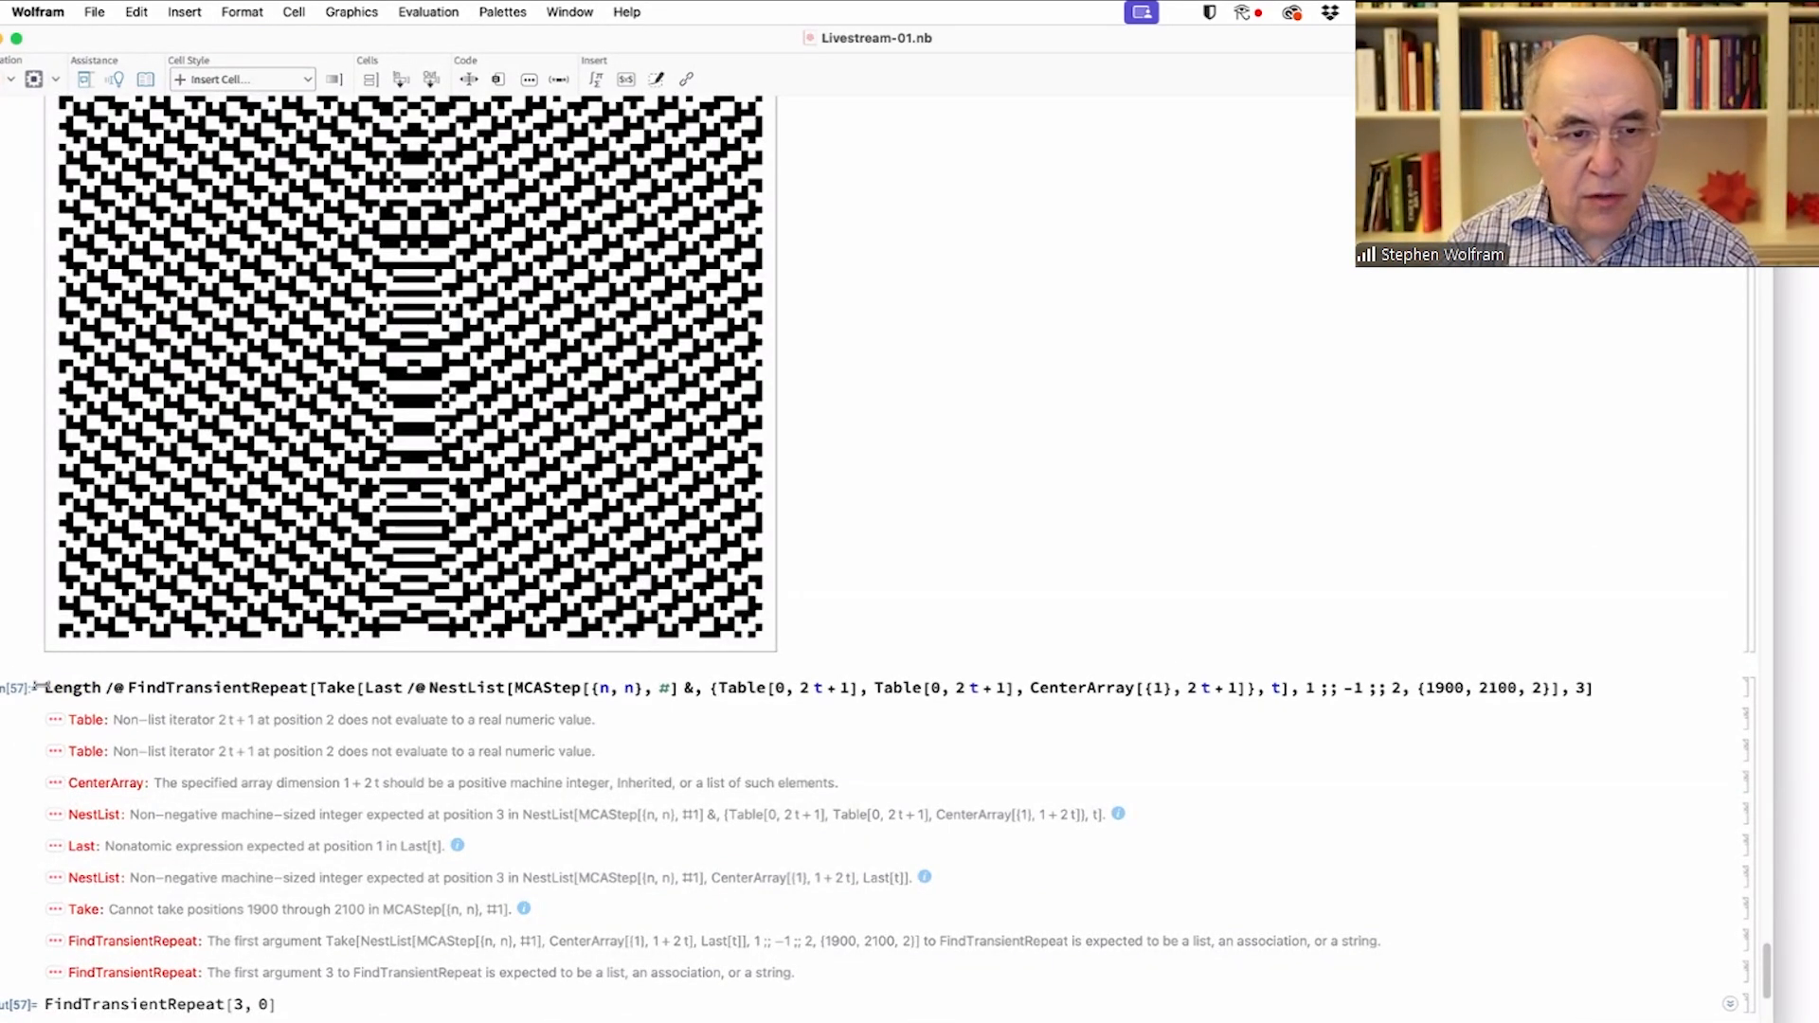
pyautogui.write('With[{t = 2000},')
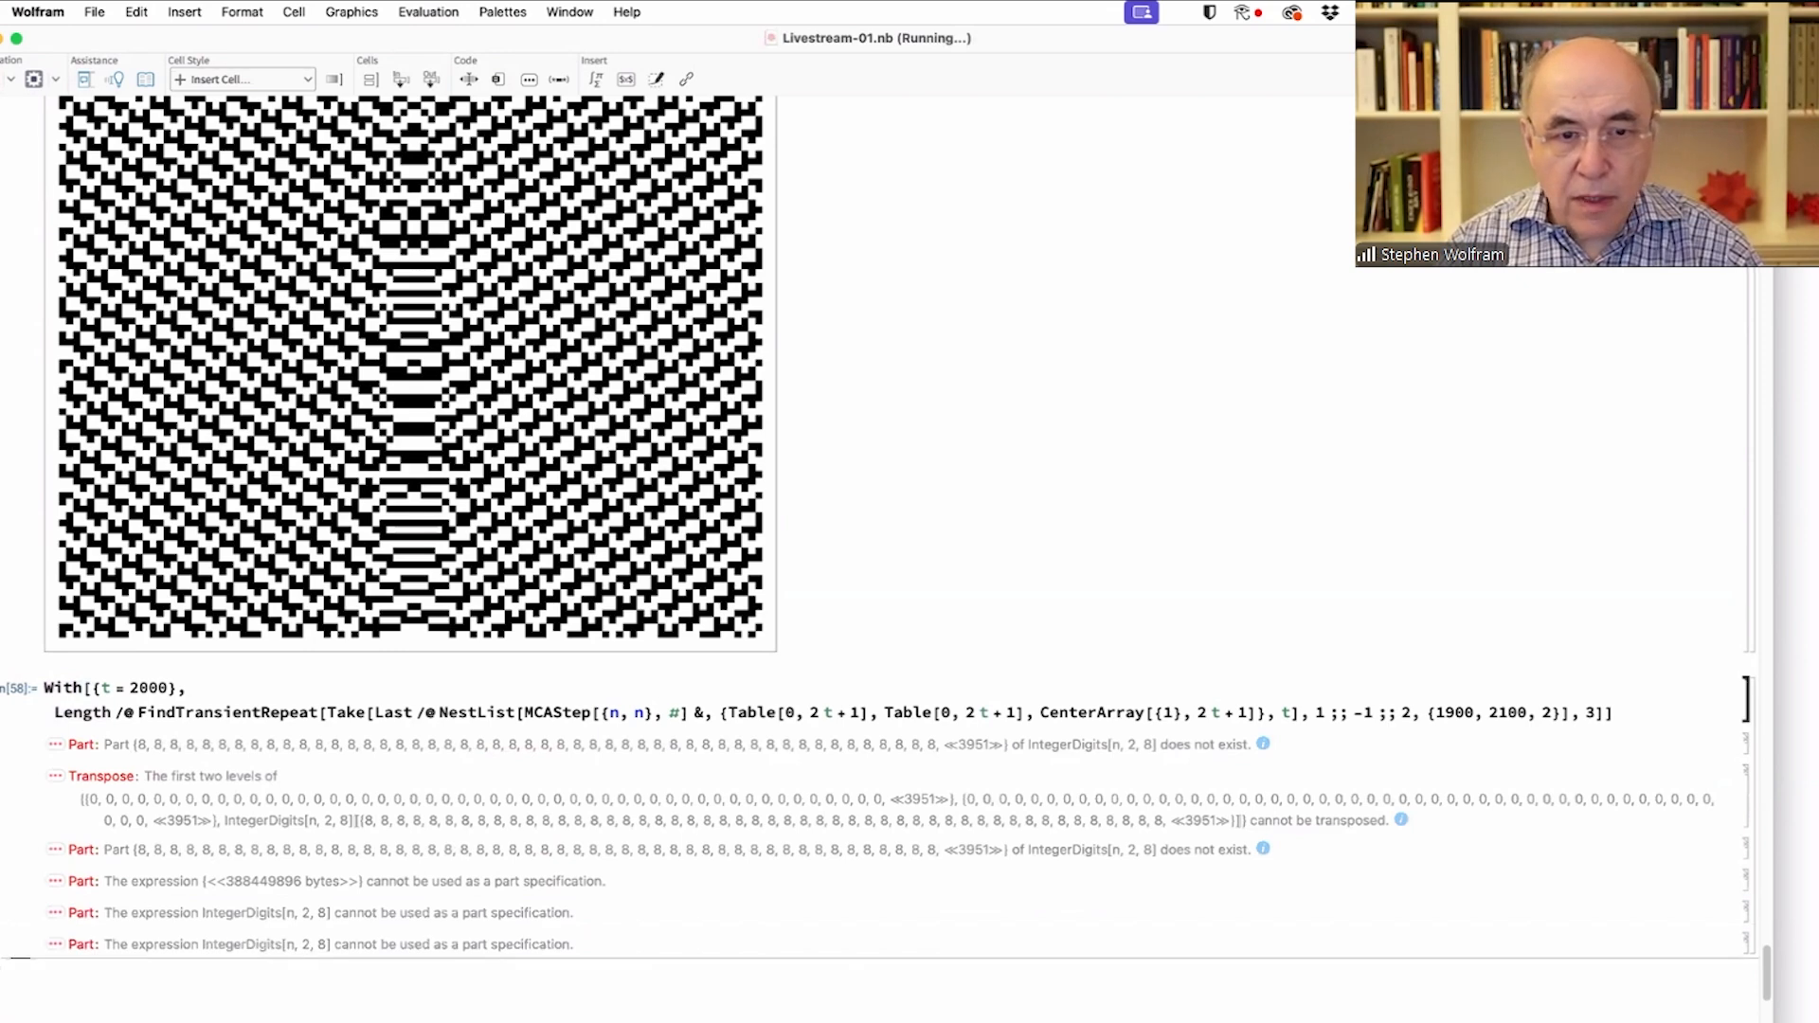
pyautogui.click(1144, 713)
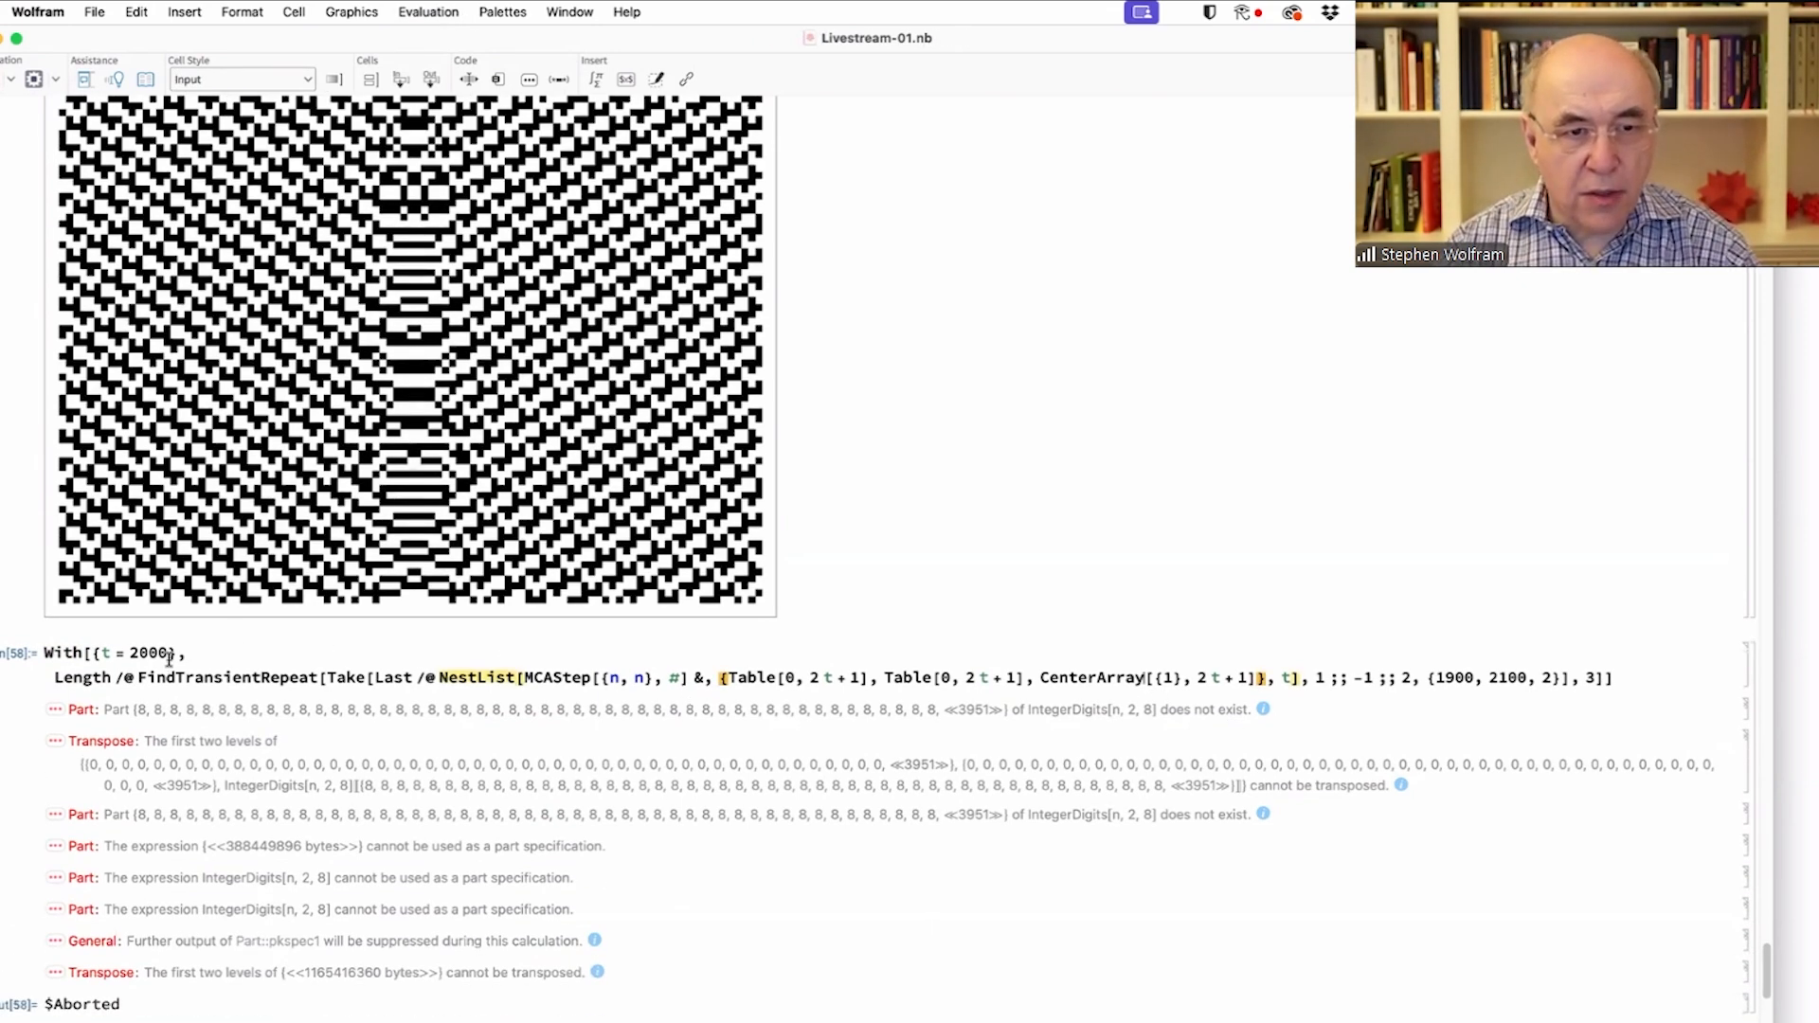
pyautogui.write(', n = 54')
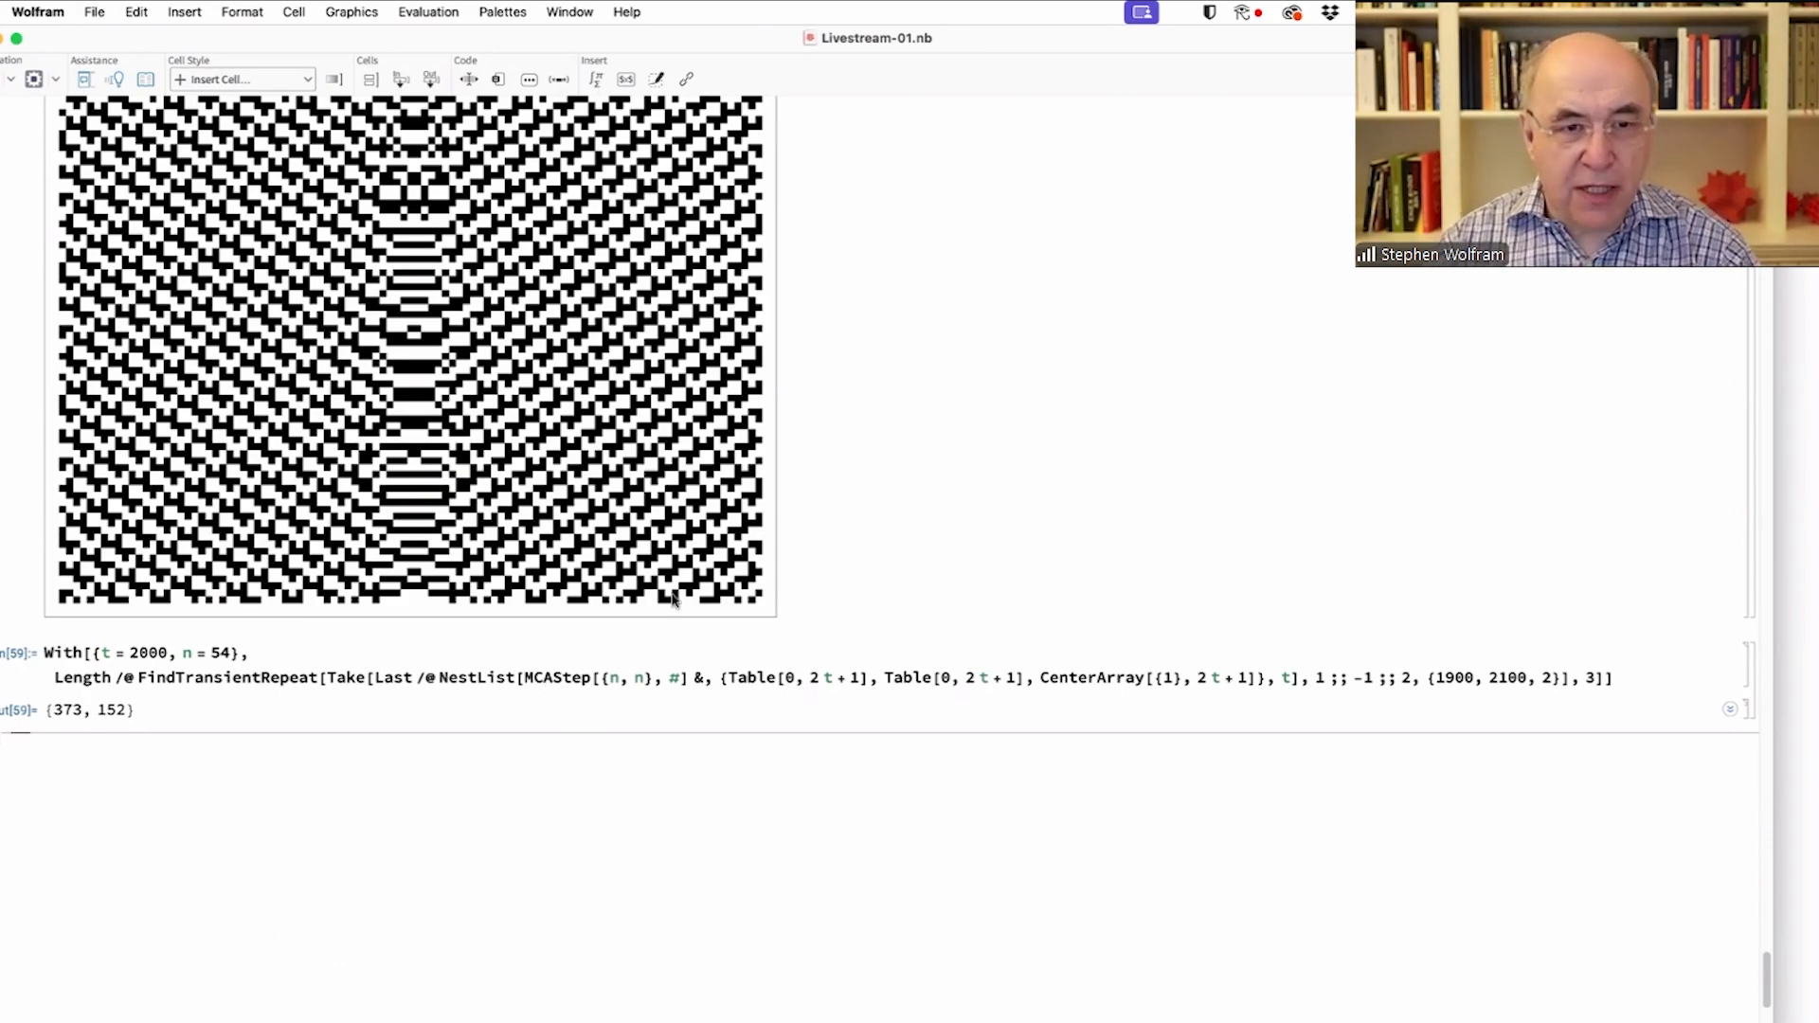
# - Plot 500 steps of MCAStep with the rule pair {90, 150} from a single black cell
pyautogui.scroll(-3)
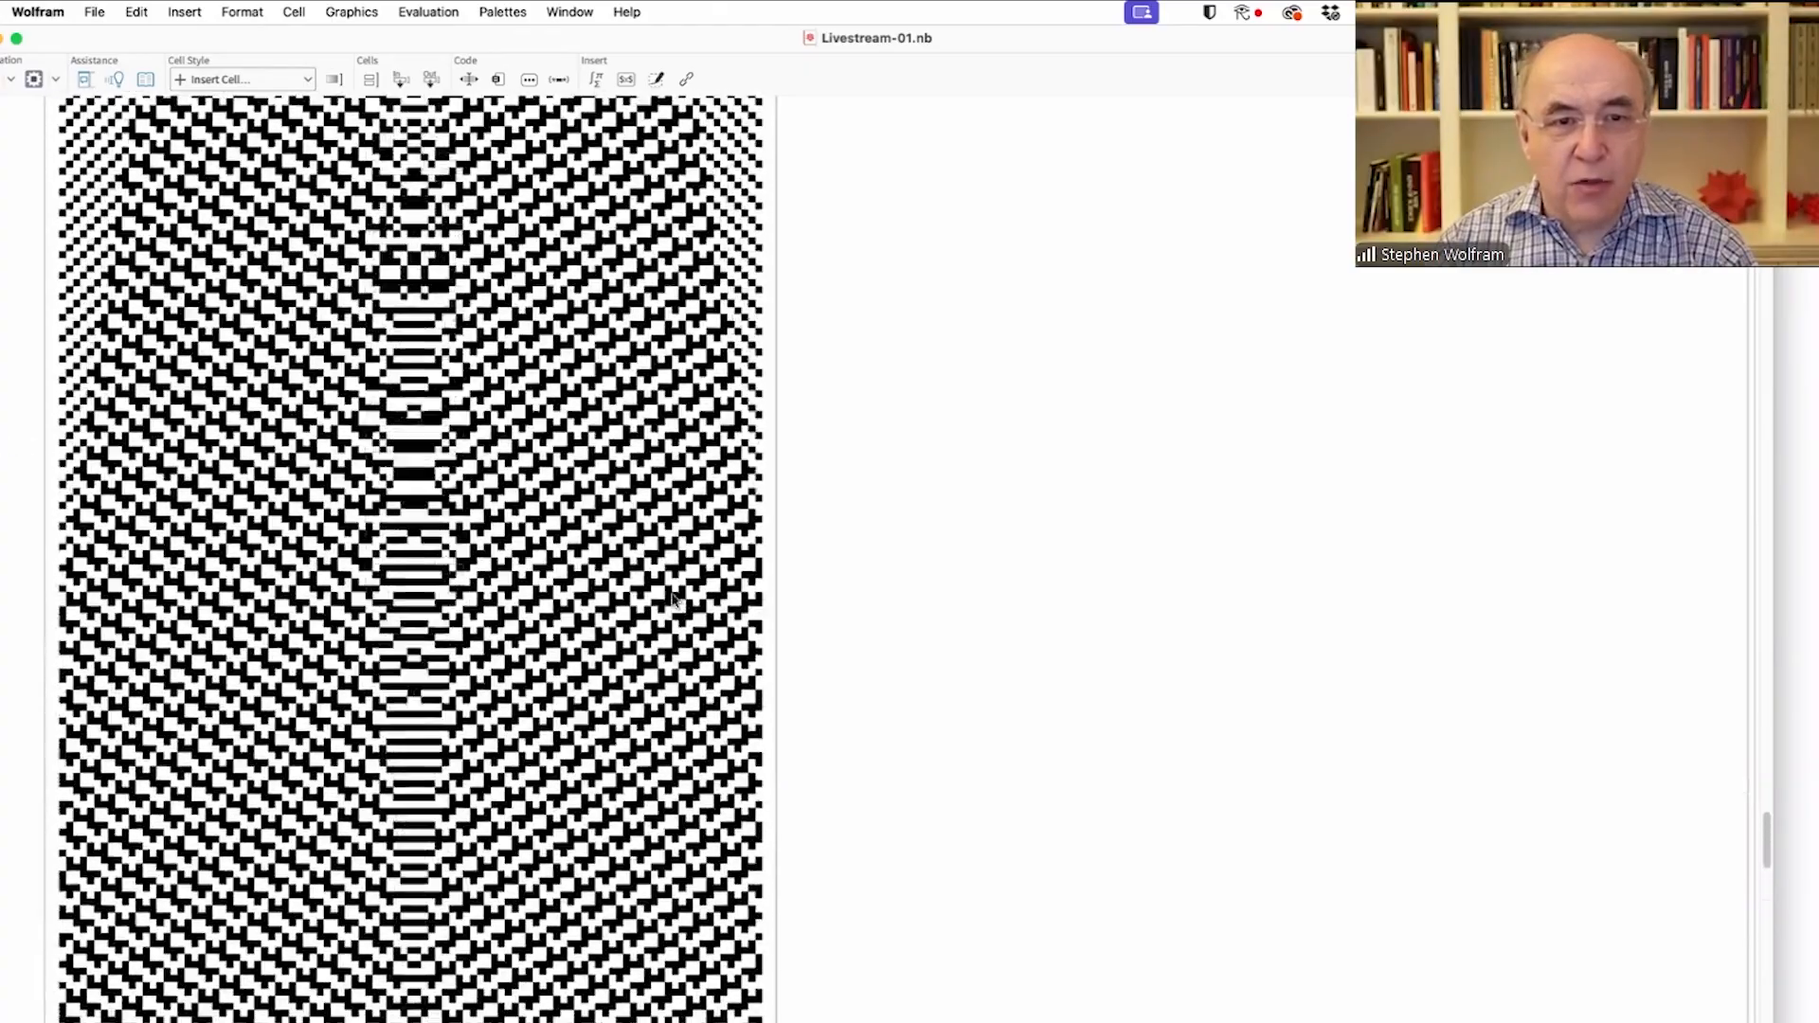
pyautogui.scroll(-3)
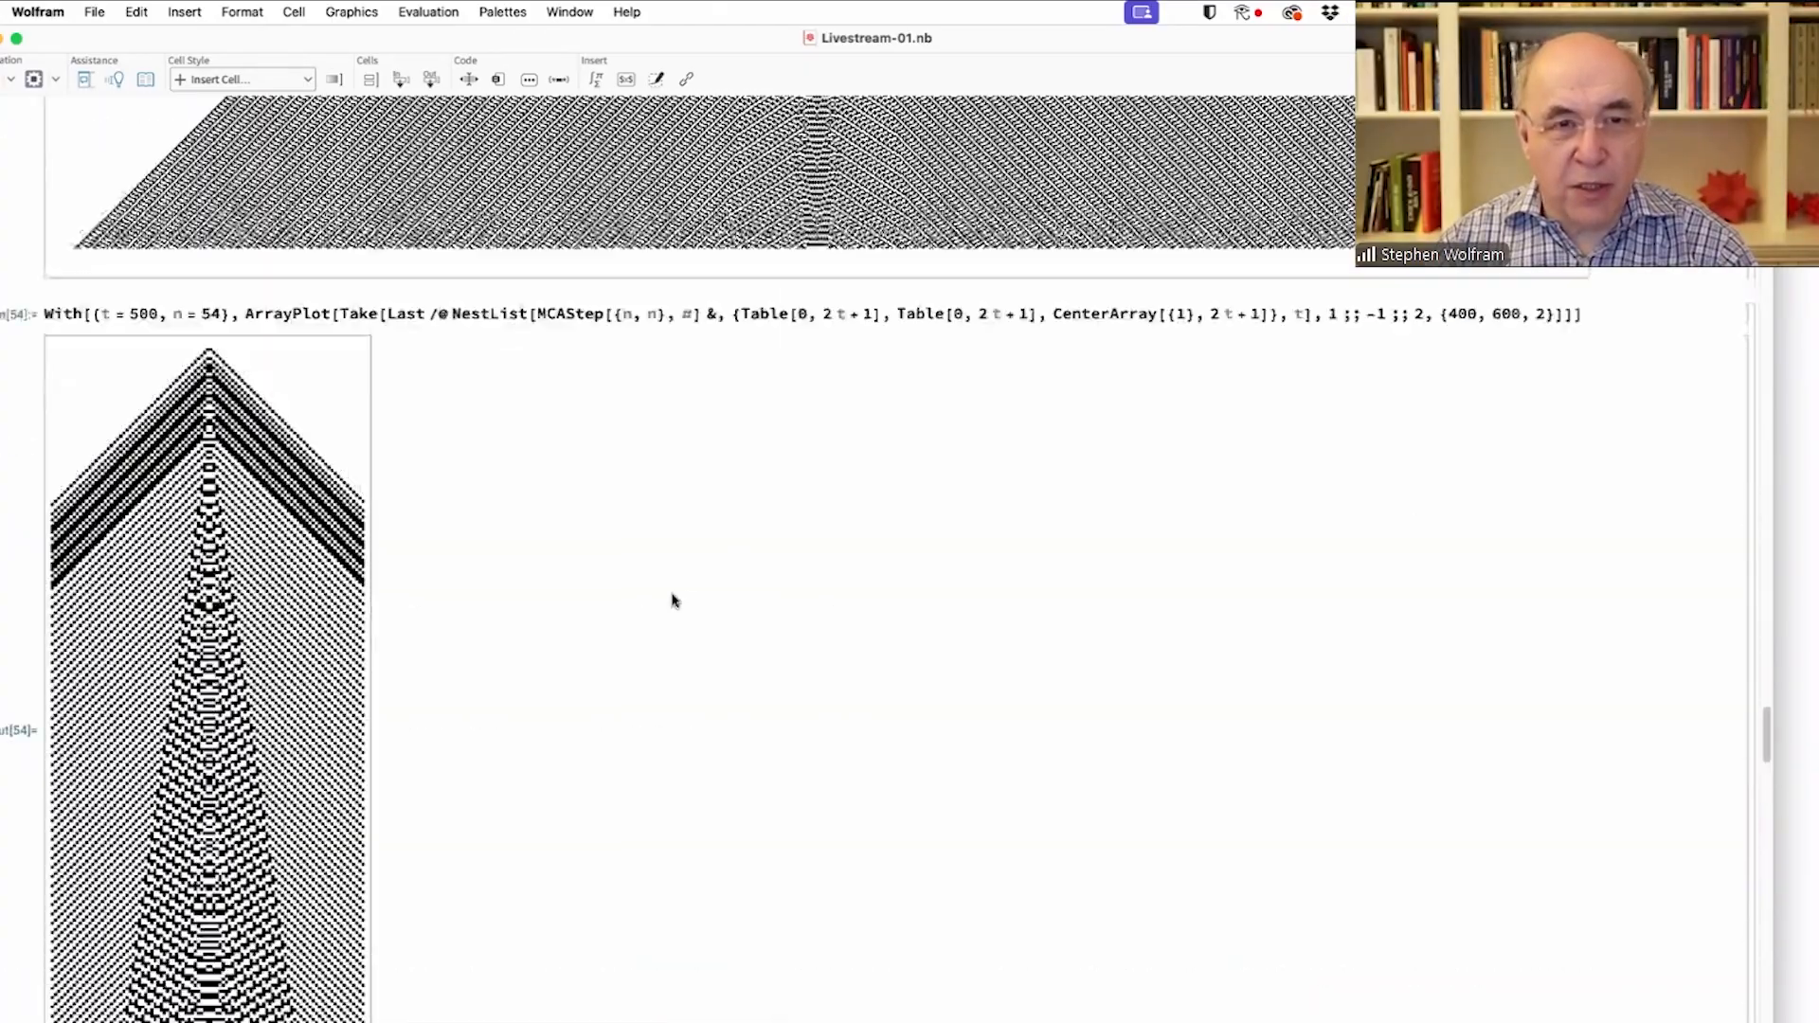
pyautogui.scroll(-3)
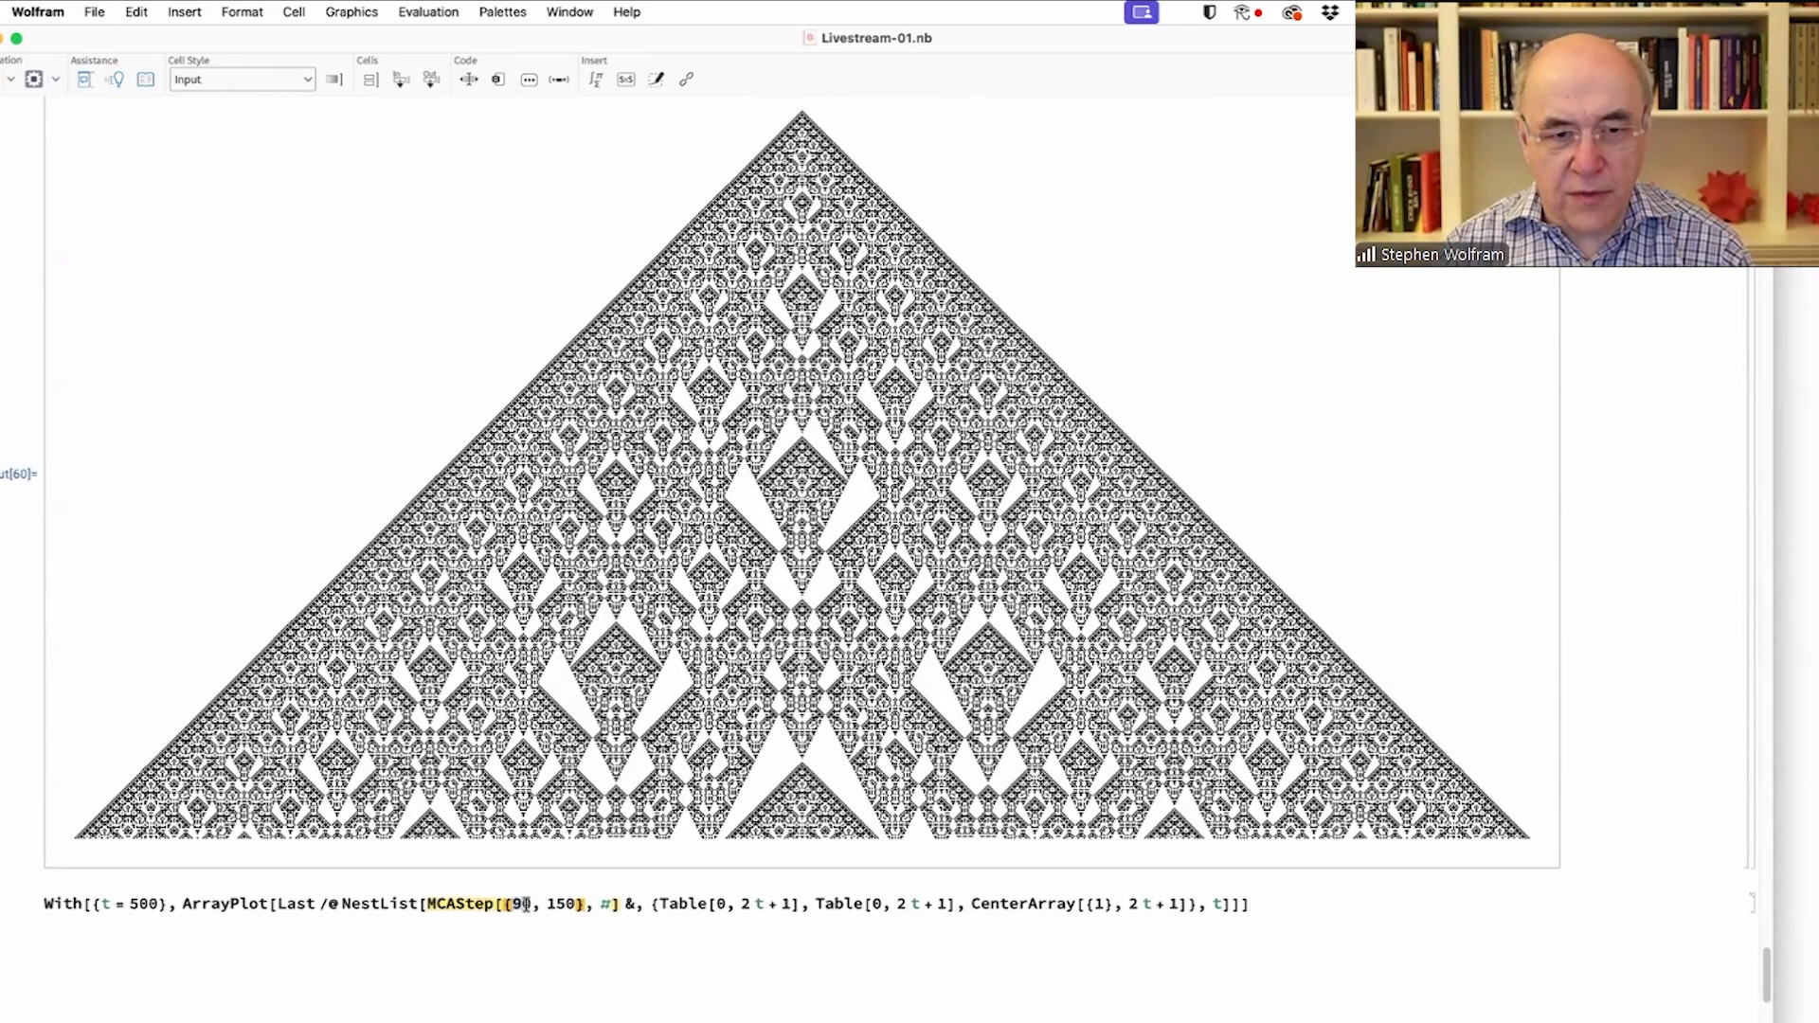
# - Evaluate the plot for rule pairs {150, 90}, {30, 90} and {90, 22} in turn
pyautogui.write('150')
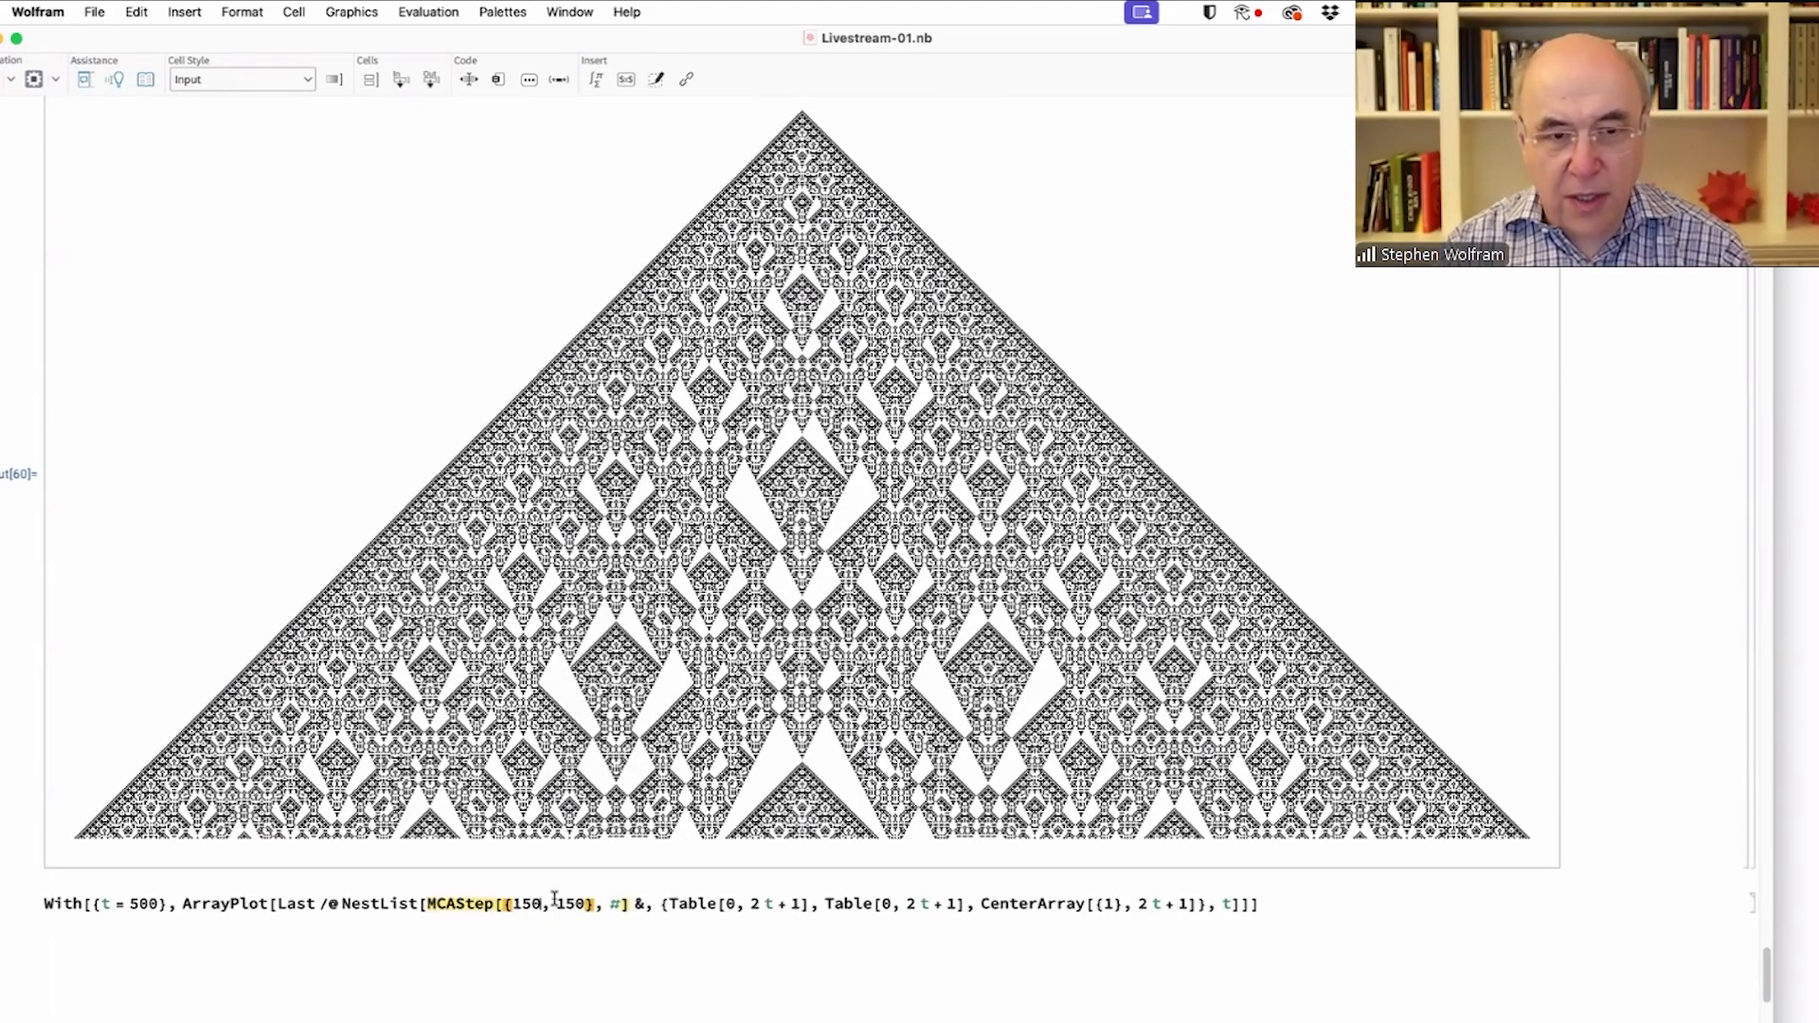
pyautogui.write('90')
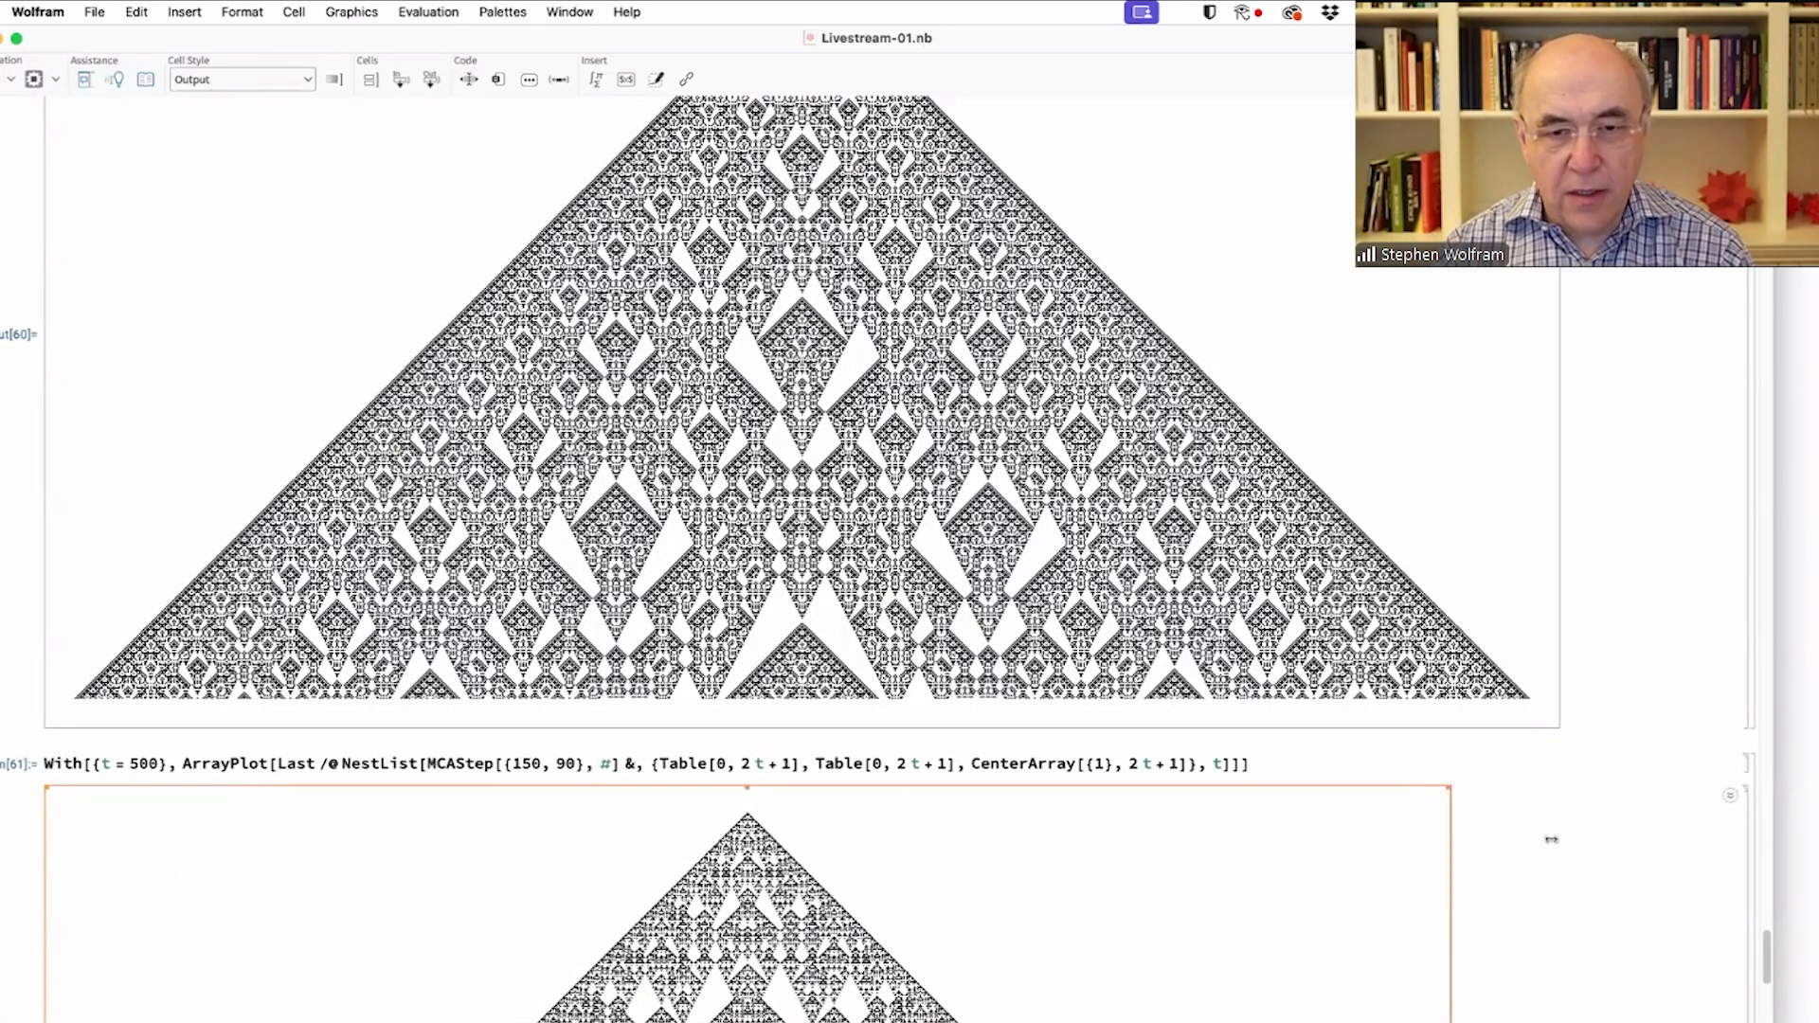
pyautogui.scroll(-3)
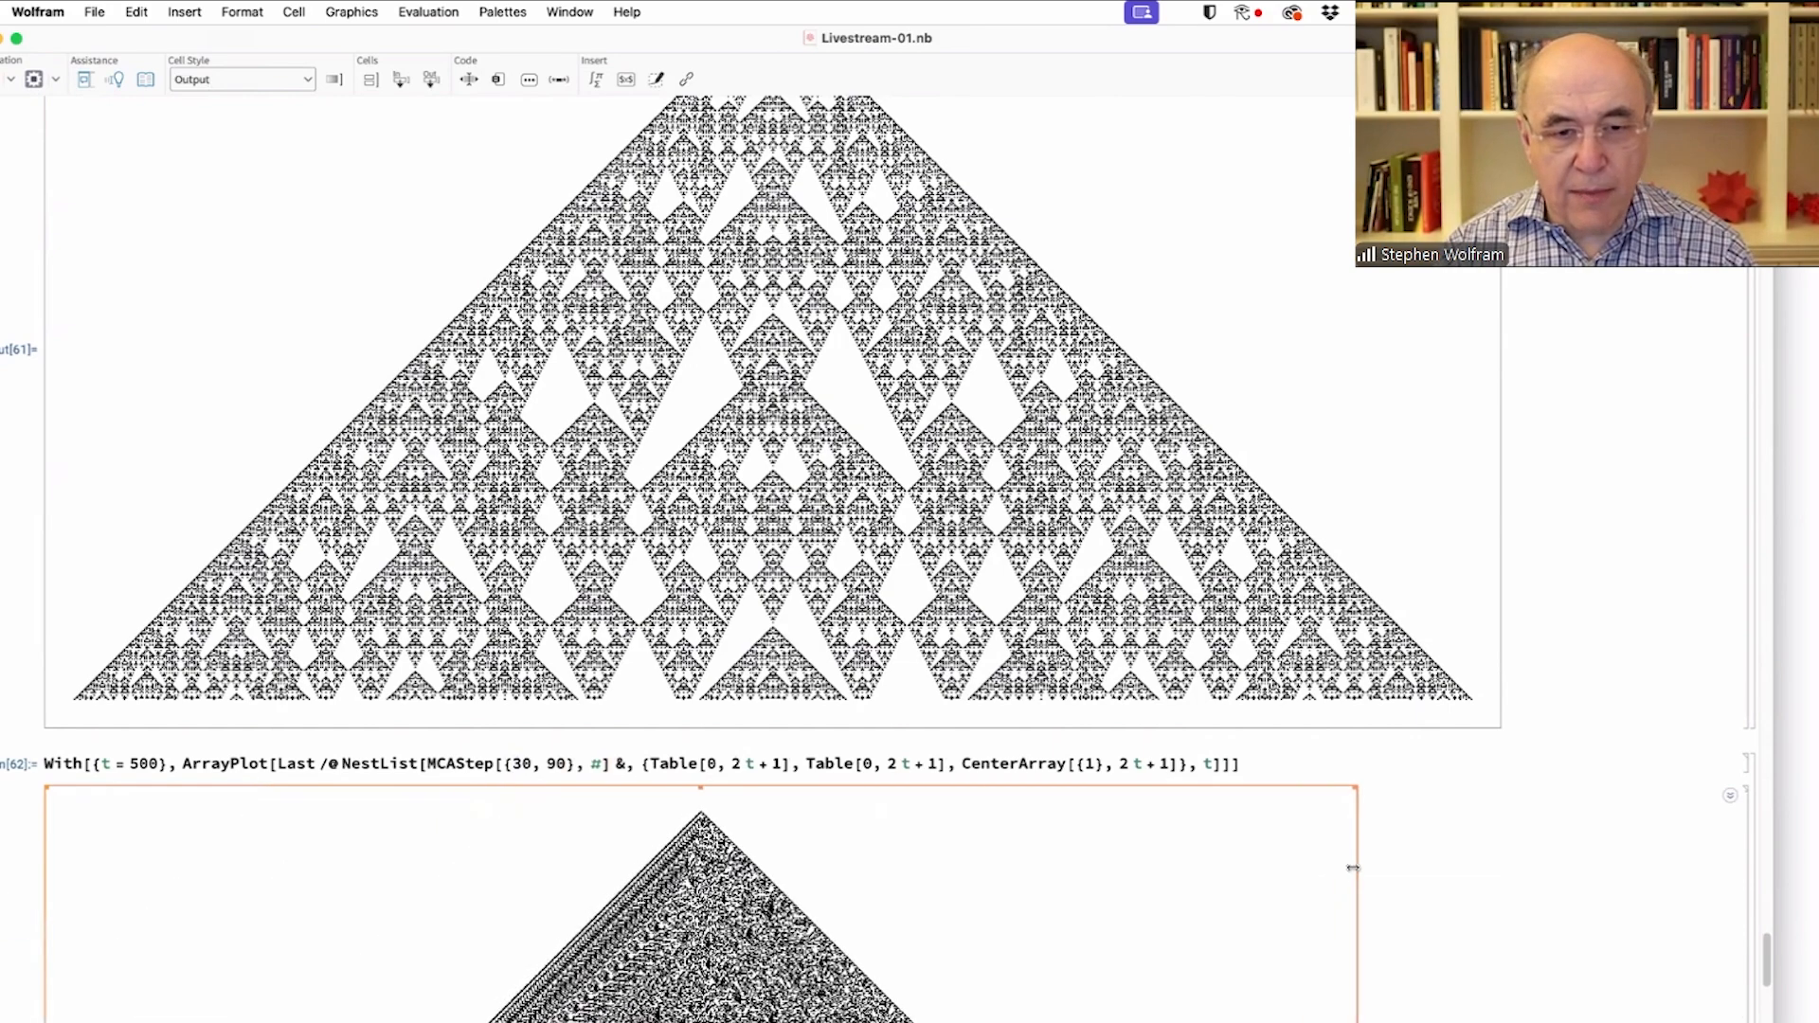
pyautogui.scroll(-3)
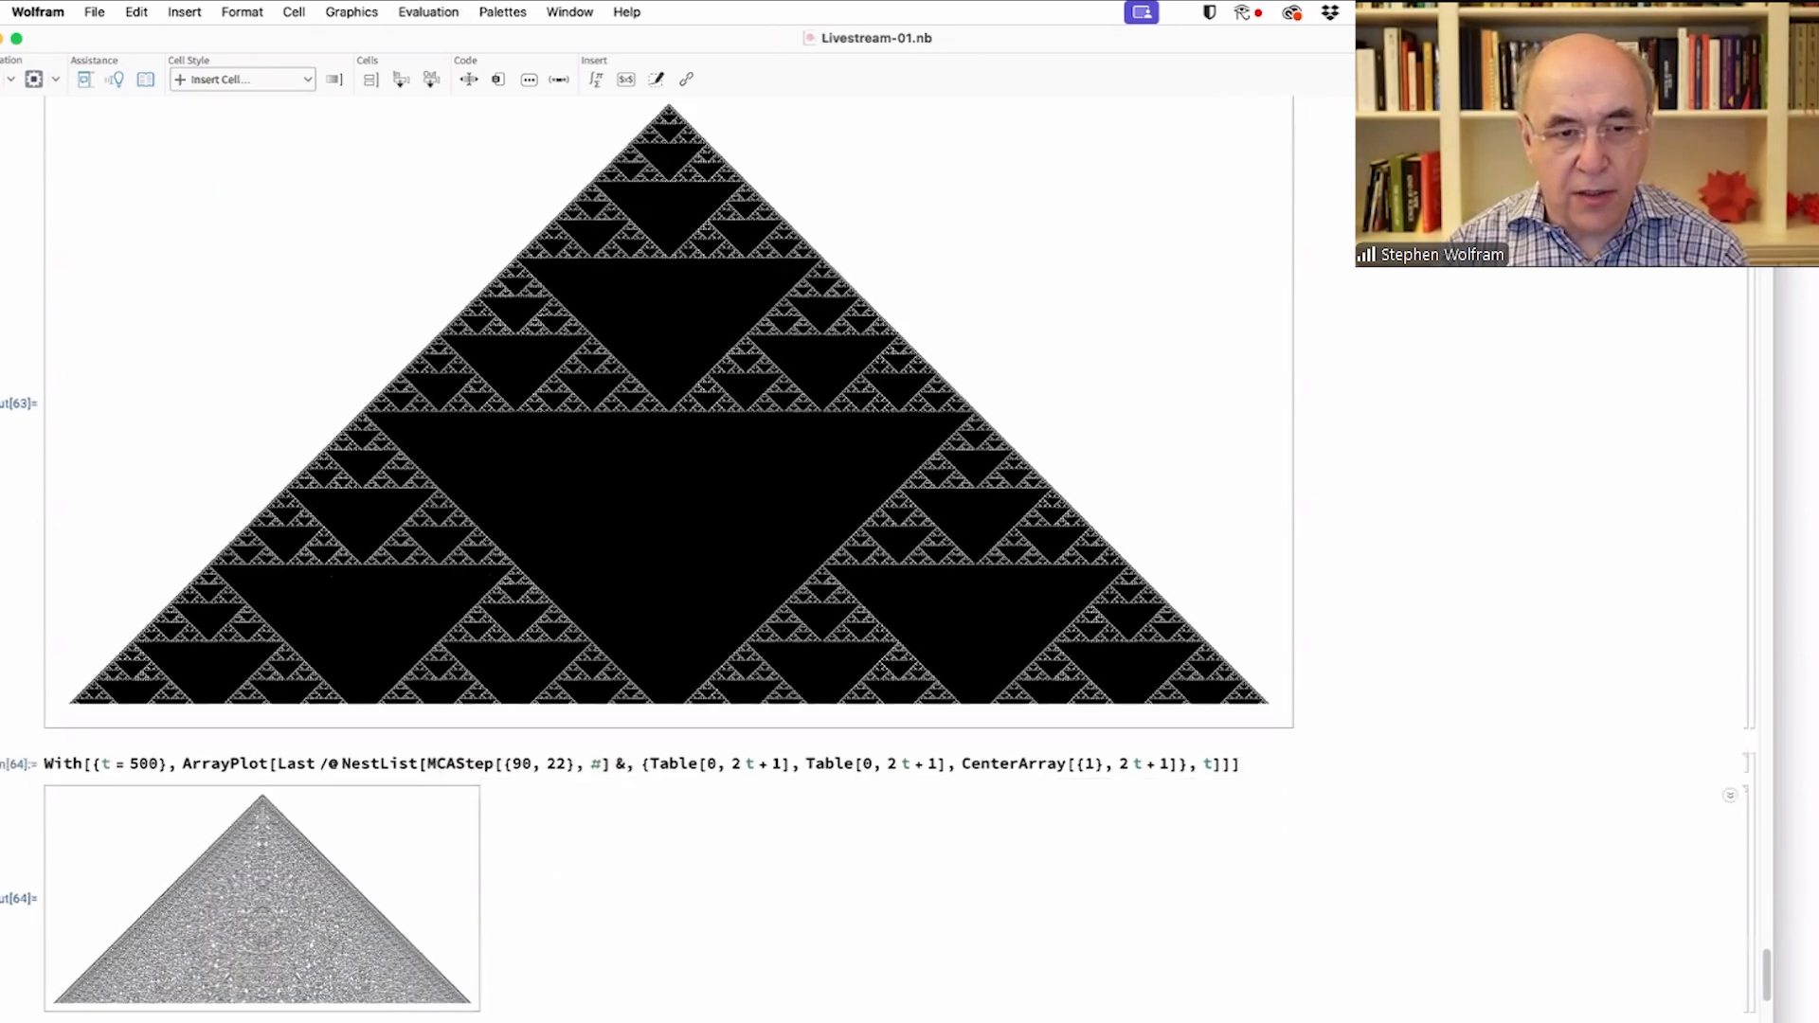
# - Enlarge the {90, 22} plot and evaluate pairings {110, 90} and {110, 150}
pyautogui.click(262, 892)
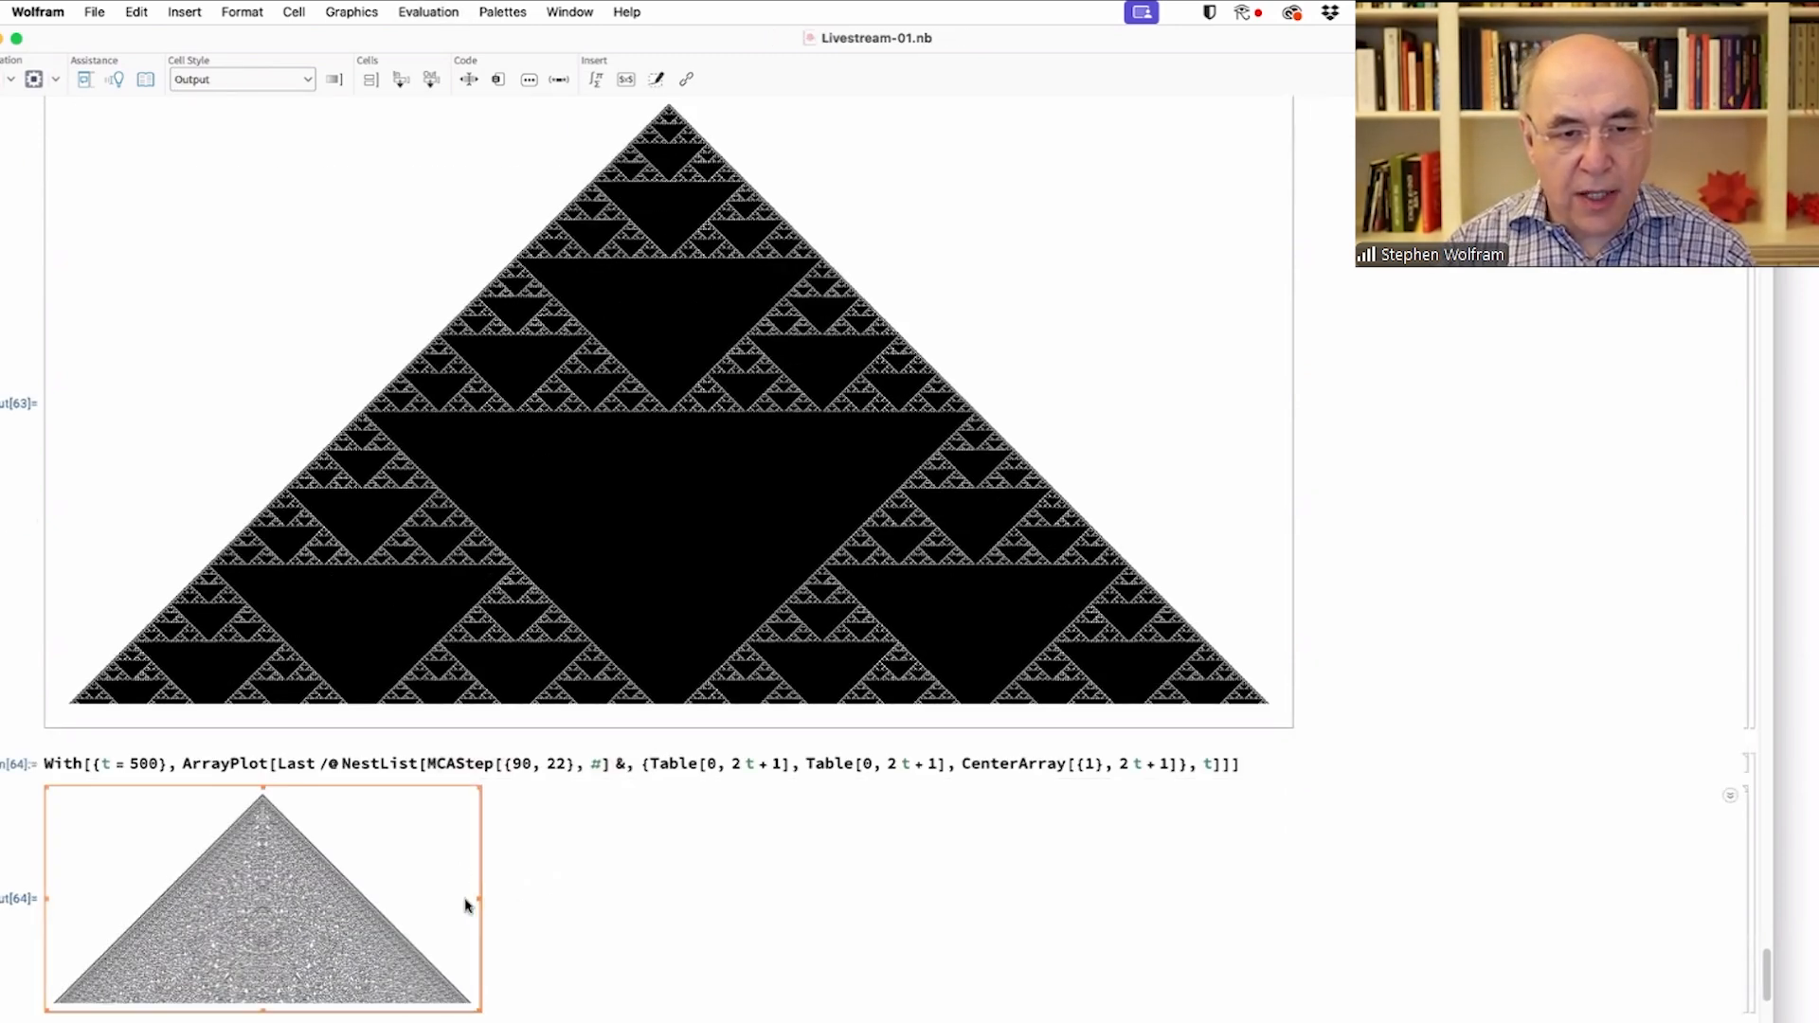
pyautogui.scroll(-3)
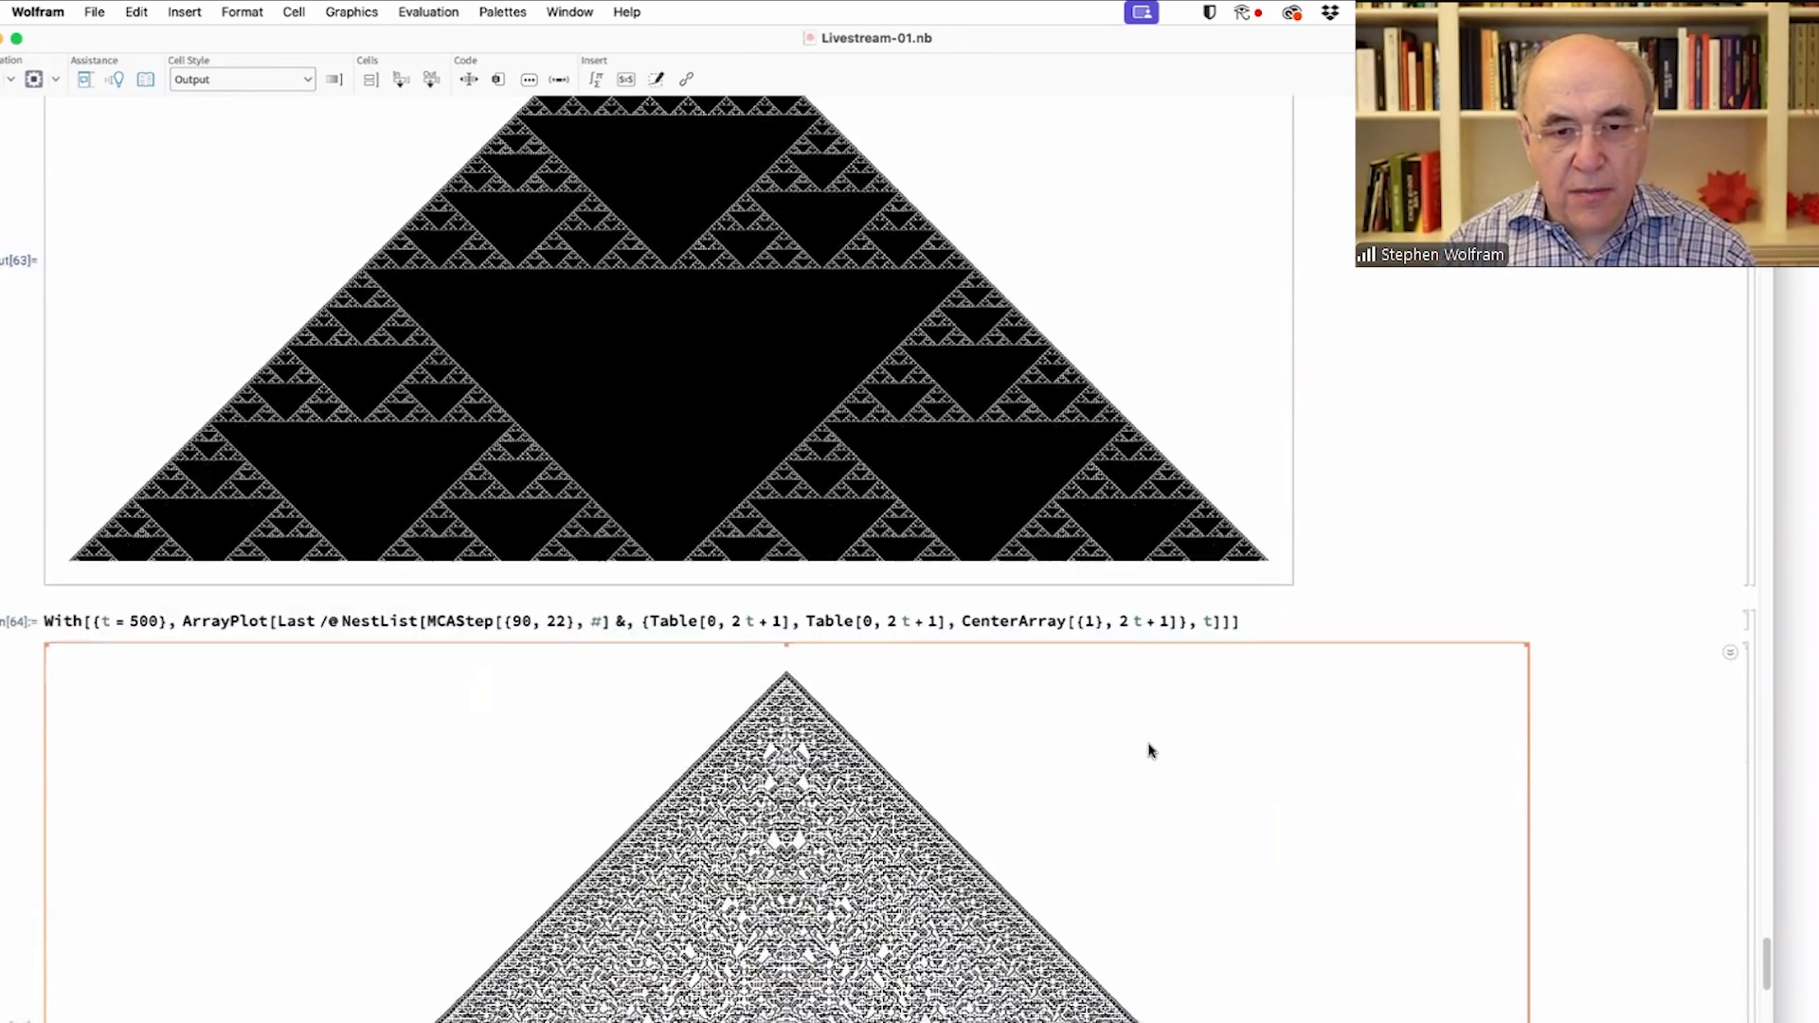
pyautogui.scroll(-3)
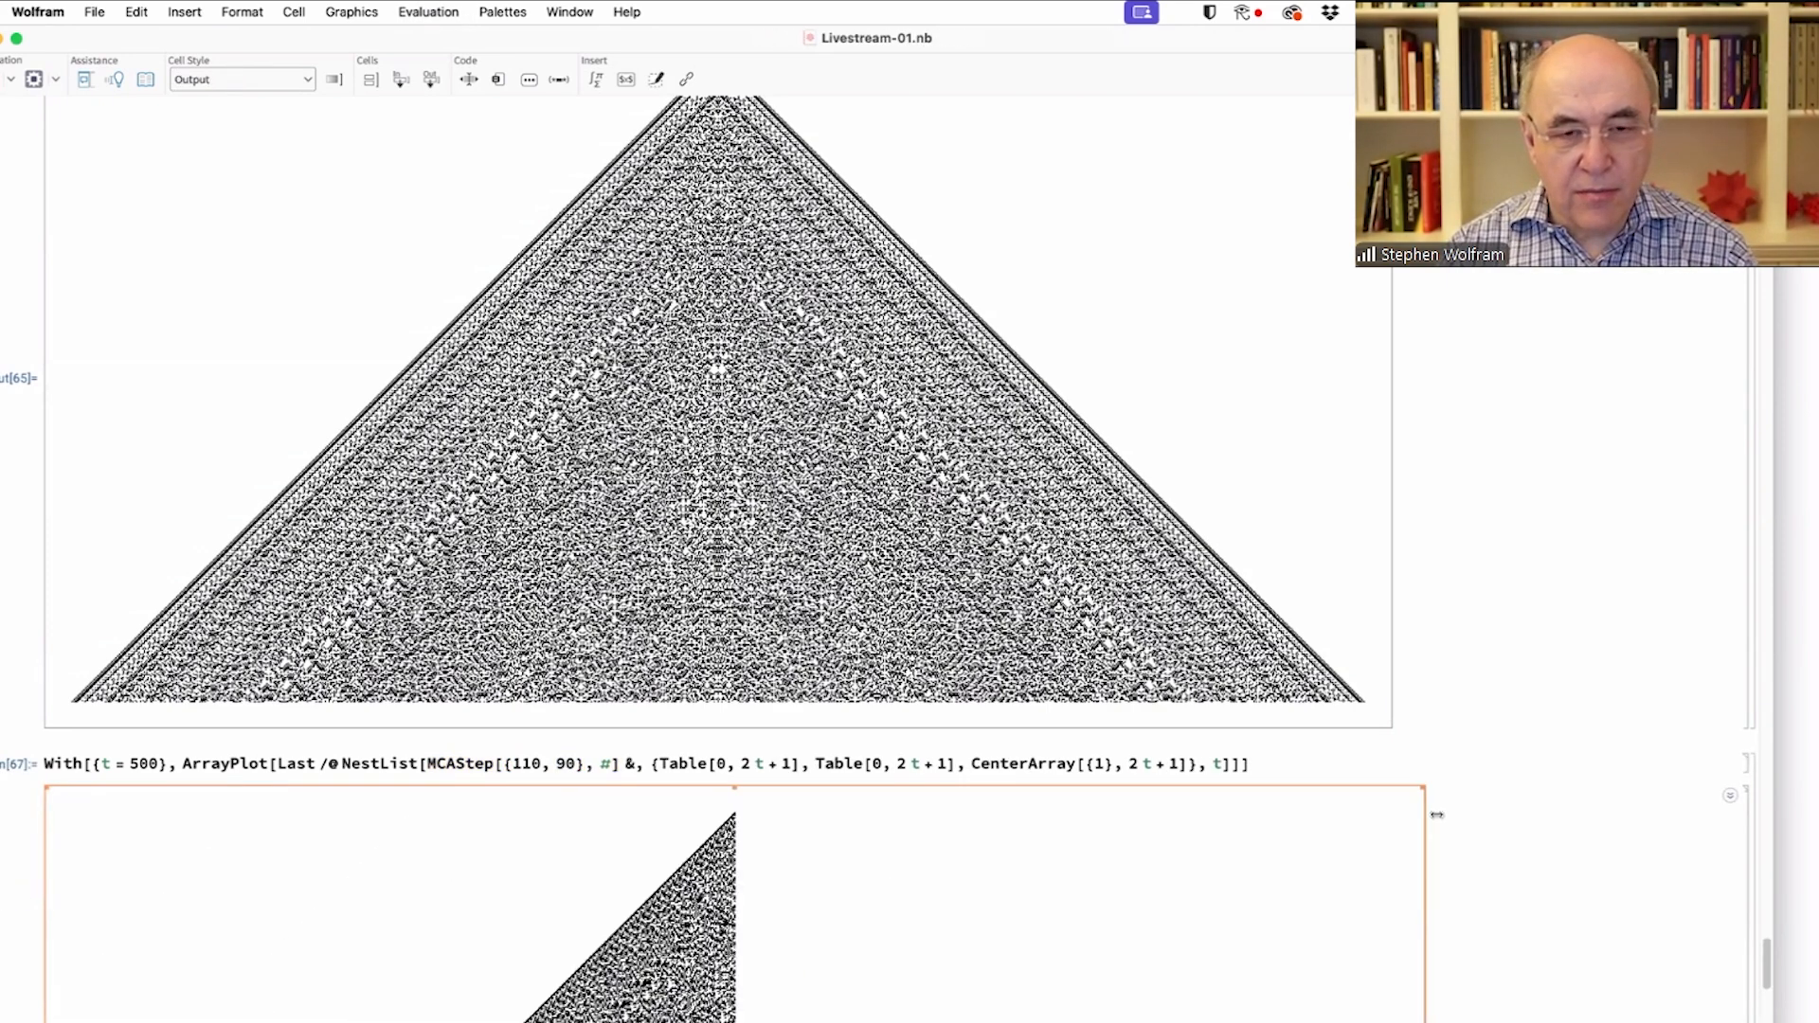
pyautogui.scroll(-3)
pyautogui.write('15')
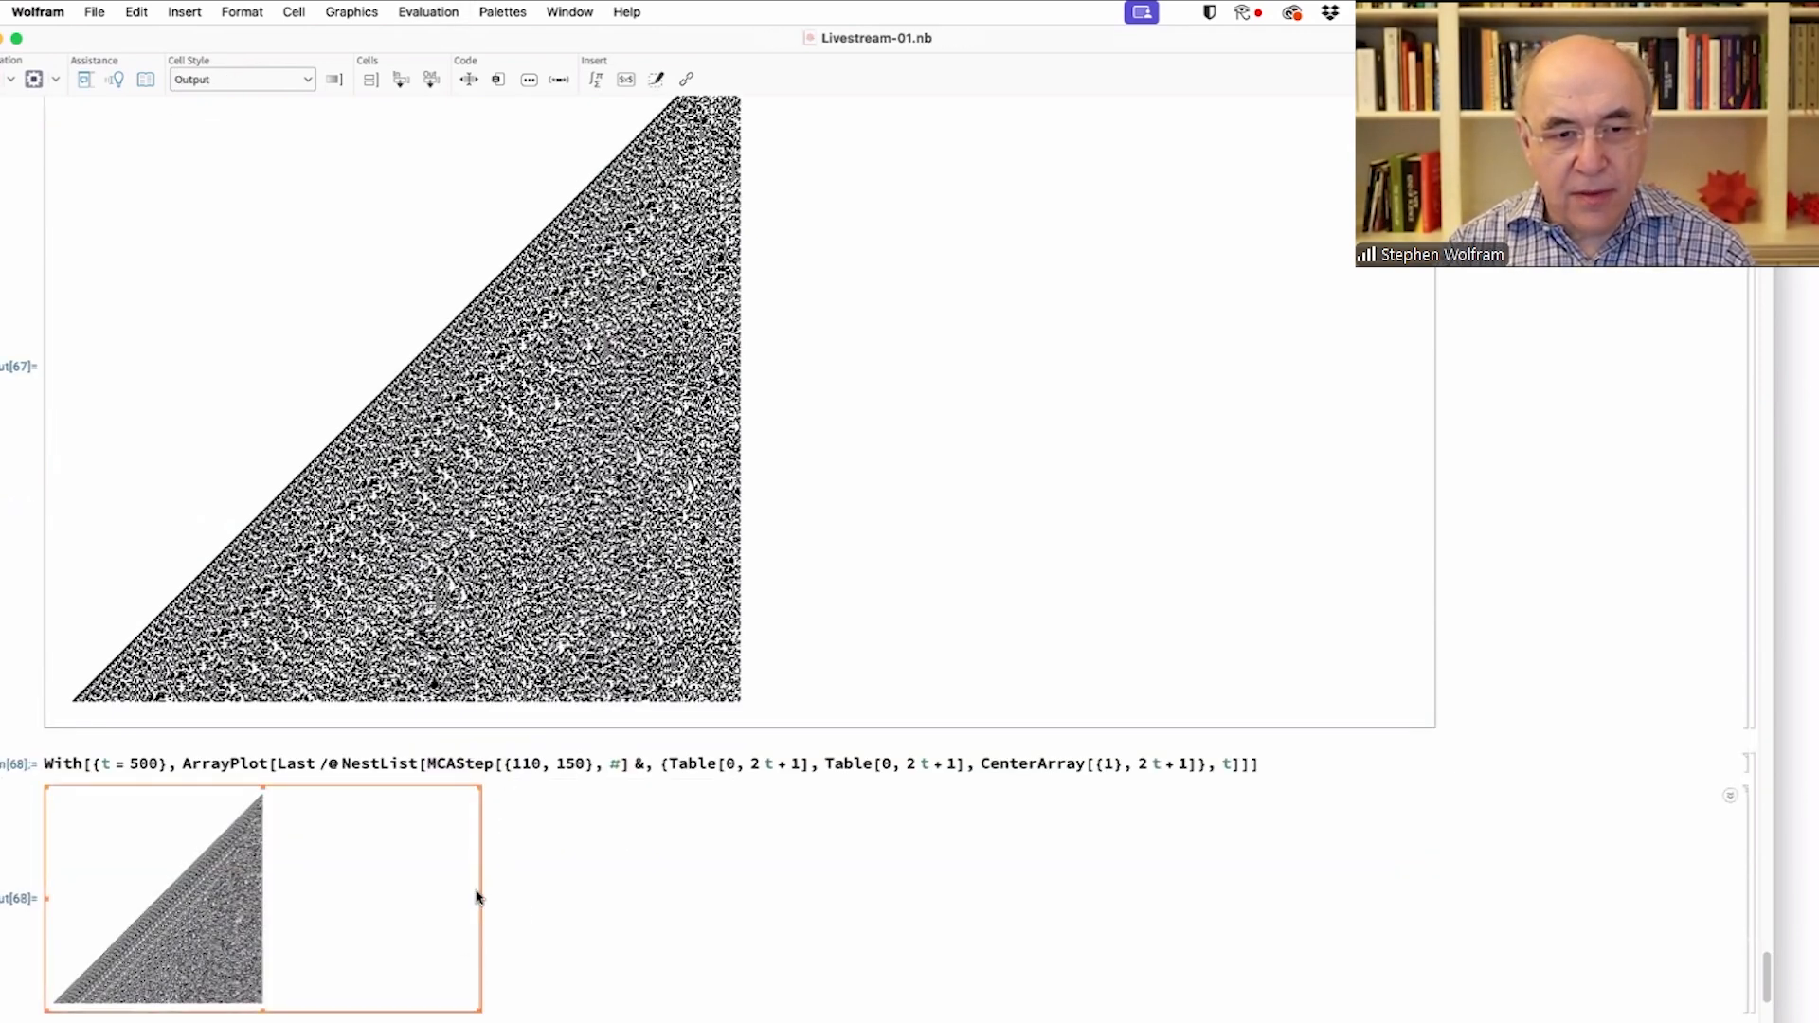
pyautogui.scroll(-3)
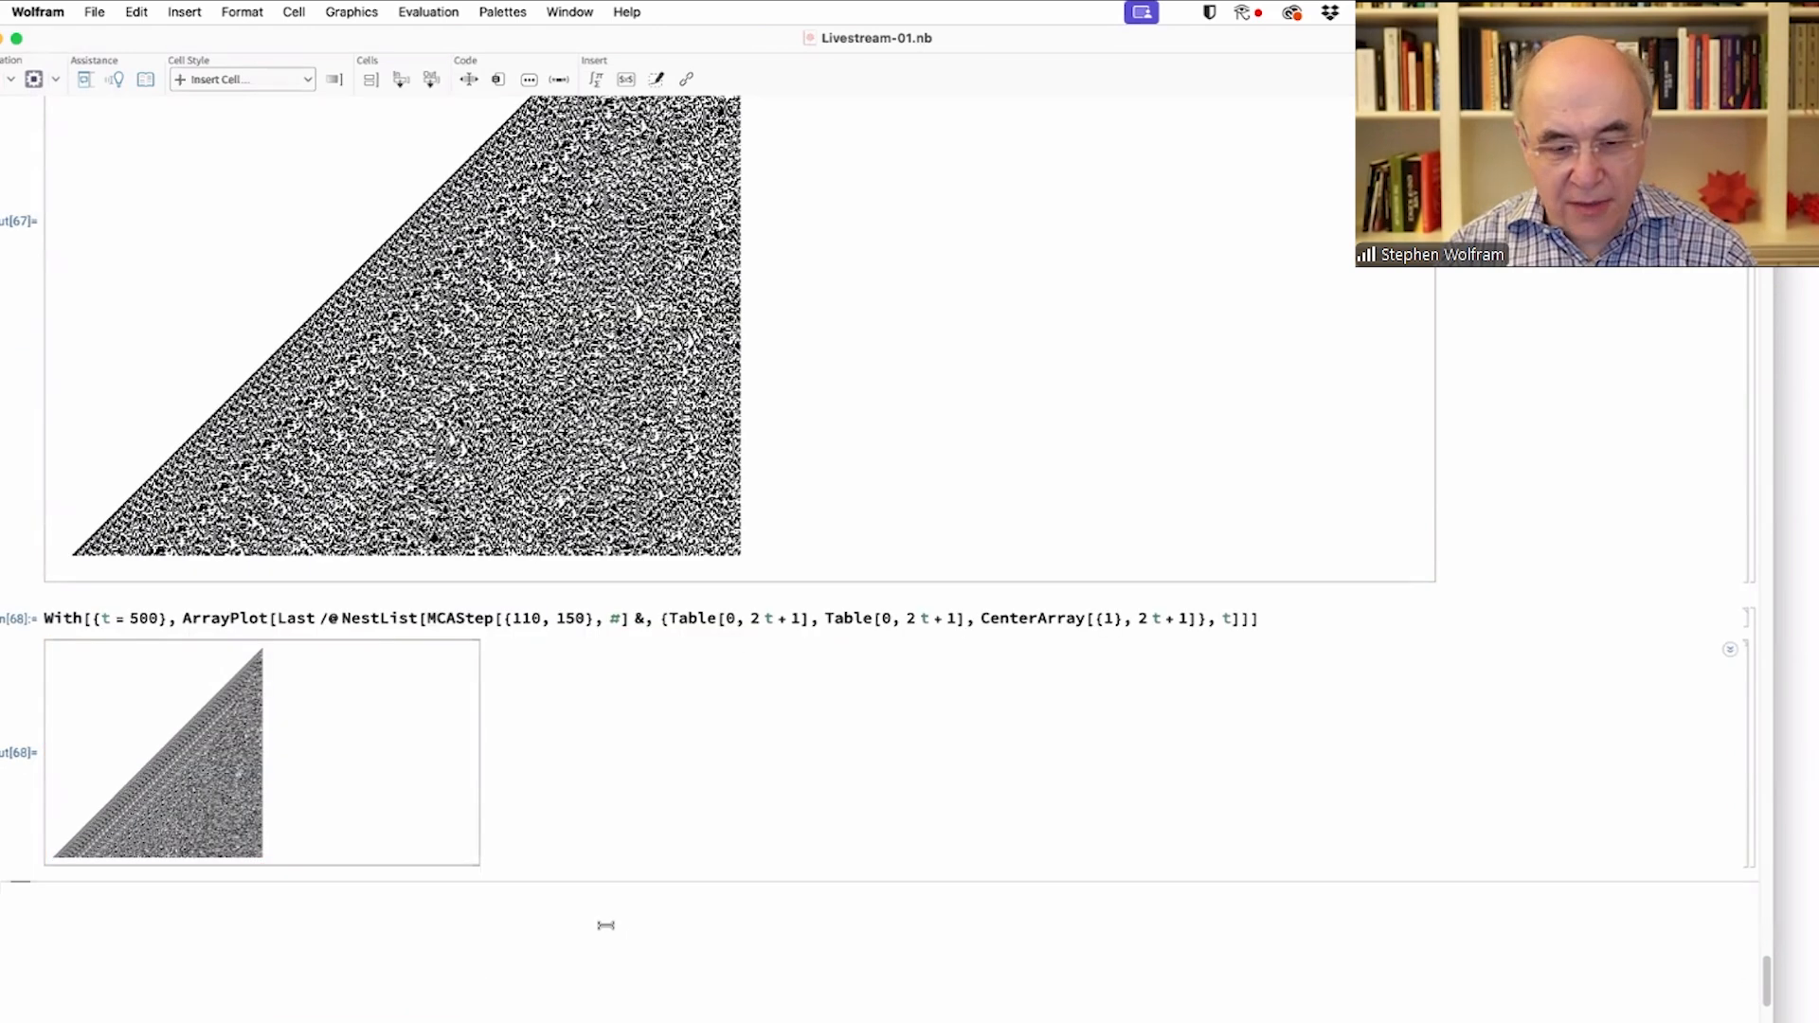
# - Evaluate reversed pairings {150, 110} and {90, 110}, then edit the pair to {30, 110}
pyautogui.click(523, 902)
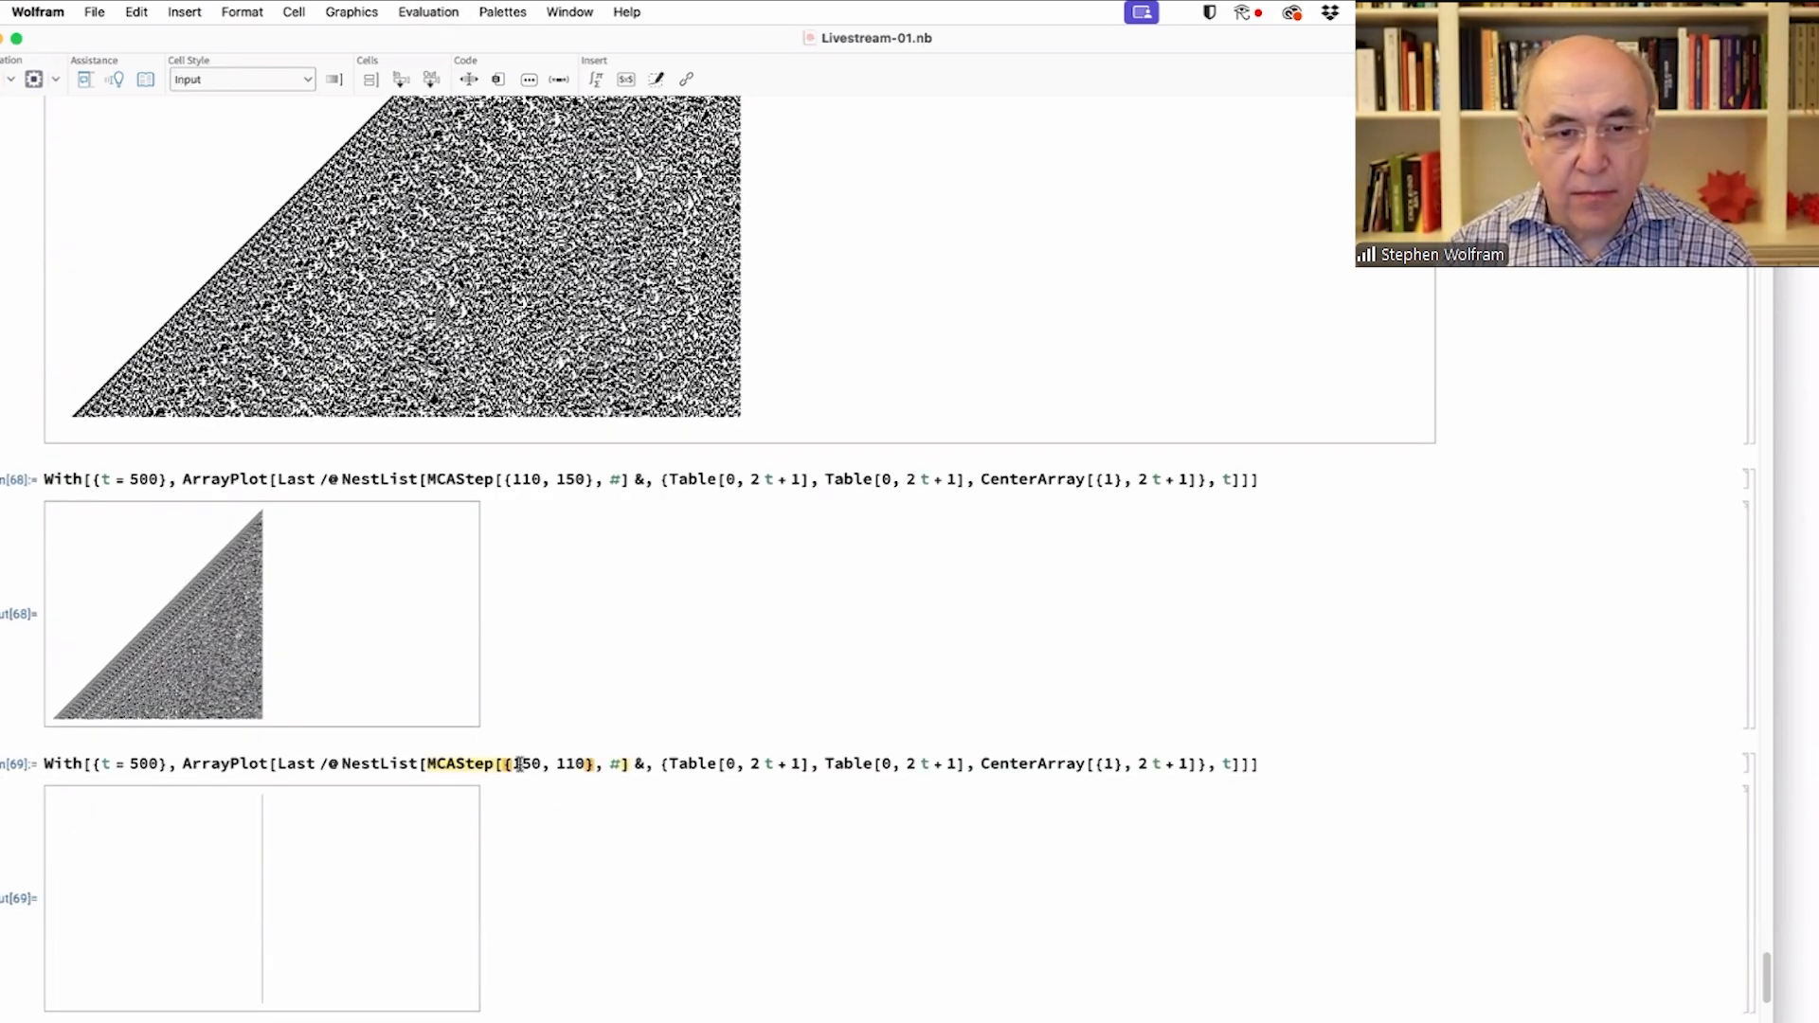
pyautogui.write('90')
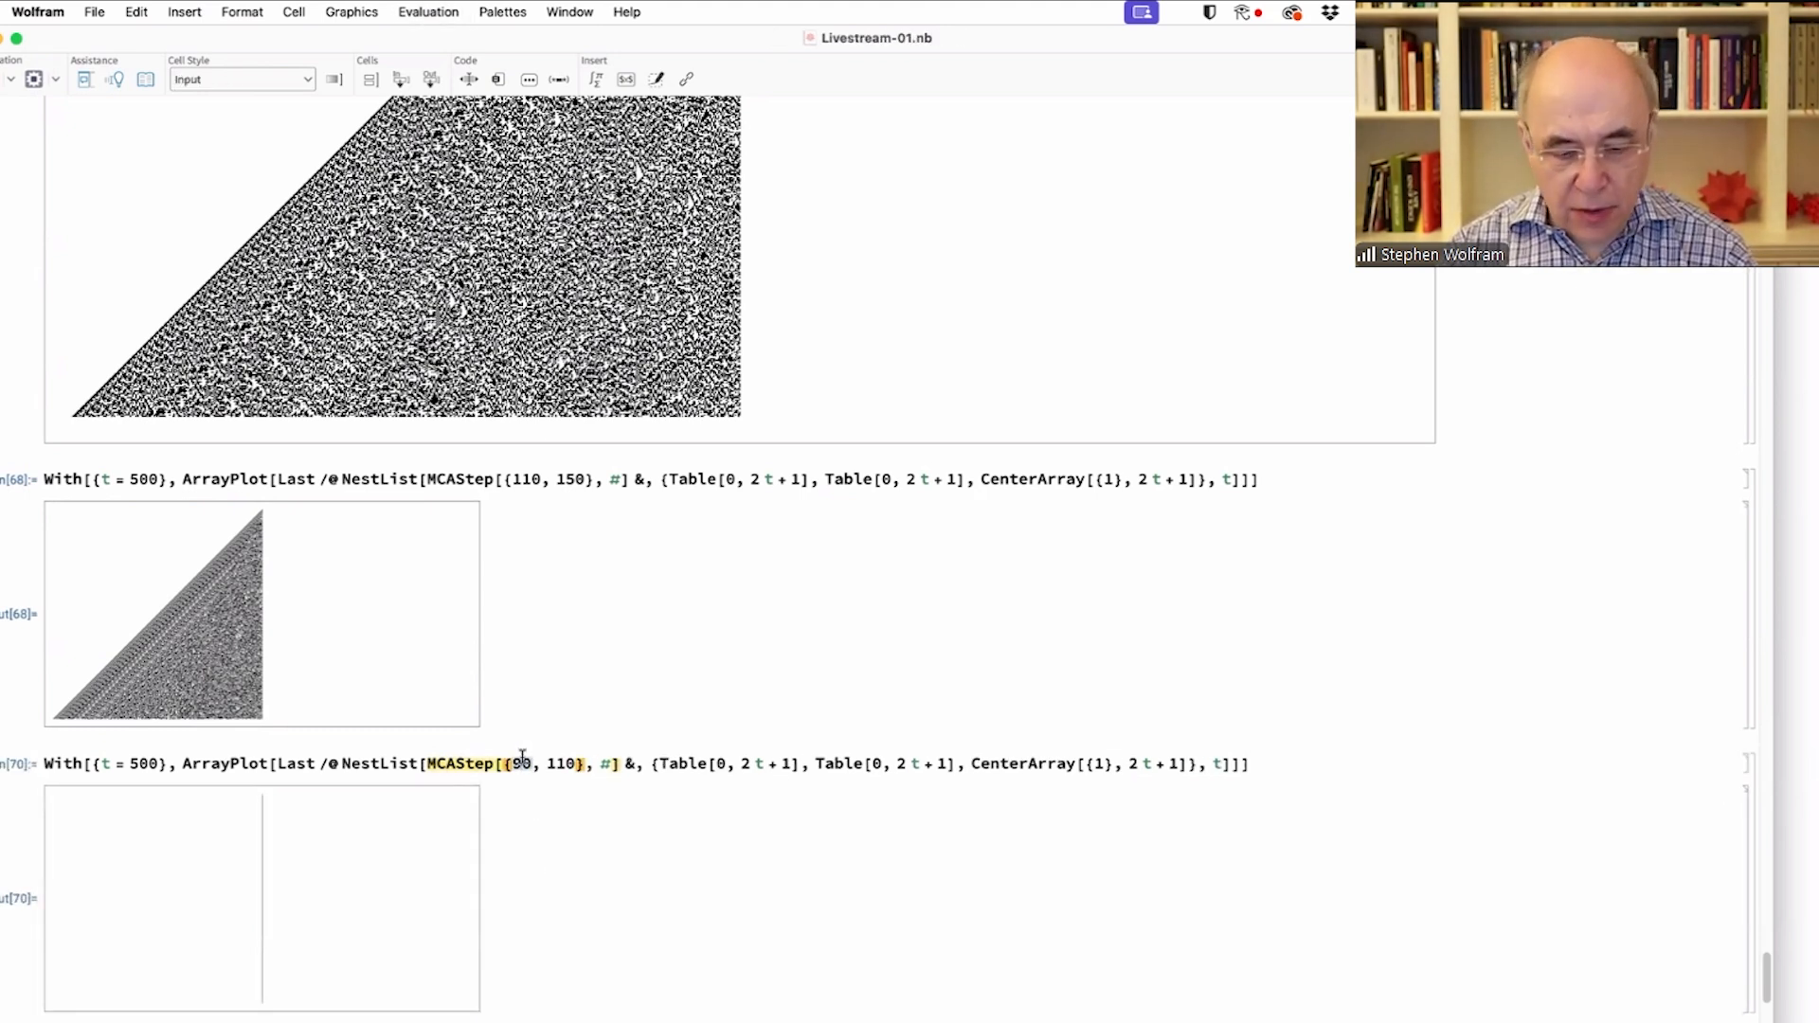
pyautogui.write('30')
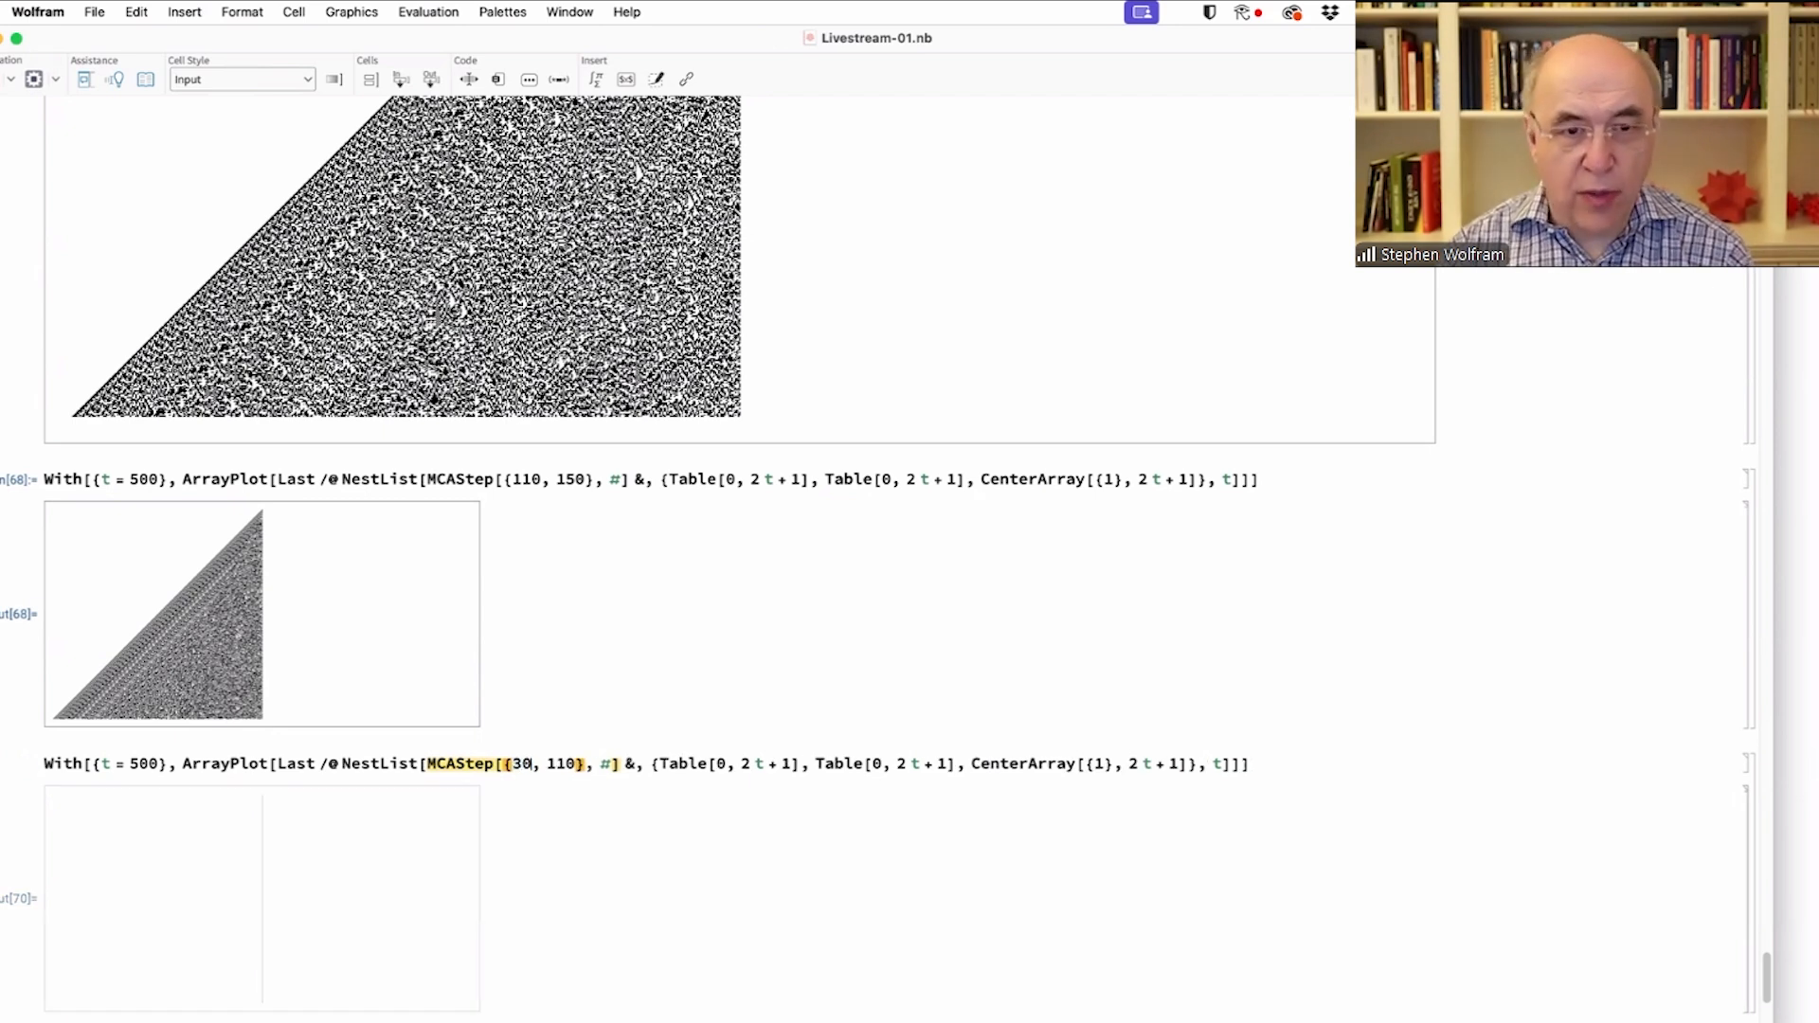